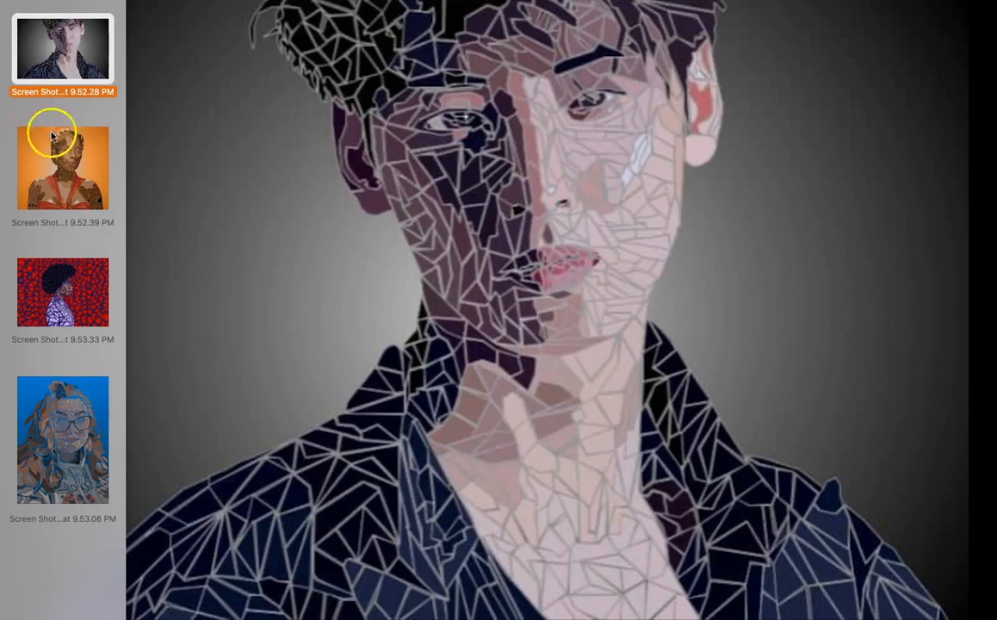
Step: Browse the example mosaic portraits, including the orange- and blue-background ones
click(62, 164)
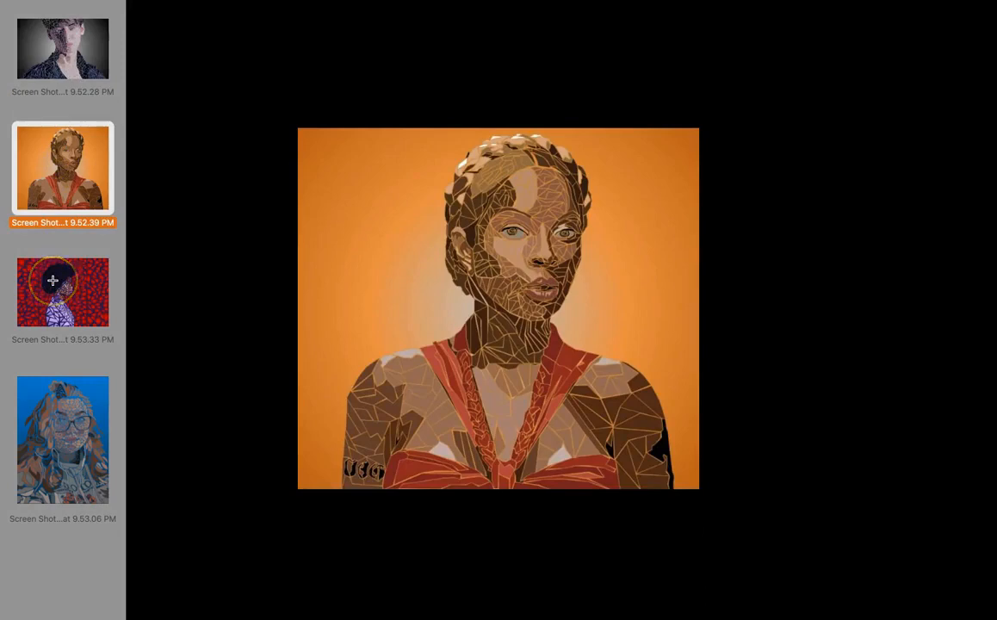
click(62, 49)
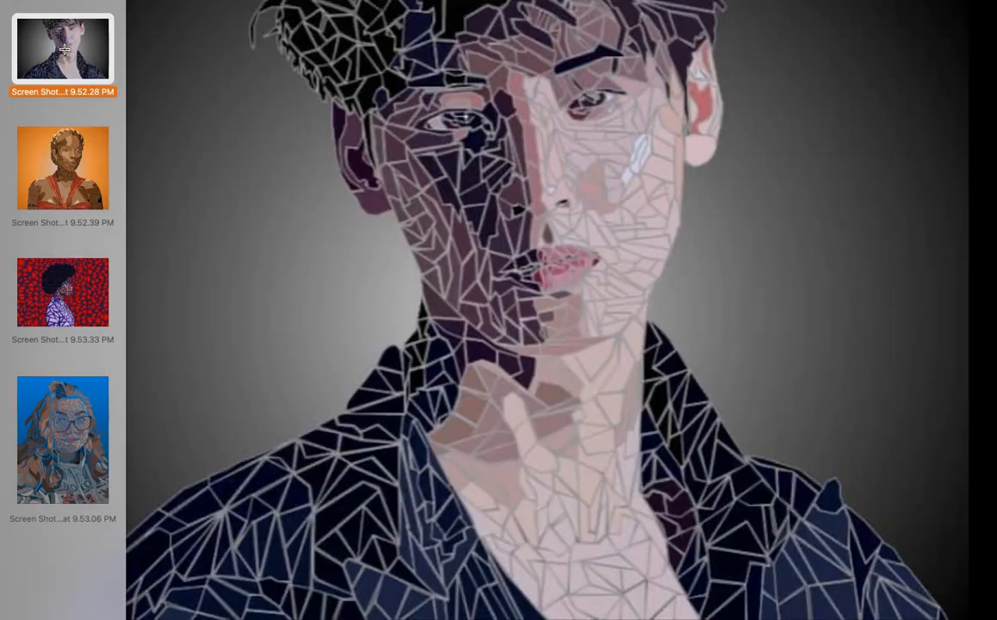
mouse_move(50, 169)
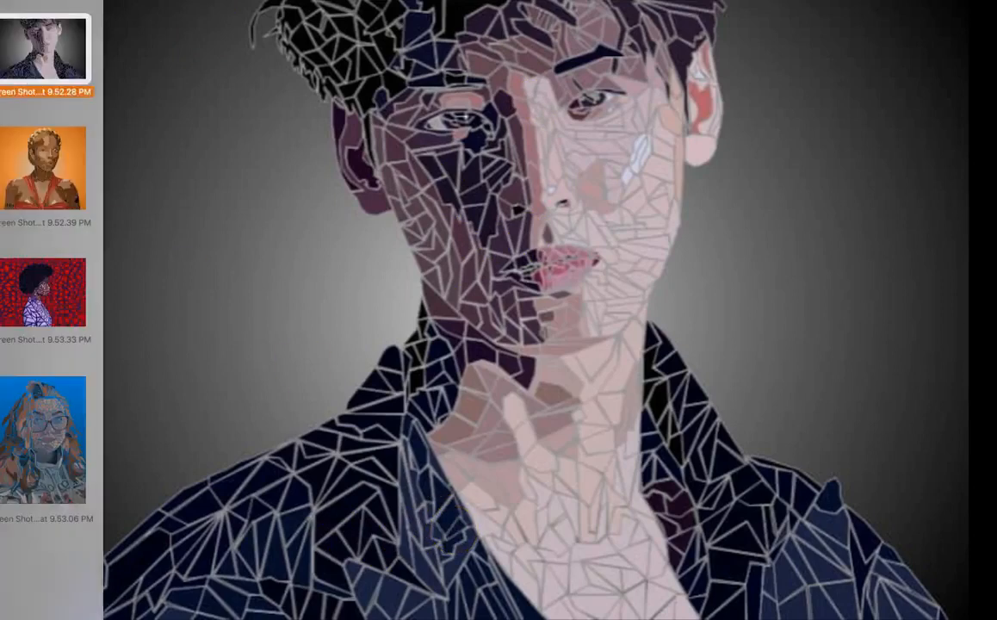
click(63, 441)
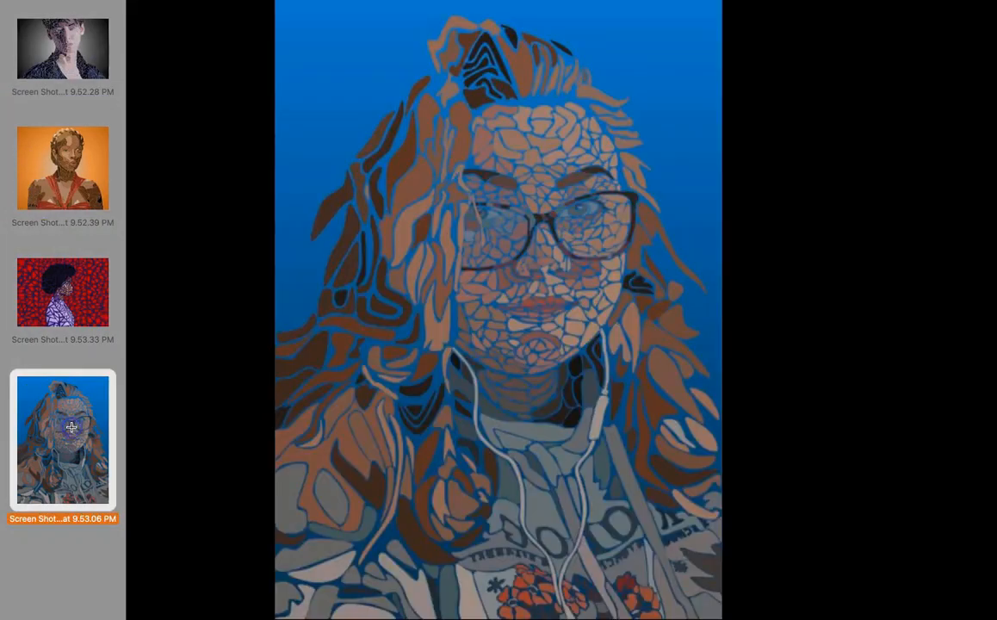
click(62, 49)
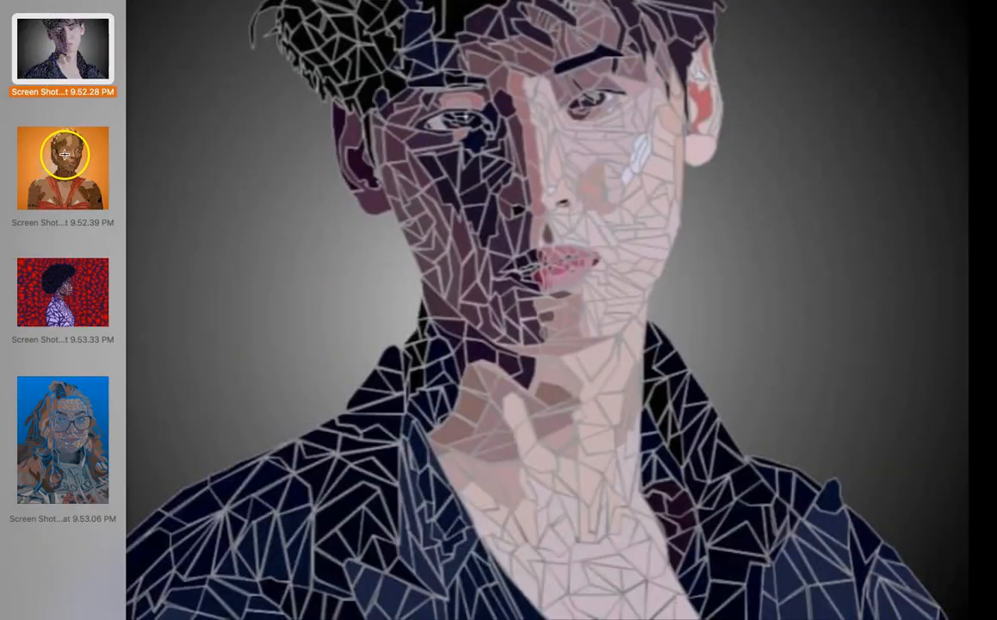
click(62, 167)
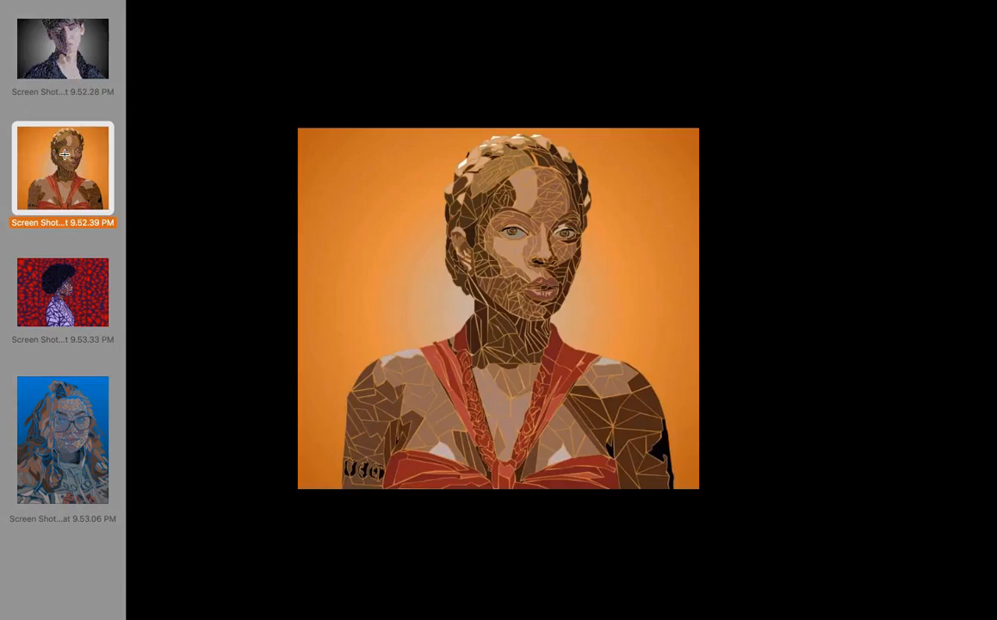
click(62, 292)
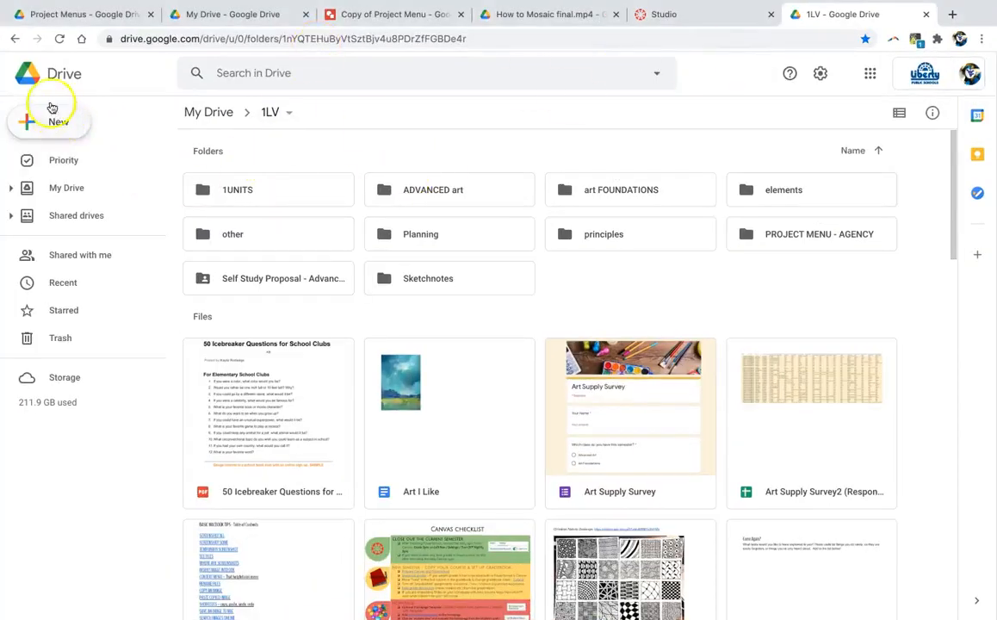
Step: Create a new blank Google Drawings file from Drive's New > More menu
click(49, 112)
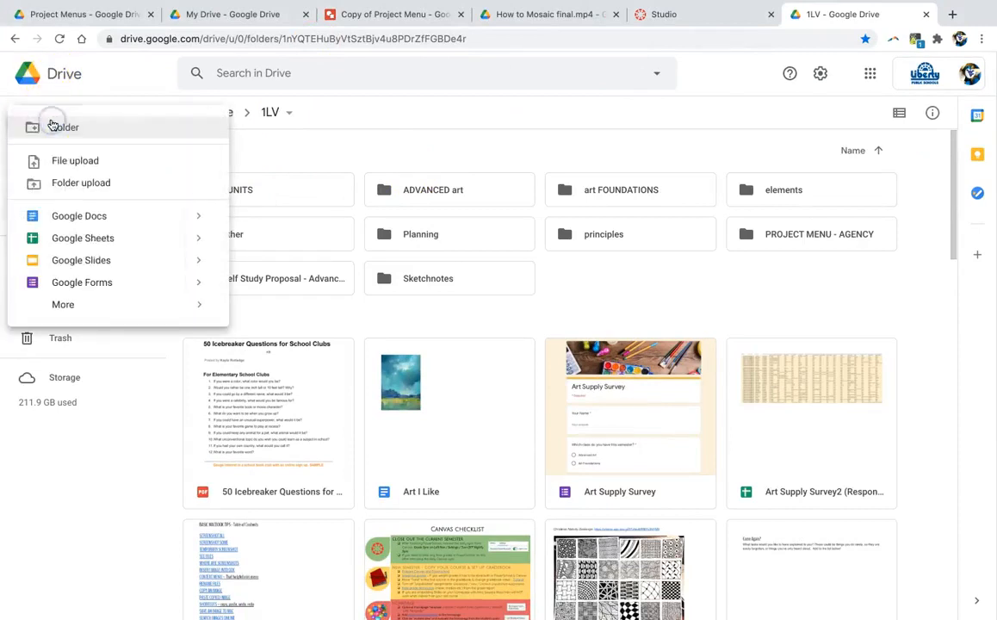
click(63, 304)
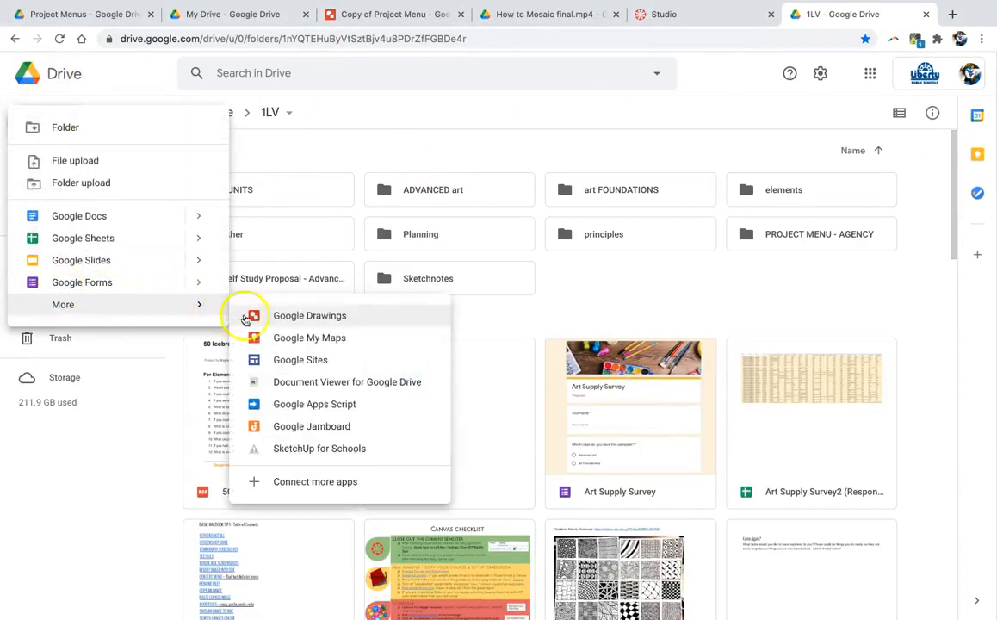
click(309, 316)
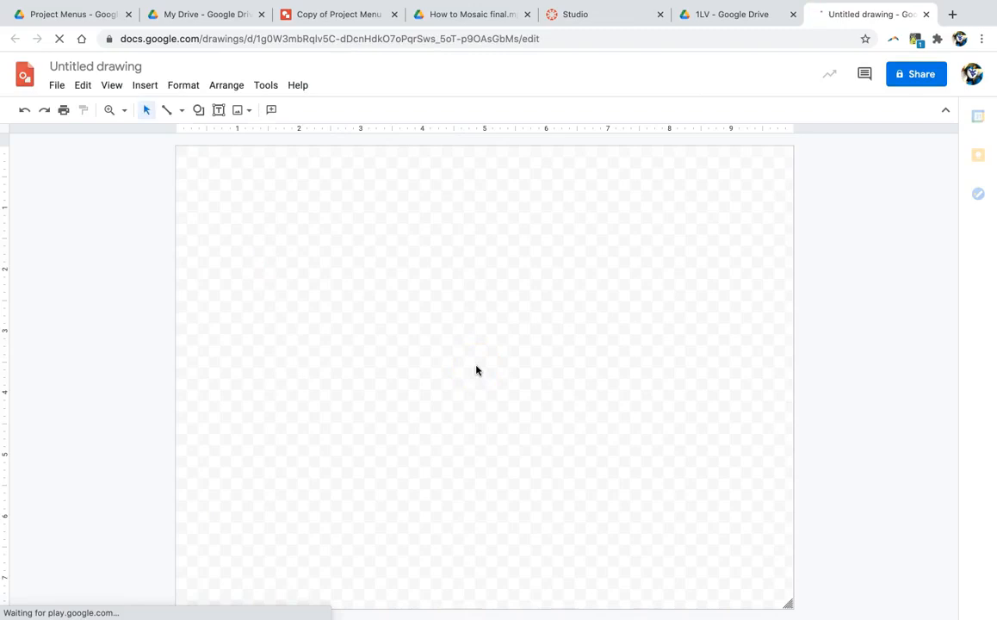
Step: Rename the untitled drawing to 'mosaic portrait'
click(96, 67)
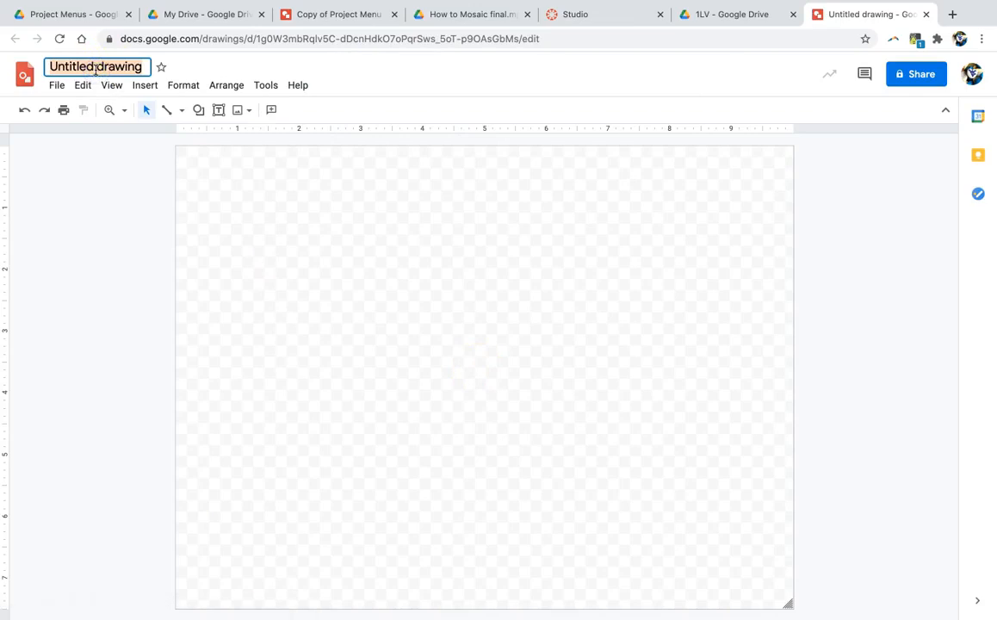
text(m)
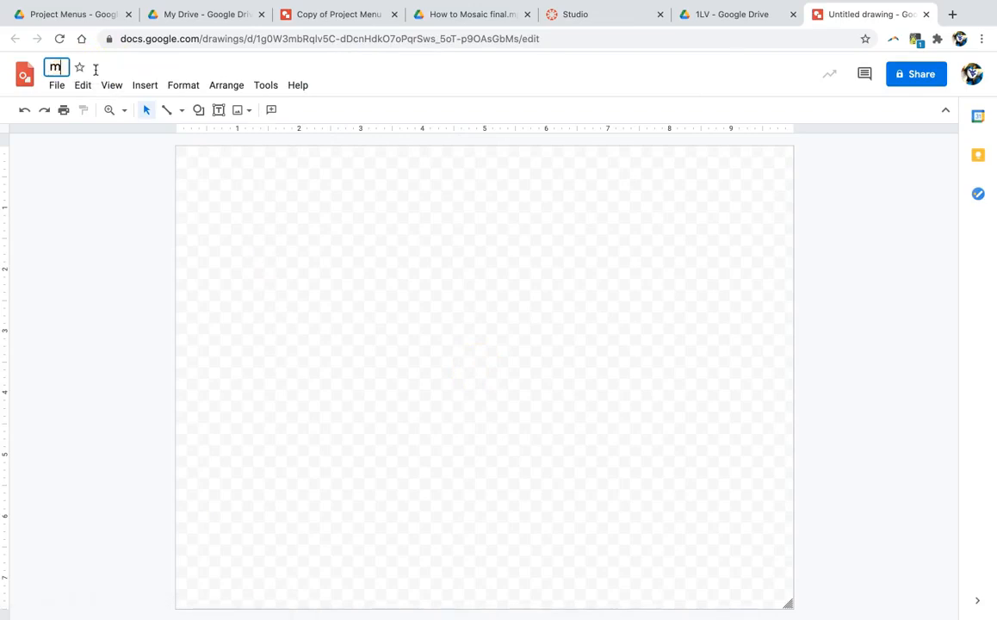
text(mosaid portrait)
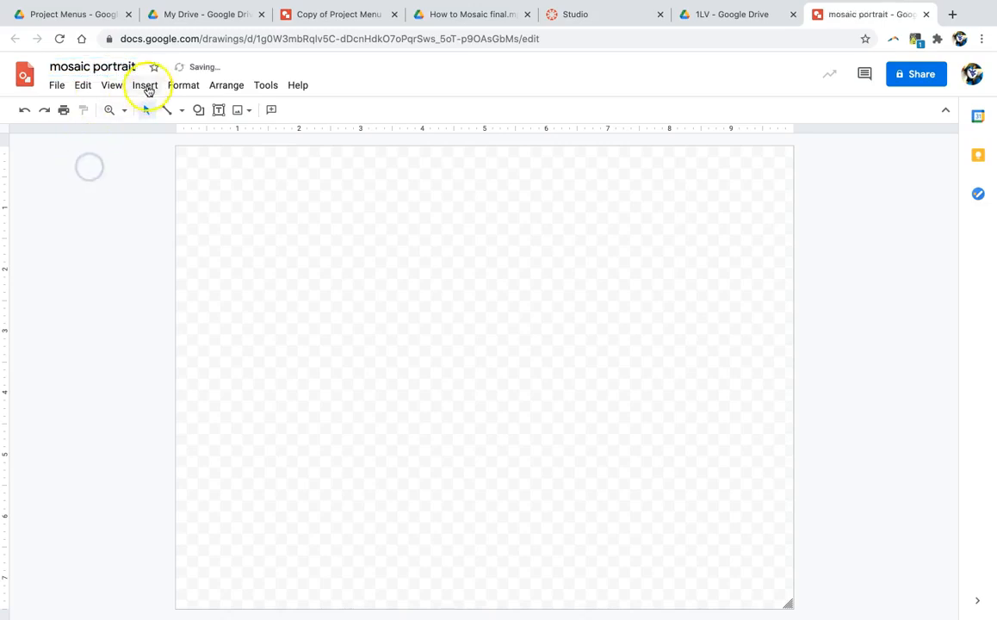
Step: Draw a rectangle over the whole canvas and fill it black
click(145, 84)
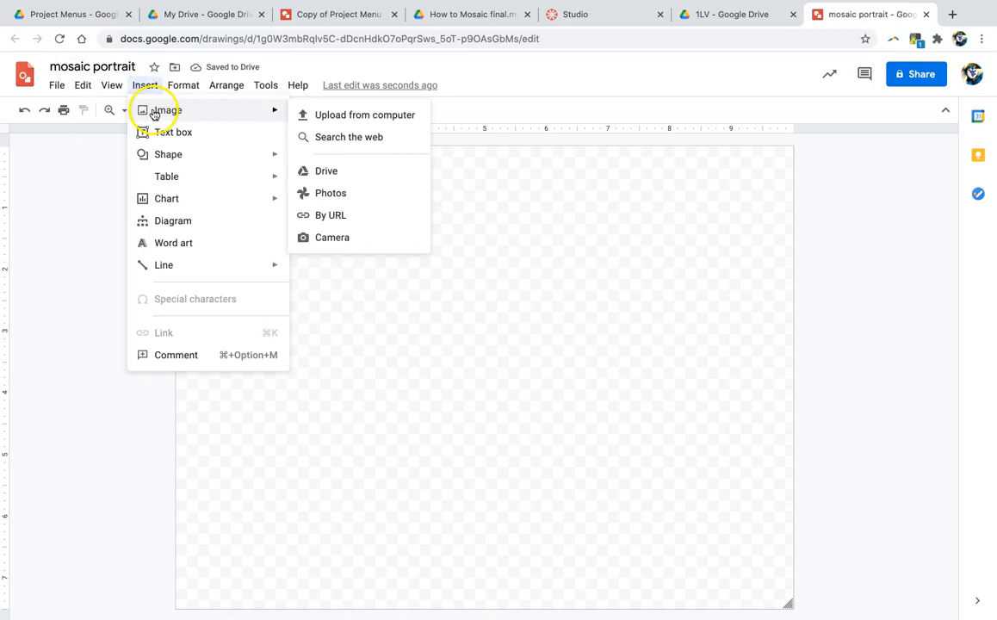
click(432, 287)
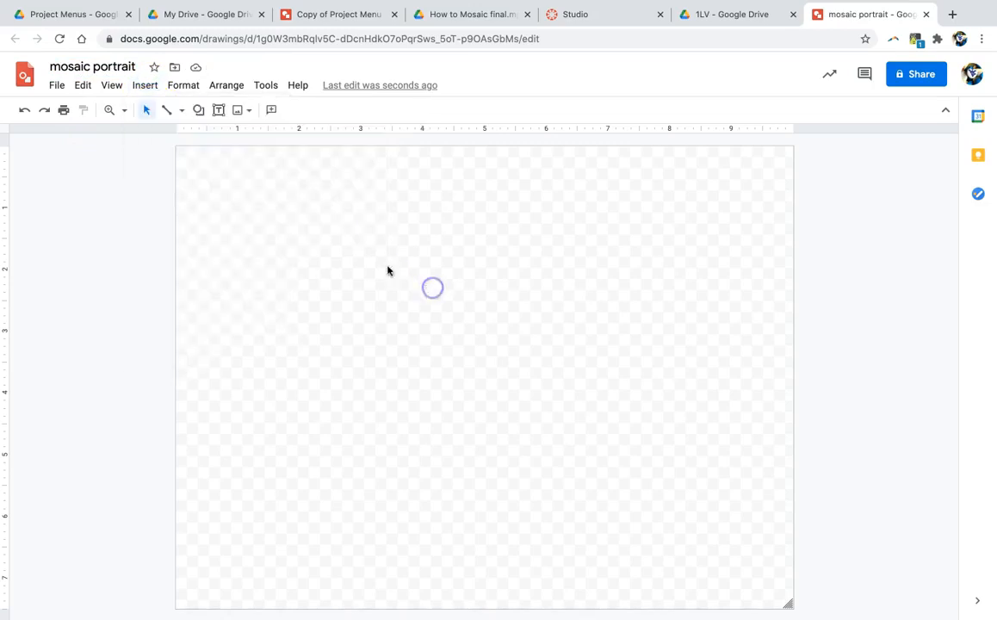
click(199, 110)
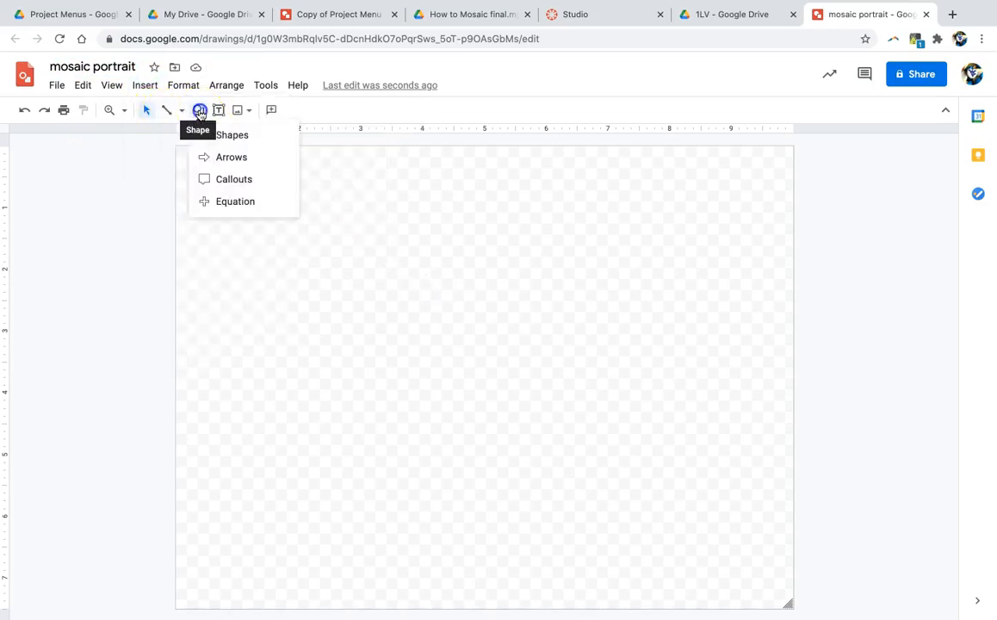
click(231, 134)
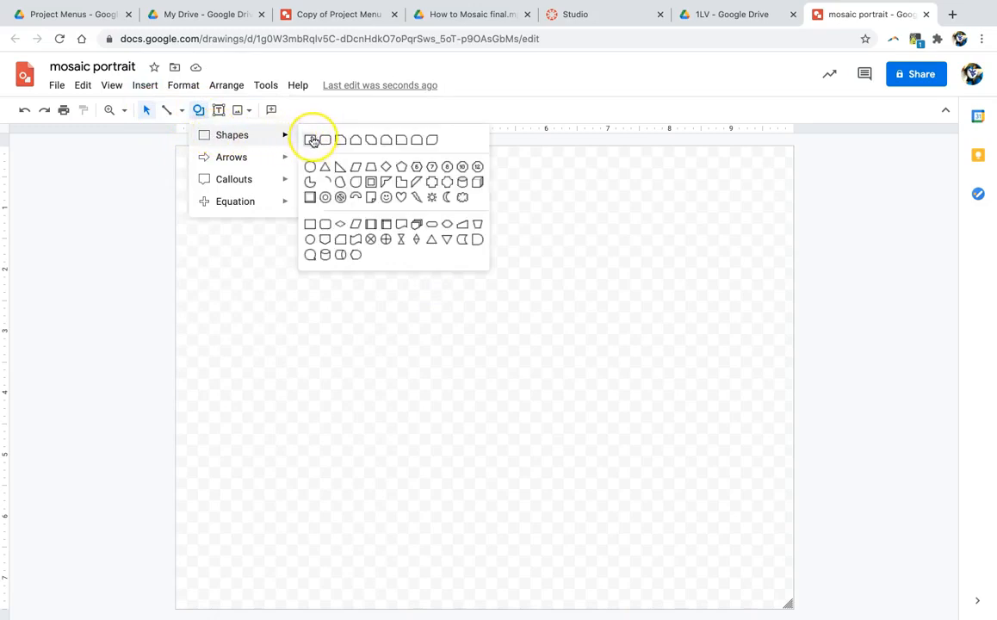
mouse_move(313, 140)
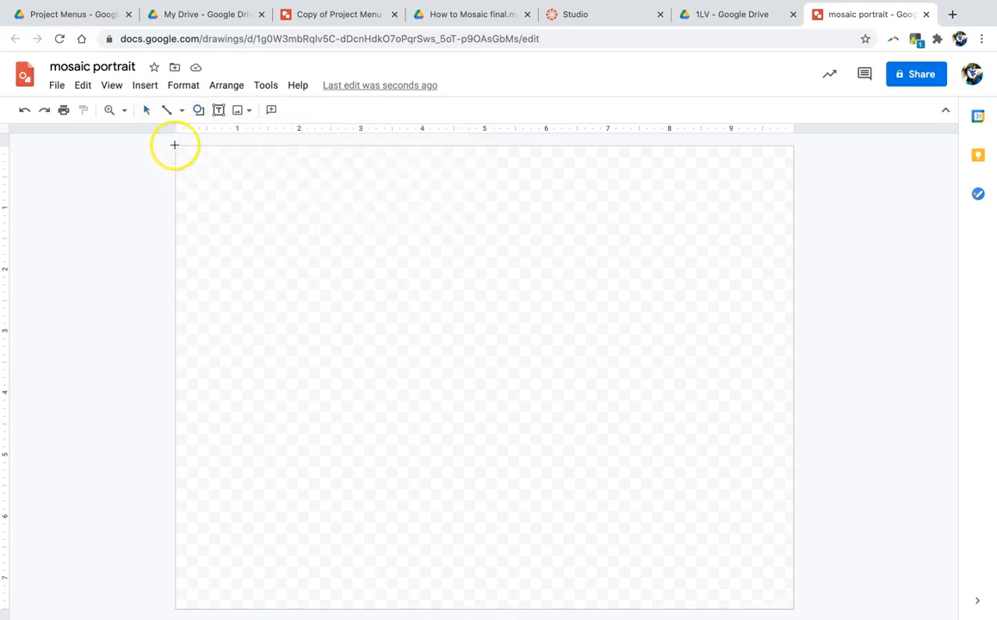
drag(174, 145, 785, 607)
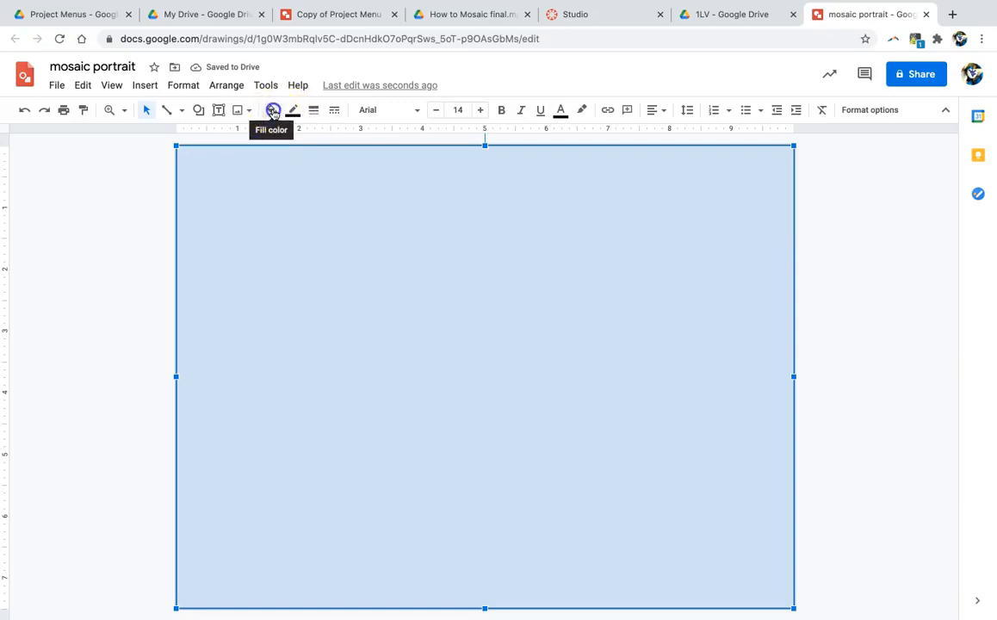
click(272, 109)
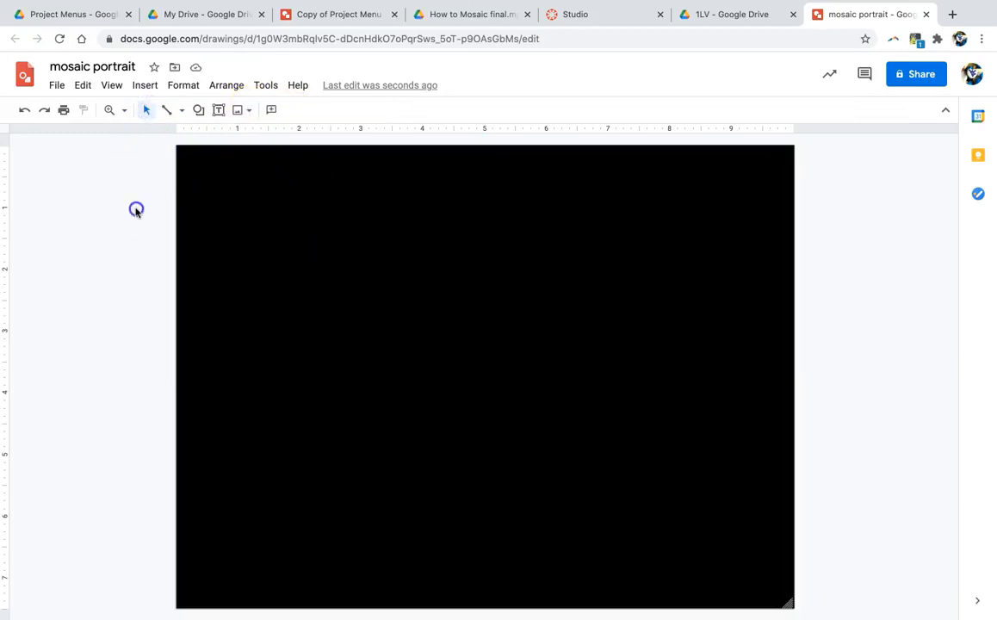
Step: Upload the masked-woman selfie photo and enlarge it to the full canvas height
click(145, 84)
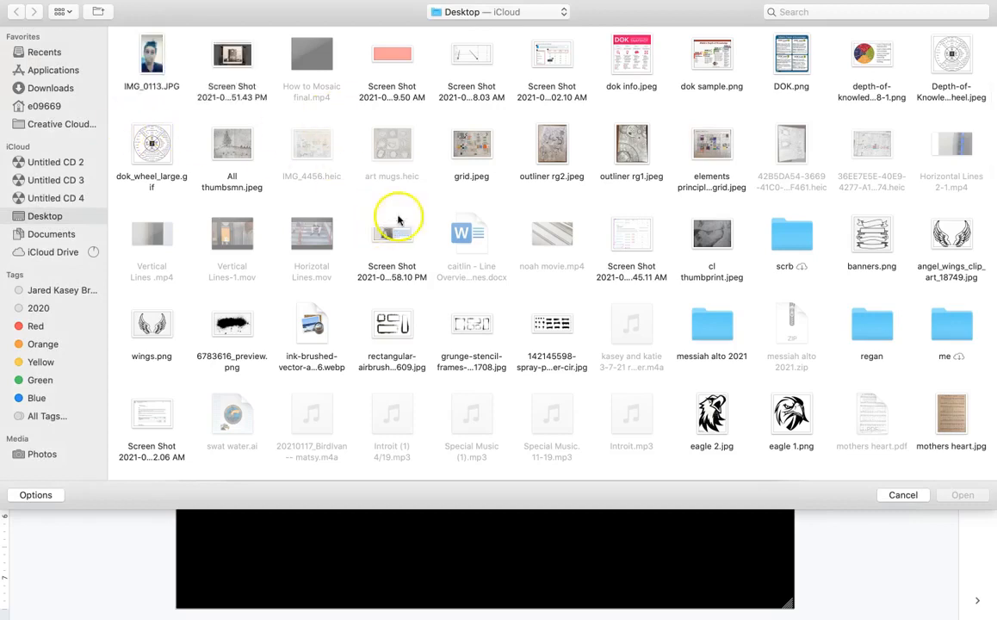
click(151, 53)
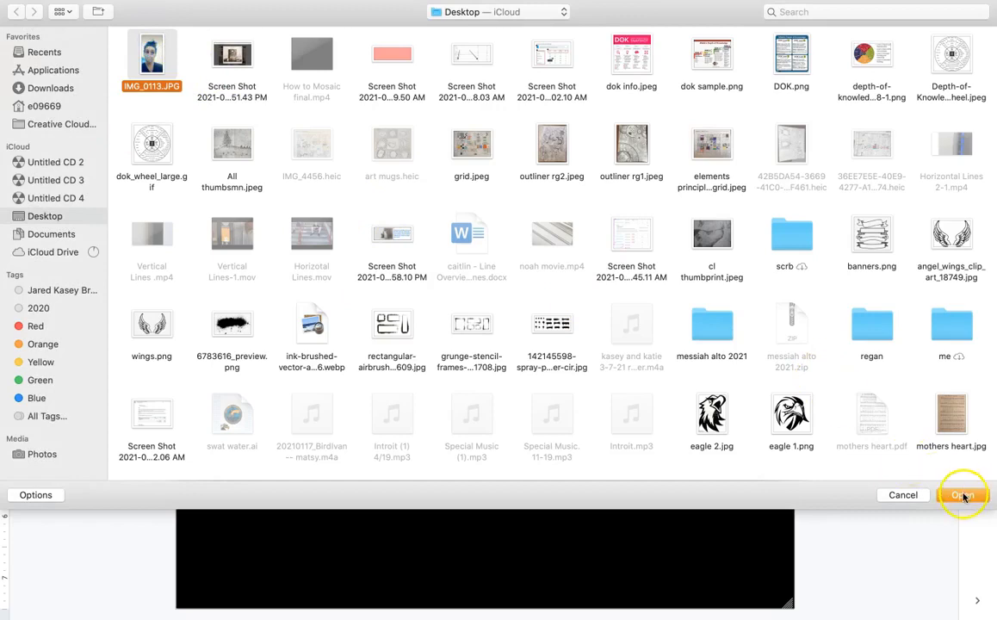
click(962, 496)
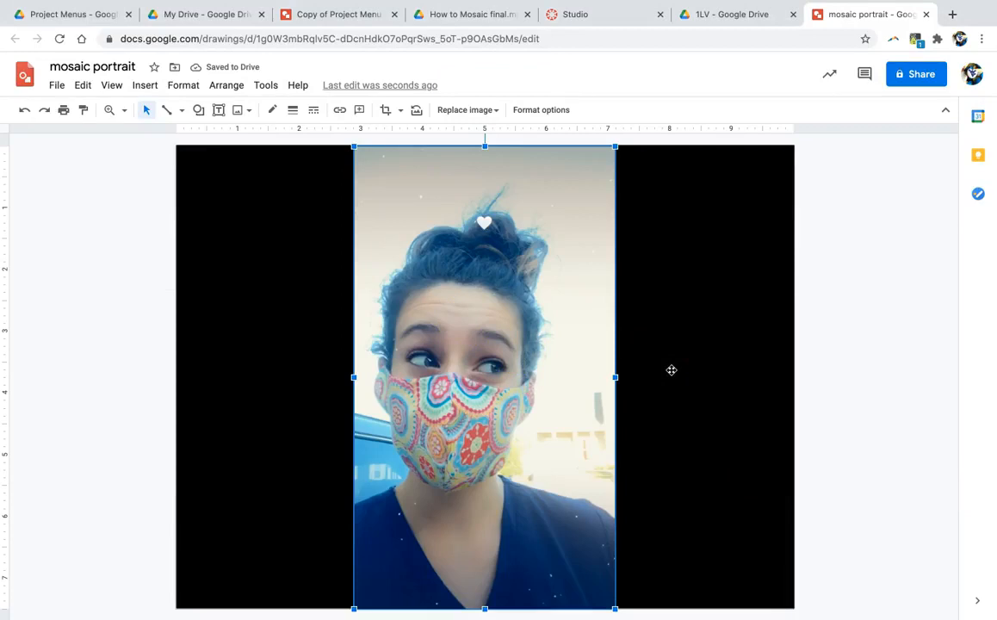
mouse_move(624, 170)
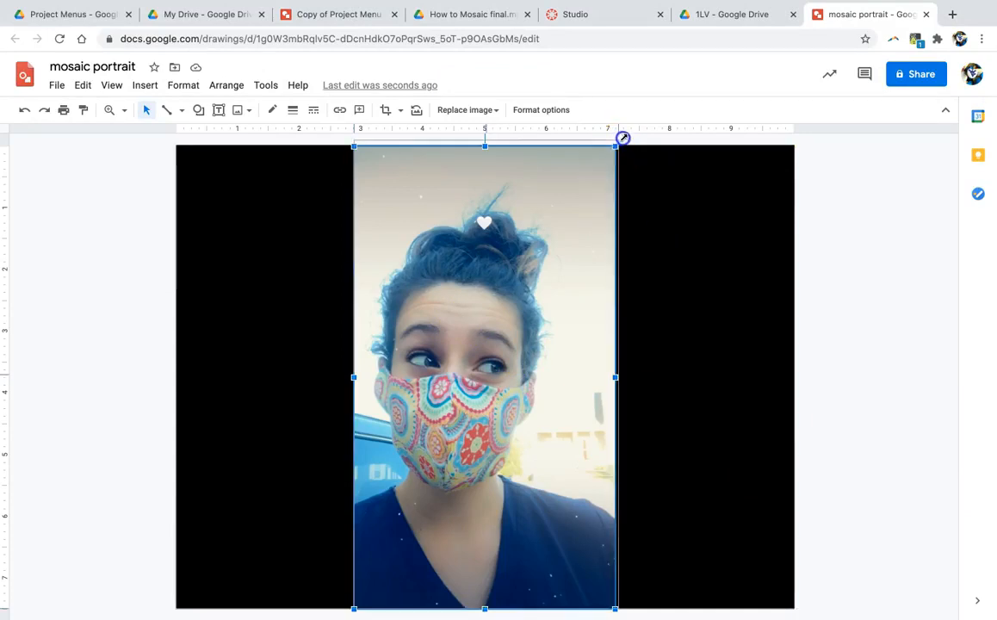
drag(622, 138, 628, 138)
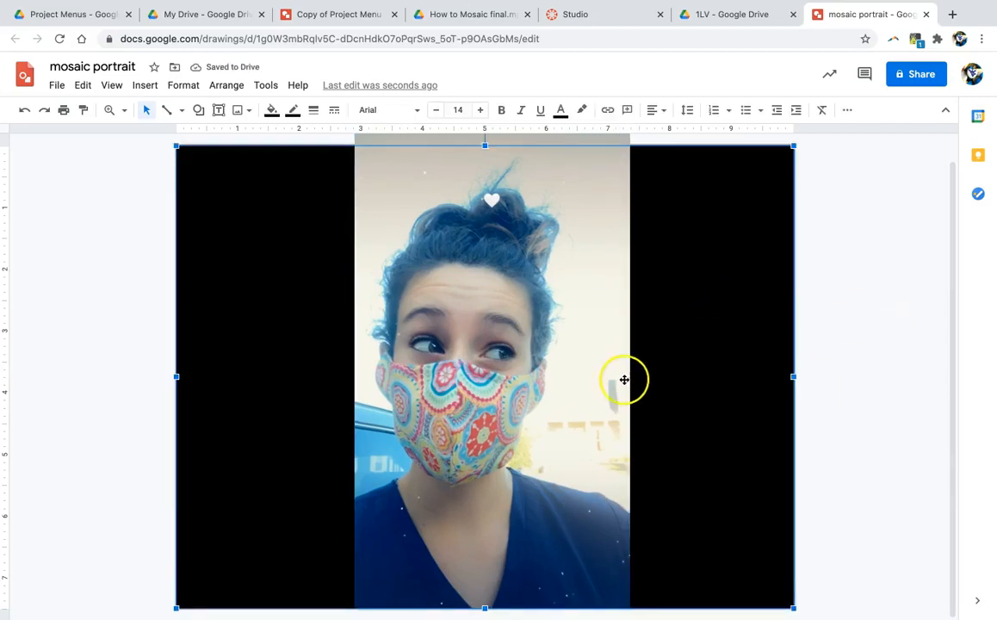
mouse_move(214, 285)
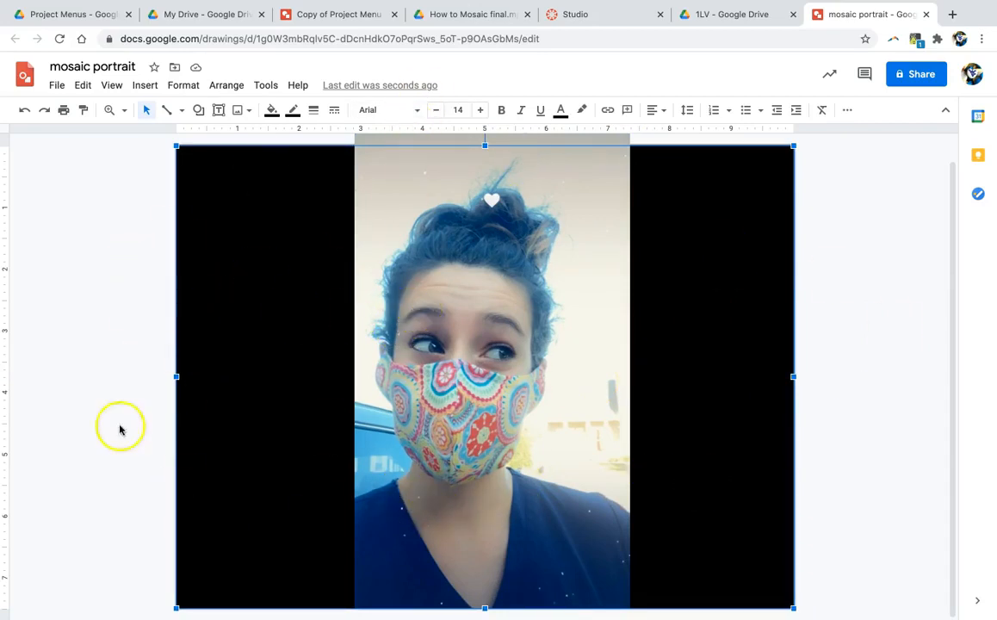
mouse_move(721, 452)
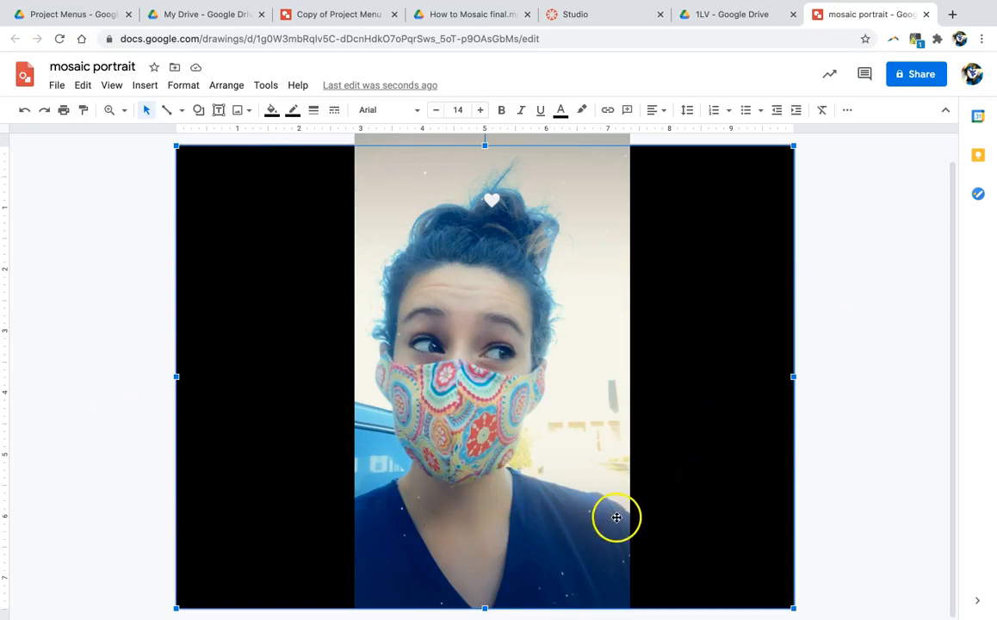
mouse_move(208, 199)
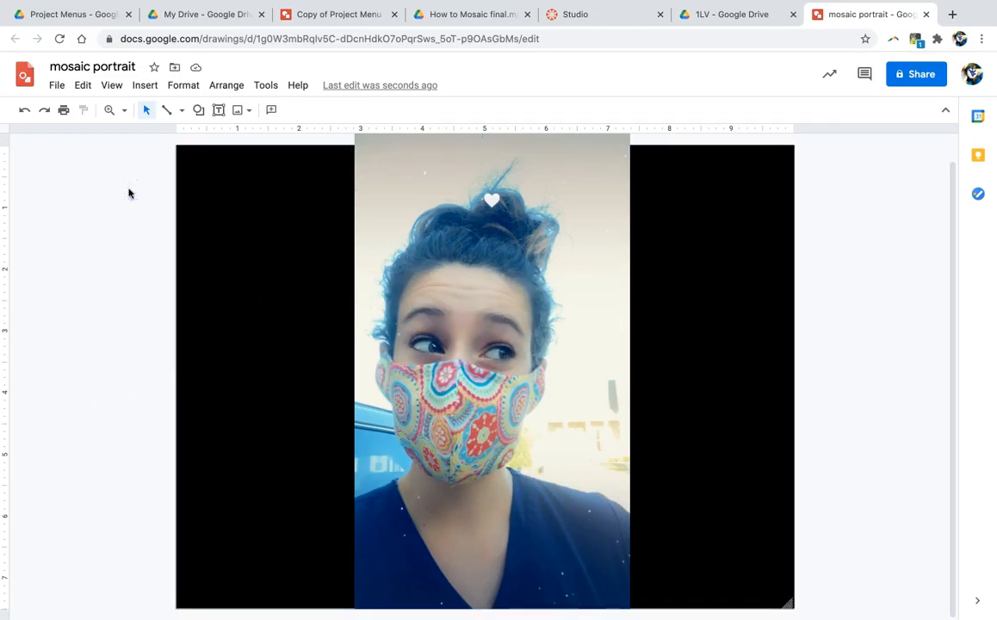
mouse_move(821, 314)
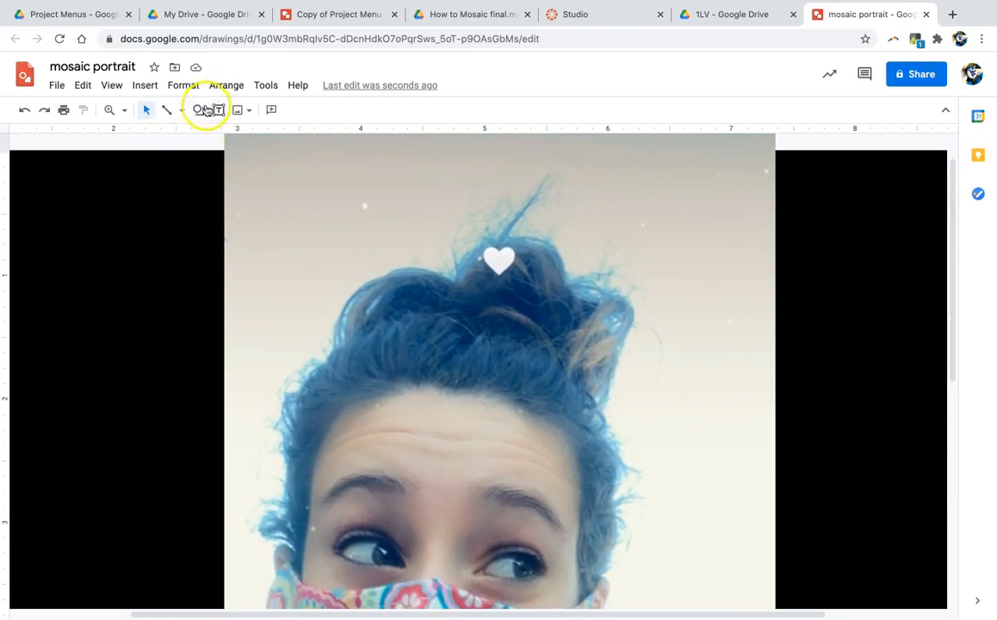
mouse_move(168, 109)
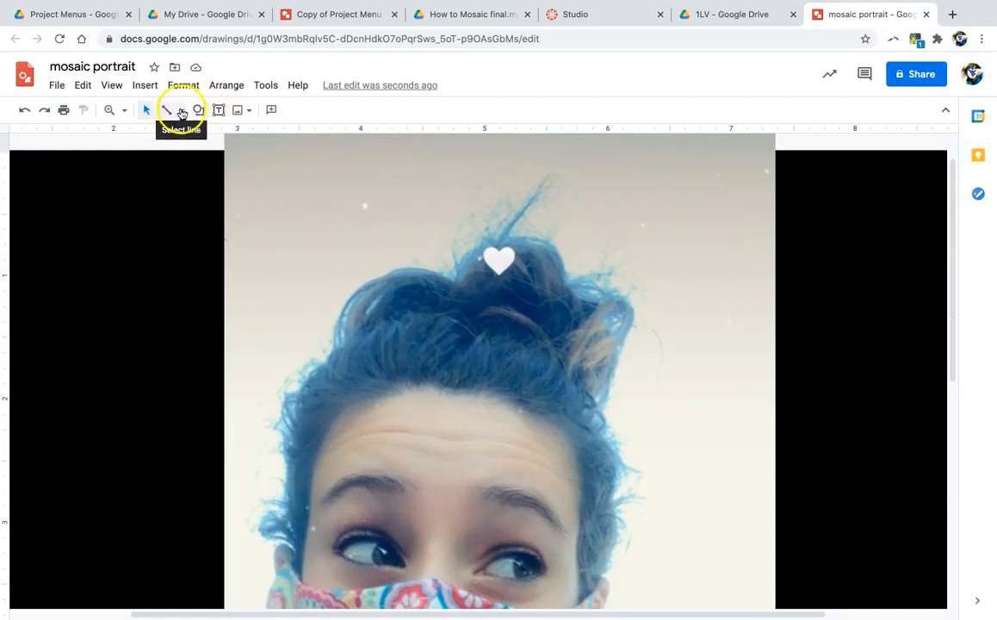
Step: Switch the line tool to Polyline to trace a diamond tile on the hair
click(170, 109)
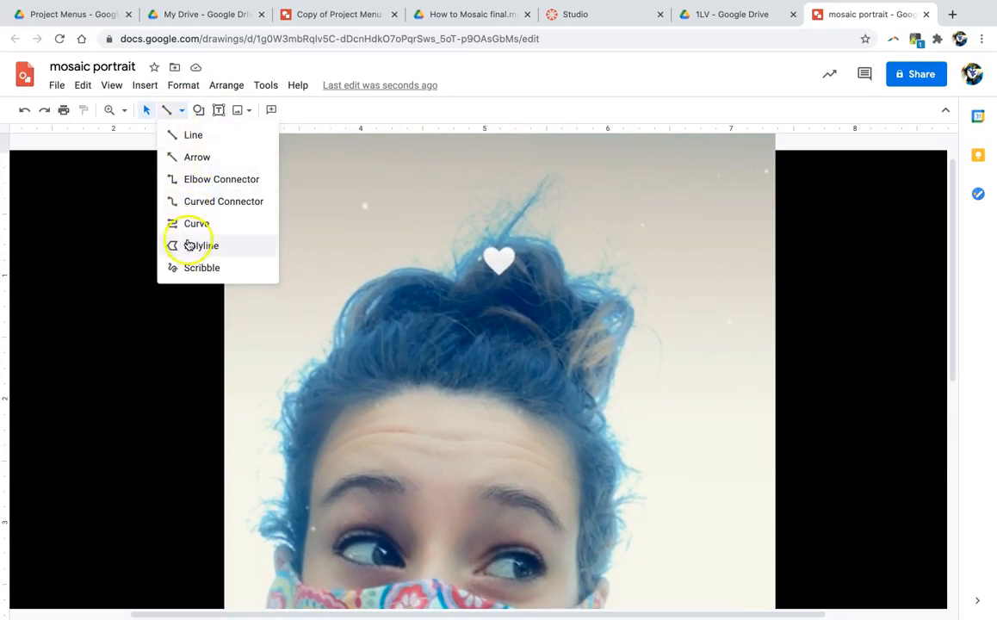
click(202, 246)
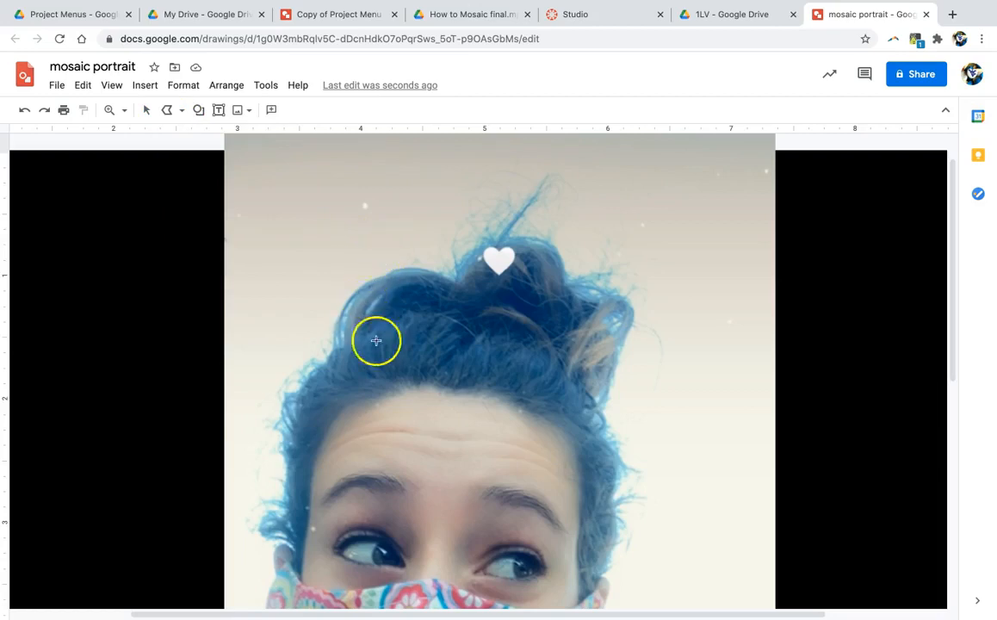
mouse_move(430, 377)
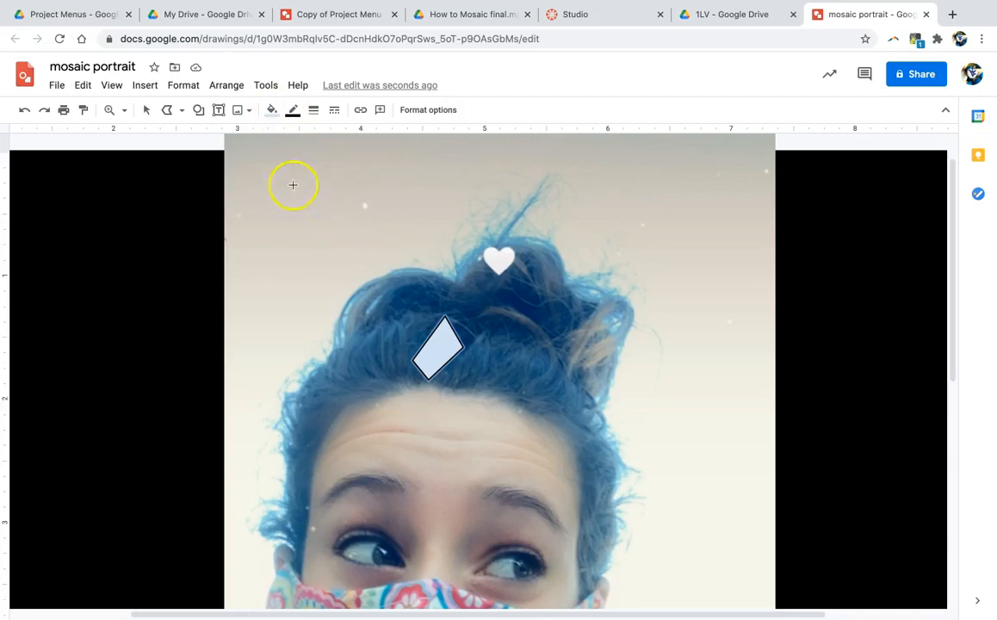
Step: Fill the diamond tile dark blue, then fine-tune it with a custom blue
click(271, 109)
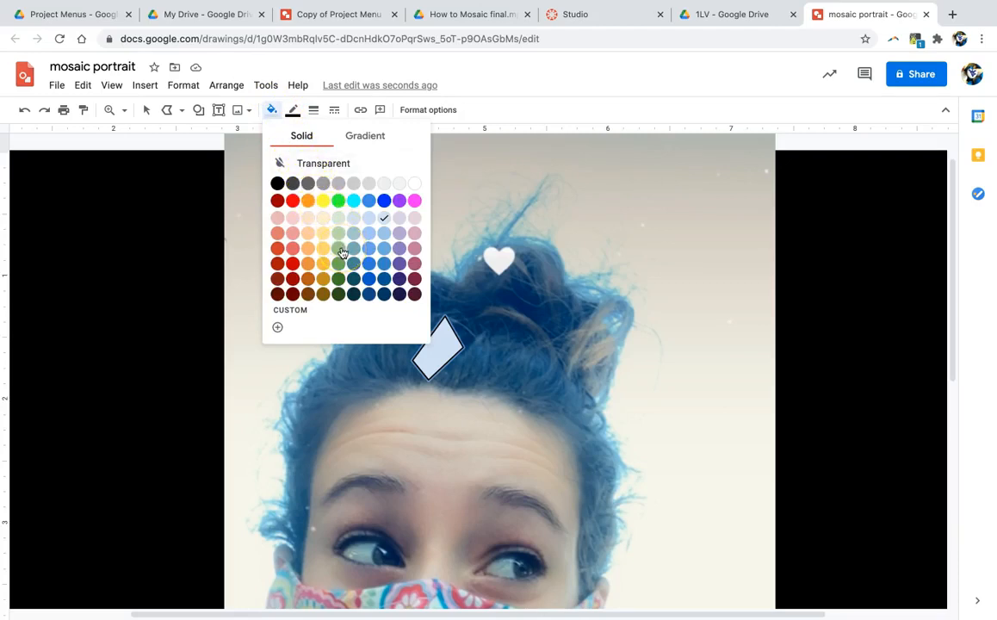
mouse_move(338, 263)
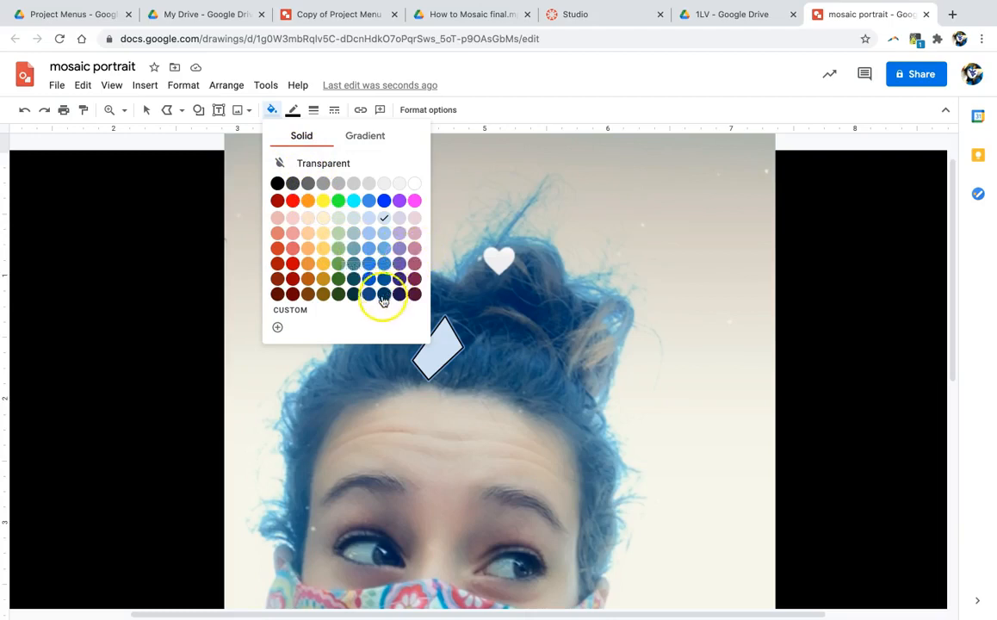
click(383, 293)
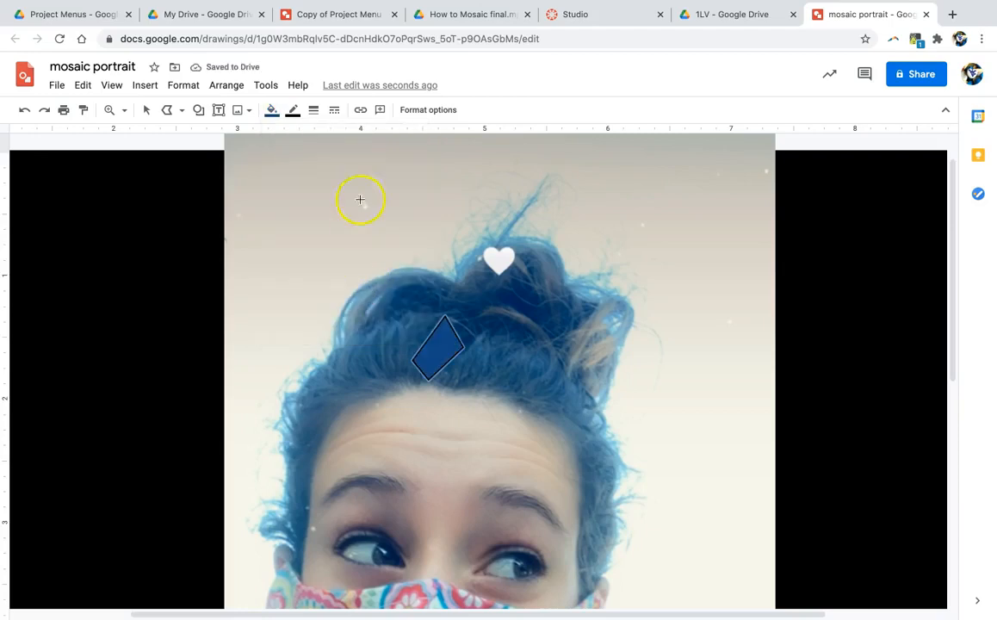
click(294, 110)
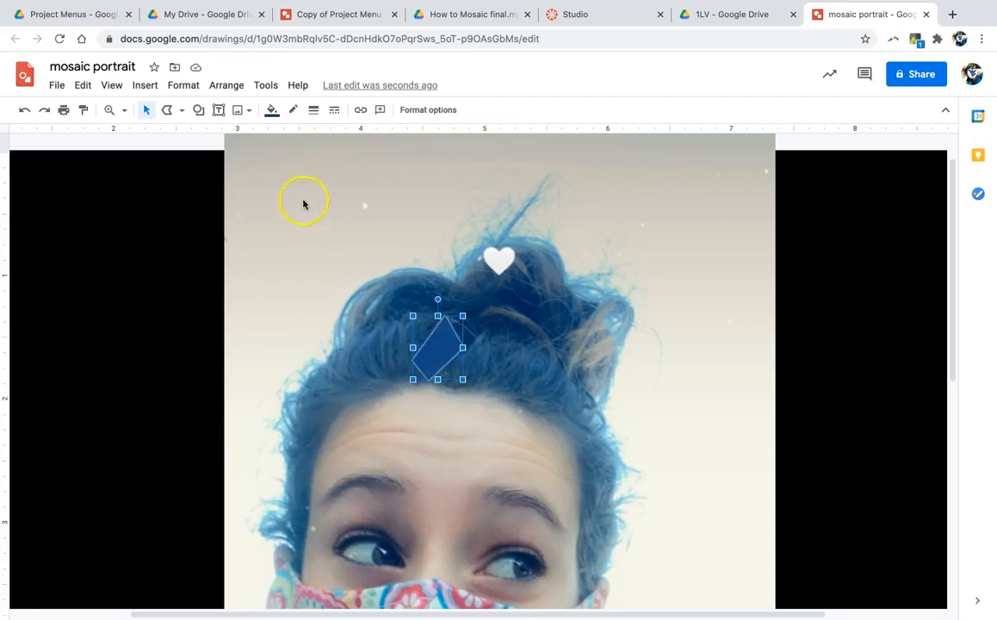
click(271, 110)
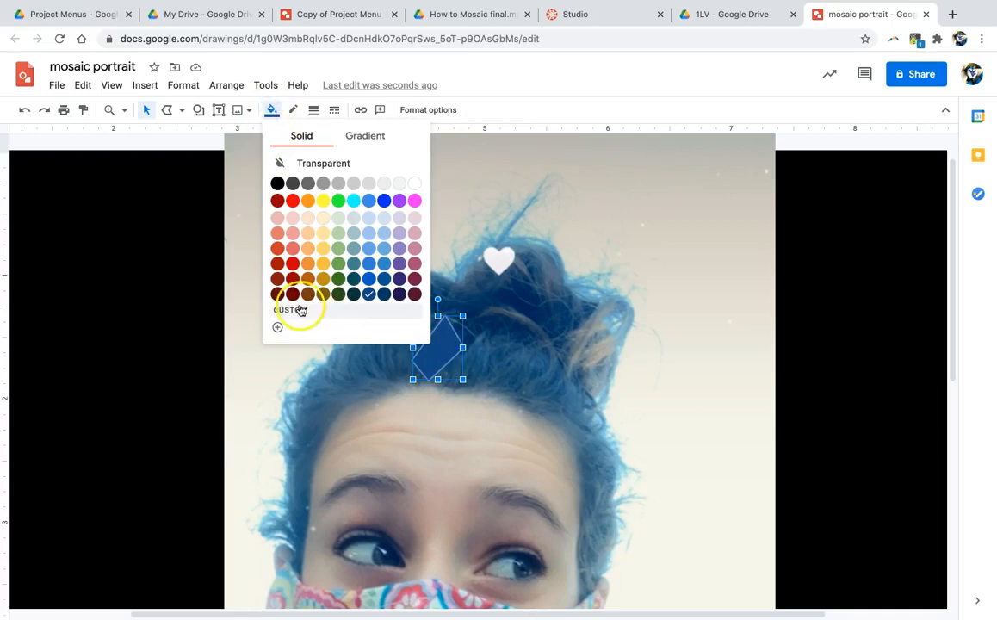
click(289, 309)
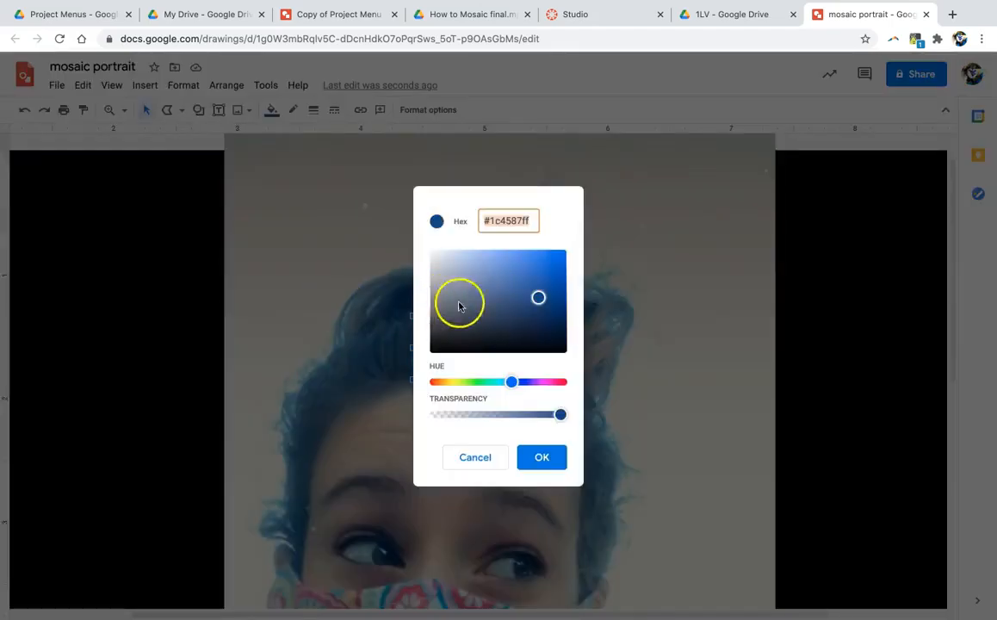
click(534, 304)
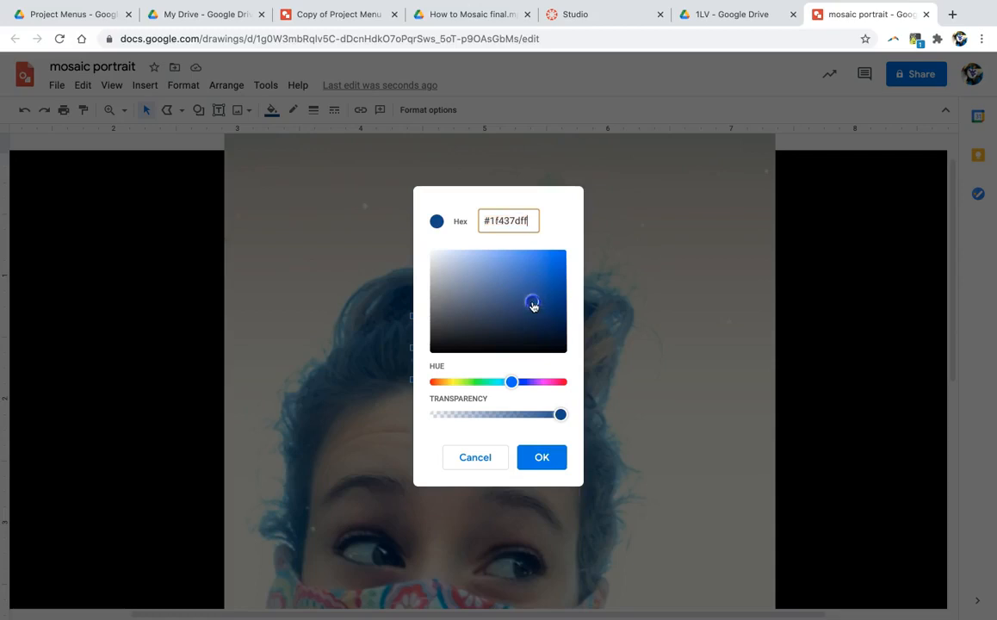
click(511, 307)
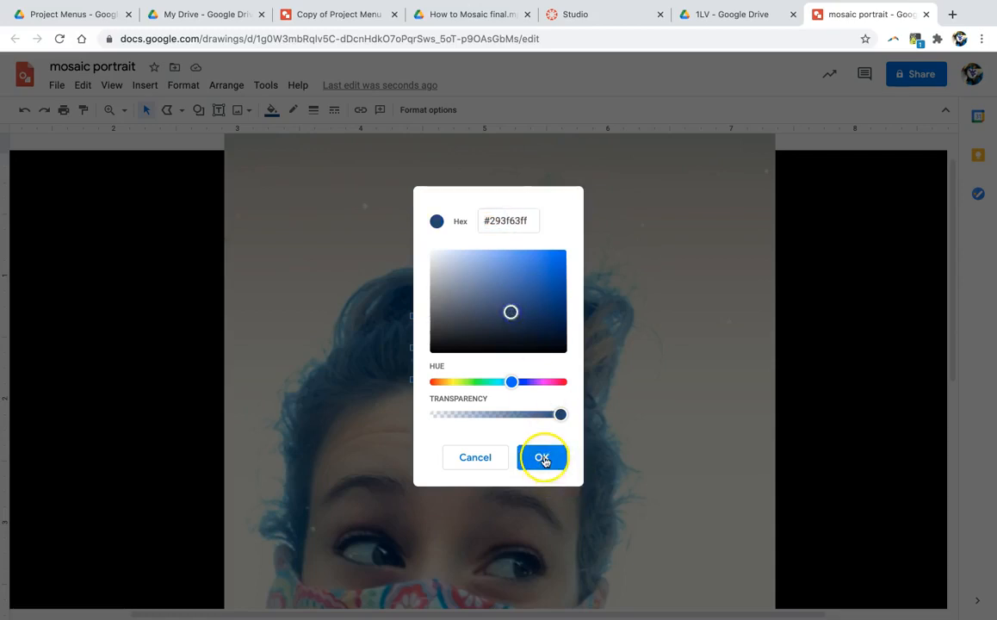
click(541, 457)
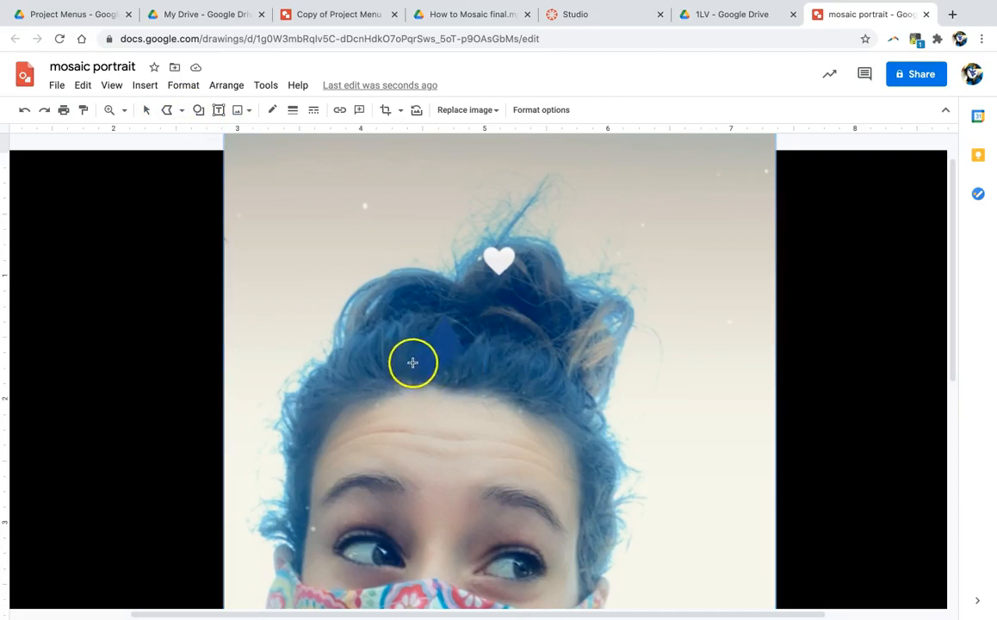
mouse_move(422, 379)
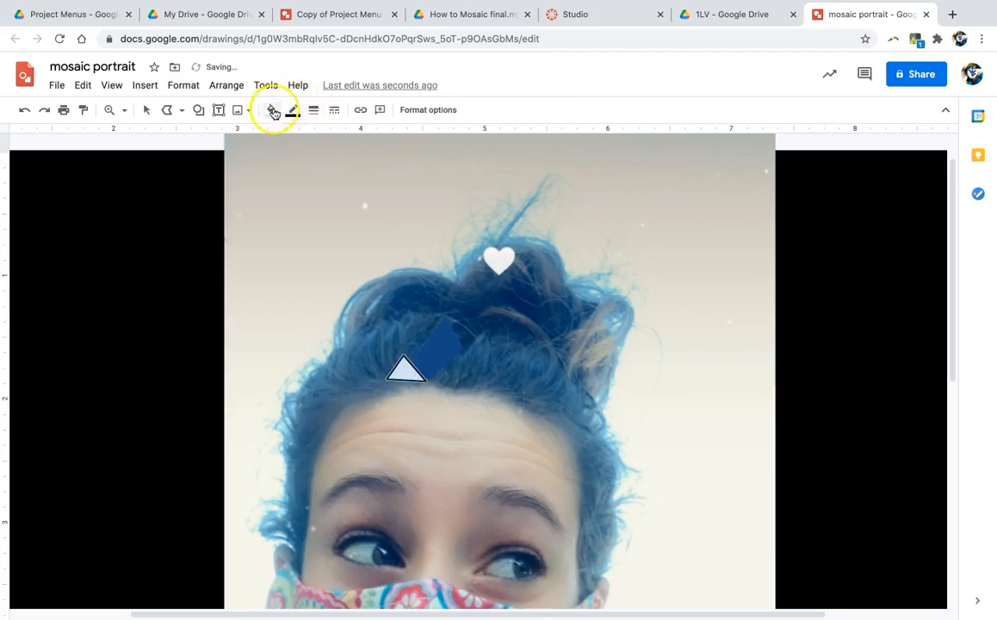
Step: Fill the new triangle tile with the matching dark blue
click(271, 109)
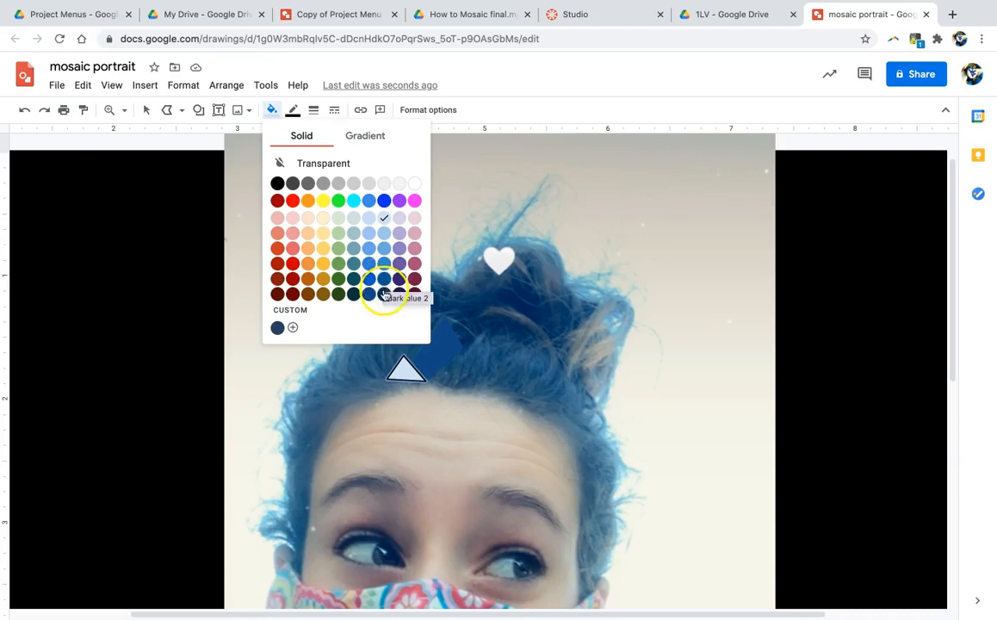
click(384, 281)
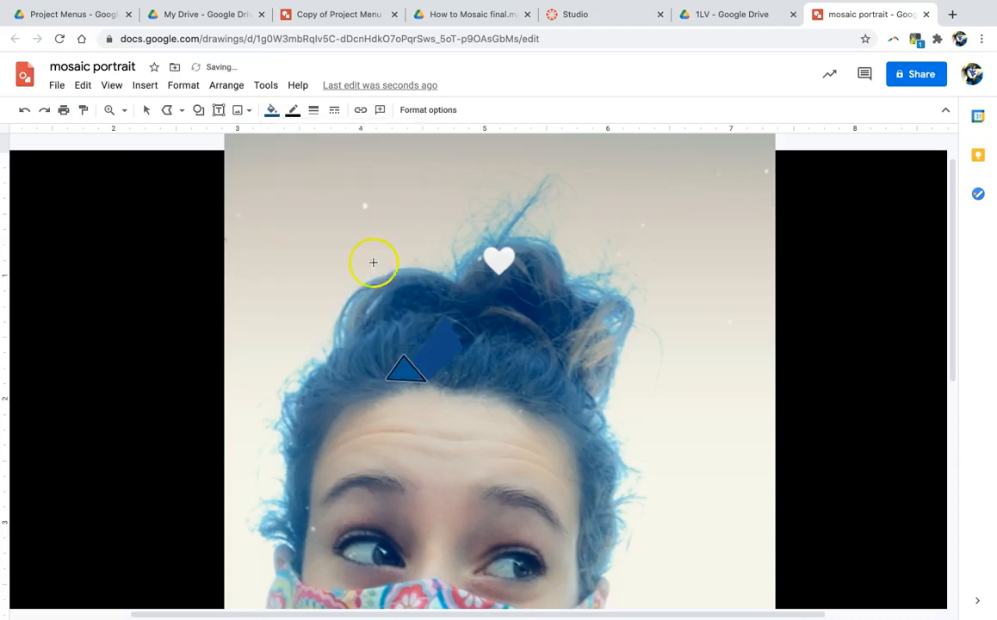
click(271, 110)
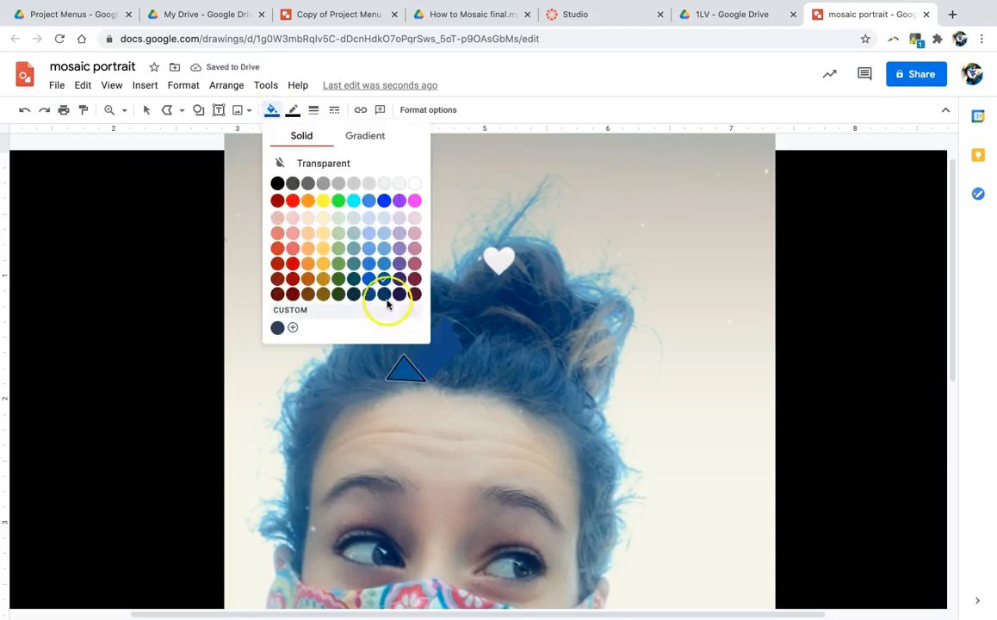
click(387, 296)
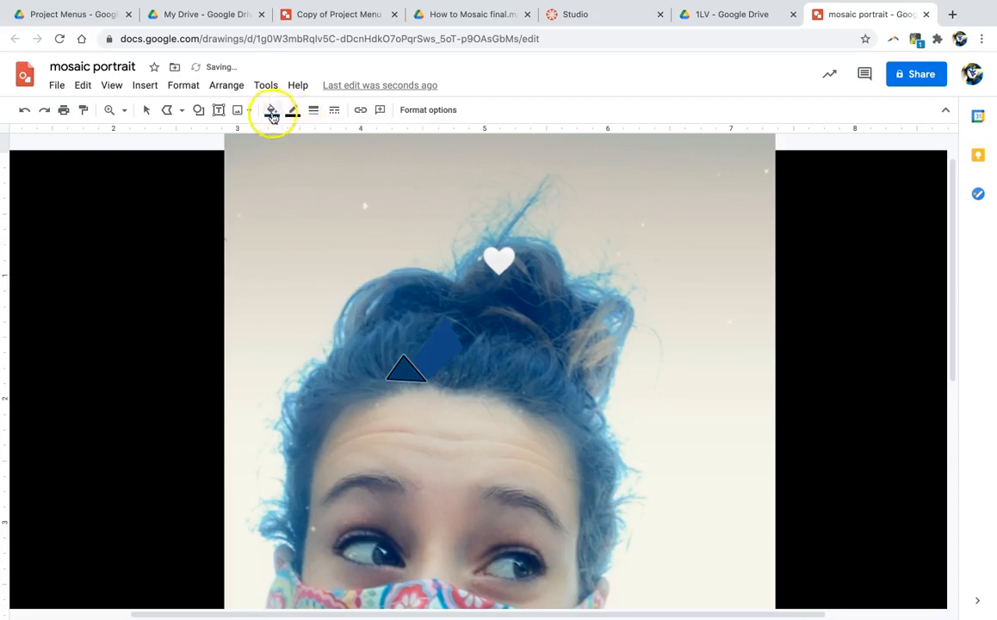
click(271, 109)
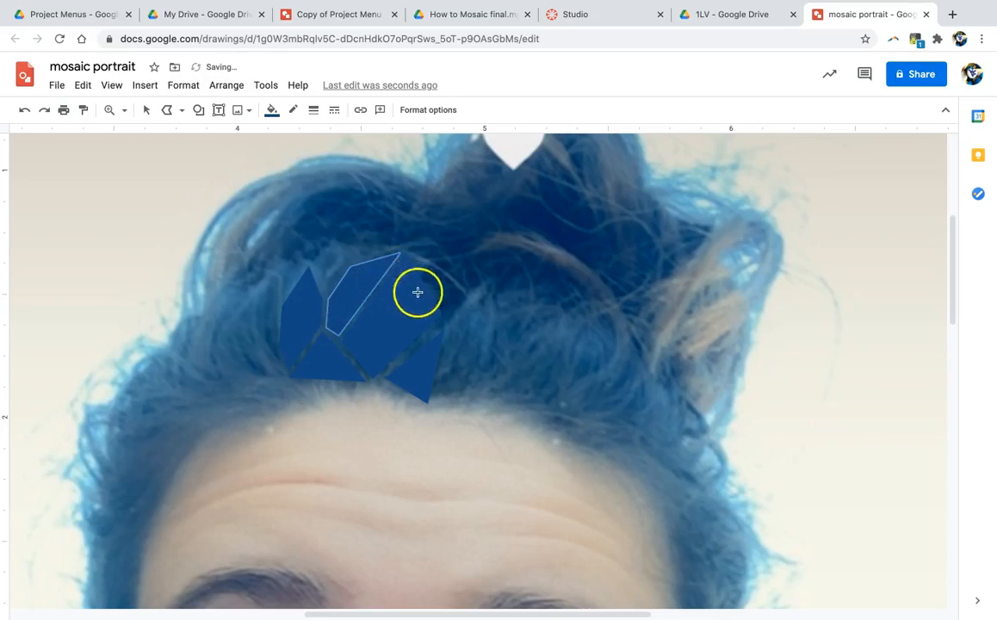
mouse_move(313, 263)
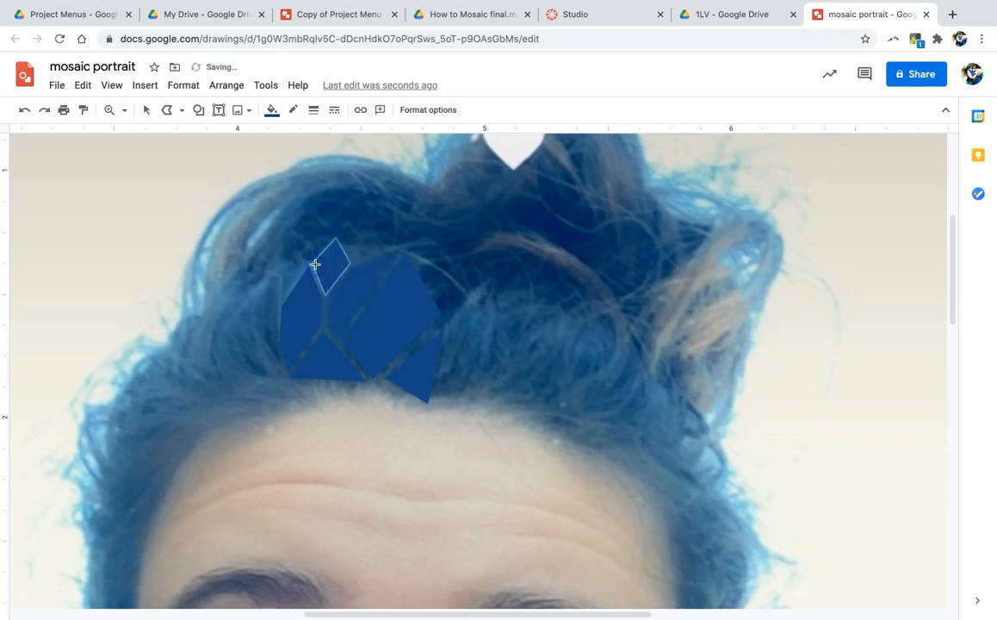
Step: Draw more tiles on the hair, ending with a thin sliver on the right
drag(314, 264, 349, 250)
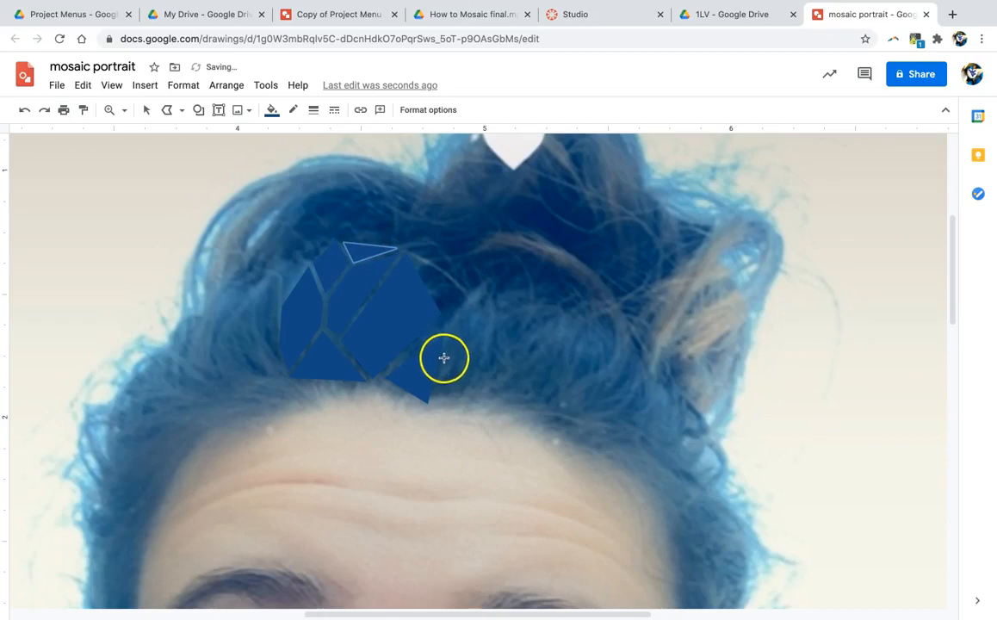
mouse_move(449, 332)
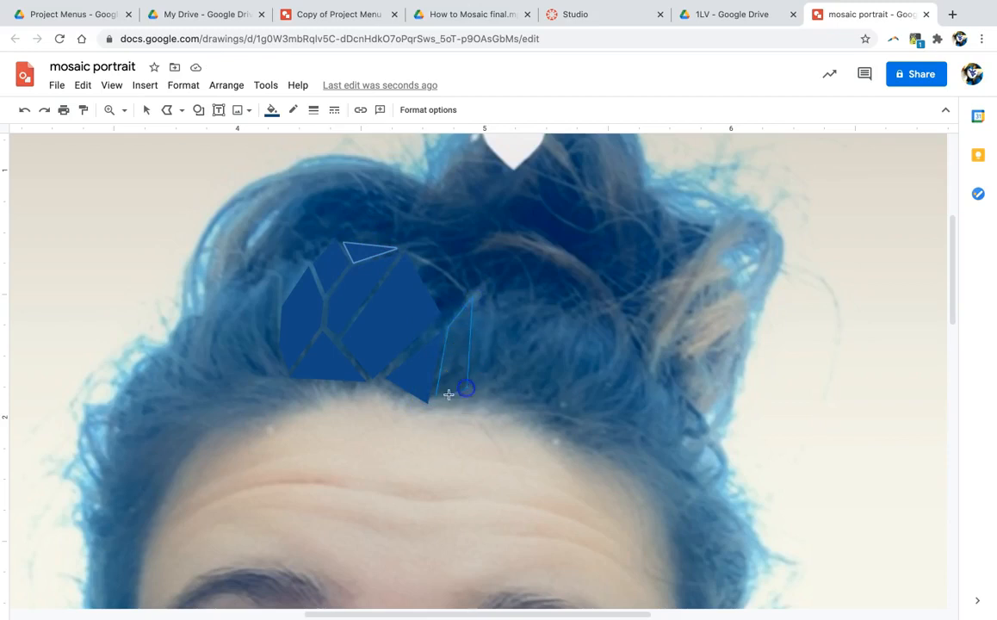
click(439, 397)
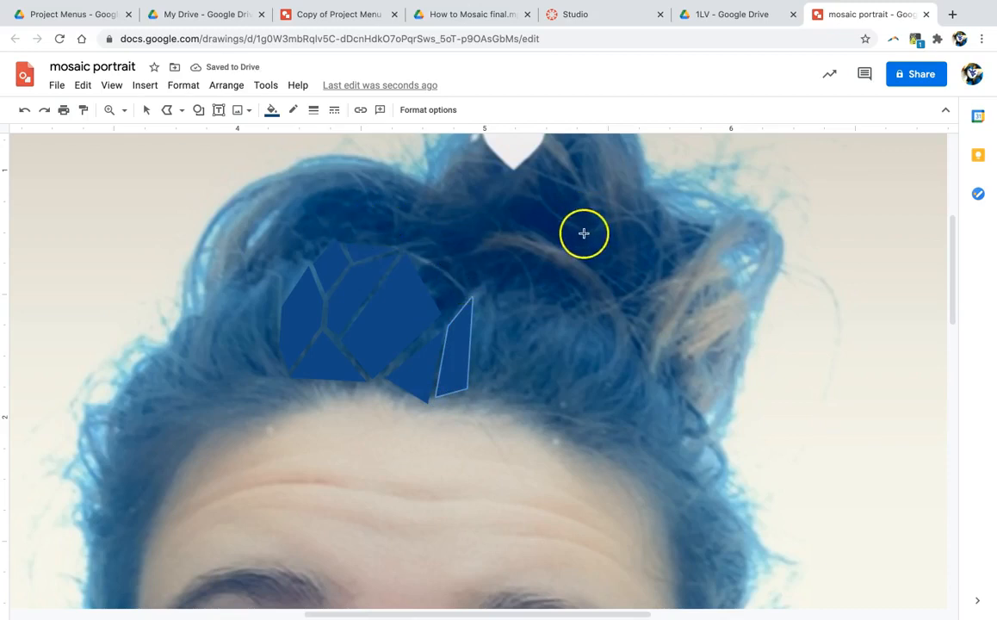
mouse_move(525, 404)
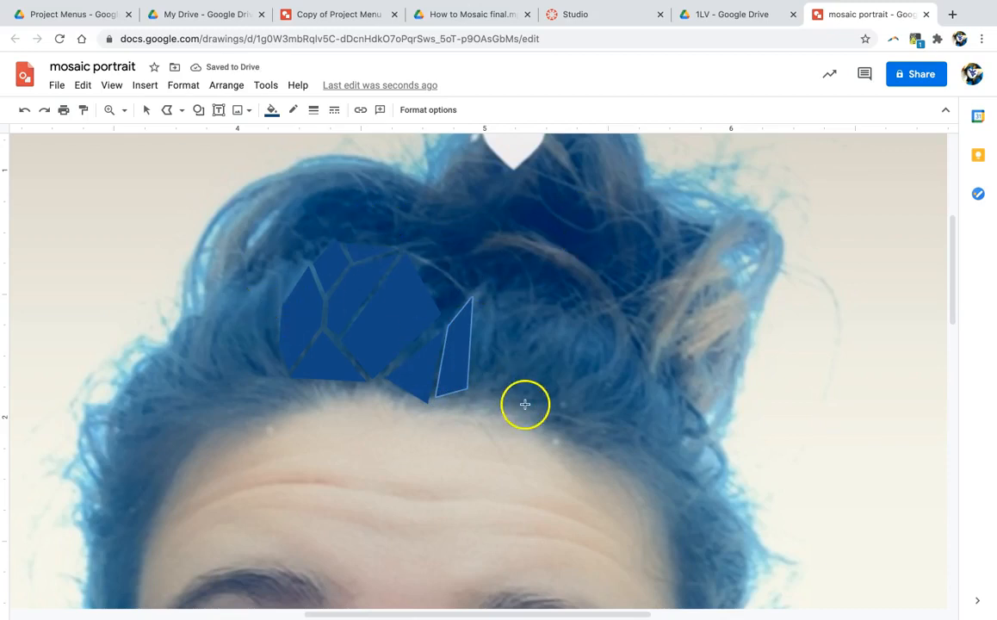
mouse_move(300, 270)
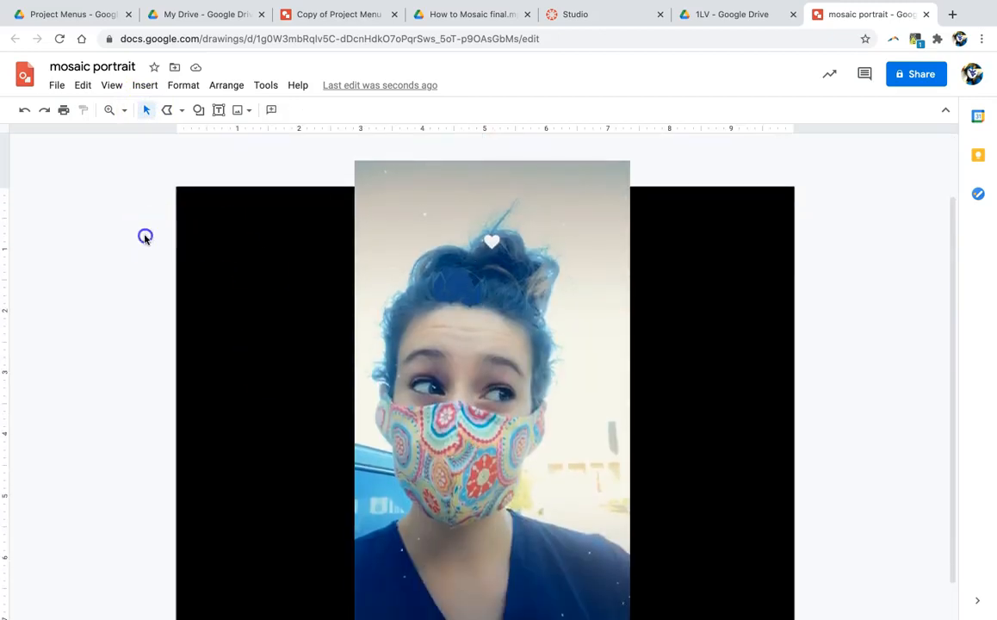
Step: Send the portrait photo backward behind the black background rectangle
click(491, 388)
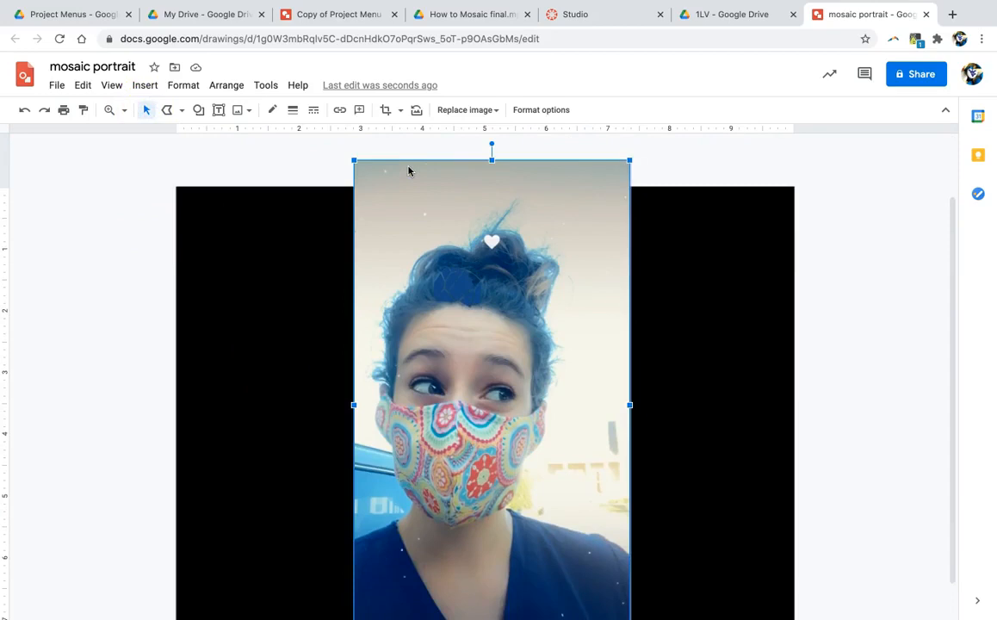
mouse_move(281, 138)
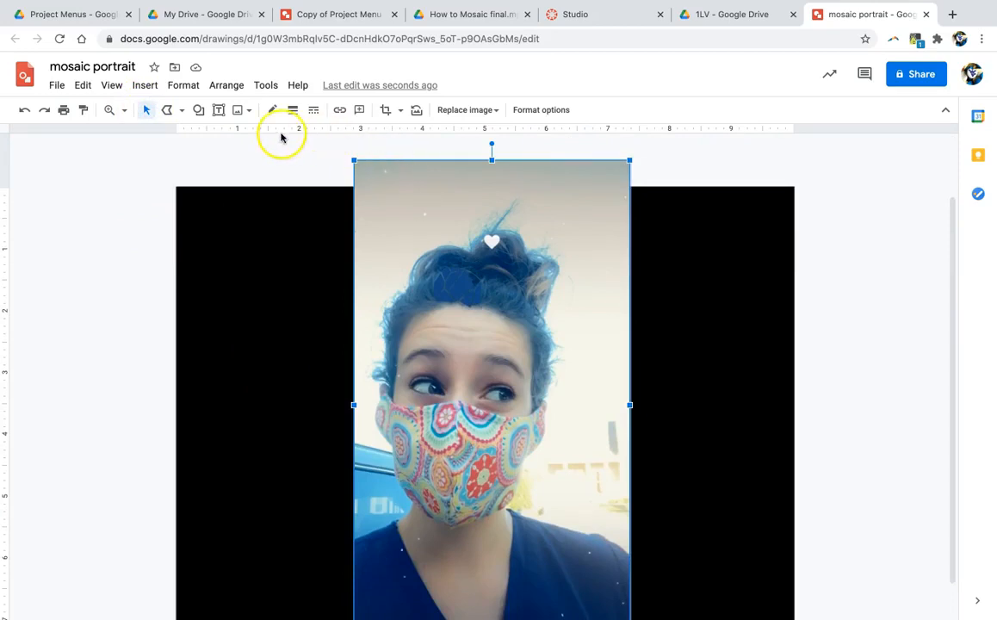
click(226, 84)
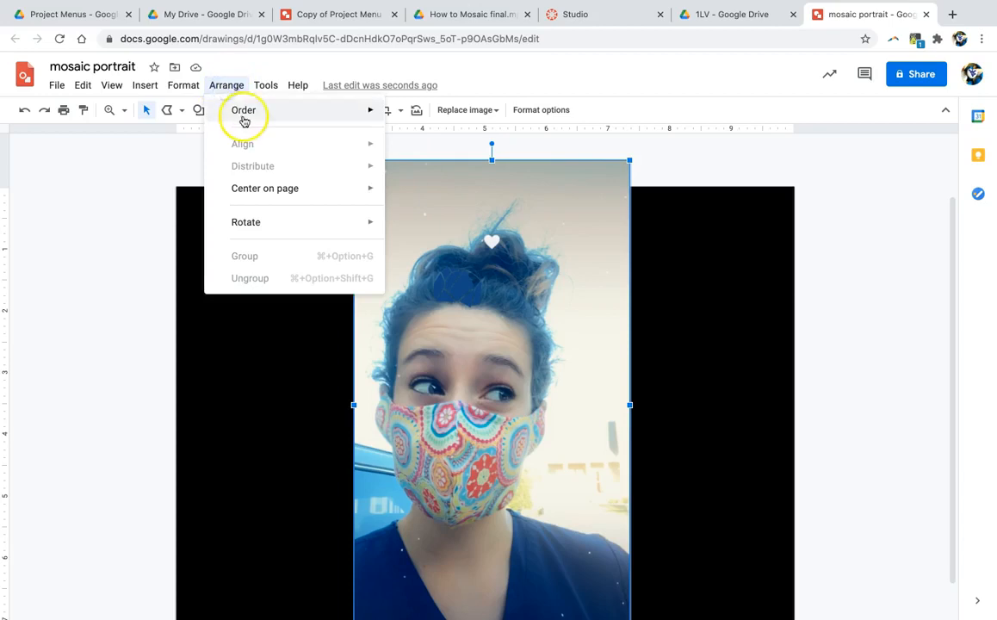
click(244, 109)
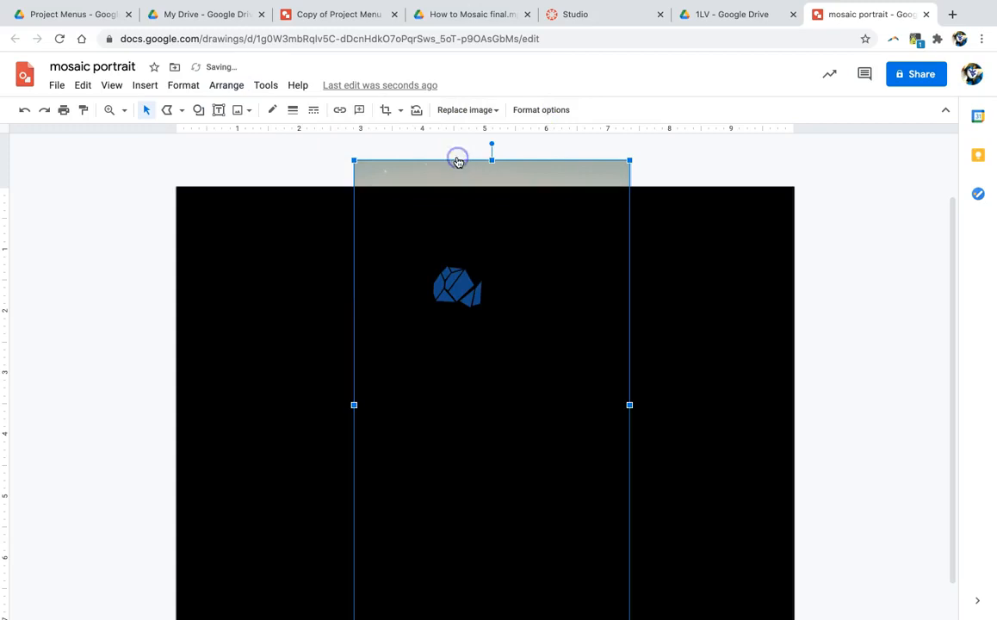
mouse_move(842, 288)
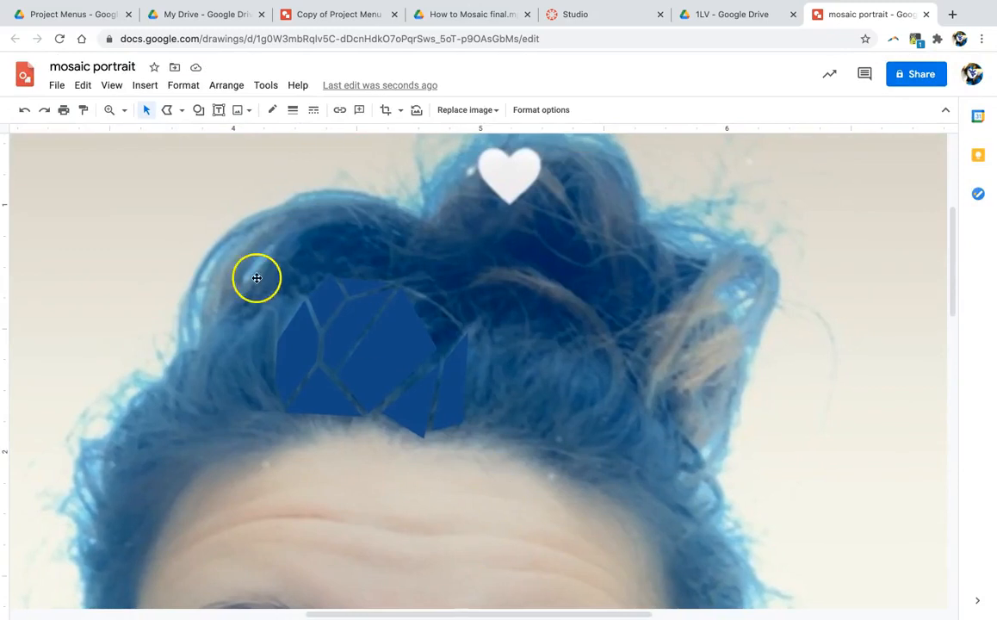
mouse_move(168, 385)
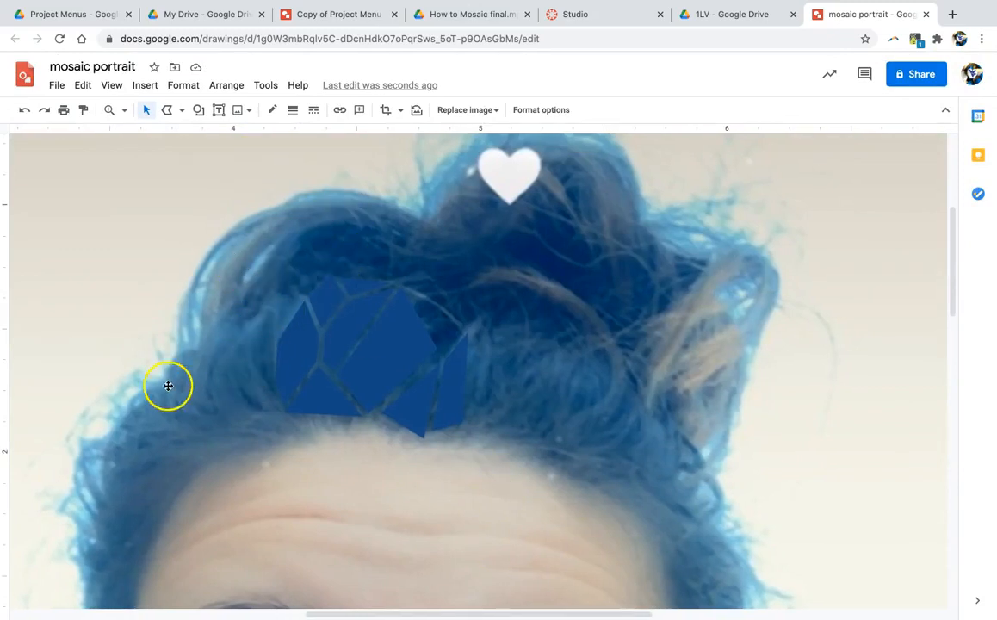
mouse_move(577, 306)
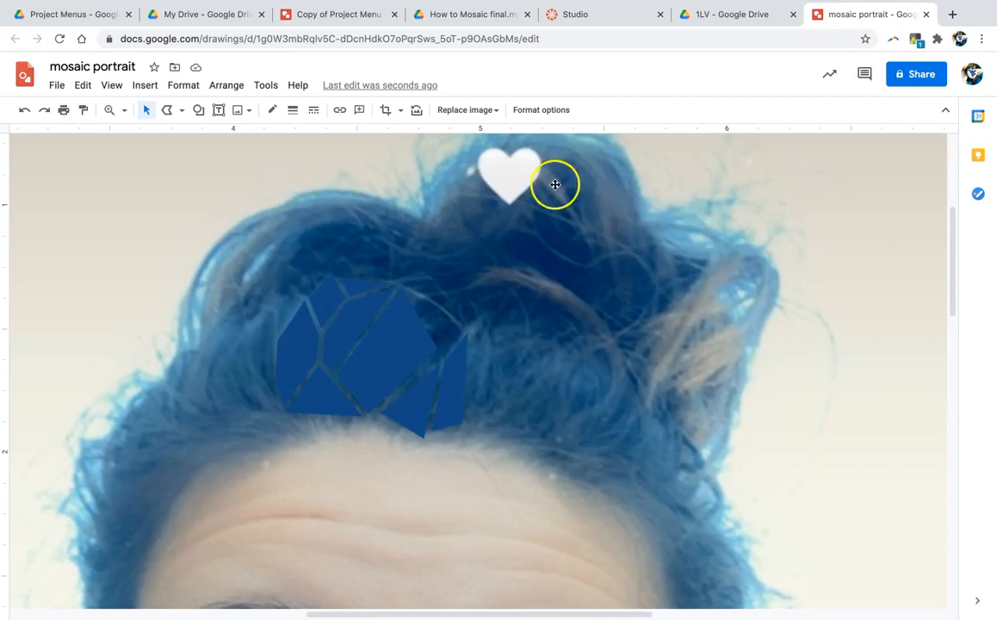
mouse_move(440, 421)
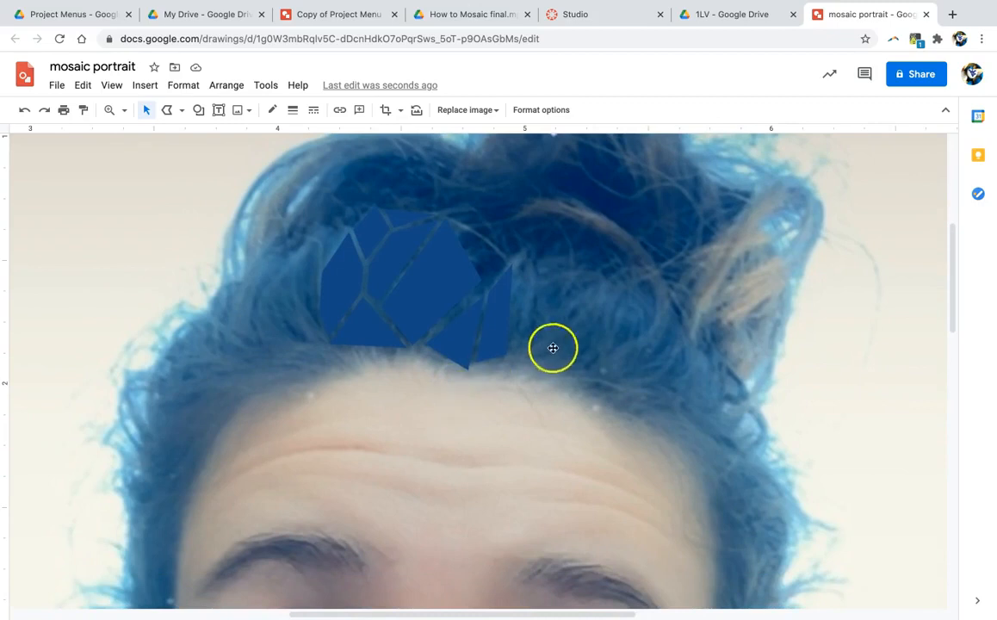
mouse_move(698, 360)
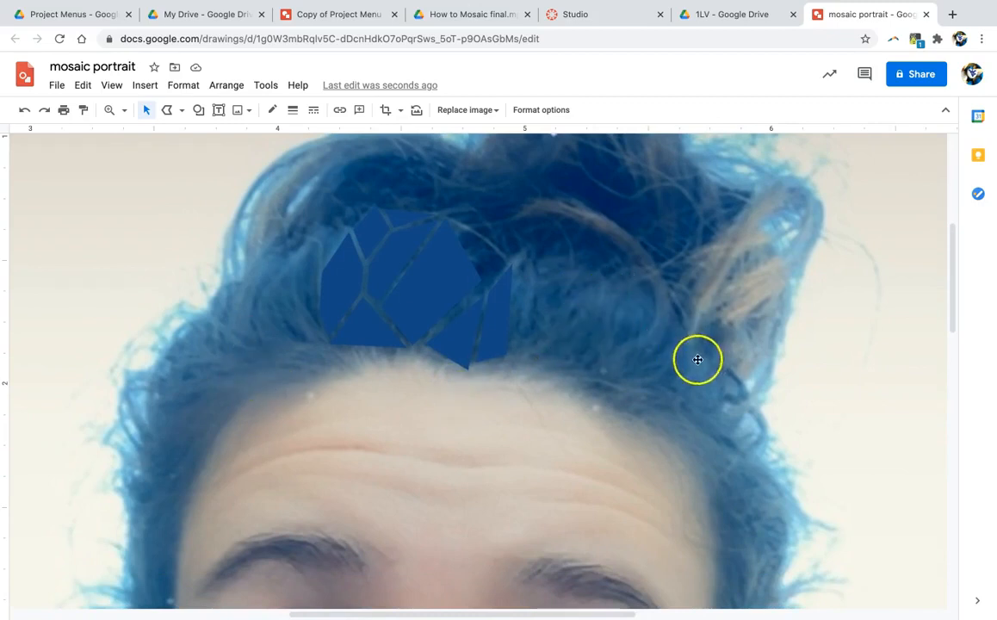
mouse_move(620, 363)
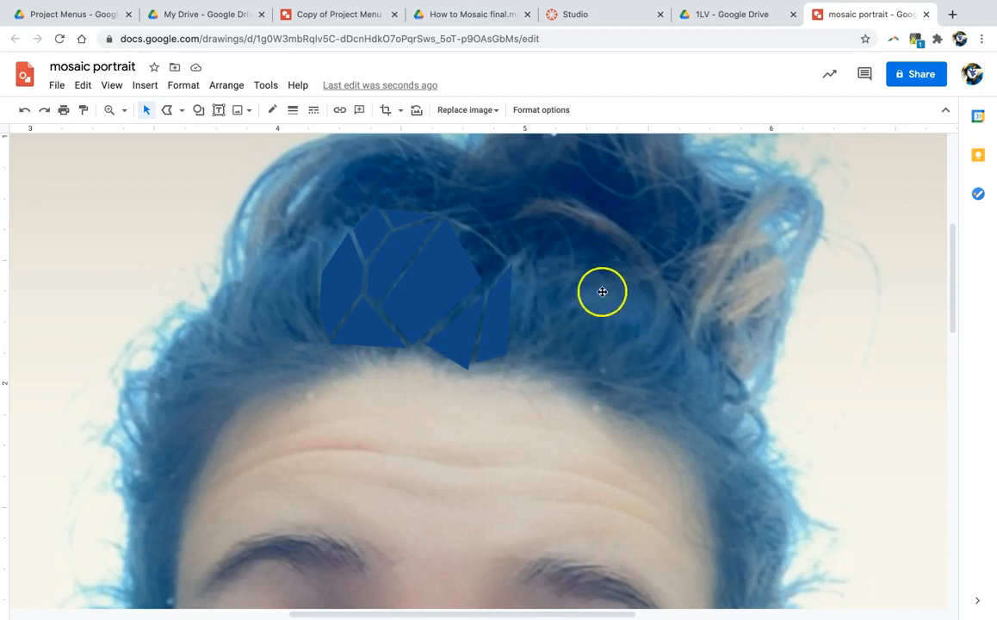
mouse_move(595, 335)
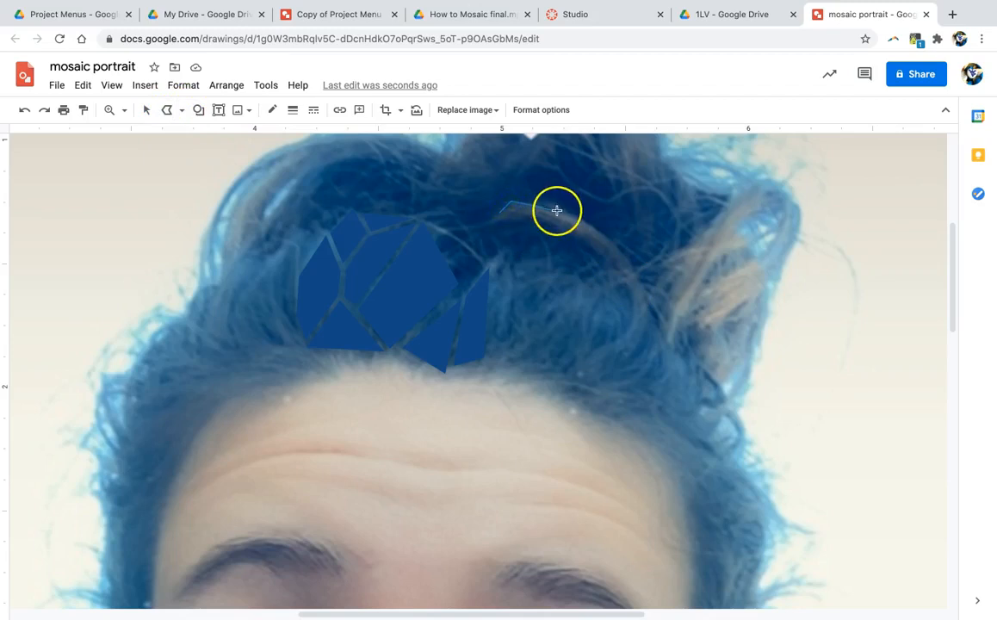
Step: Fill the curved hair-strand tile with custom grey #666666
click(272, 110)
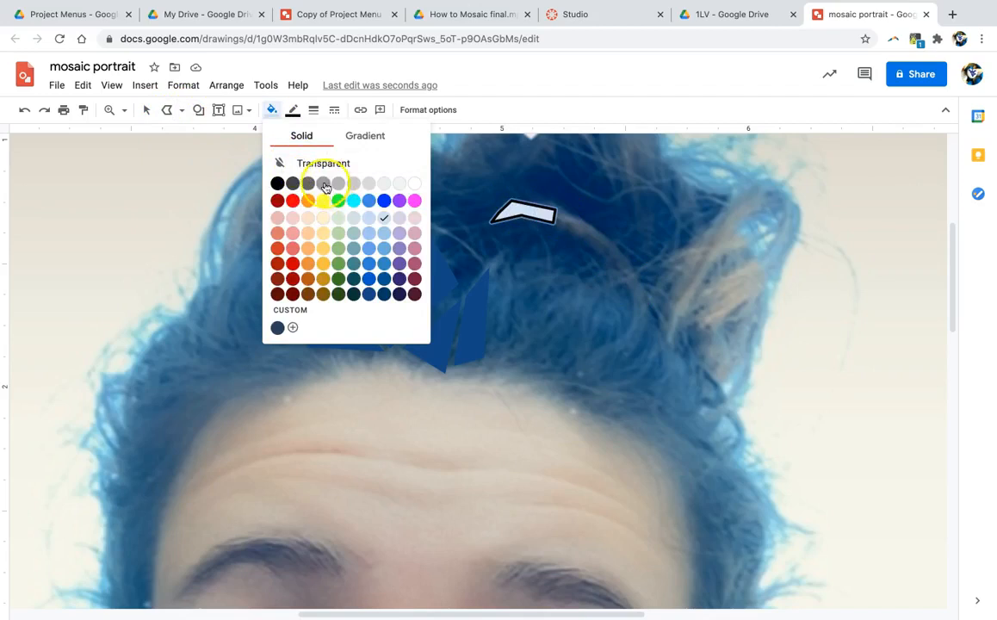
click(293, 327)
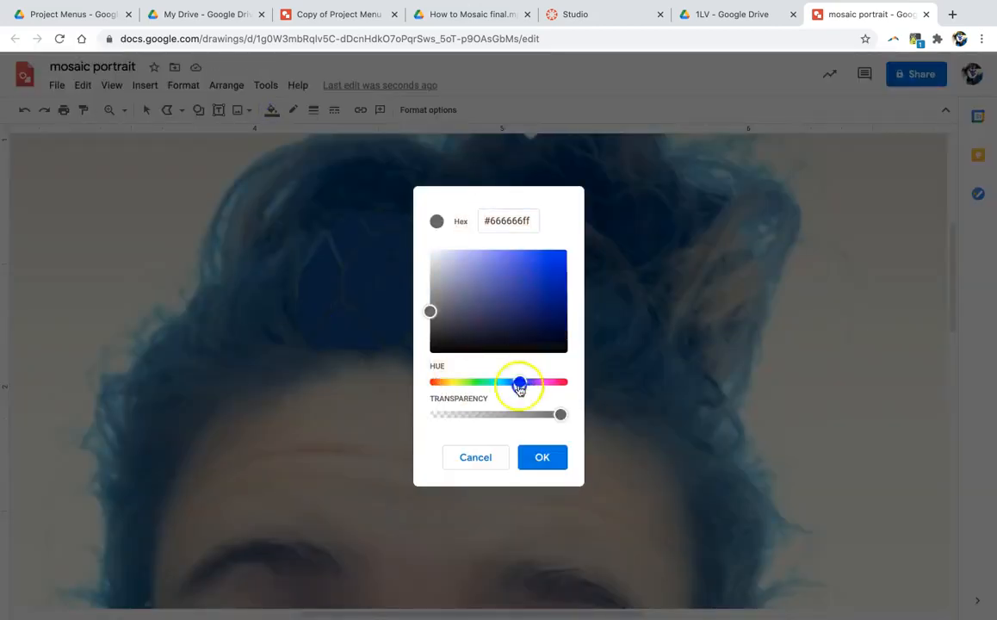
click(542, 457)
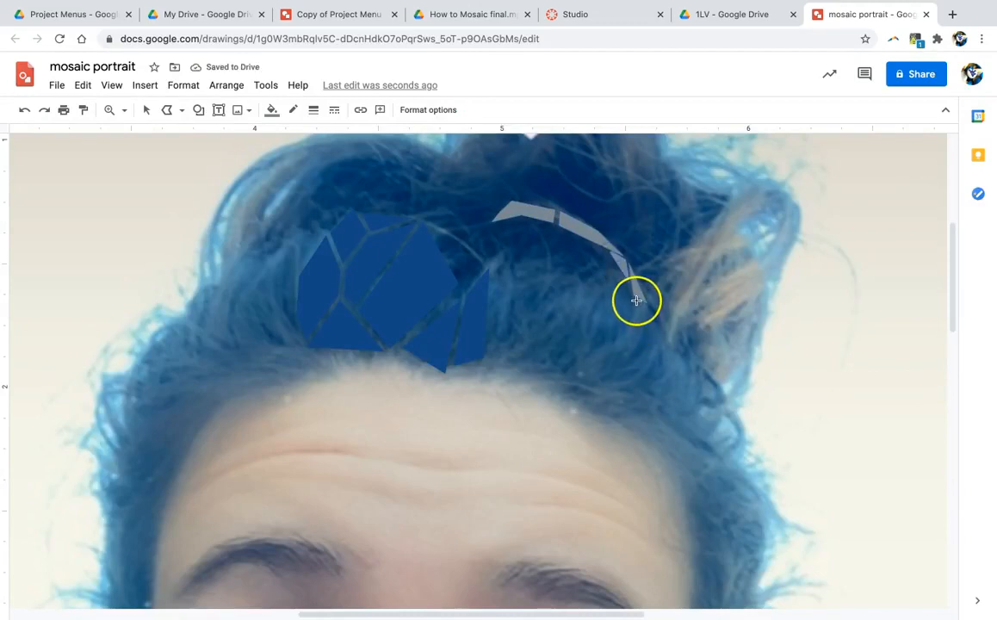
mouse_move(647, 311)
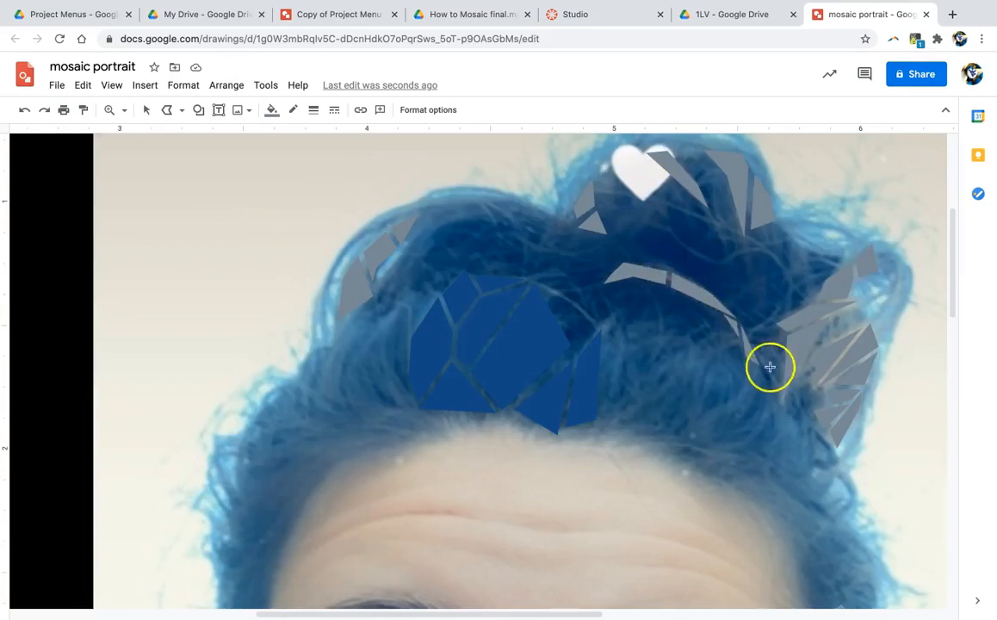
mouse_move(776, 325)
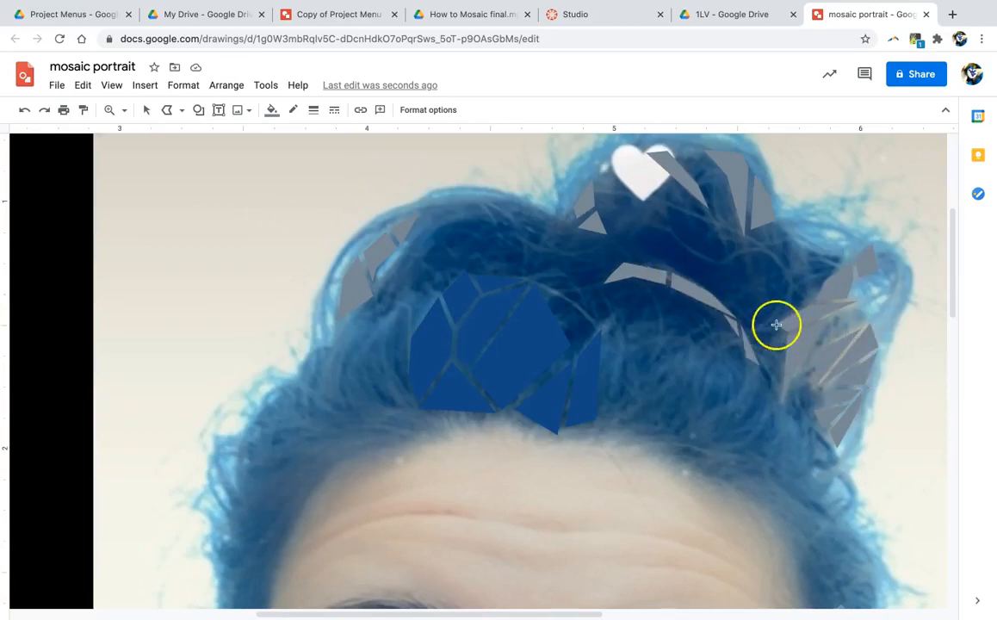
mouse_move(453, 149)
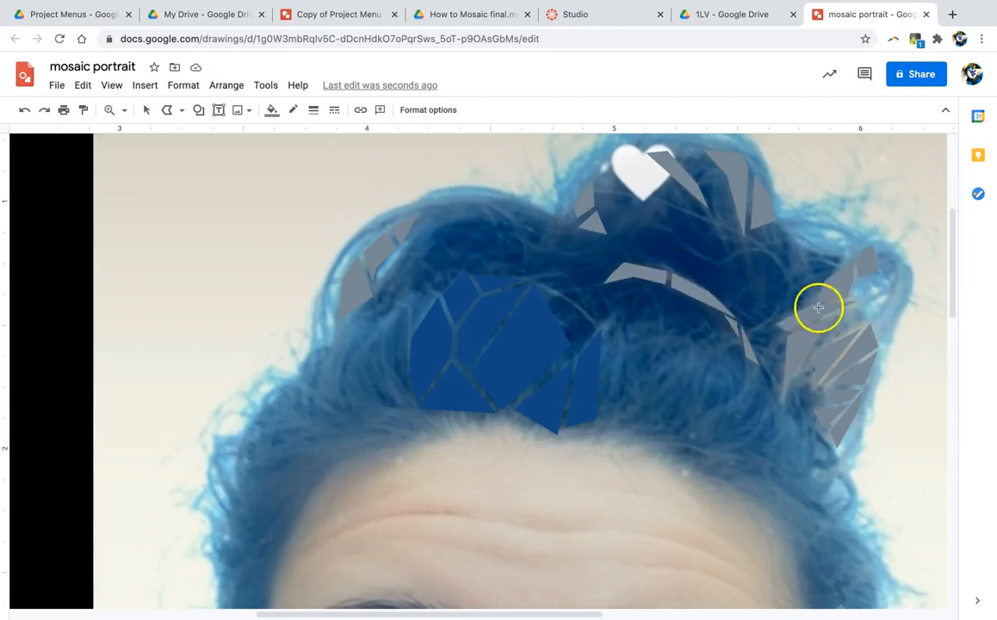
mouse_move(829, 395)
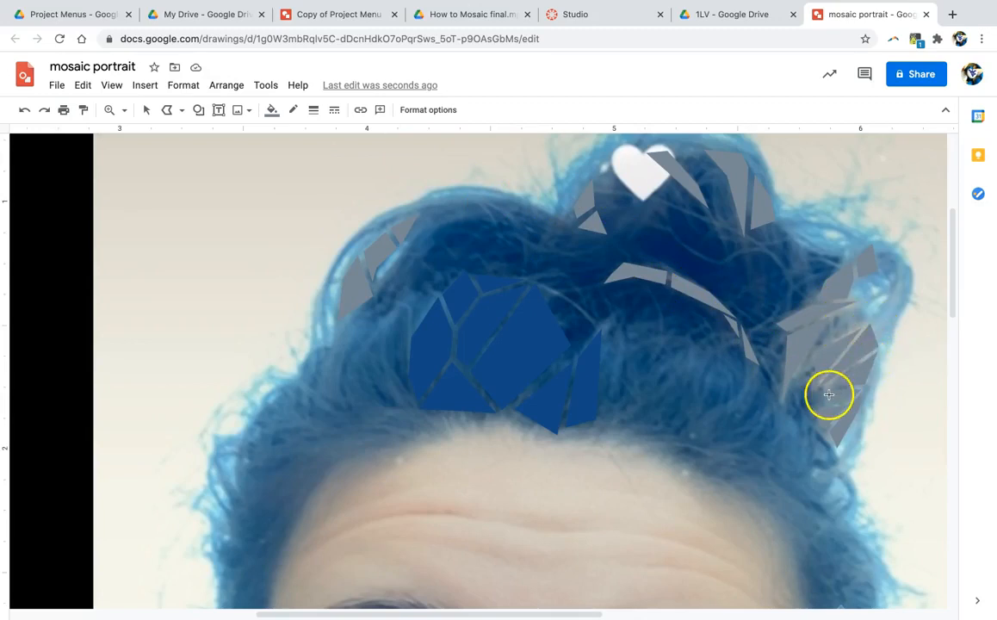
mouse_move(324, 274)
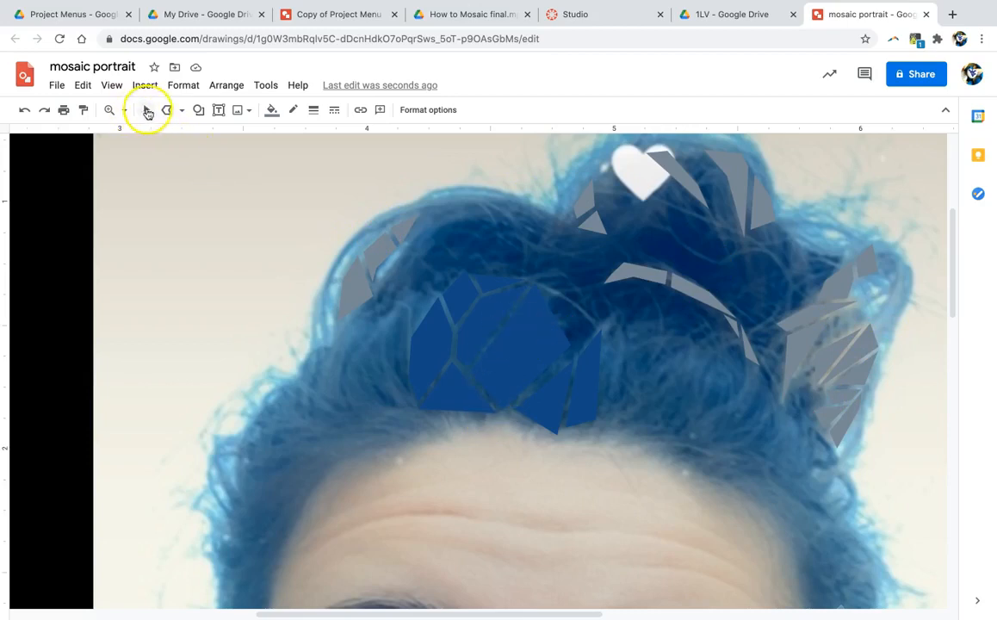
click(513, 348)
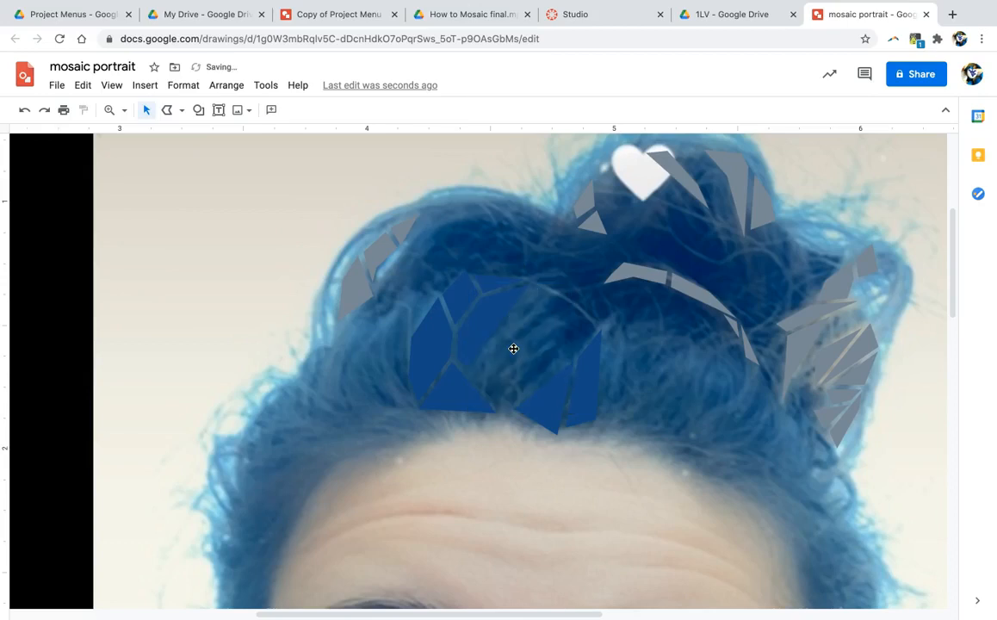
mouse_move(545, 423)
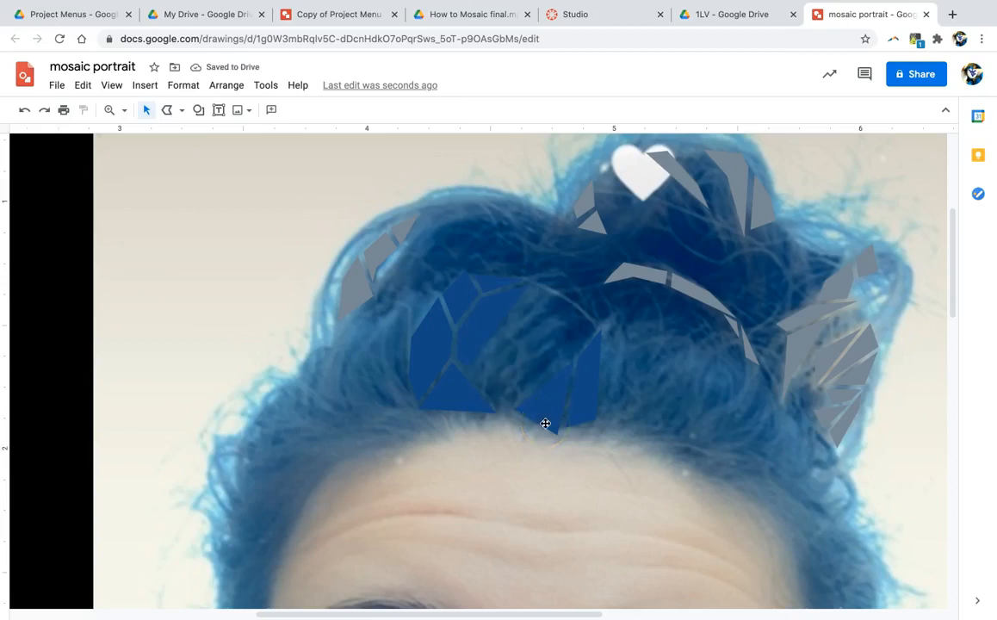
mouse_move(424, 224)
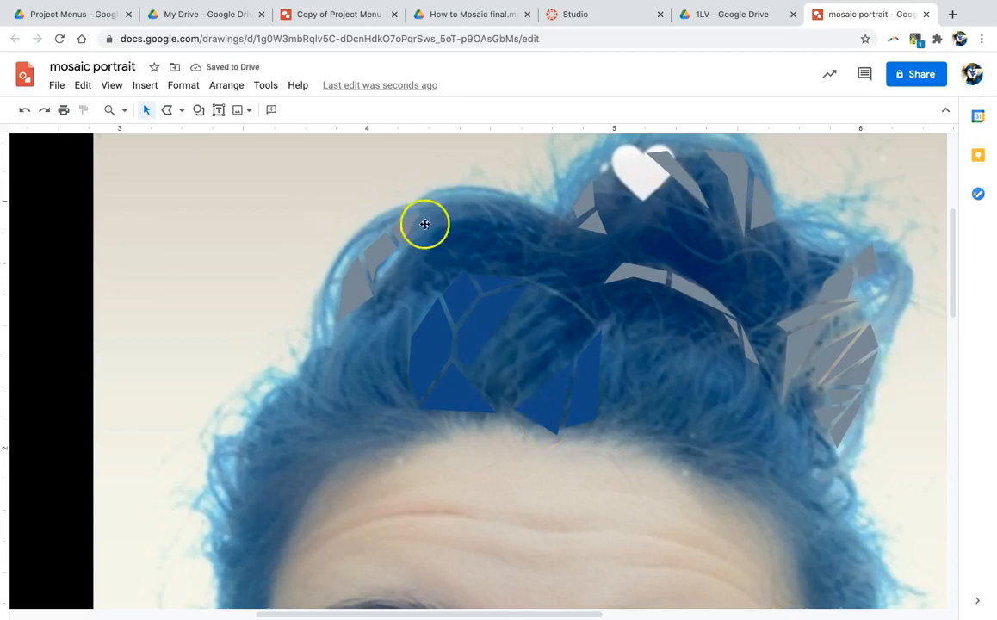
mouse_move(608, 259)
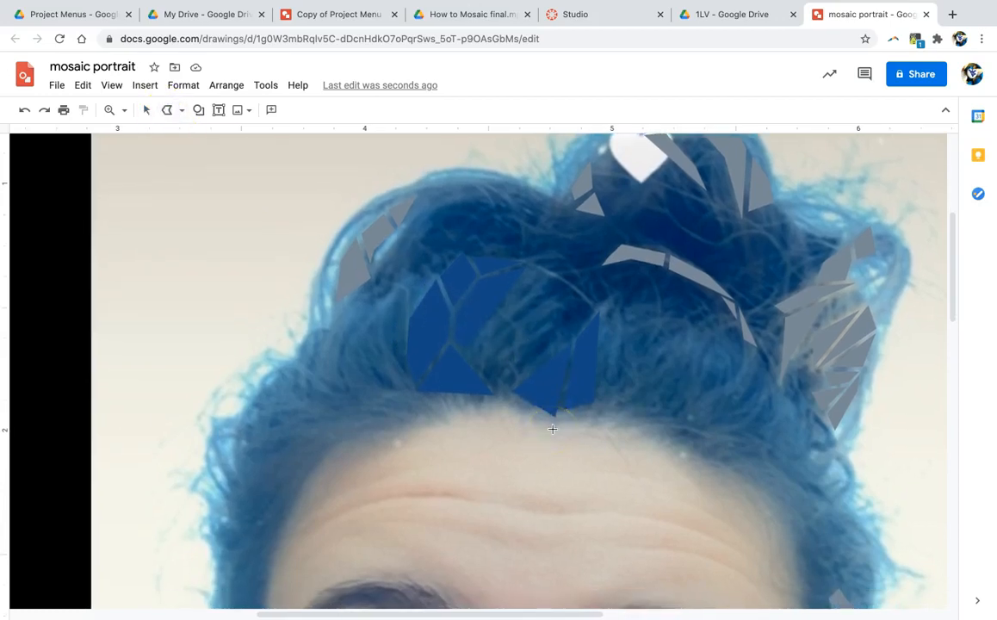
mouse_move(497, 343)
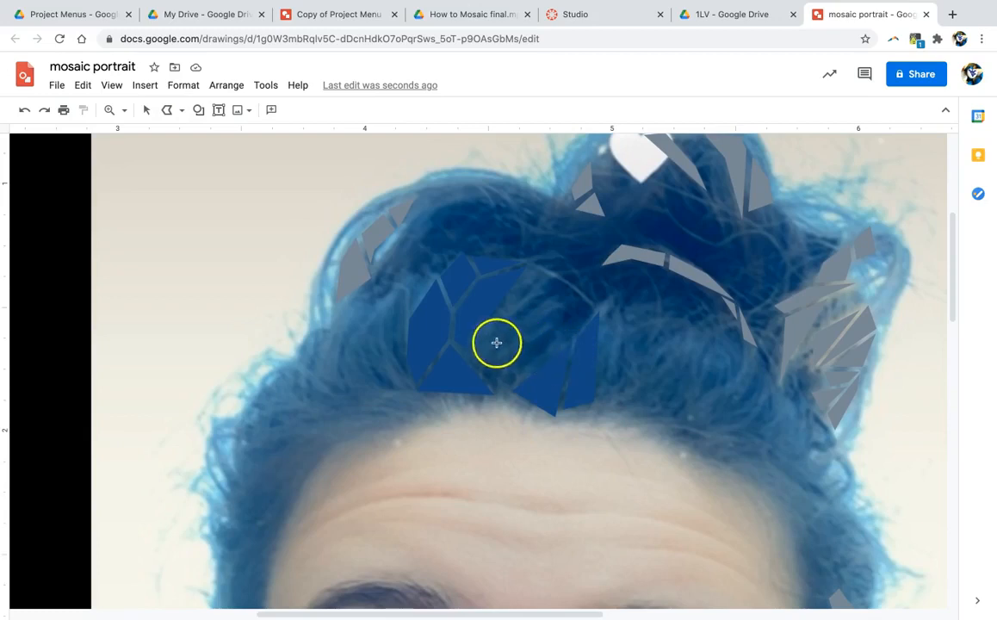
mouse_move(470, 353)
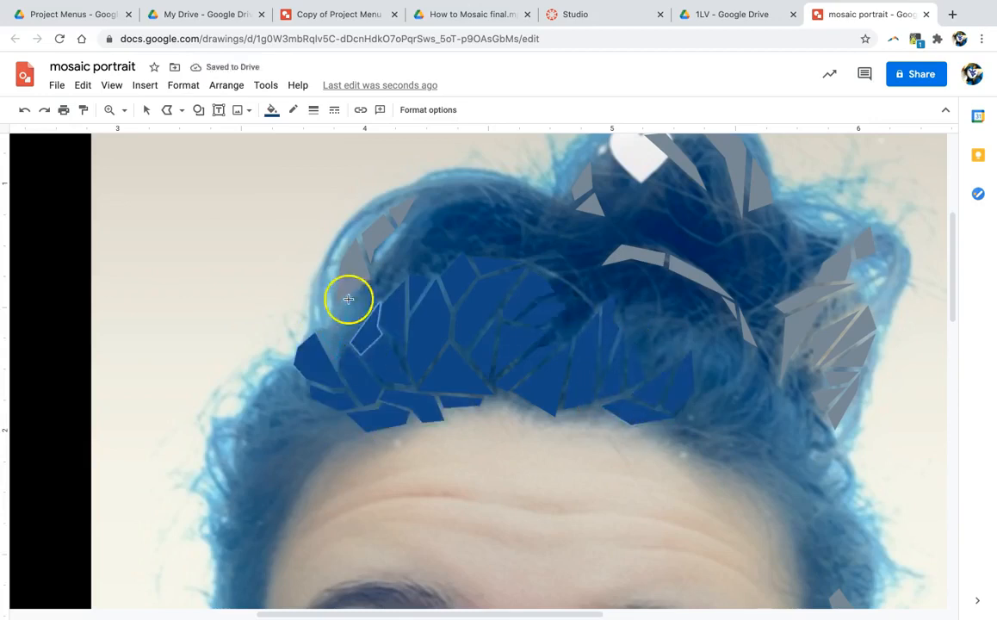
Step: Add another dark blue tile along the forehead hairline
click(291, 109)
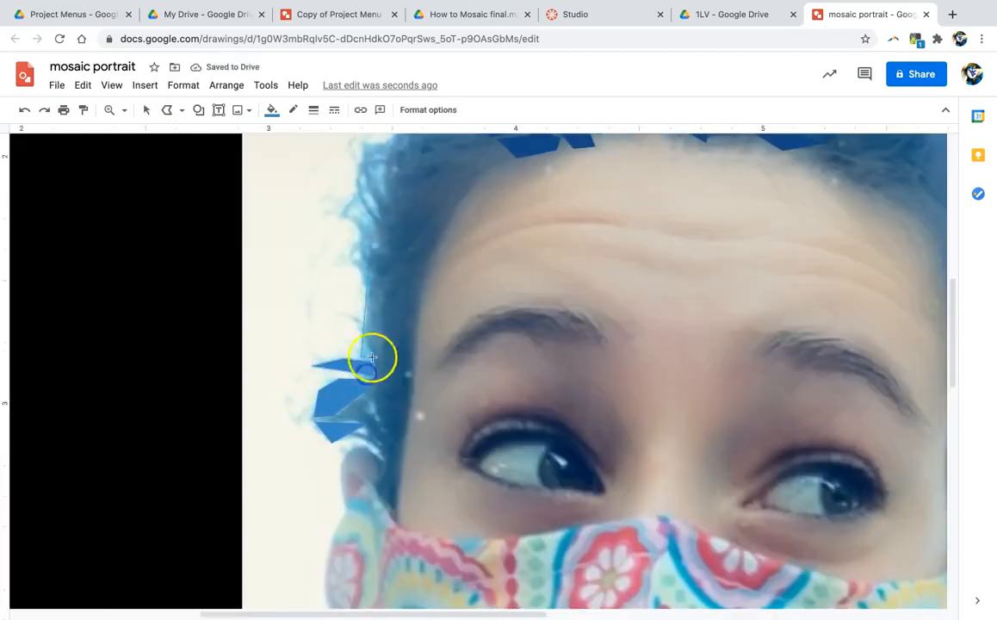
Step: Fill the upper-left hair tile with custom dark navy #0f2954
click(271, 110)
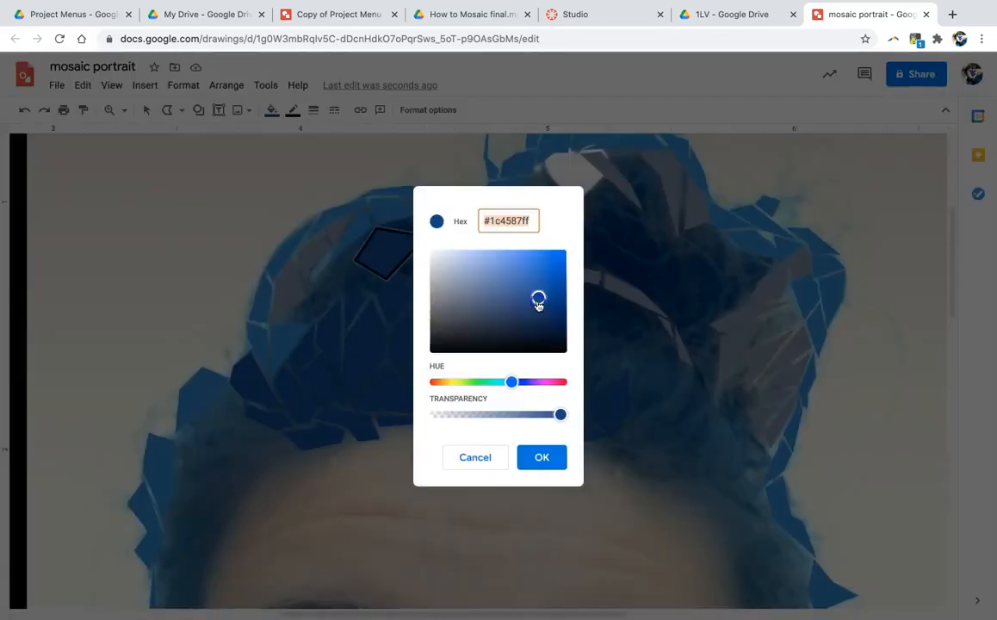
click(541, 318)
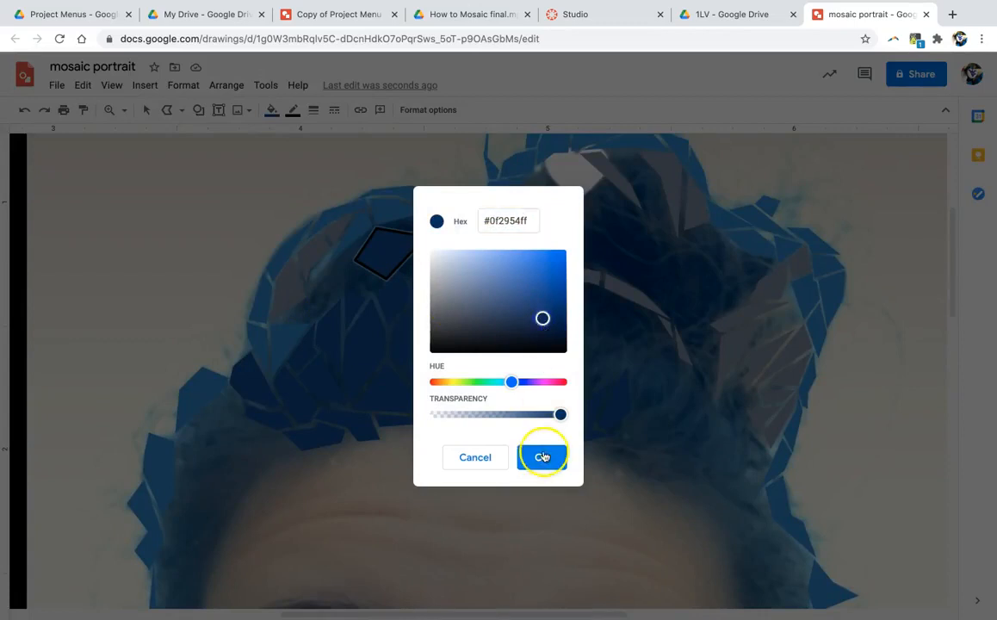
click(543, 457)
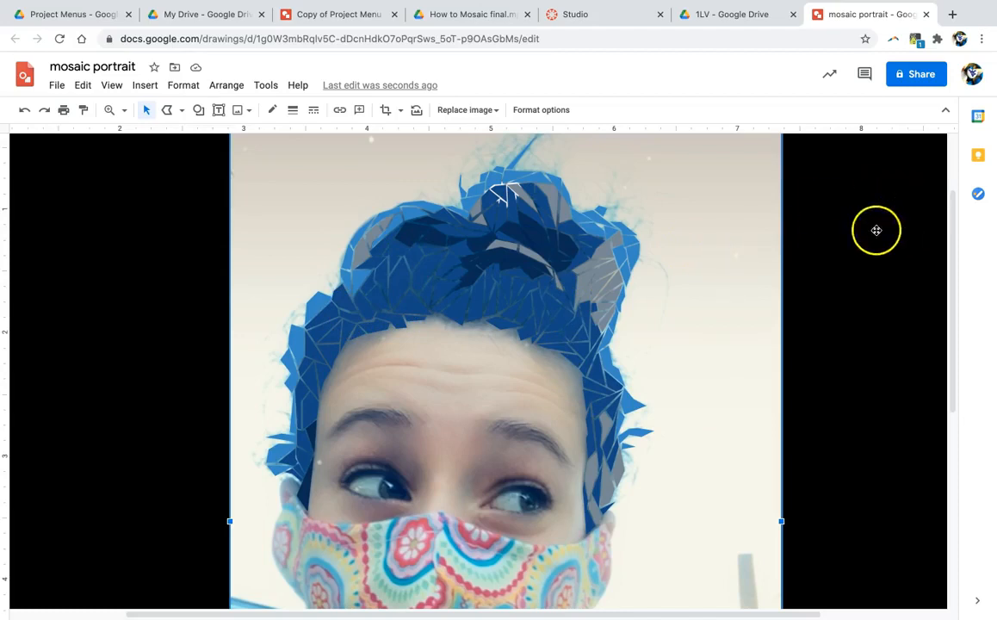
mouse_move(729, 255)
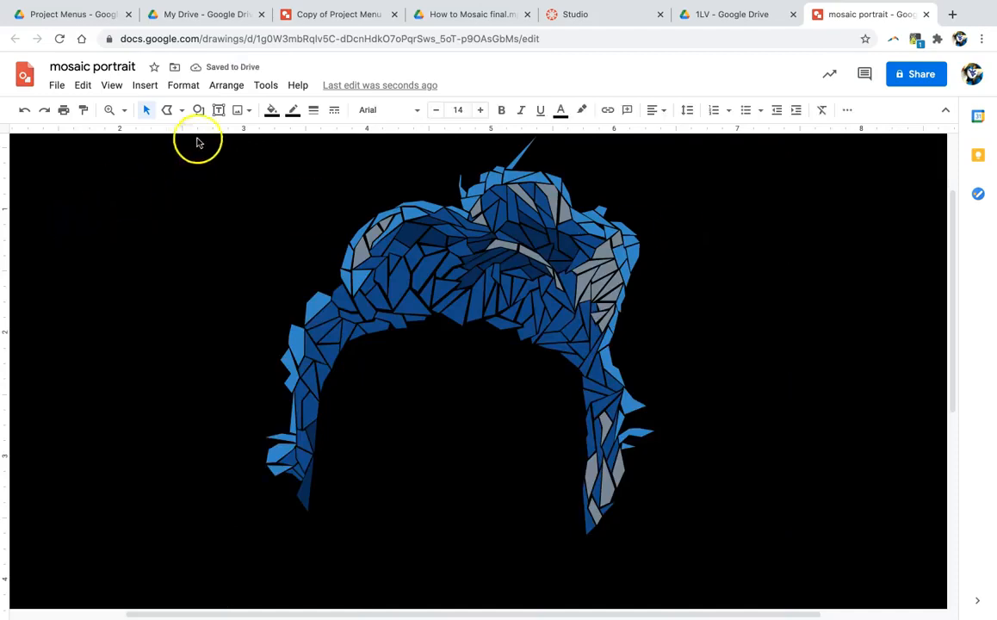
Step: Try orange, light blue and grey fills on the background rectangle, then settle on plain white
click(272, 110)
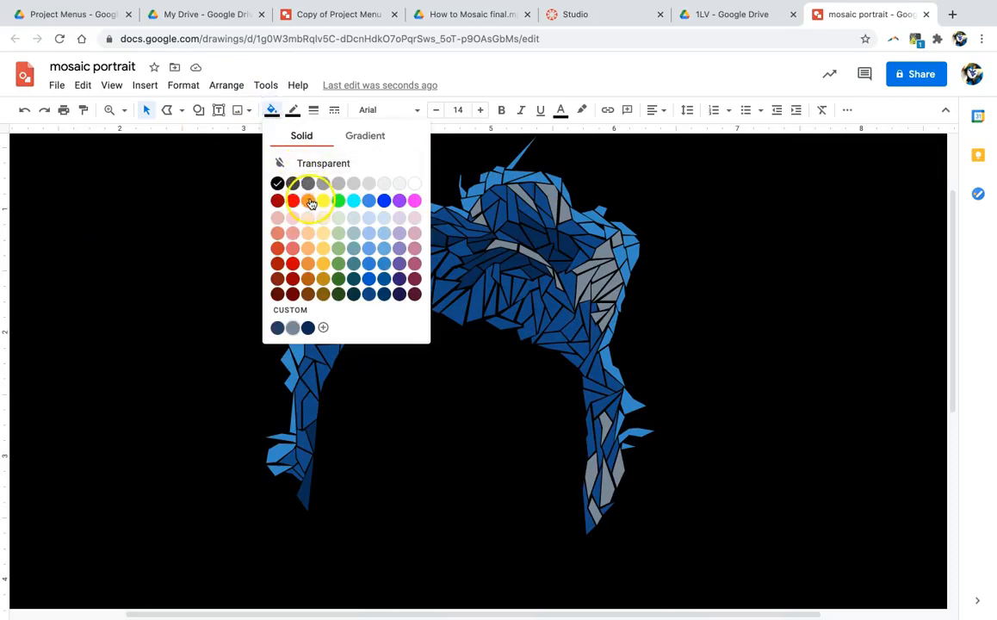
click(308, 200)
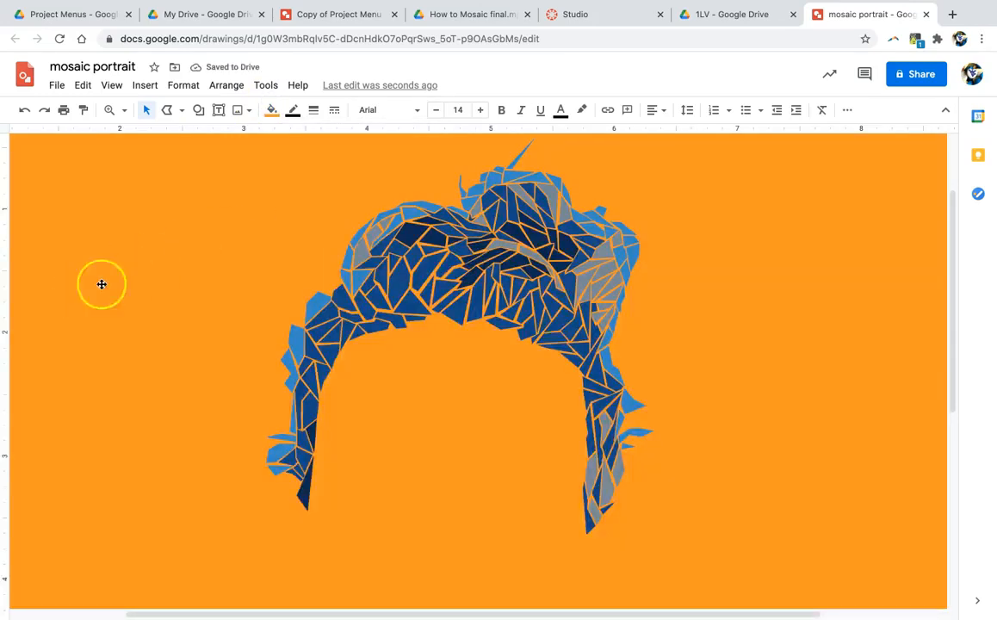
click(270, 109)
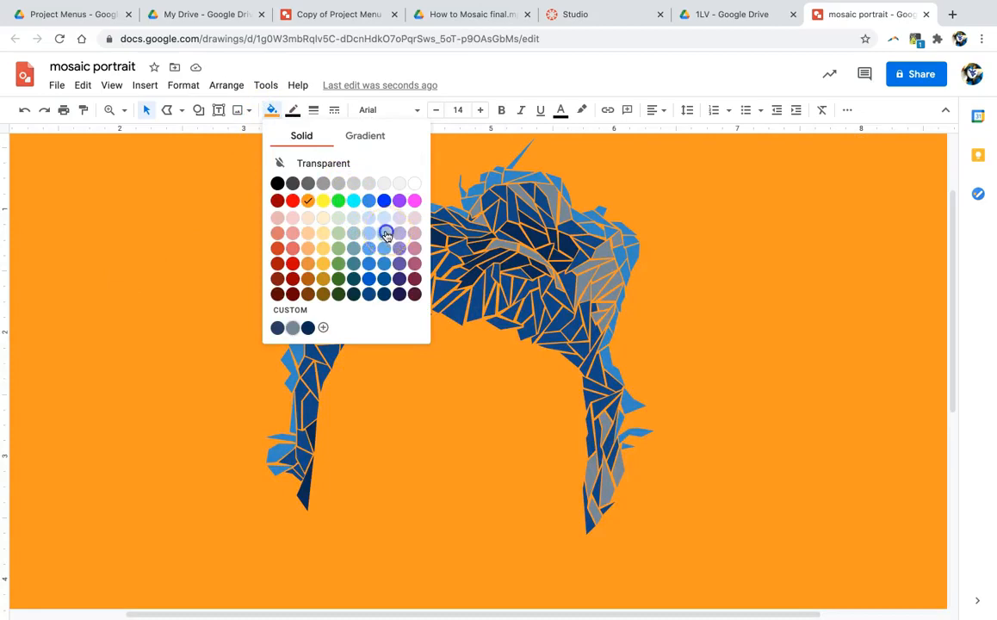
click(385, 234)
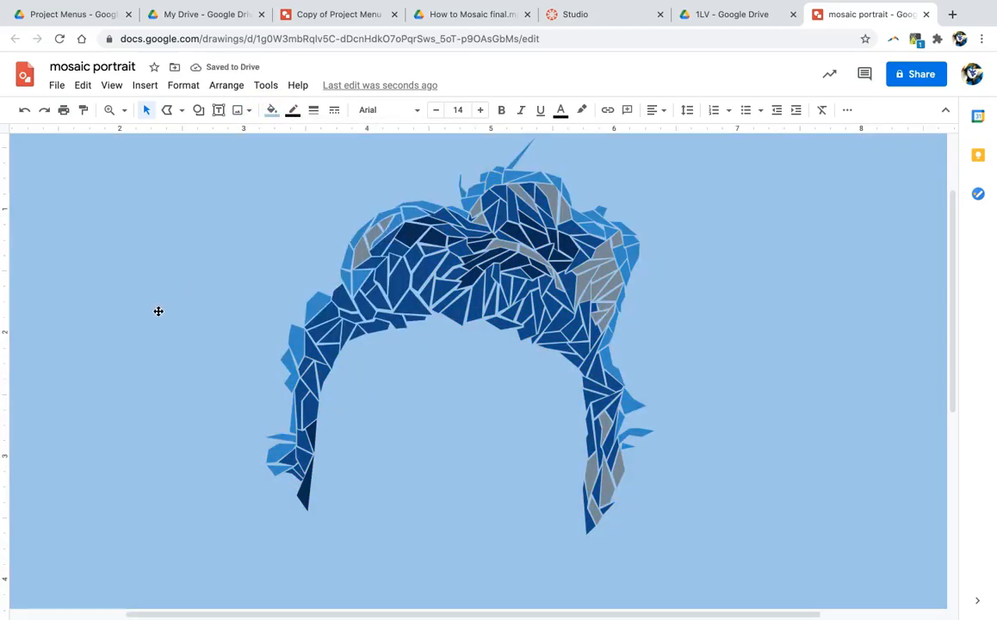
click(270, 109)
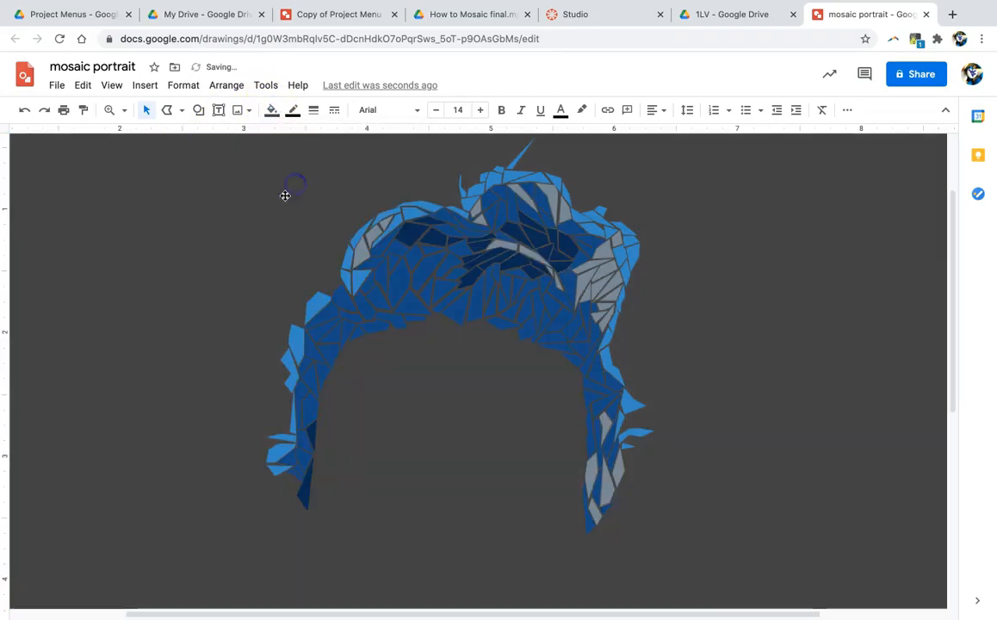
click(270, 110)
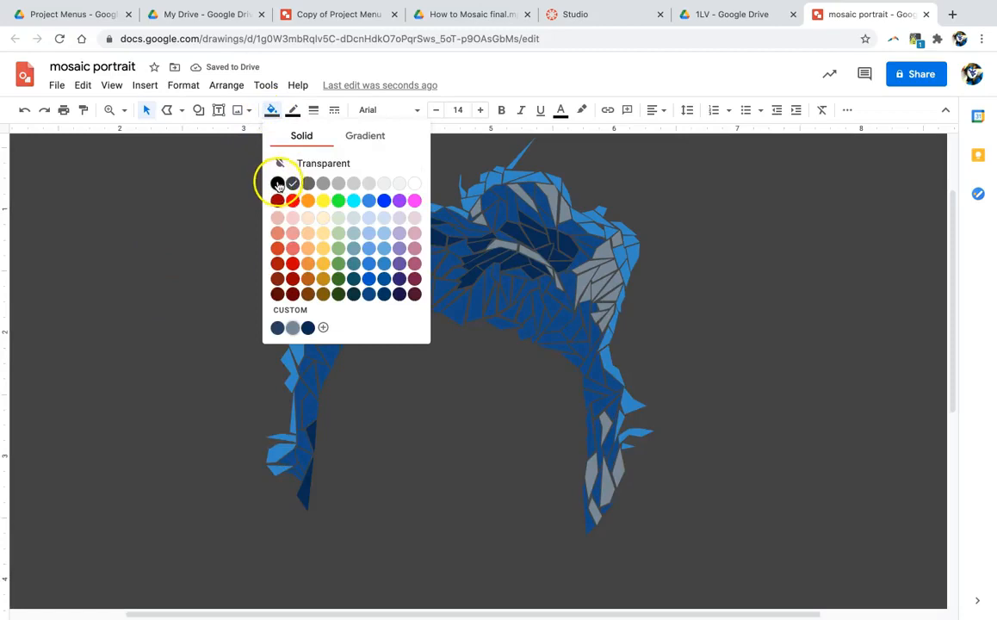
click(278, 183)
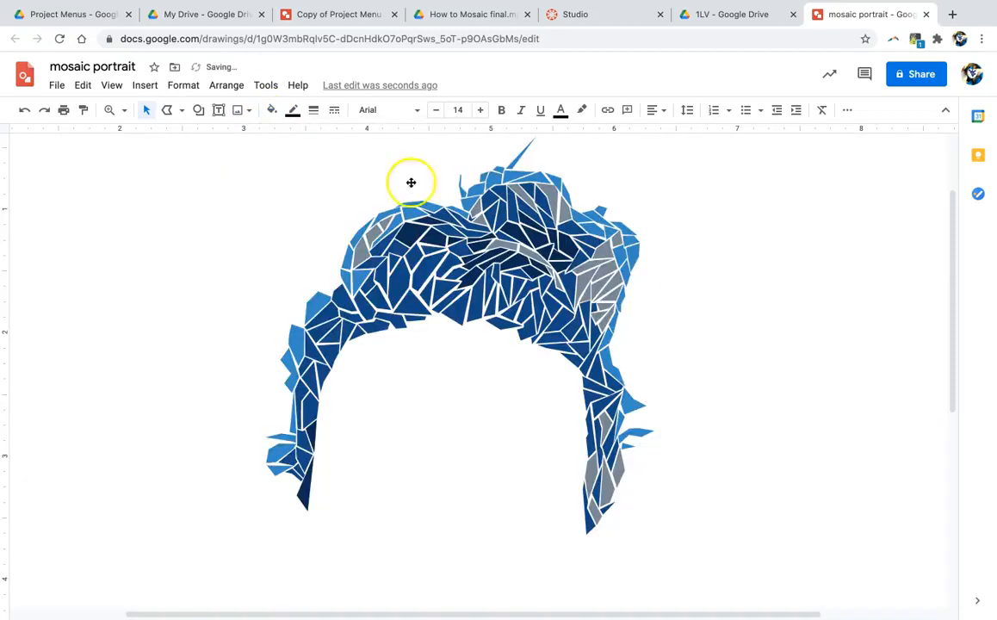
click(271, 109)
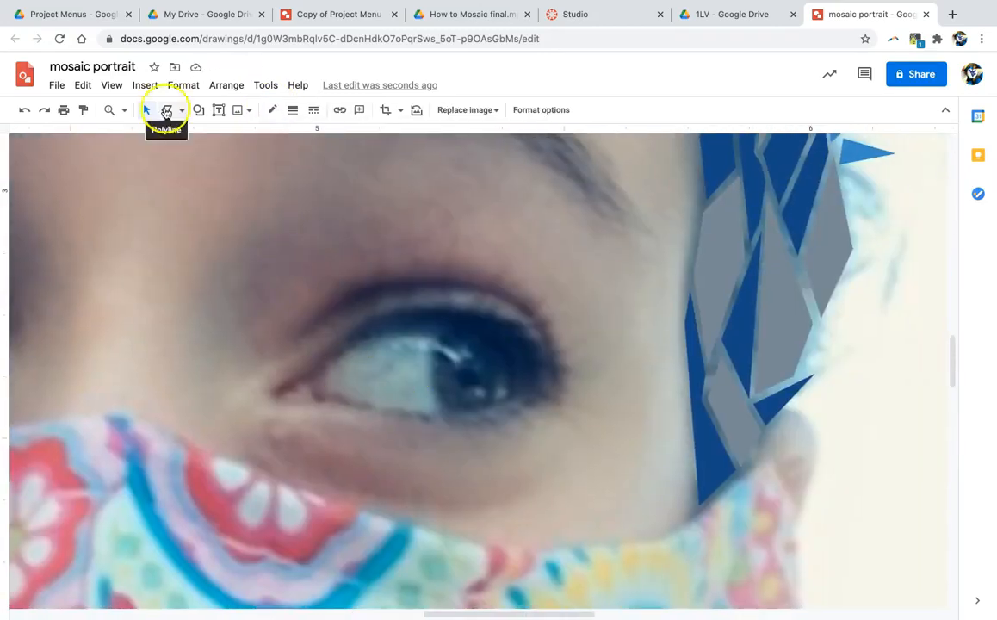
Step: Trace a first polygon tile over the iris and fill it with a custom dark navy
click(166, 109)
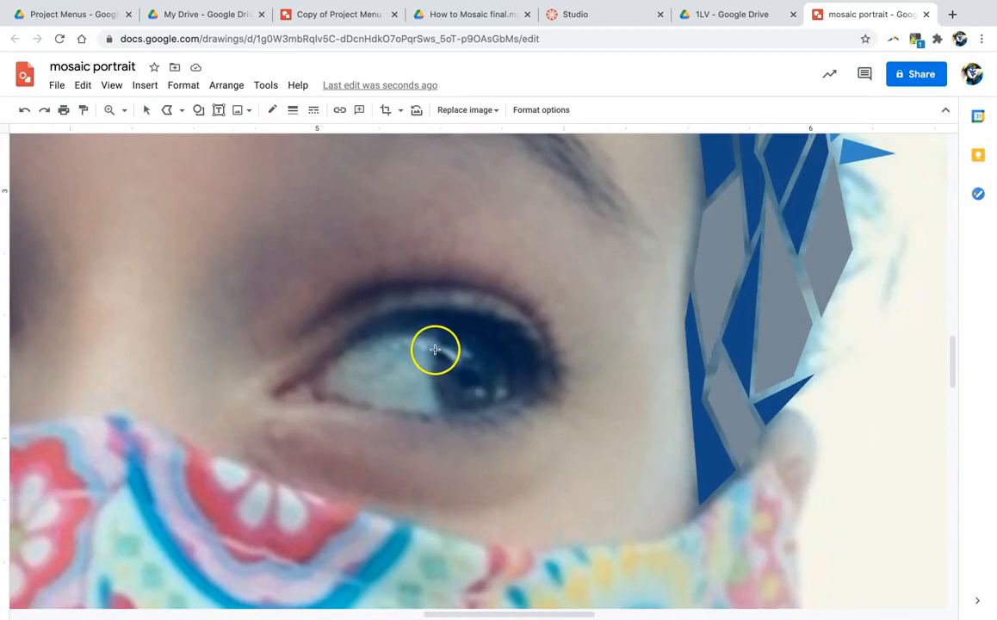
mouse_move(433, 383)
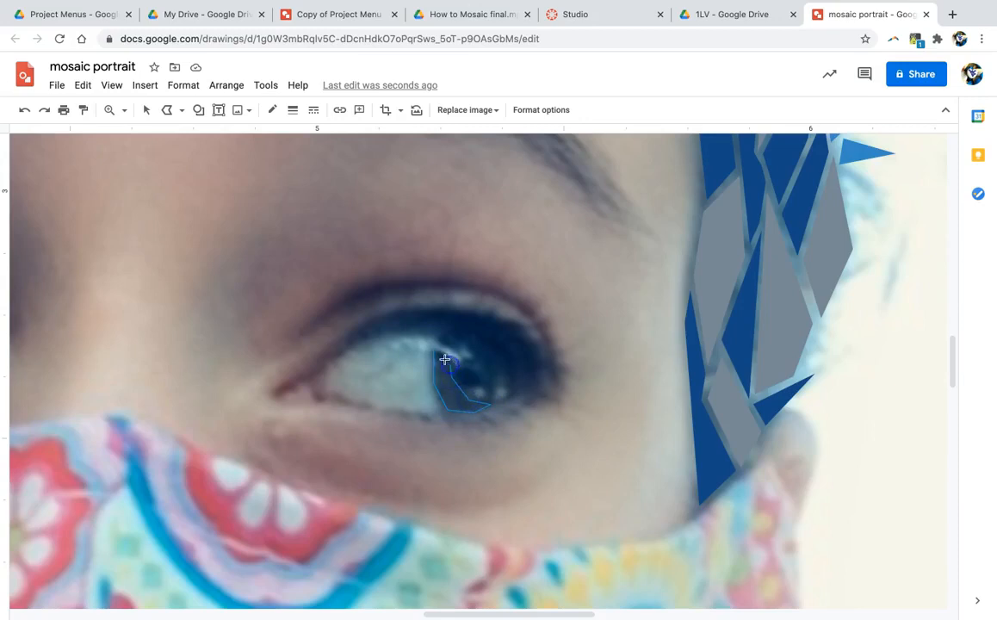
click(444, 359)
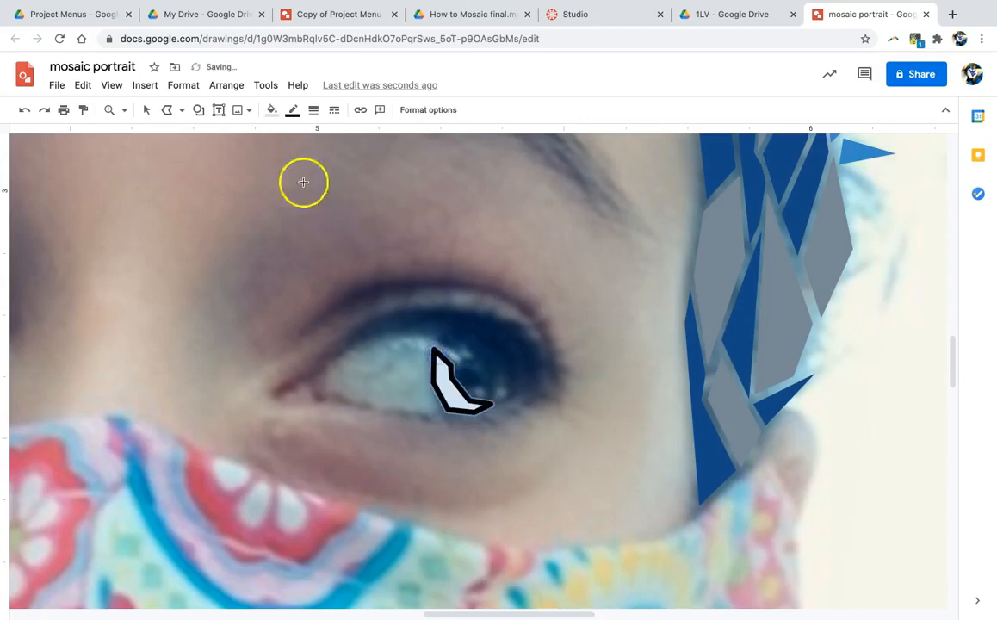
click(270, 110)
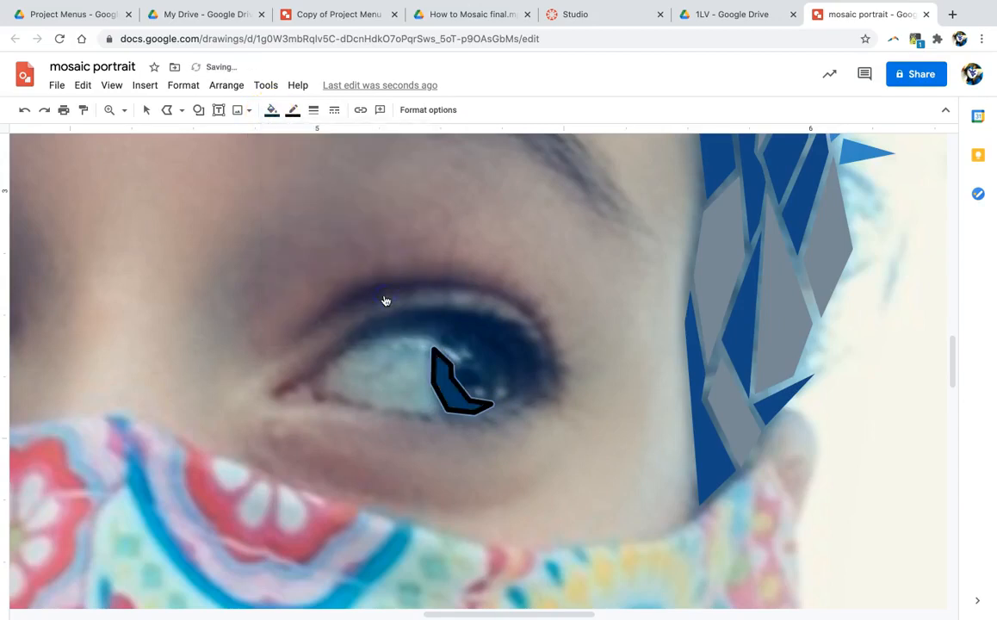
click(271, 109)
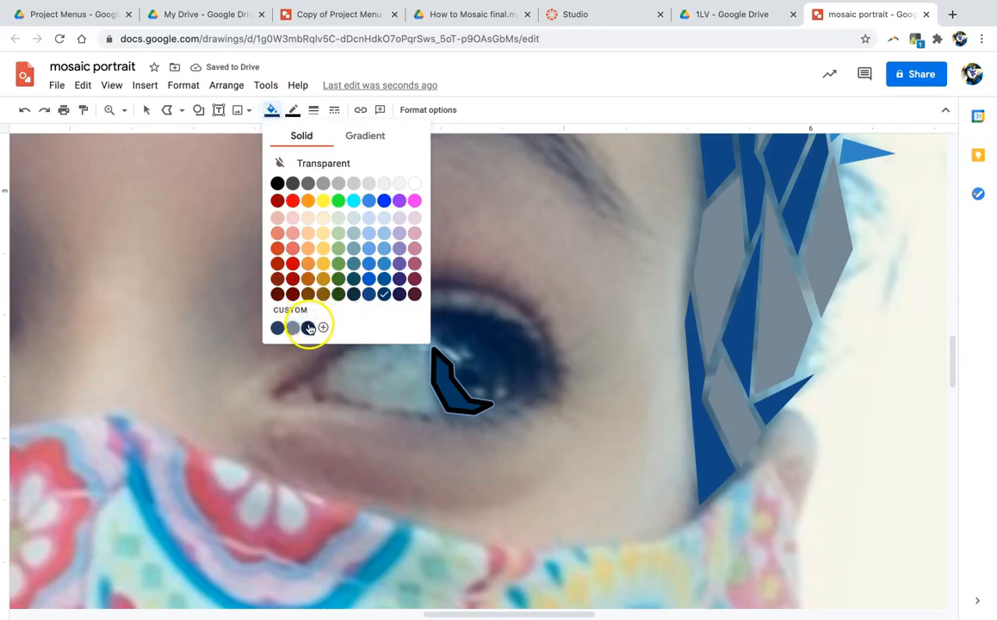
click(323, 326)
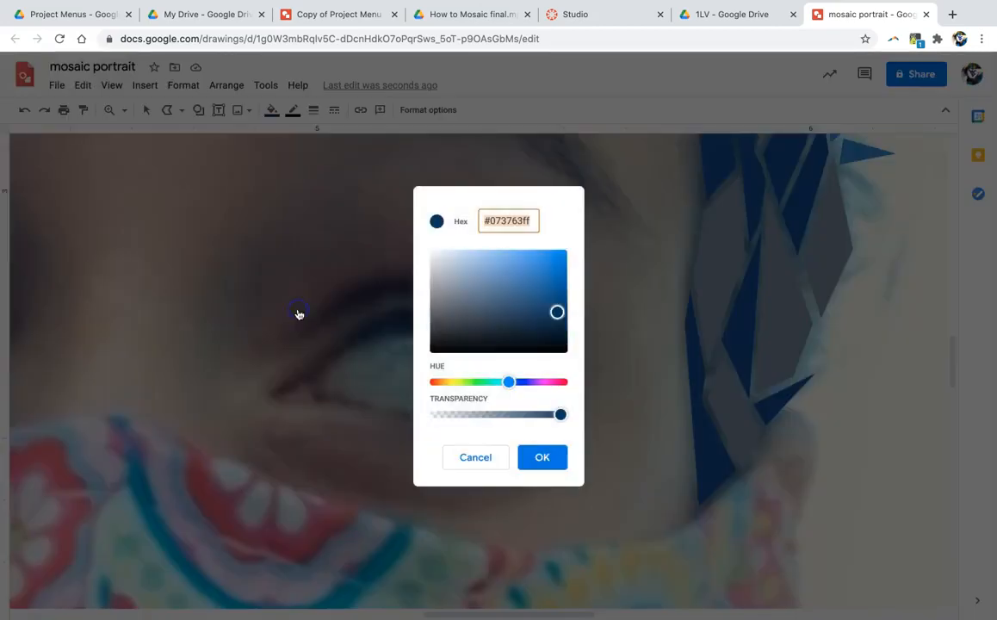
click(558, 311)
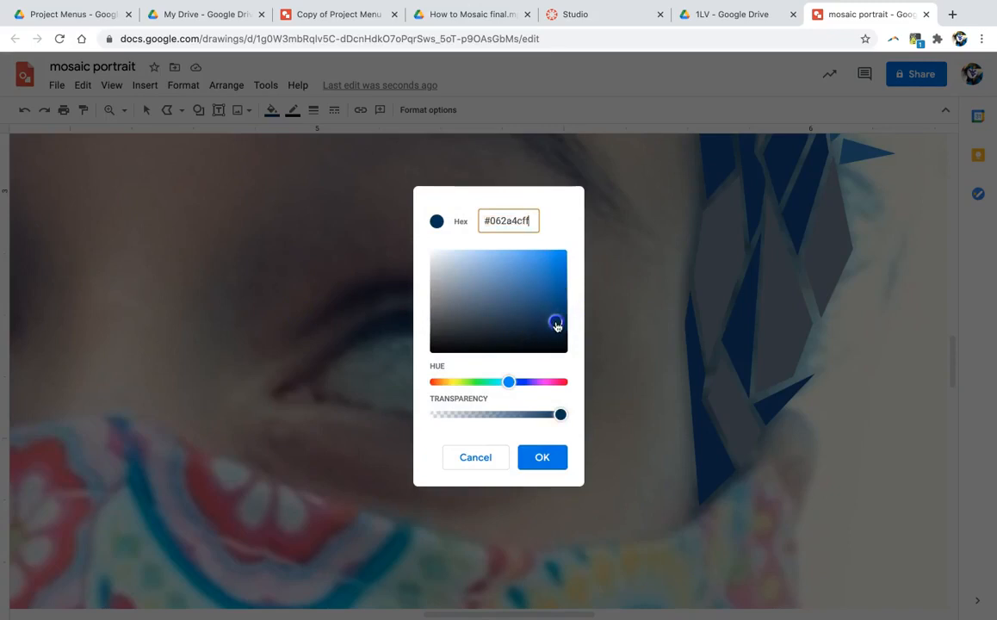
click(543, 457)
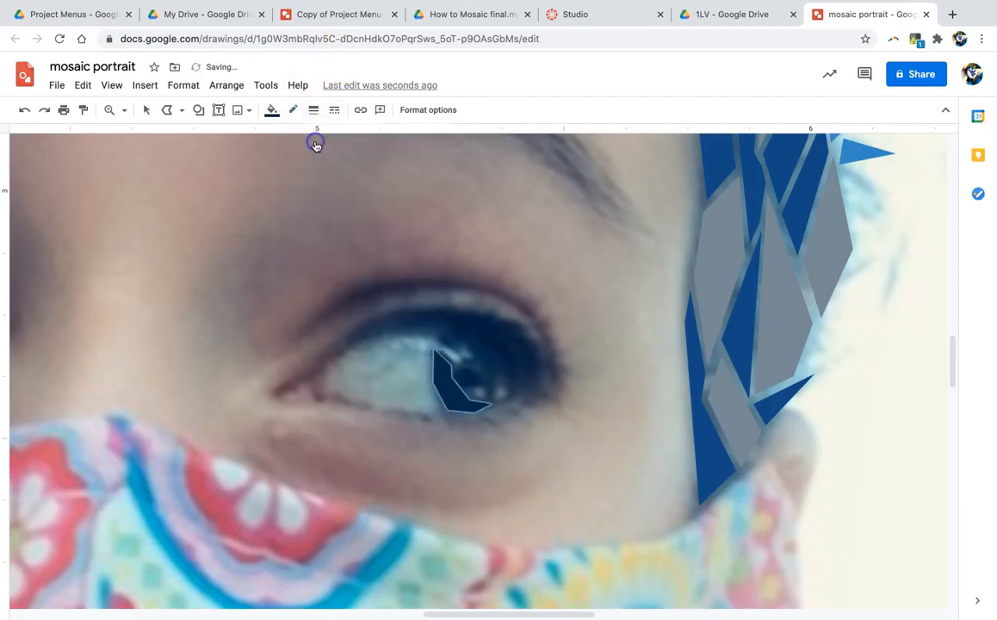
mouse_move(453, 328)
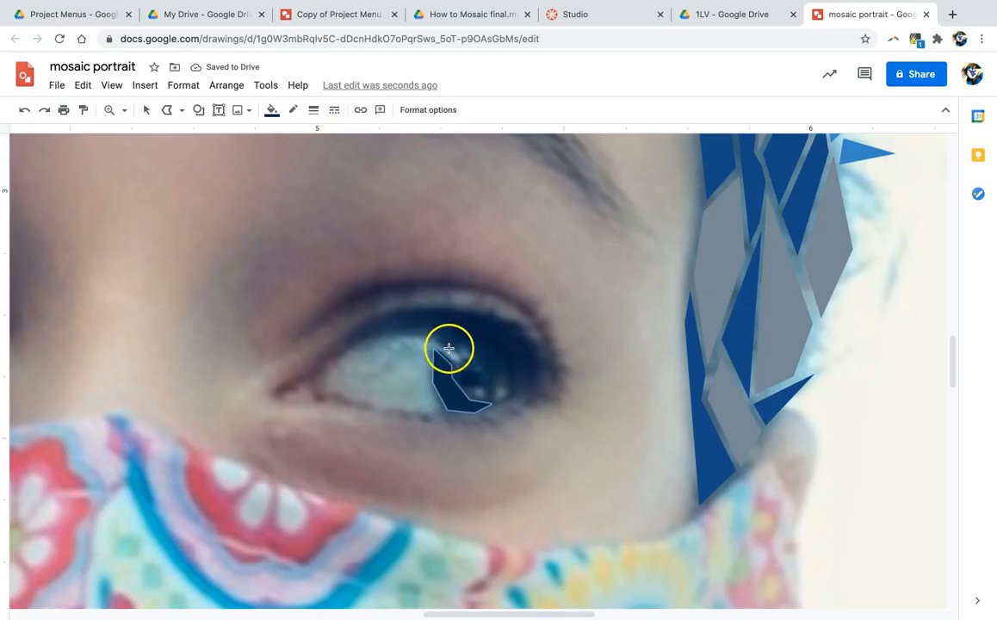
mouse_move(343, 349)
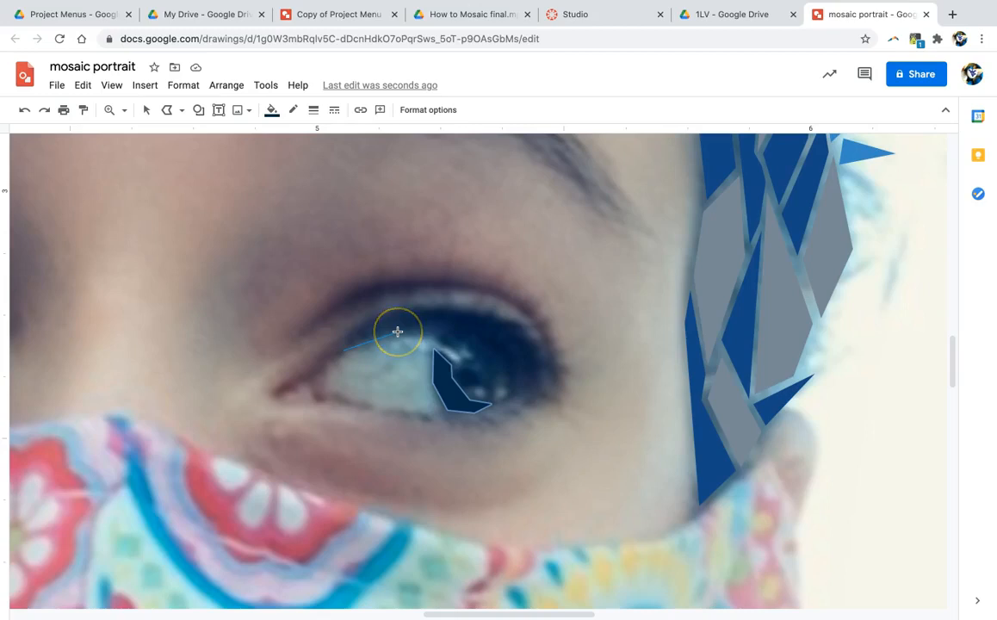
mouse_move(444, 310)
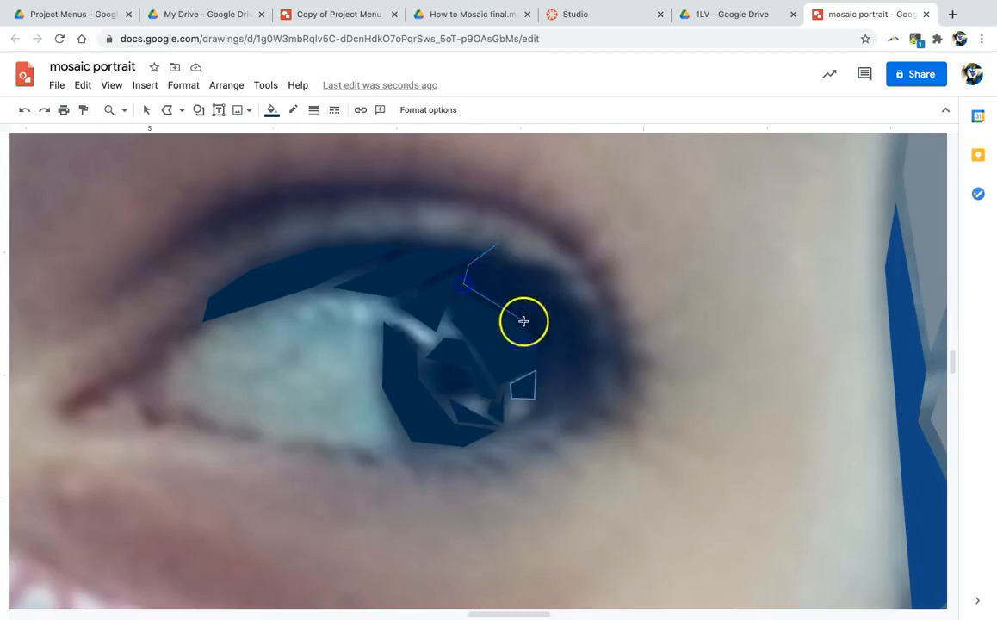
Step: Fill the selected pupil tile with a custom near-black shade
click(270, 109)
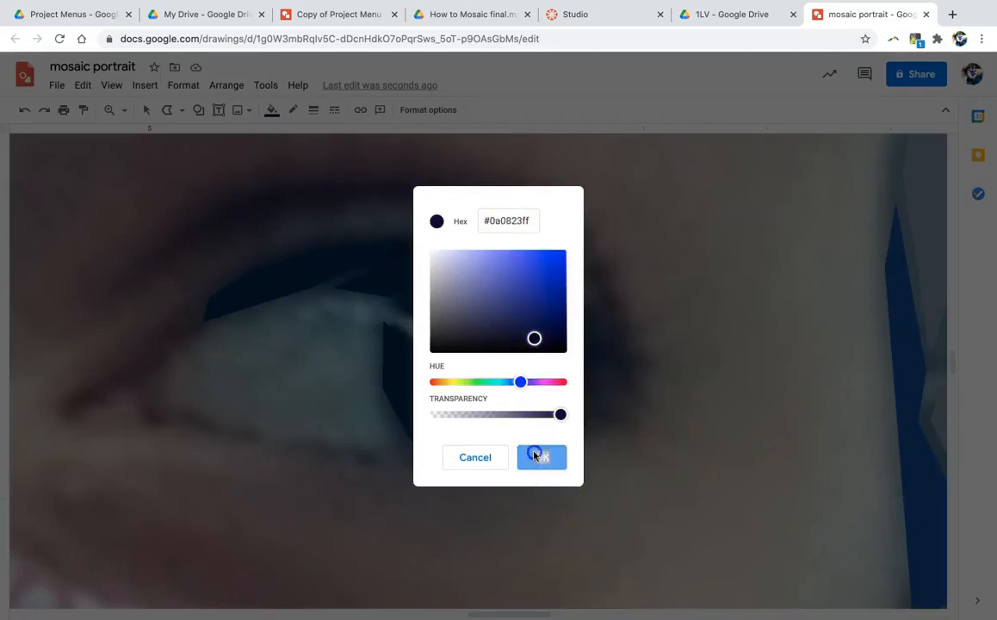
click(541, 457)
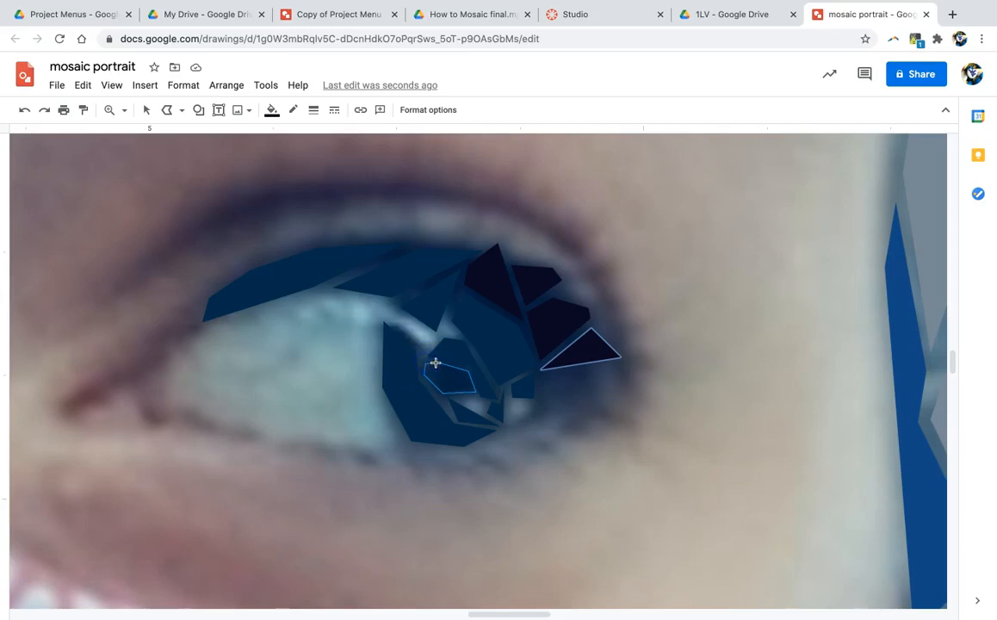
mouse_move(448, 376)
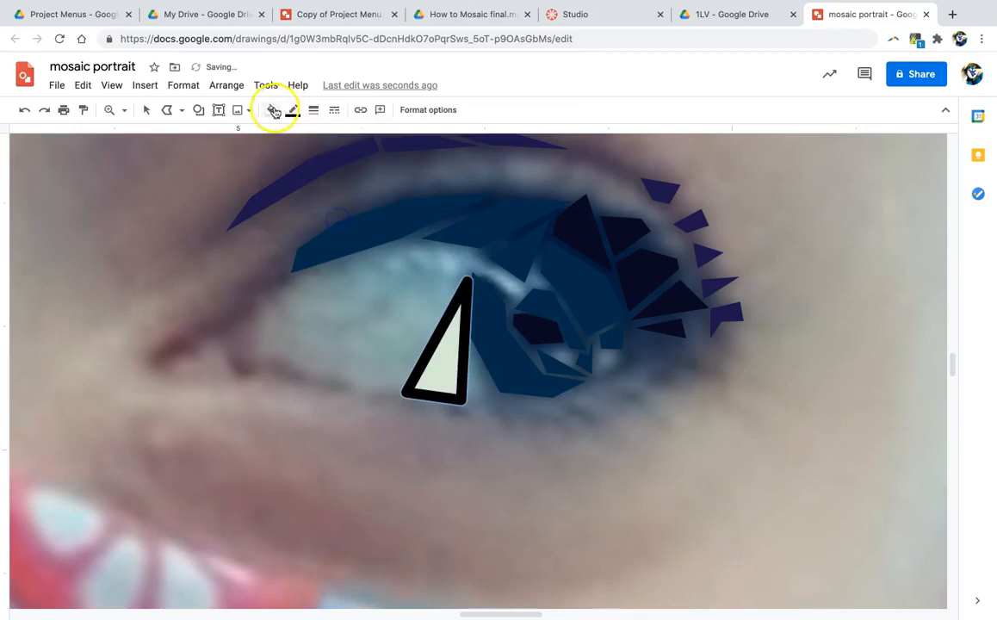
Step: Fill the sclera tiles with a custom pale blue-grey and a paler grey-blue swatch
click(272, 109)
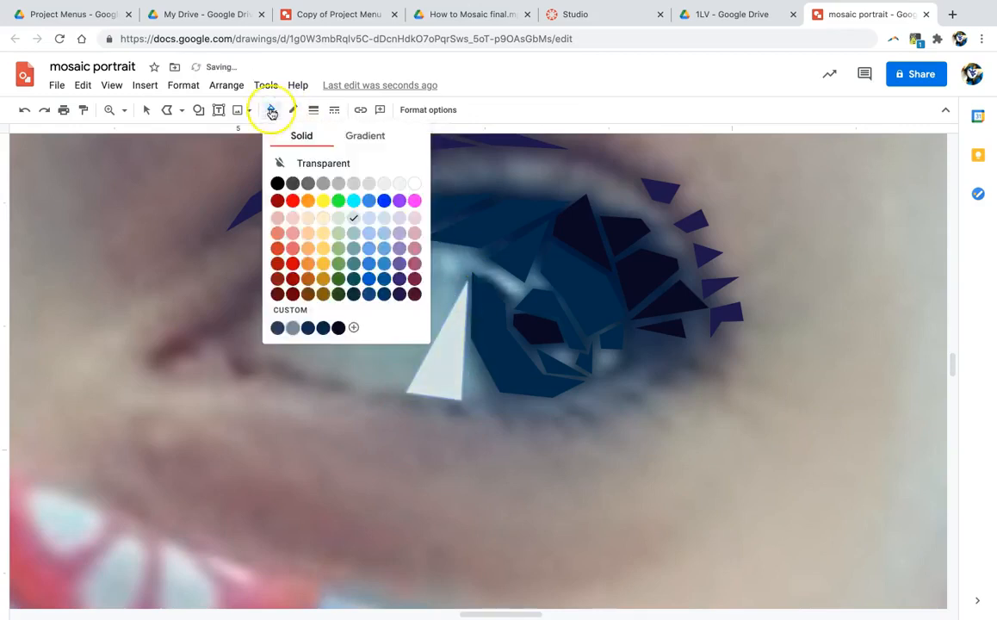
click(353, 326)
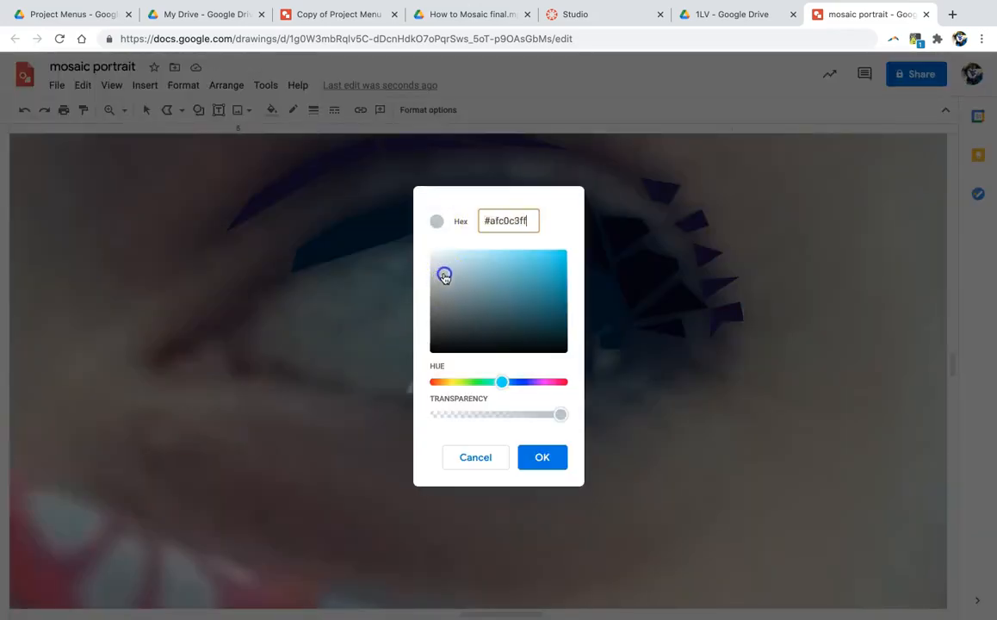
click(475, 457)
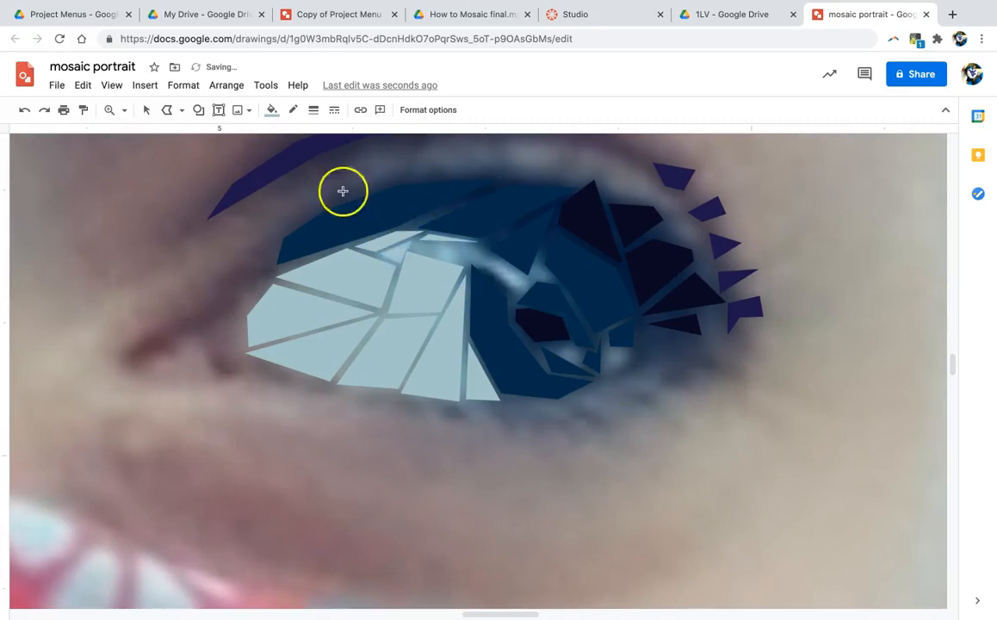
click(271, 109)
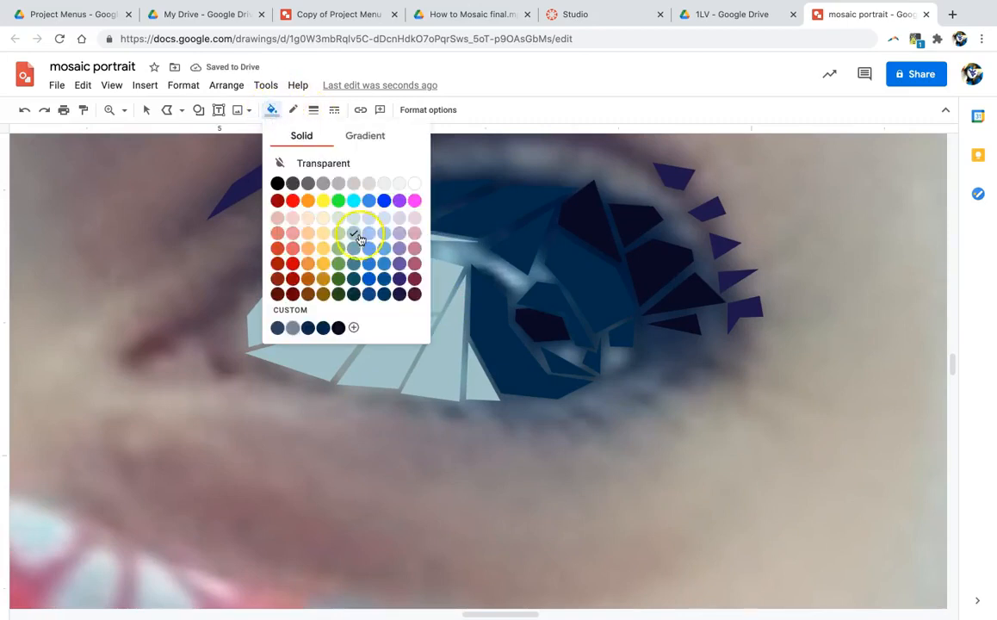
click(353, 217)
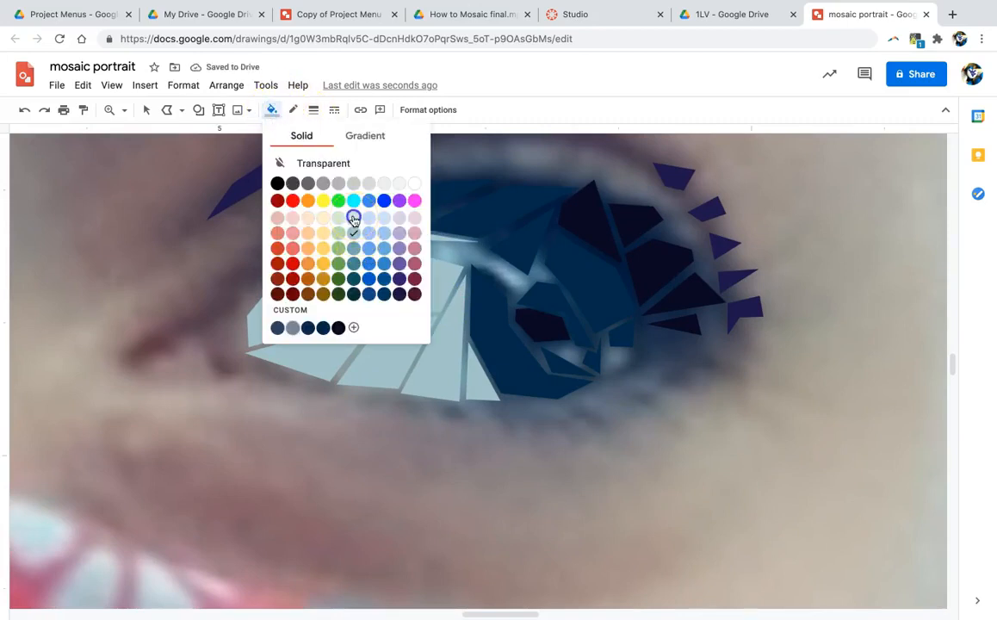
click(352, 217)
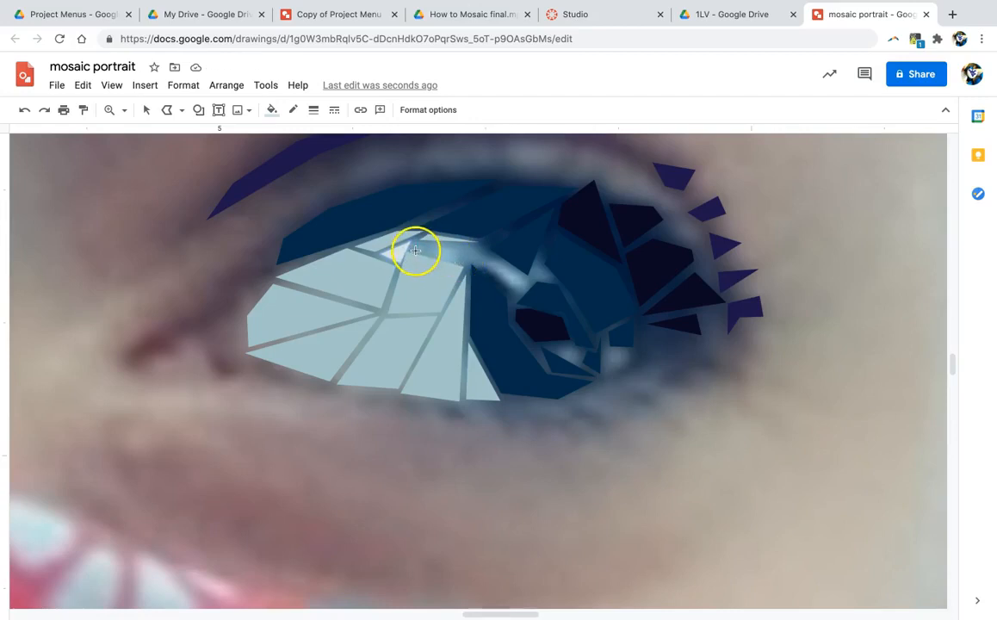
mouse_move(469, 262)
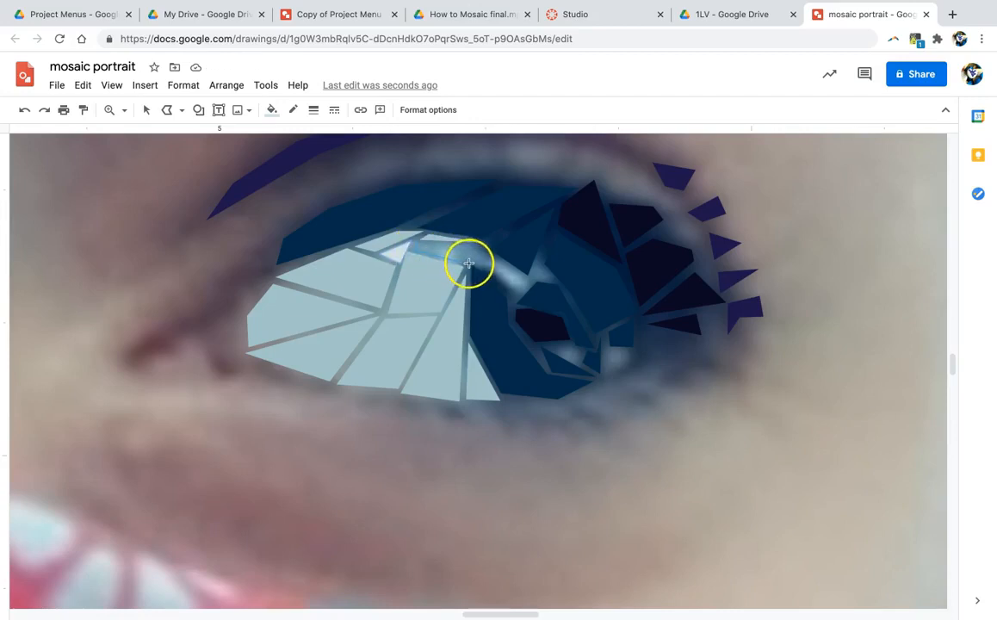
mouse_move(470, 245)
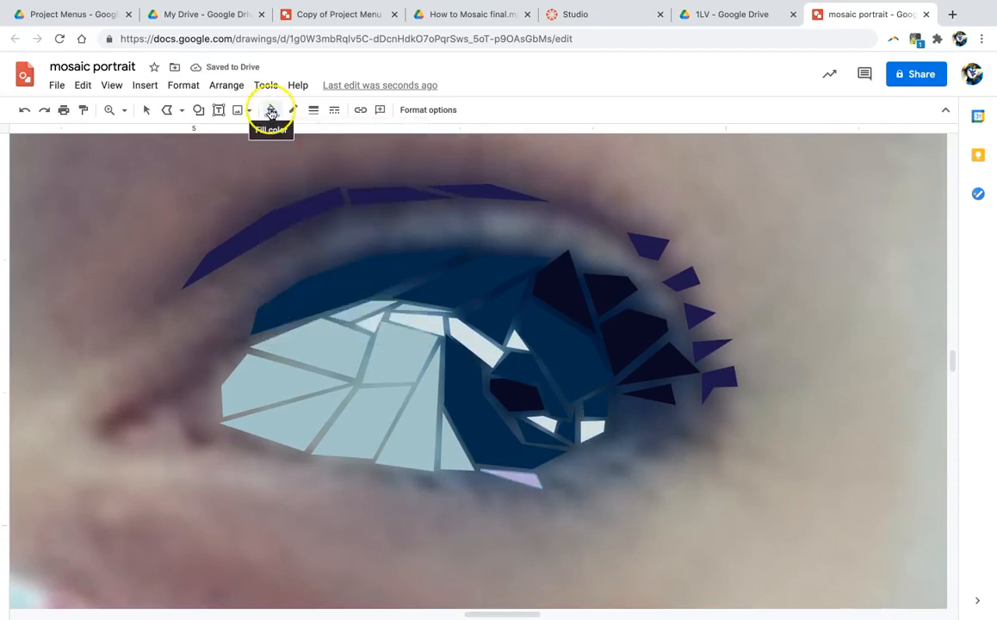
Step: Give the new eyelid tile a custom pale lavender fill
click(271, 109)
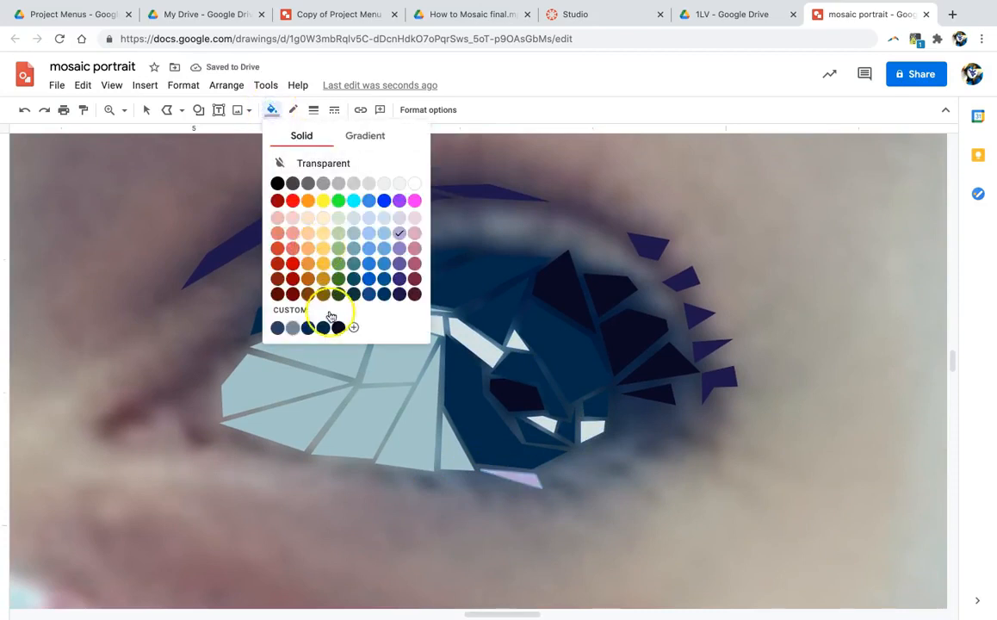
click(353, 326)
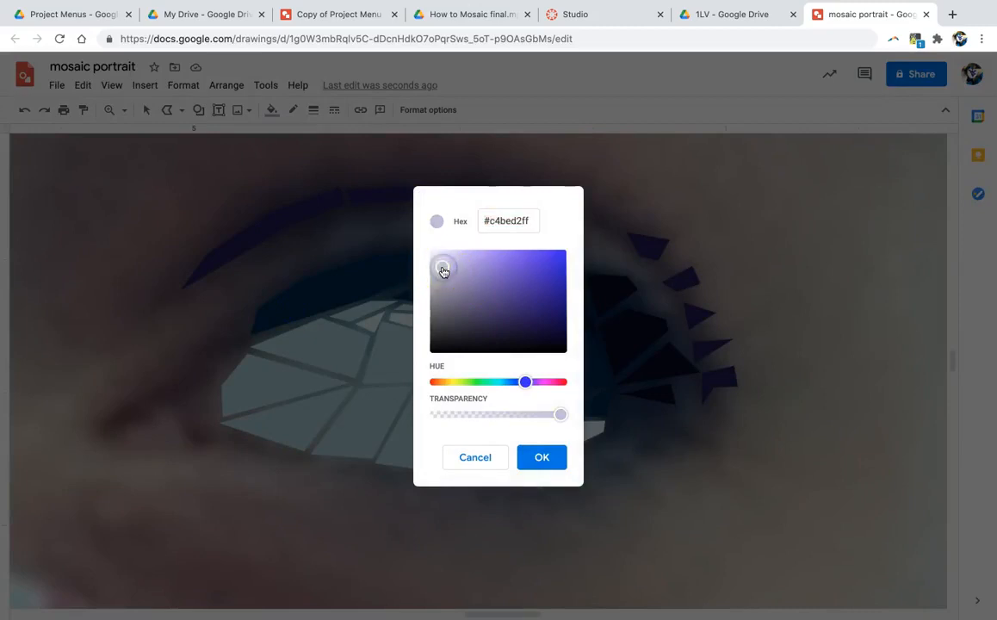
click(542, 457)
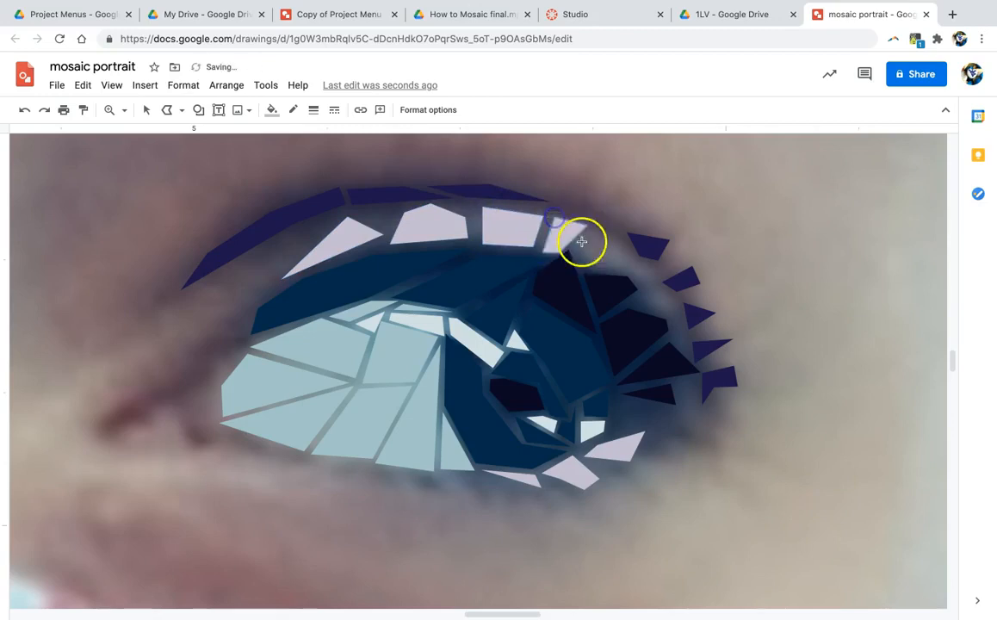
mouse_move(635, 257)
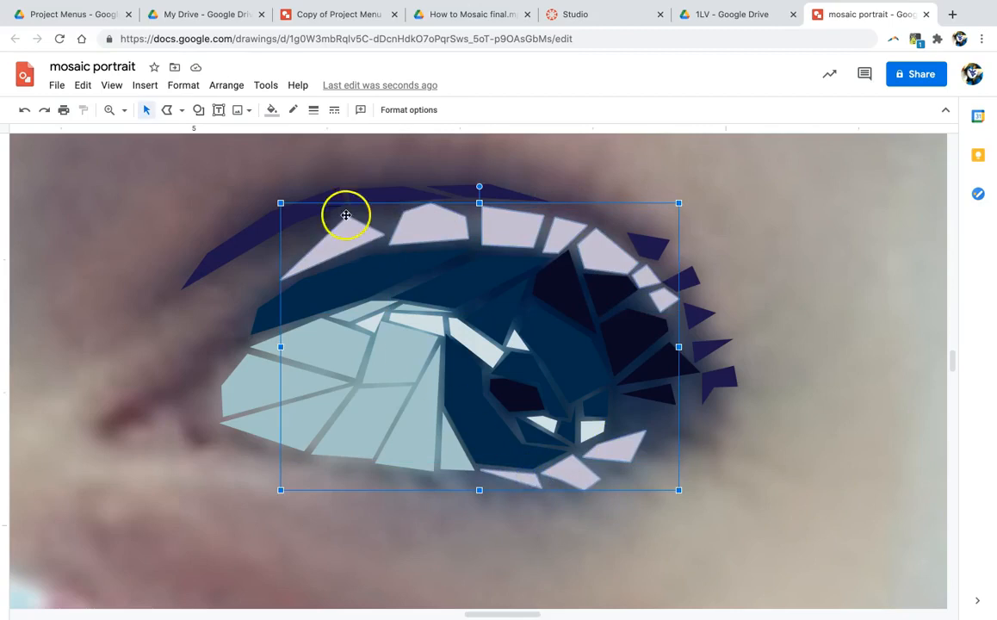
Step: Fill the selected upper-eyelid tiles with the custom lavender grey #a19cad
click(271, 109)
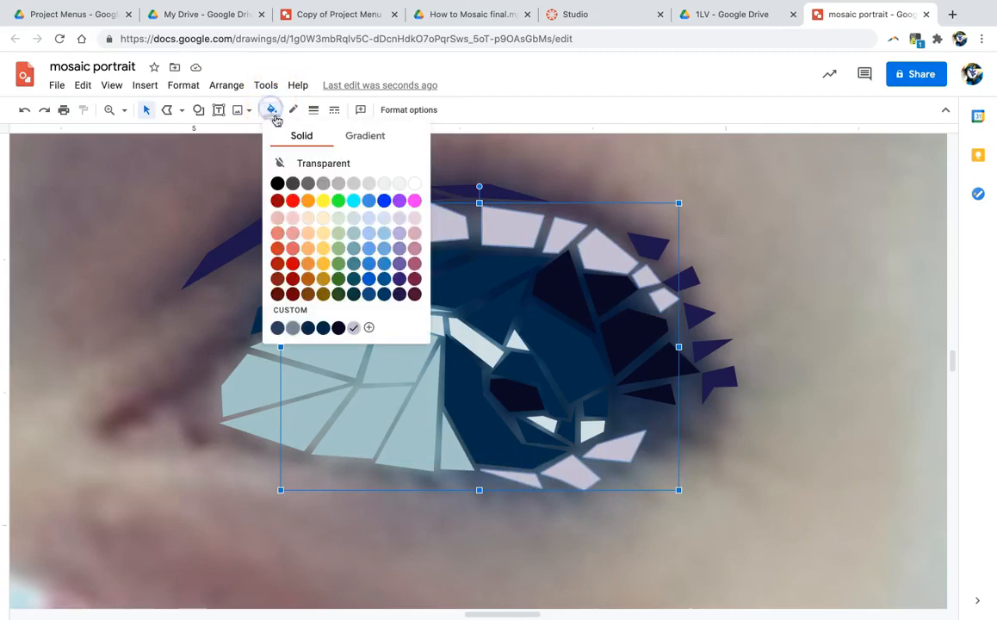
click(369, 327)
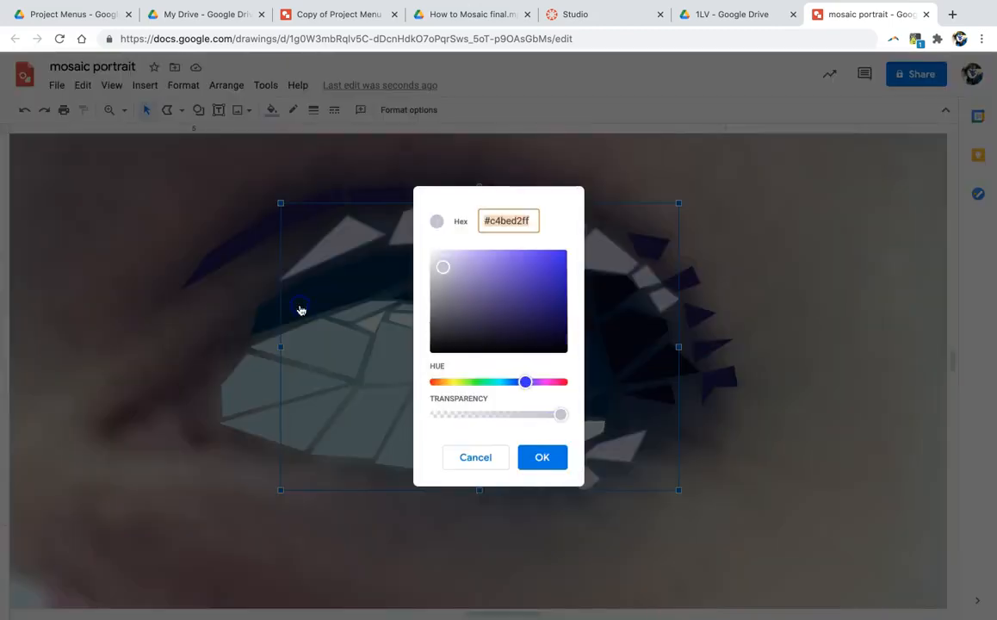
click(442, 274)
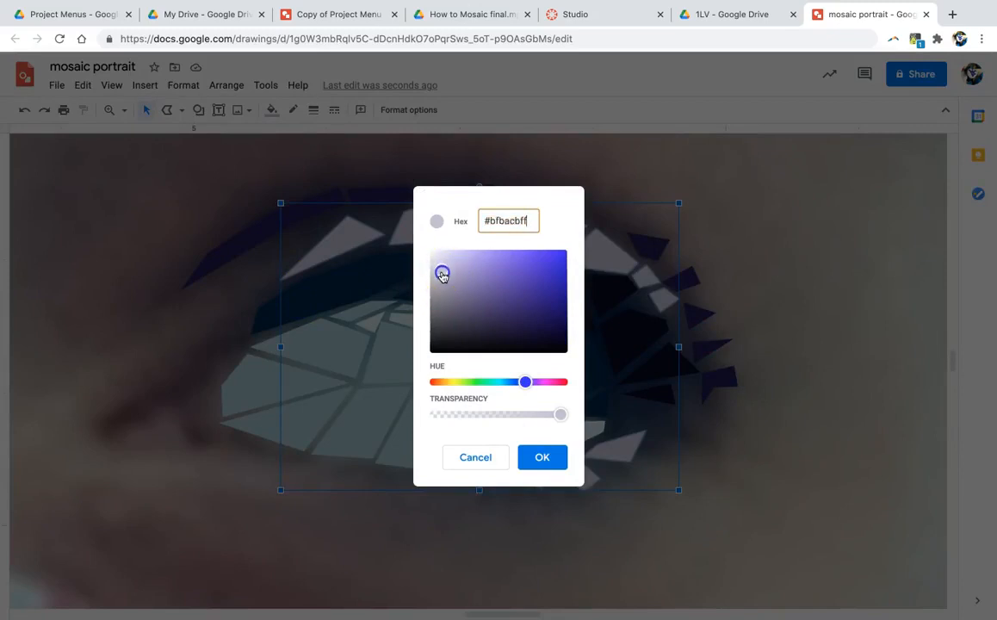
click(442, 289)
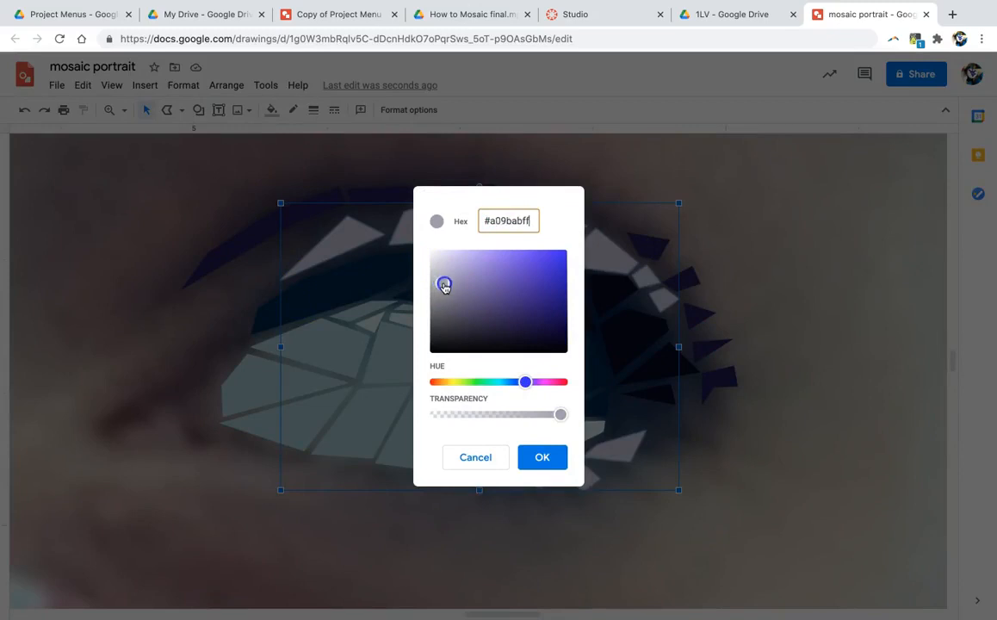
click(442, 283)
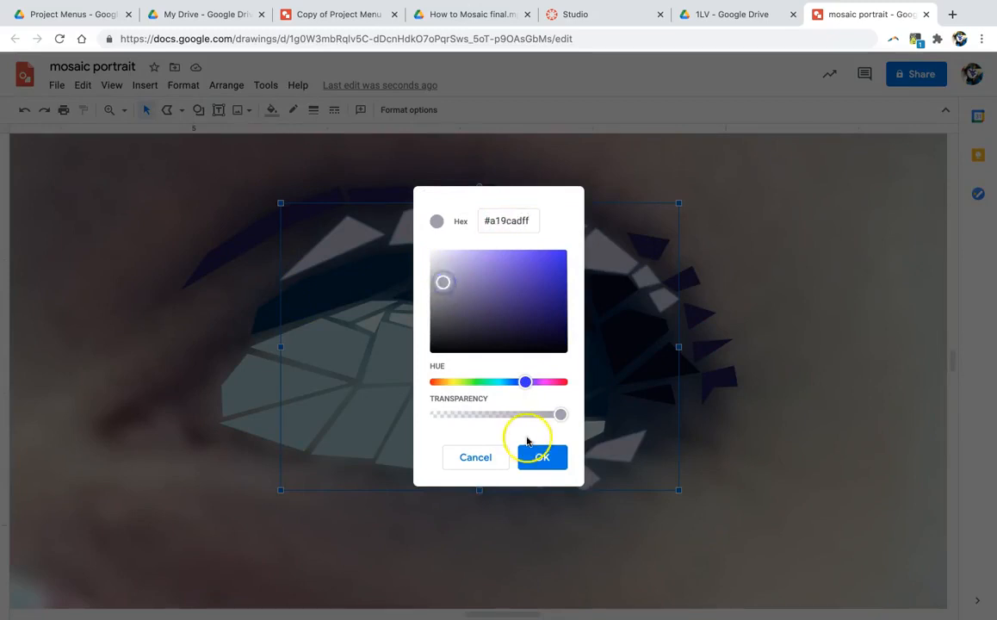
click(541, 457)
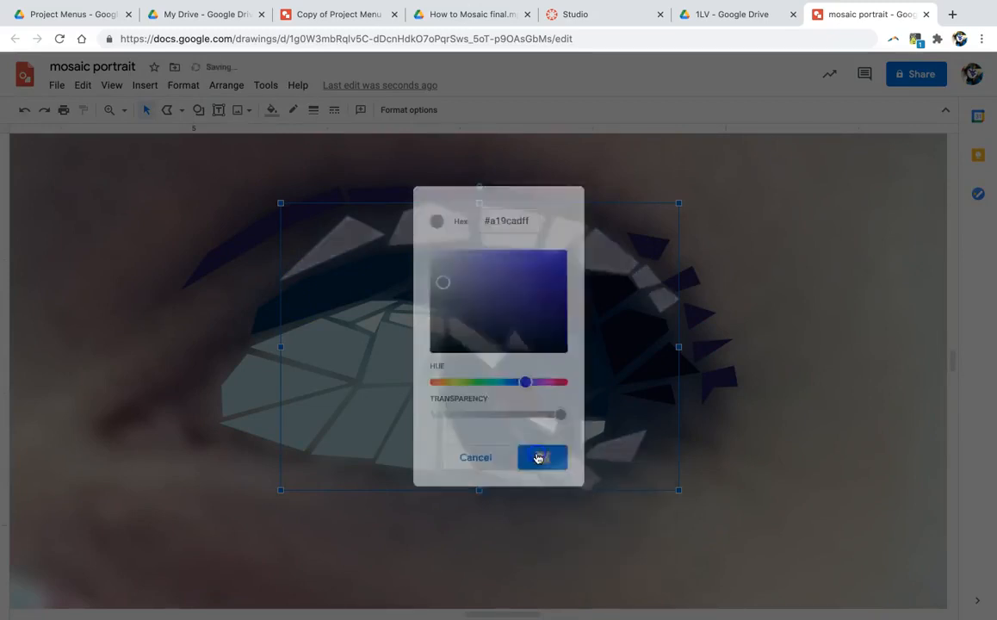
click(541, 457)
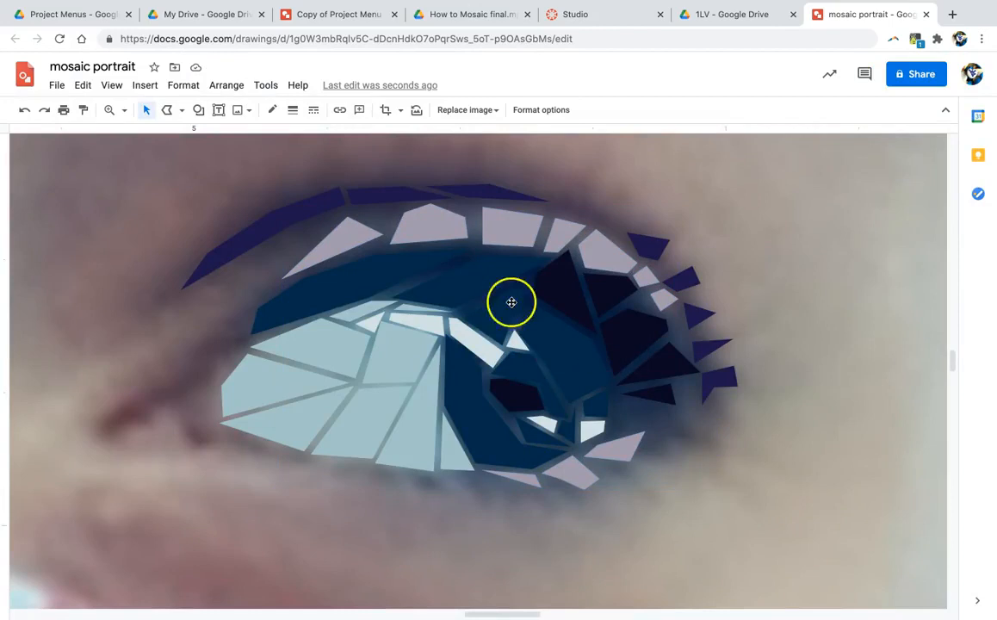
click(271, 110)
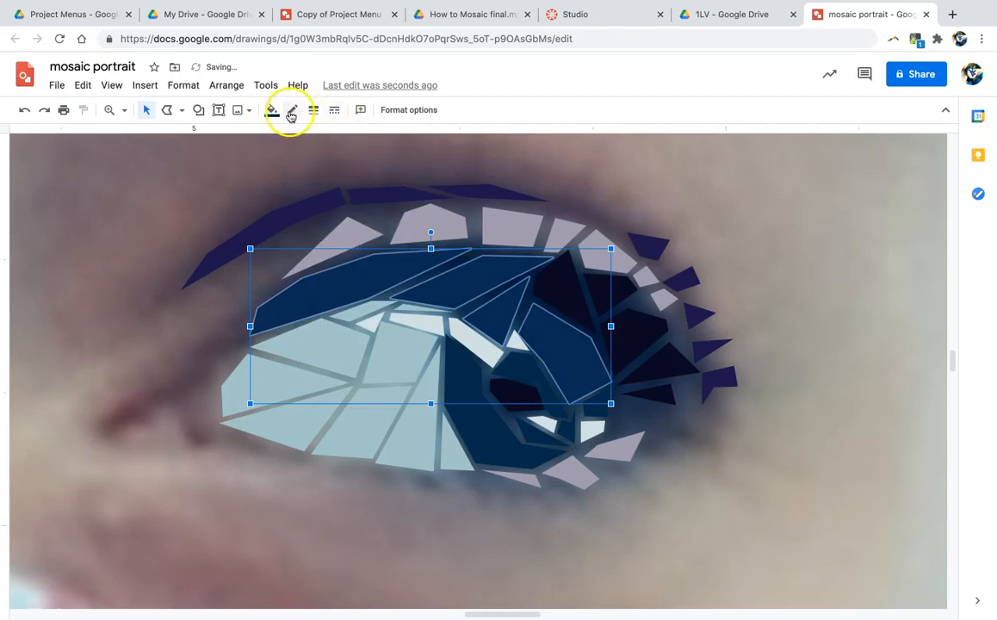
Step: Fill the upper iris tiles with deep navy #05213b after trying a saved custom blue
click(272, 109)
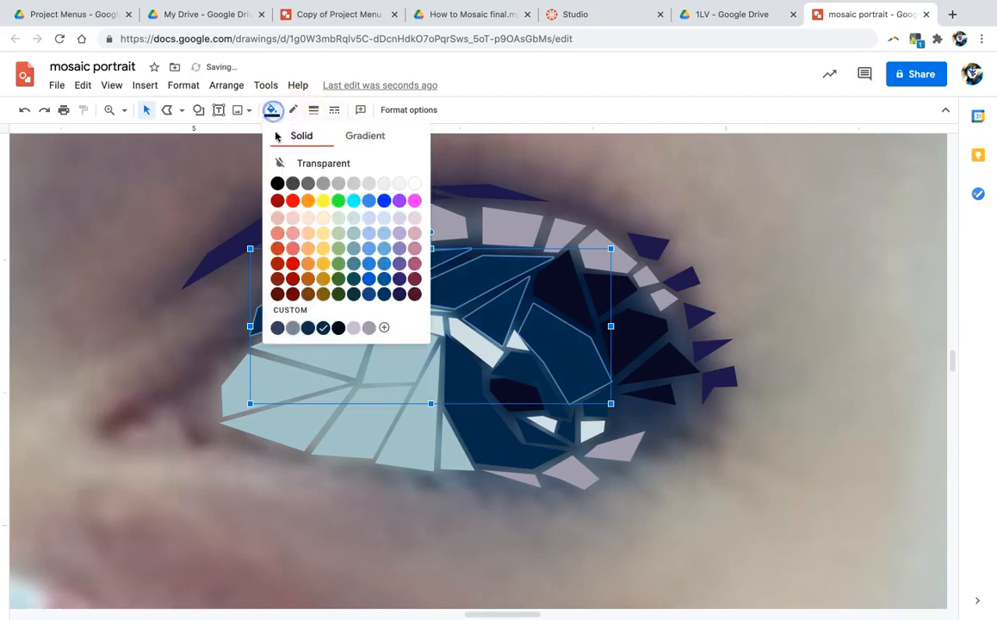
right_click(278, 327)
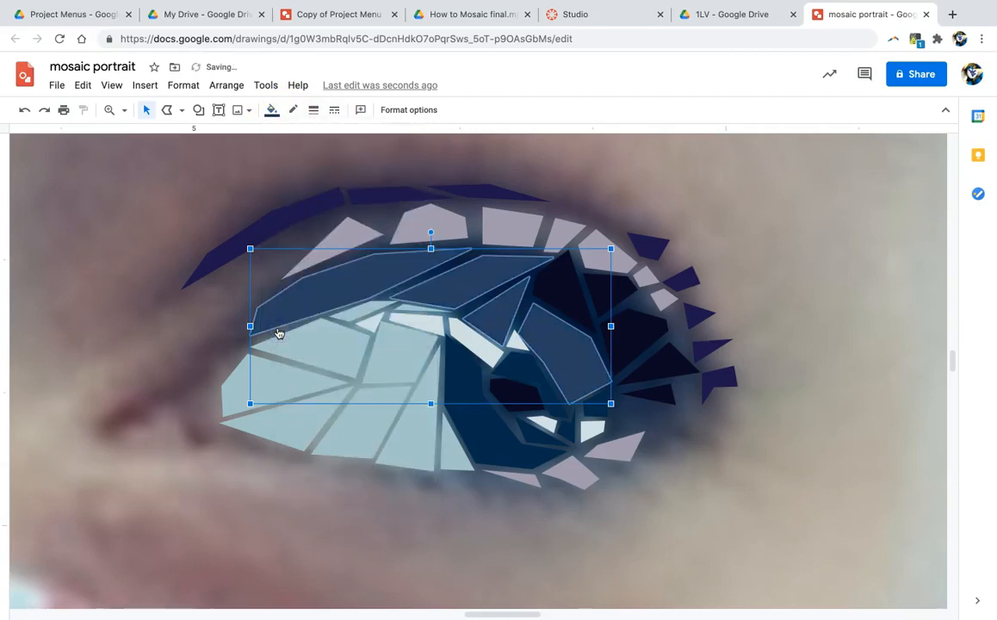
click(271, 109)
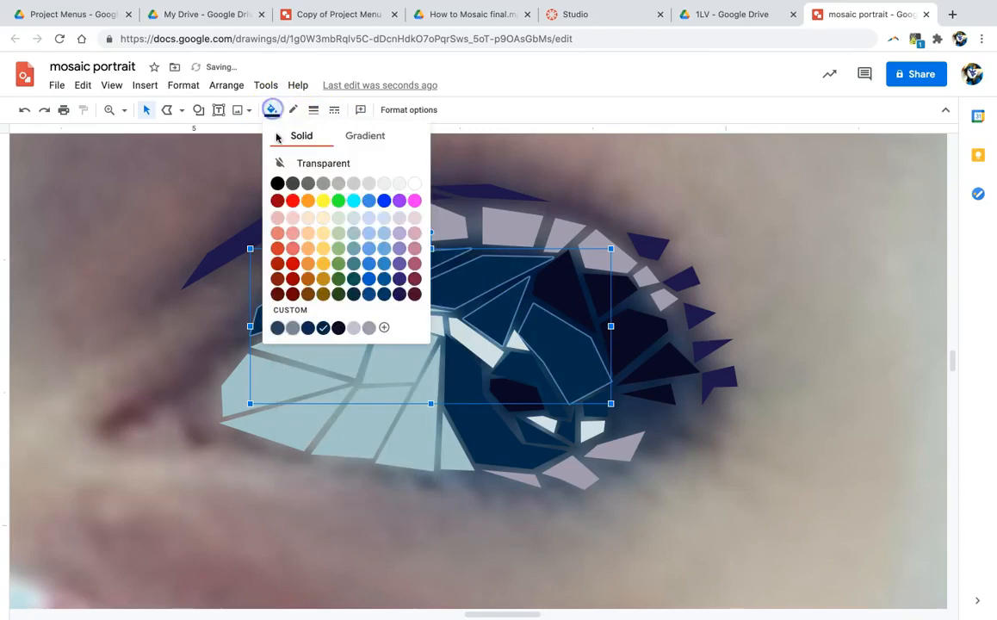
click(384, 327)
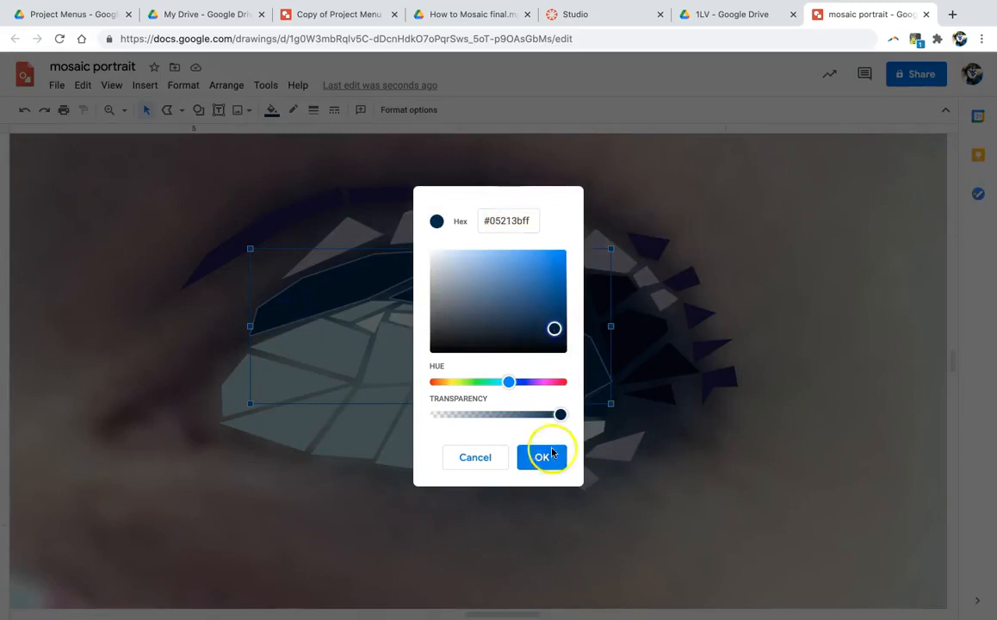
click(543, 456)
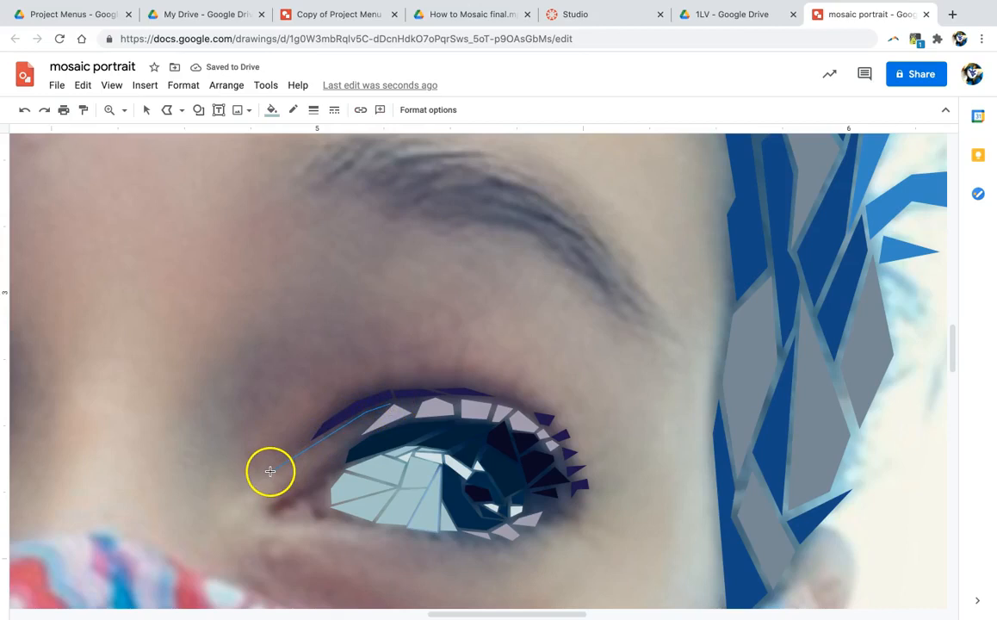
mouse_move(264, 475)
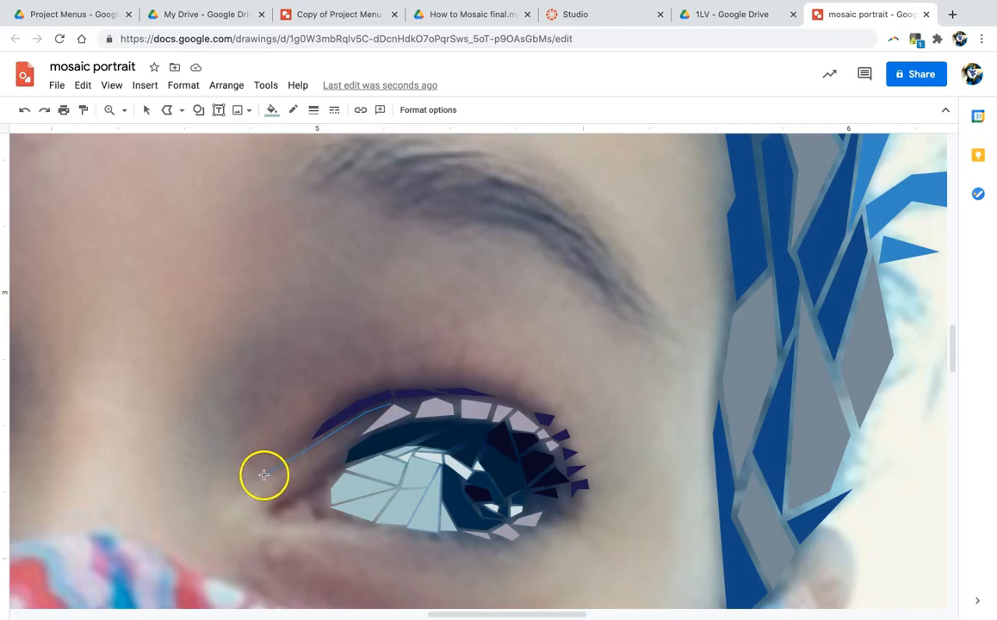
mouse_move(298, 491)
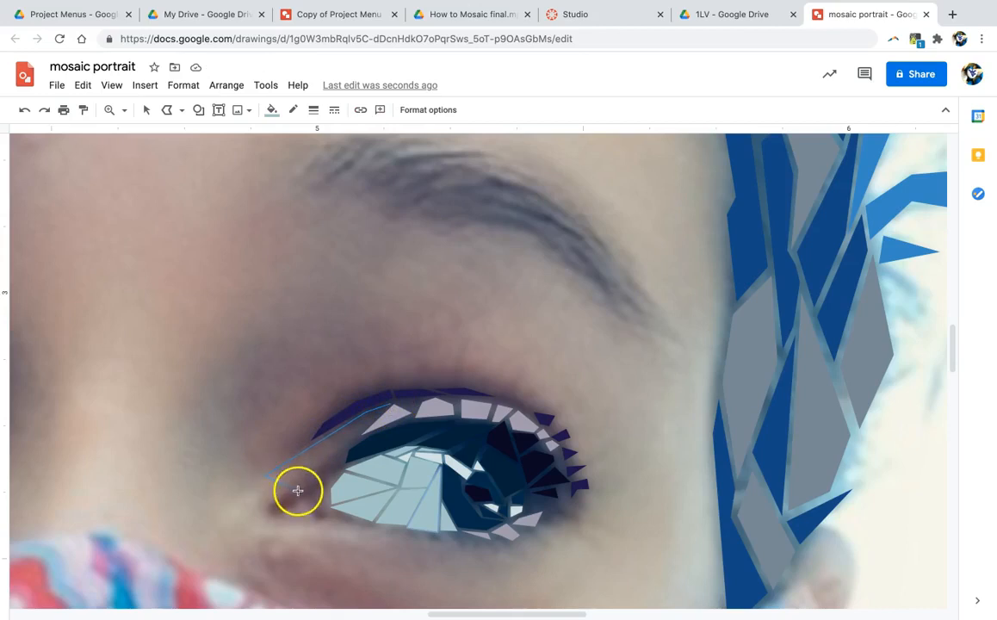
Step: Outline a thin sliver tile at the inner eye corner and fill it light salmon
drag(297, 491, 387, 405)
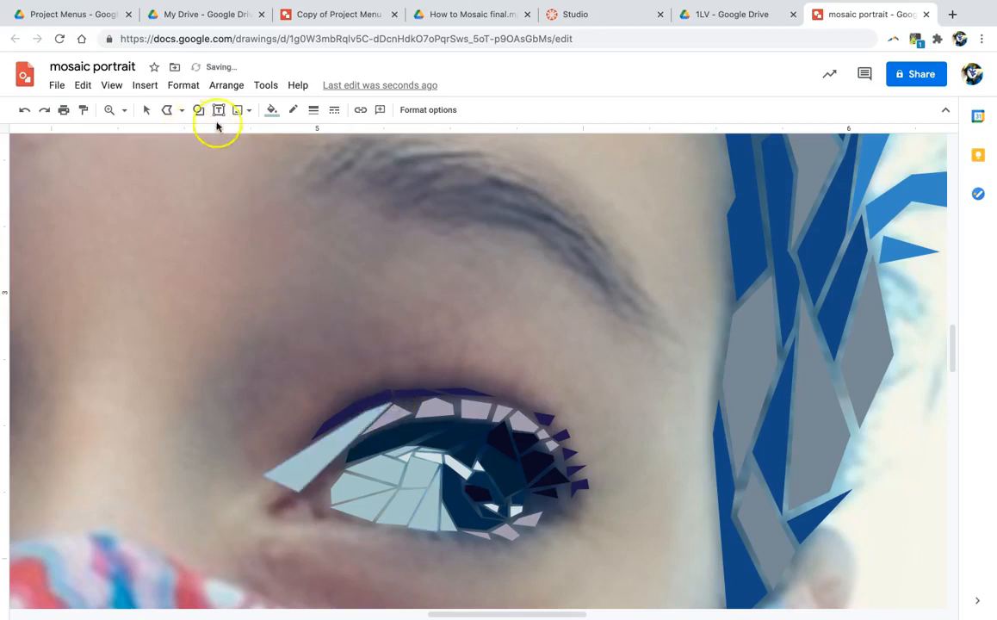
click(271, 110)
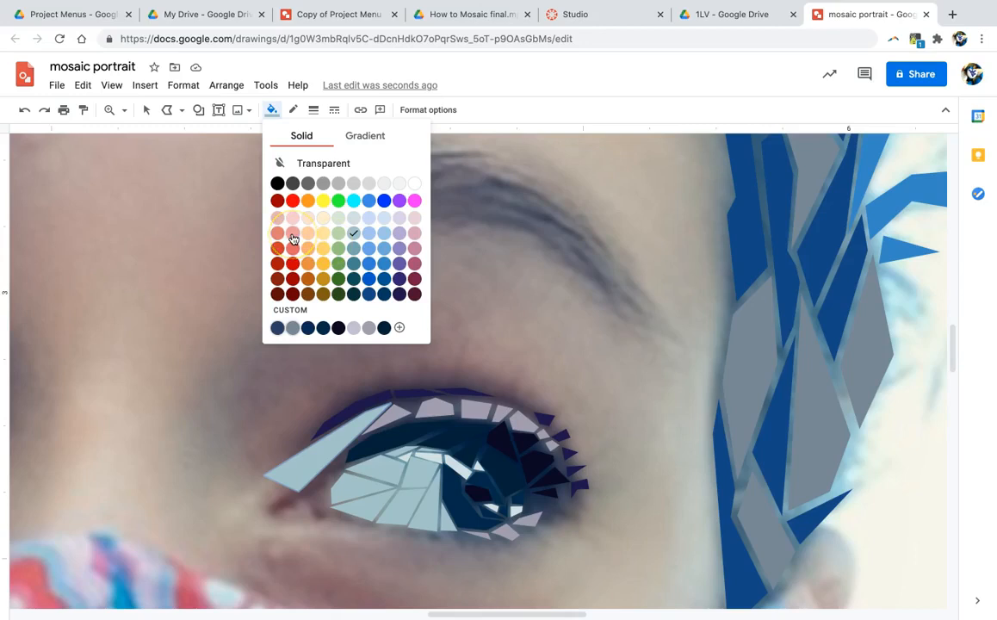
click(293, 234)
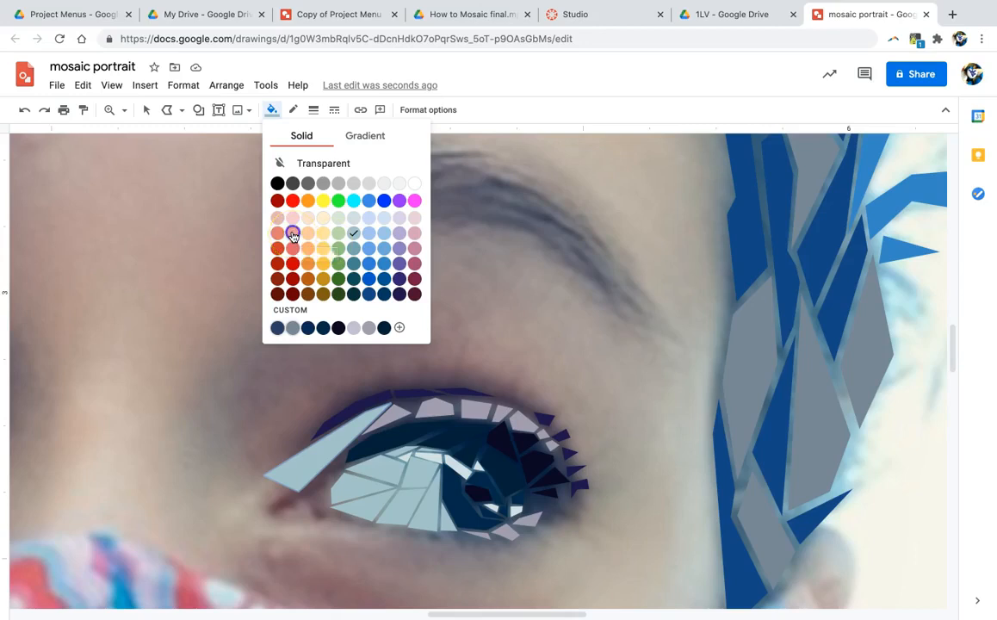
Step: Darken the sliver's fill to a custom dusky rose, #a76f6f
click(293, 234)
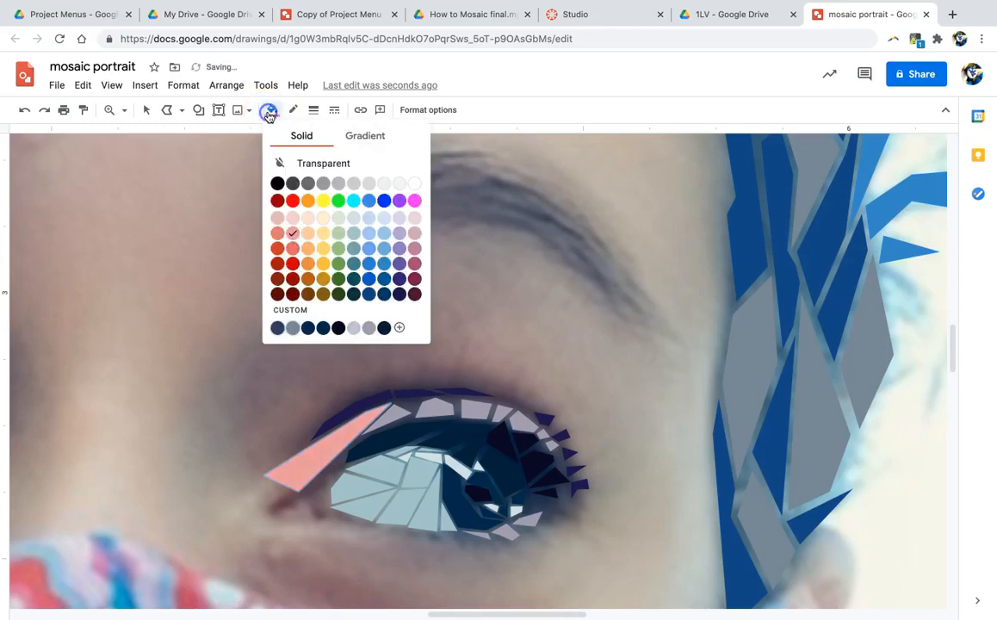
click(398, 327)
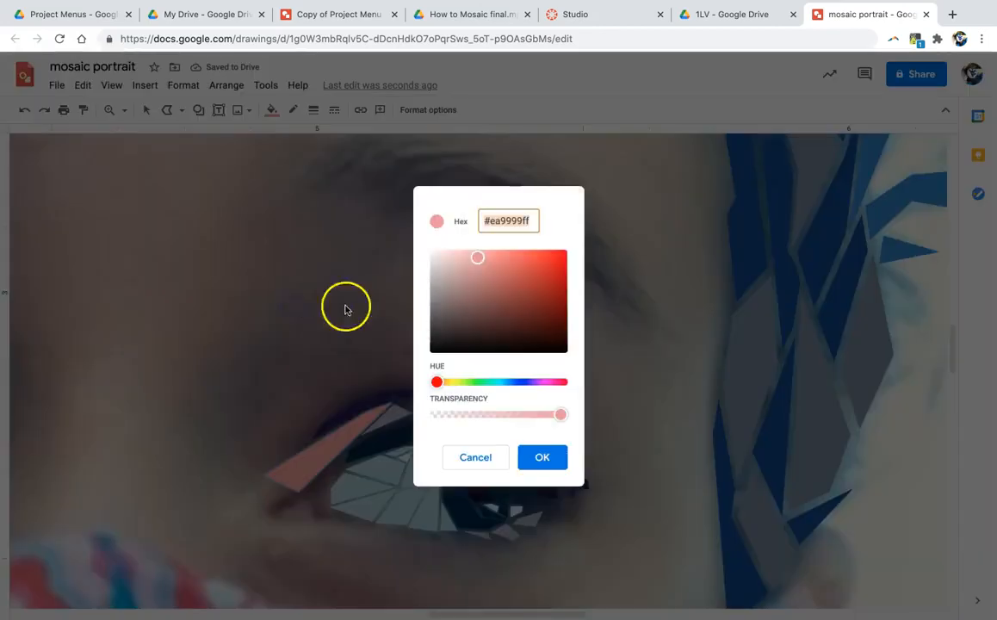
click(477, 269)
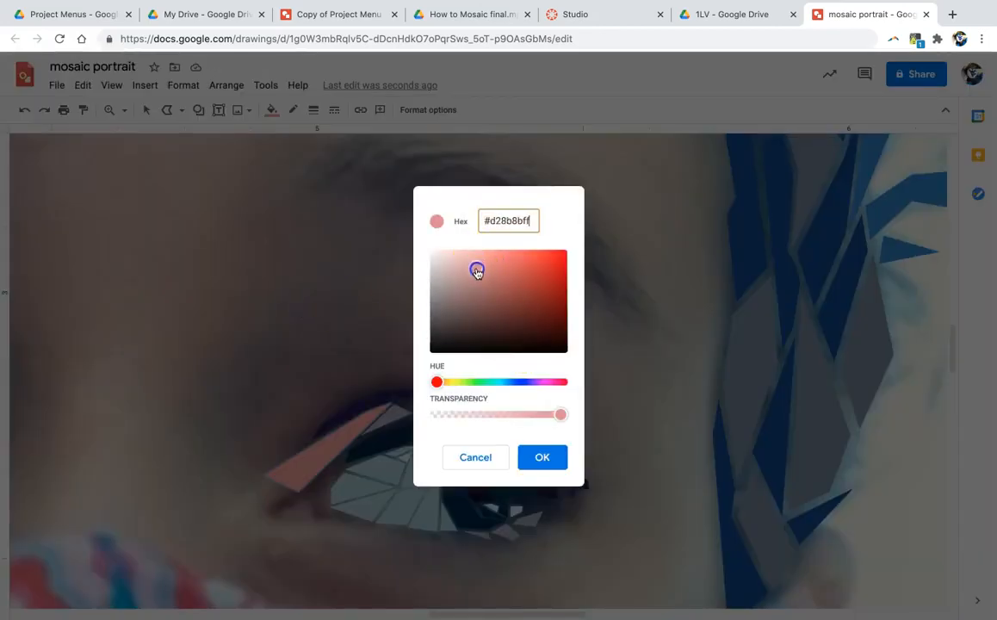
click(476, 284)
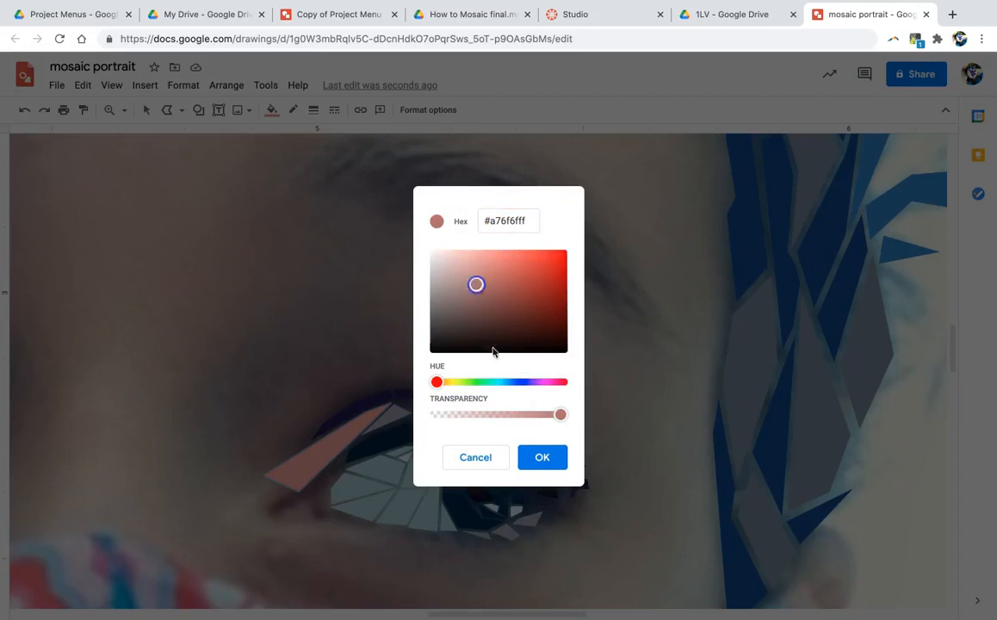
click(543, 457)
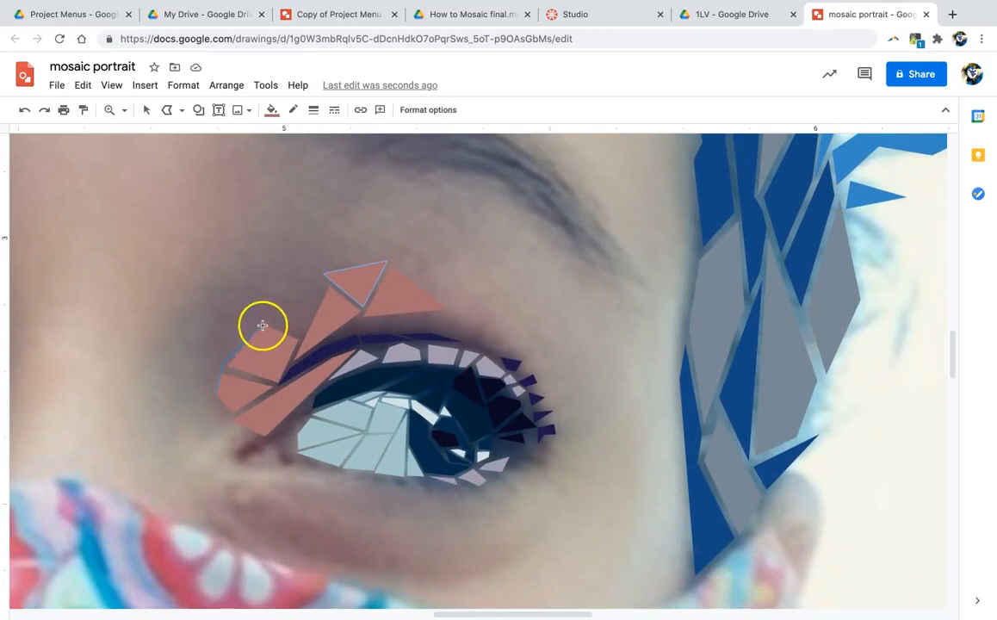
mouse_move(278, 383)
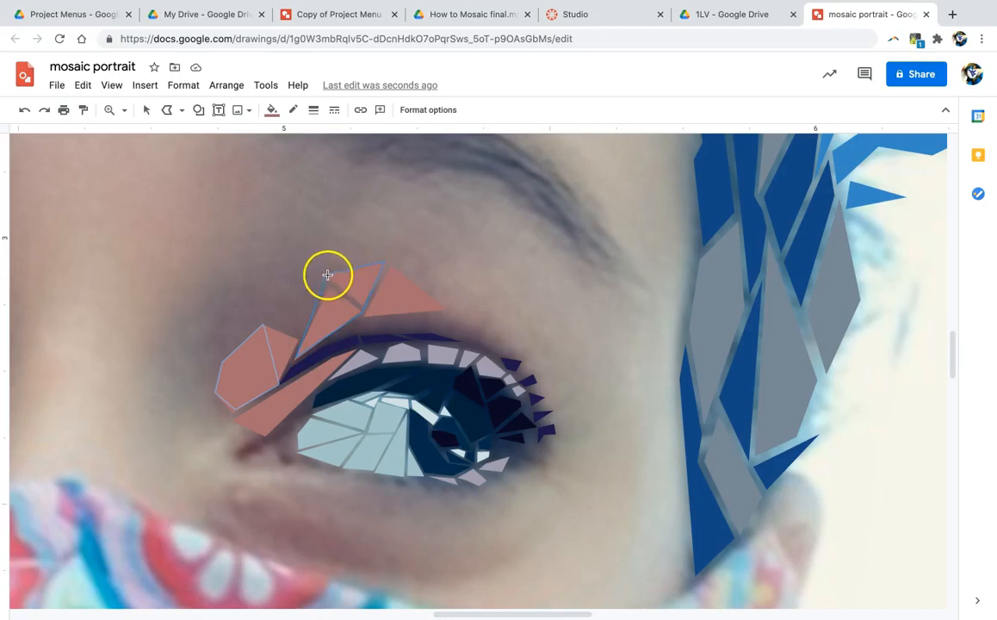
Step: Add tiles above the upper eyelid and between the eyes, filled lavender grey and charcoal #36303c
drag(327, 276, 446, 312)
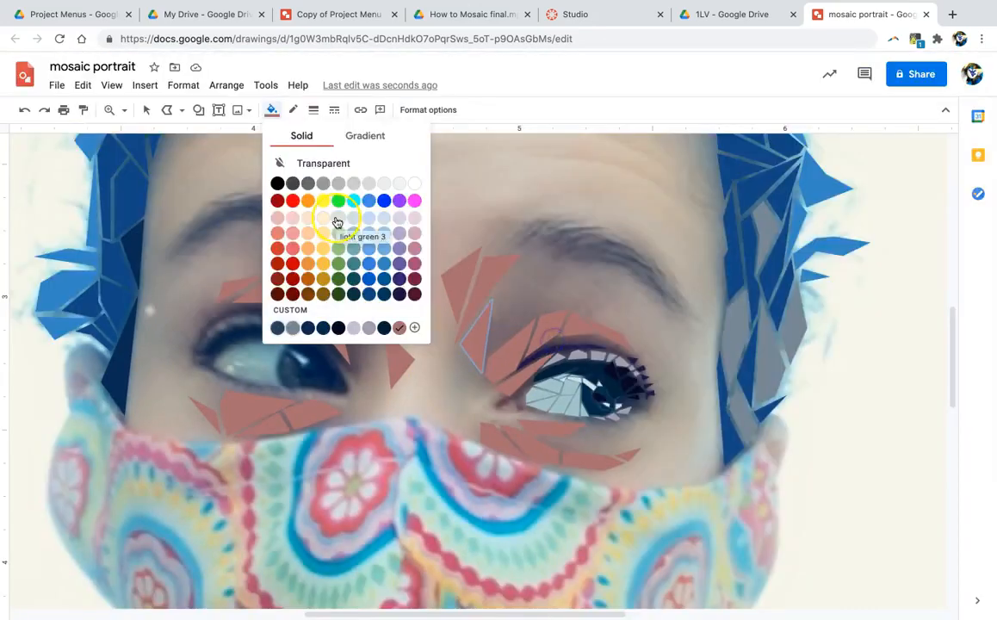
click(337, 213)
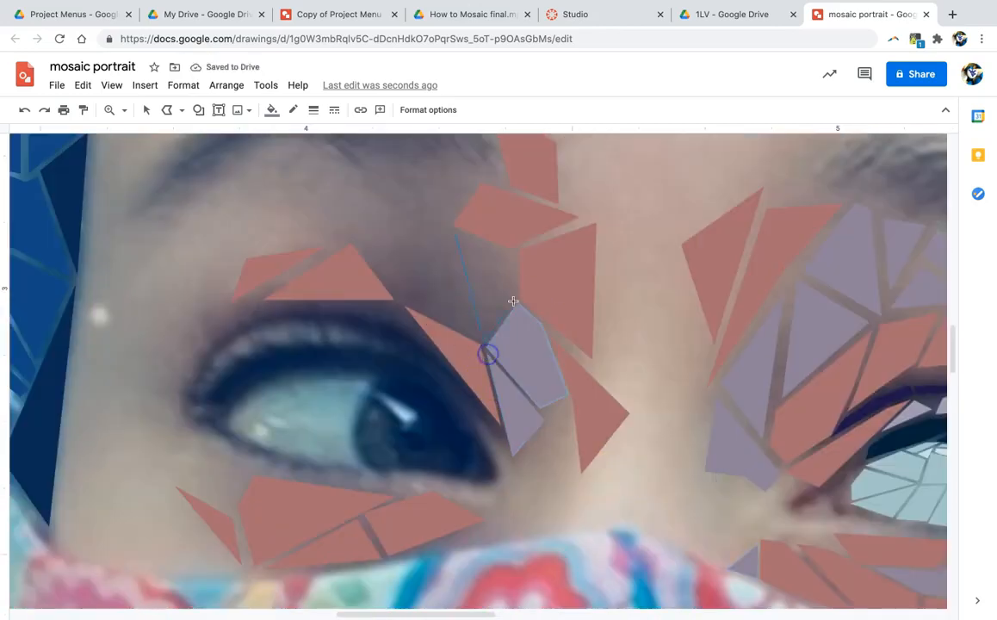
drag(486, 353, 193, 322)
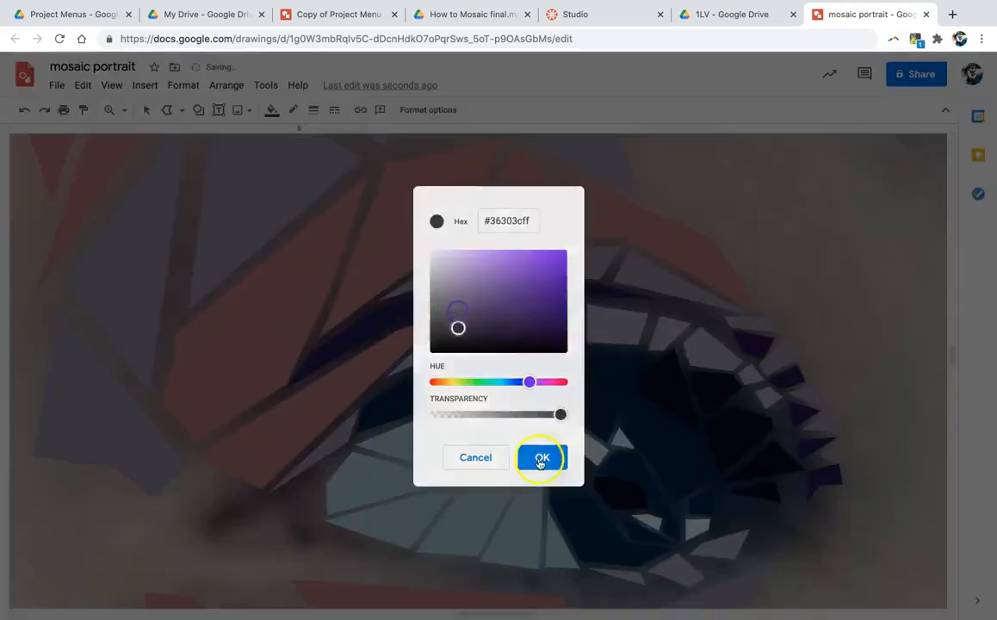
click(541, 458)
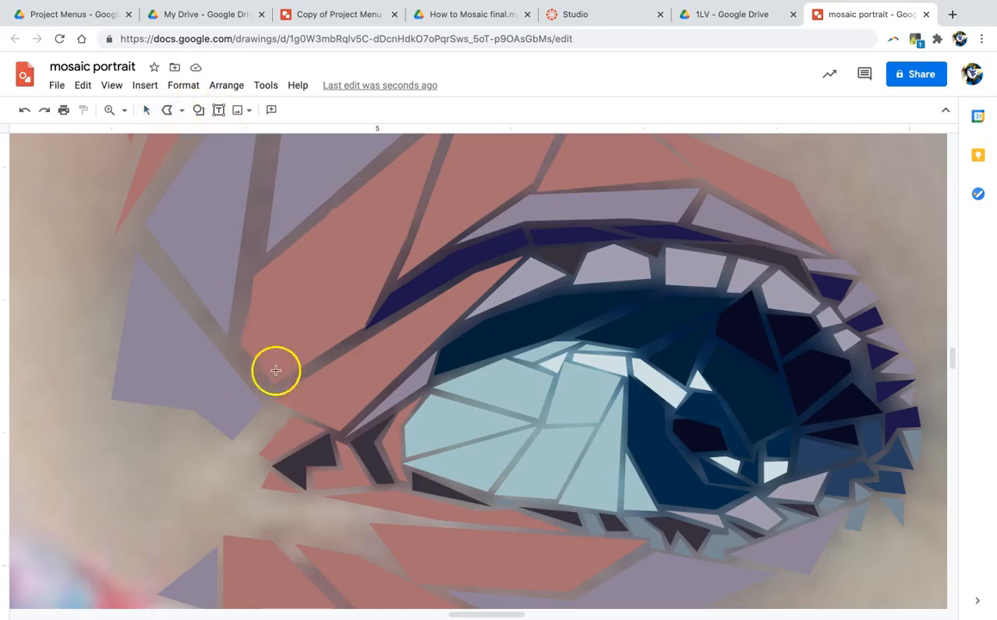
mouse_move(398, 519)
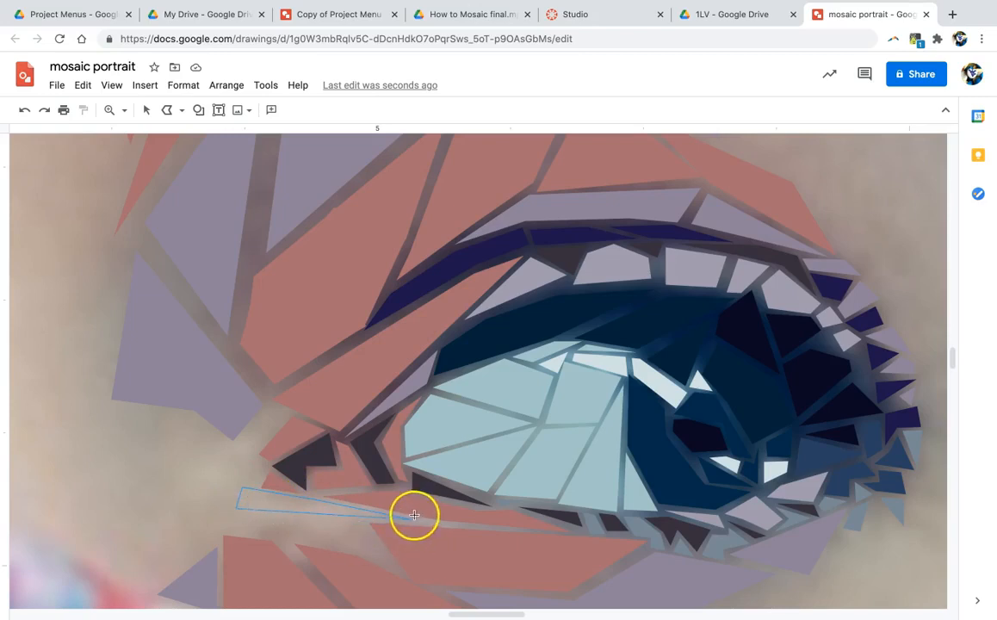
mouse_move(409, 518)
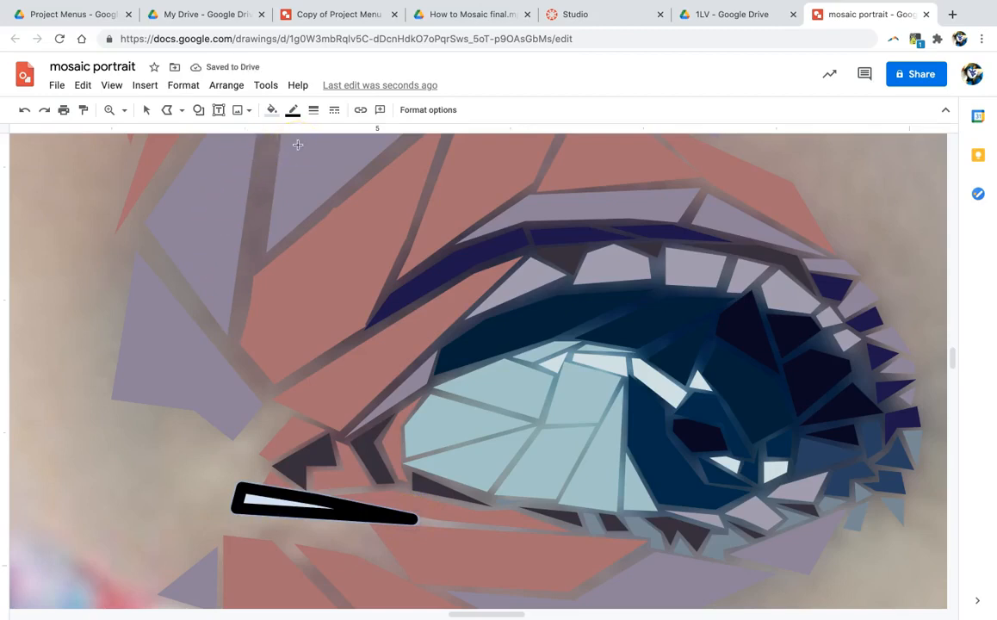
Step: Give the sliver beneath the eye a custom pale sand-cream fill
click(271, 109)
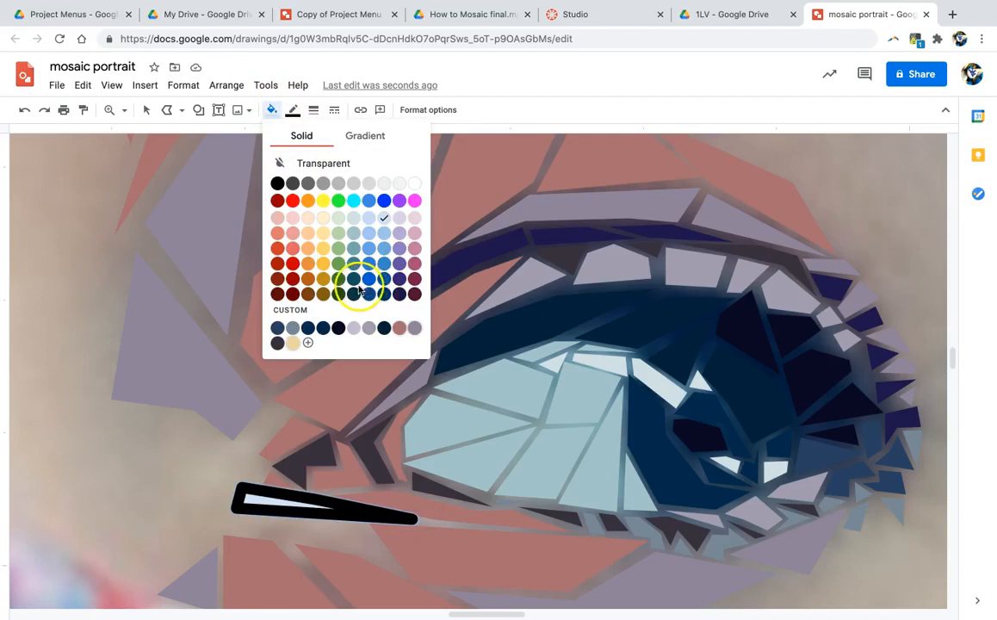
mouse_move(208, 508)
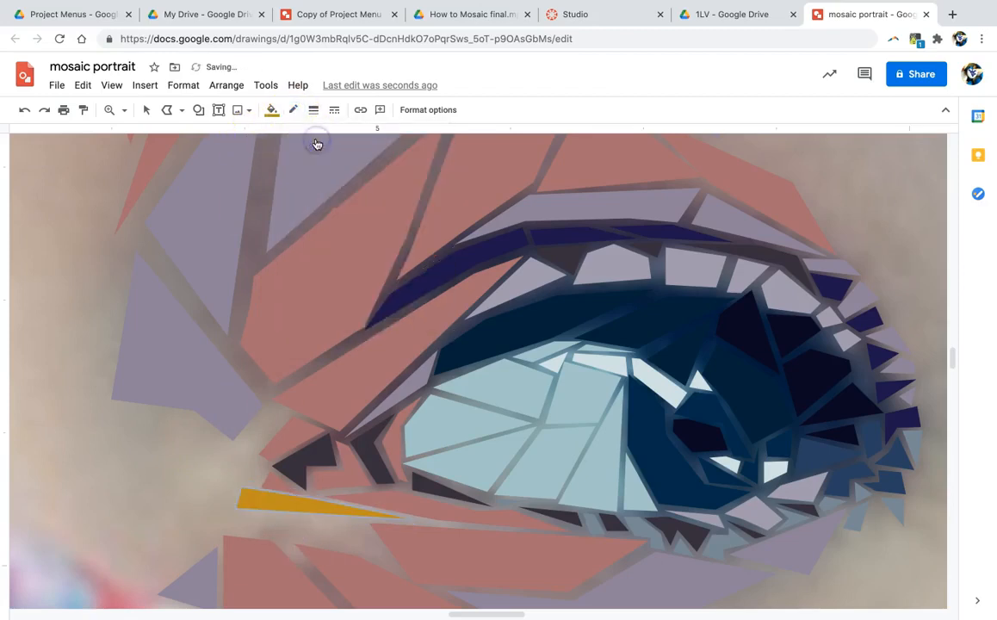
click(271, 109)
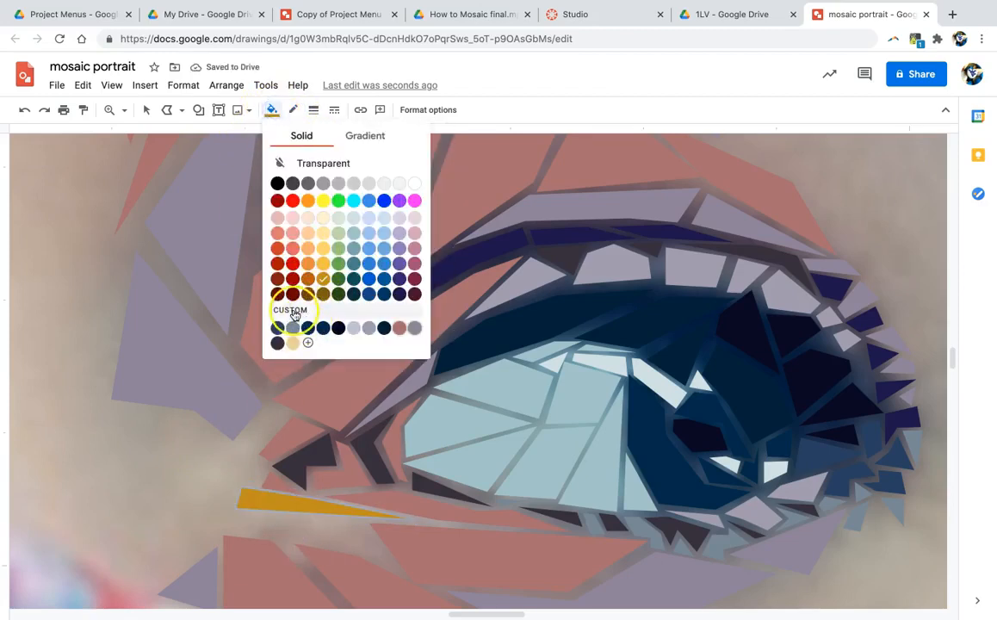
click(290, 309)
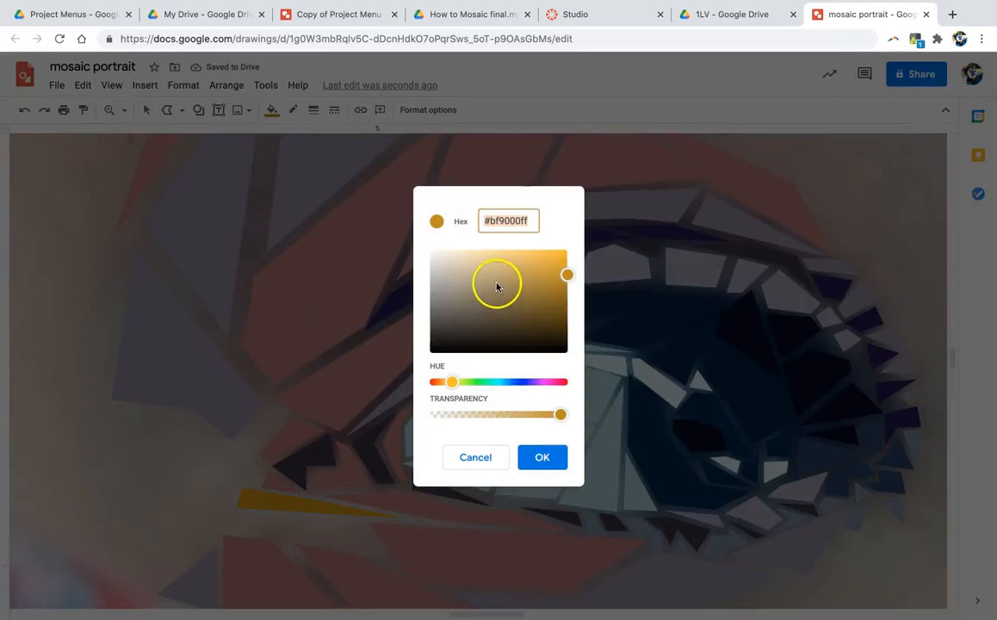
click(520, 279)
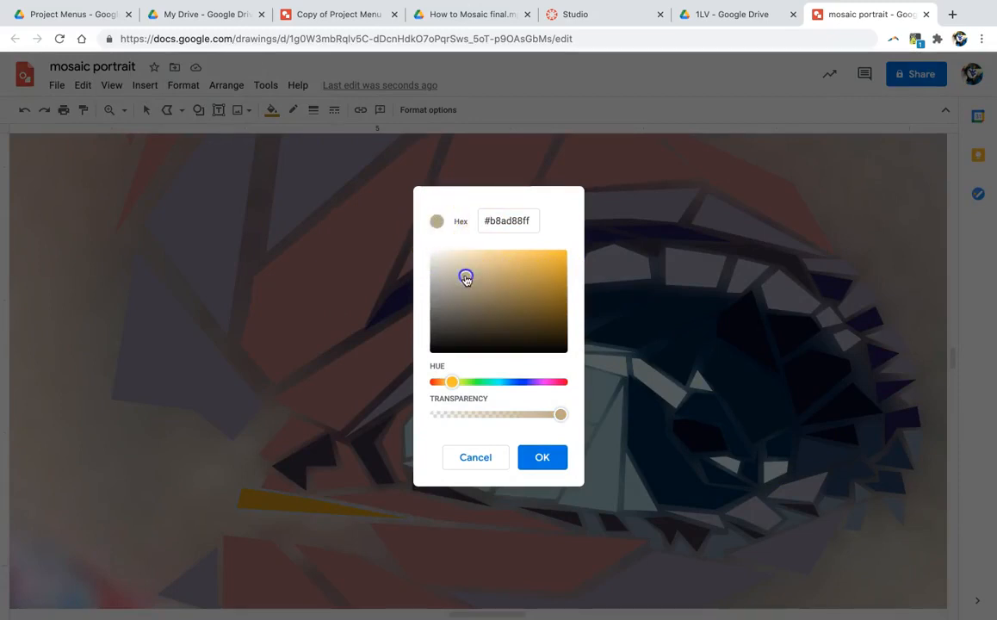
drag(466, 277, 462, 274)
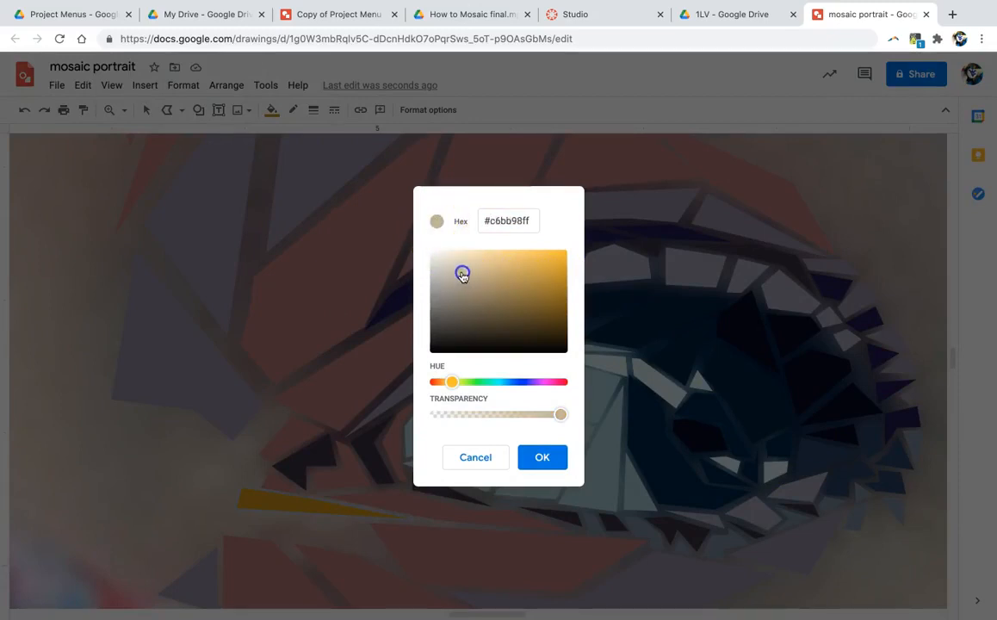
click(466, 271)
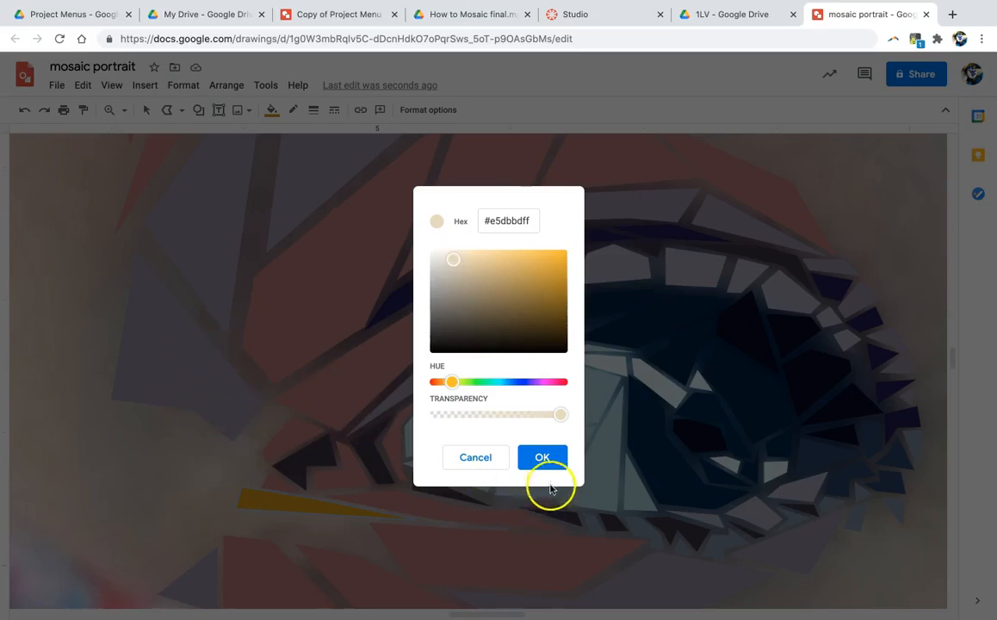
click(543, 457)
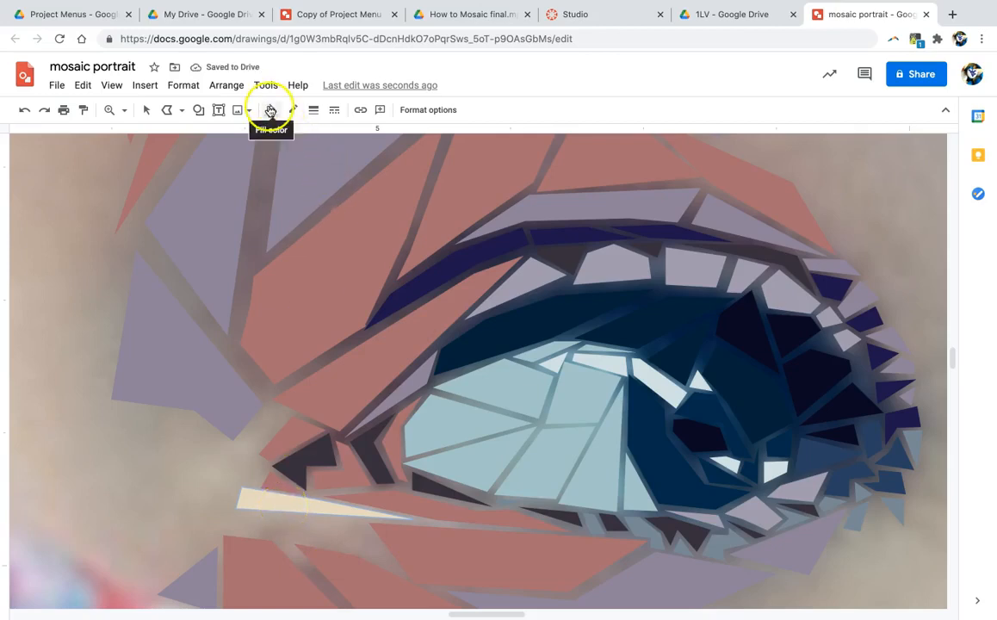
Step: Refine the sliver's fill to a lighter, greyer cream, #dcd3b6
click(271, 109)
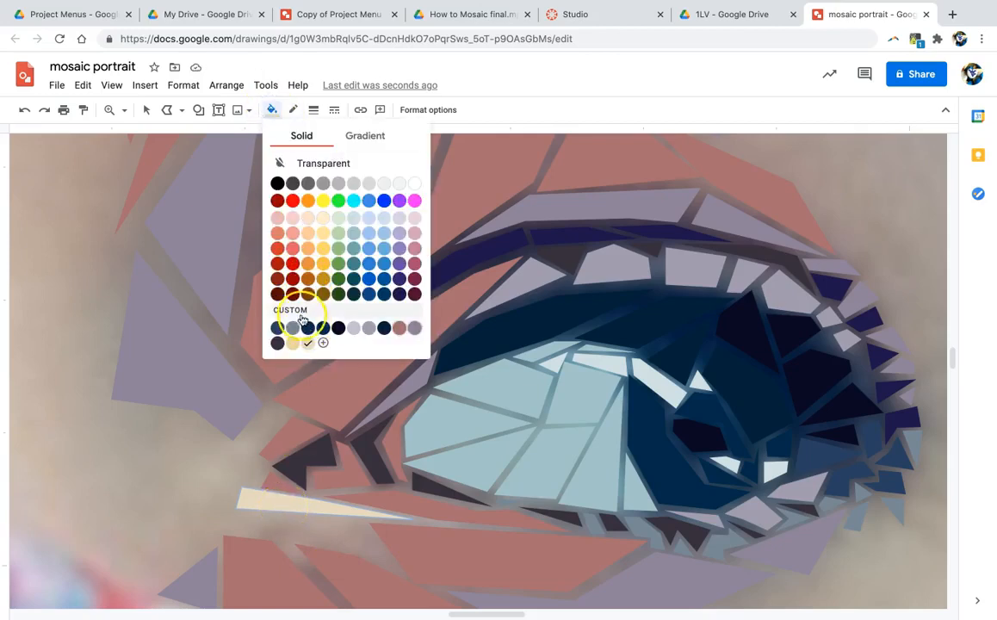
click(323, 343)
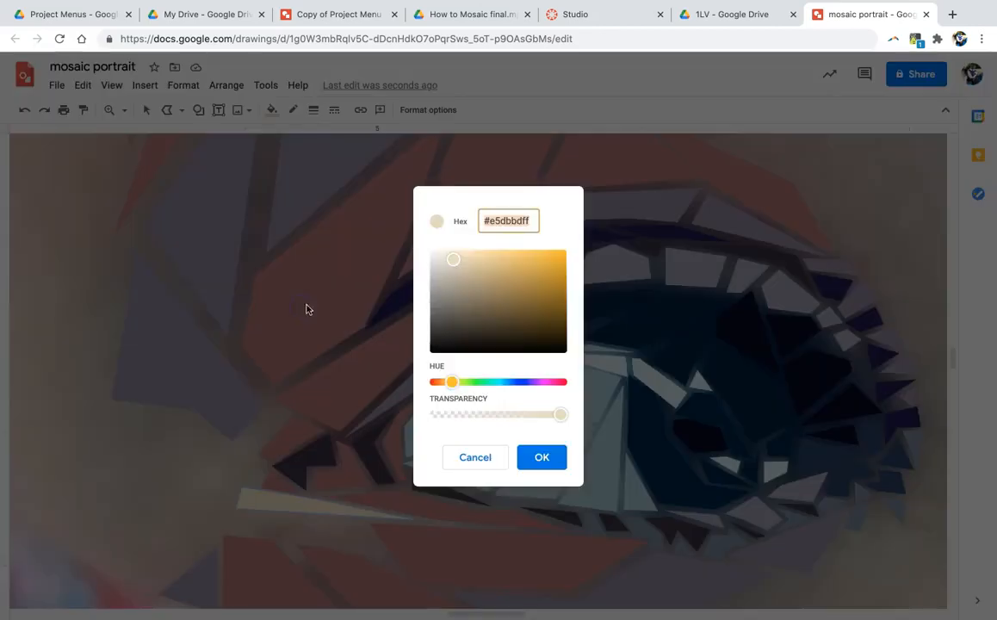
click(454, 261)
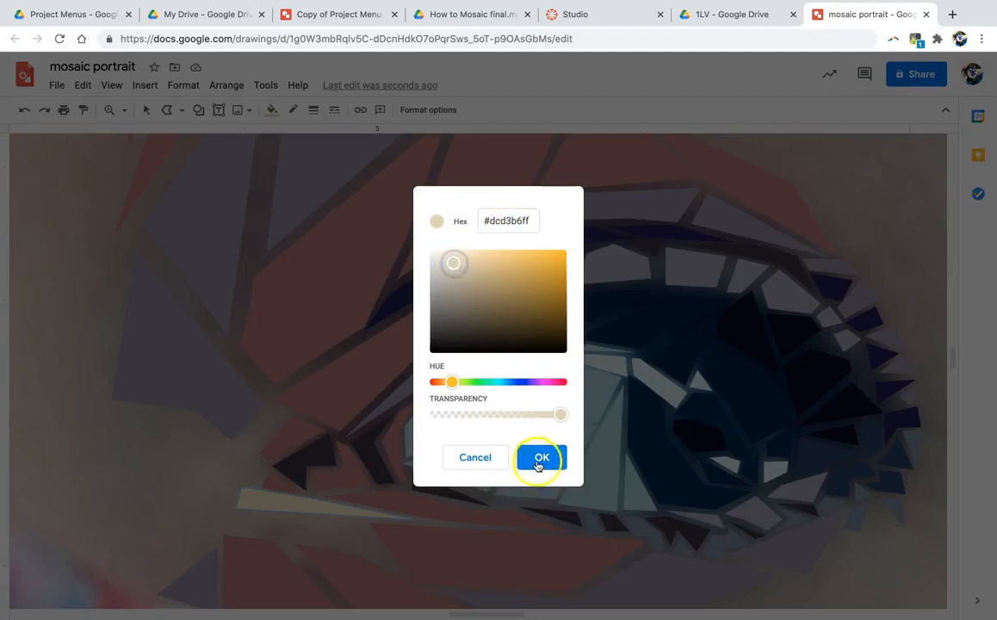
click(540, 457)
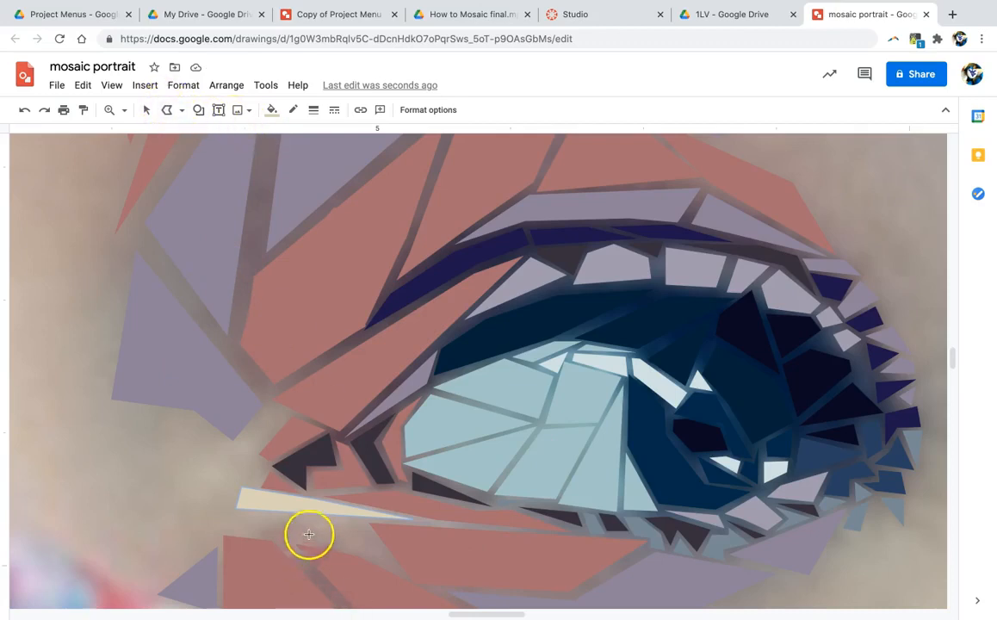
mouse_move(250, 469)
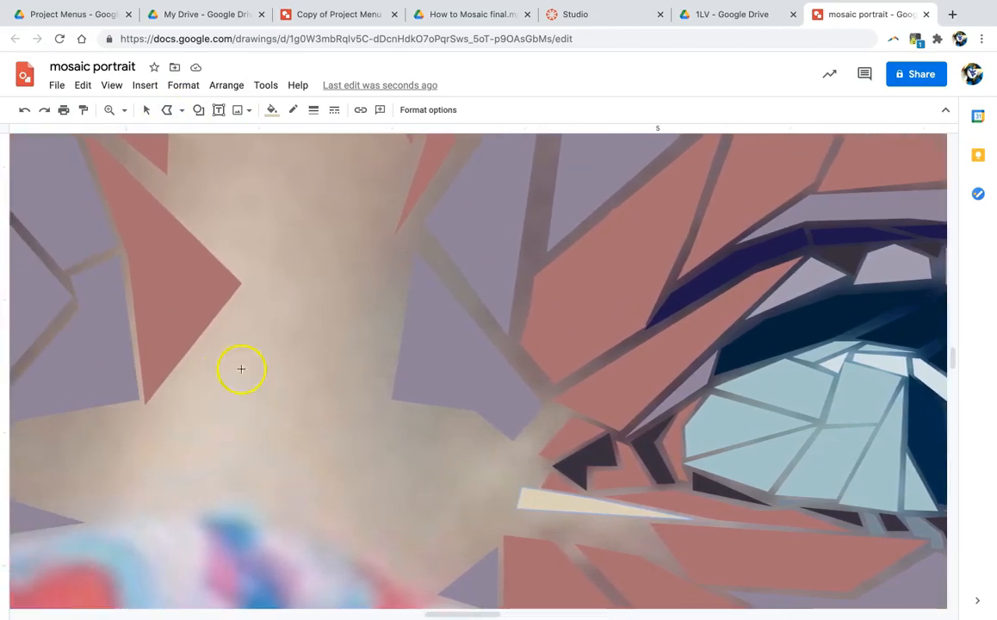
mouse_move(507, 459)
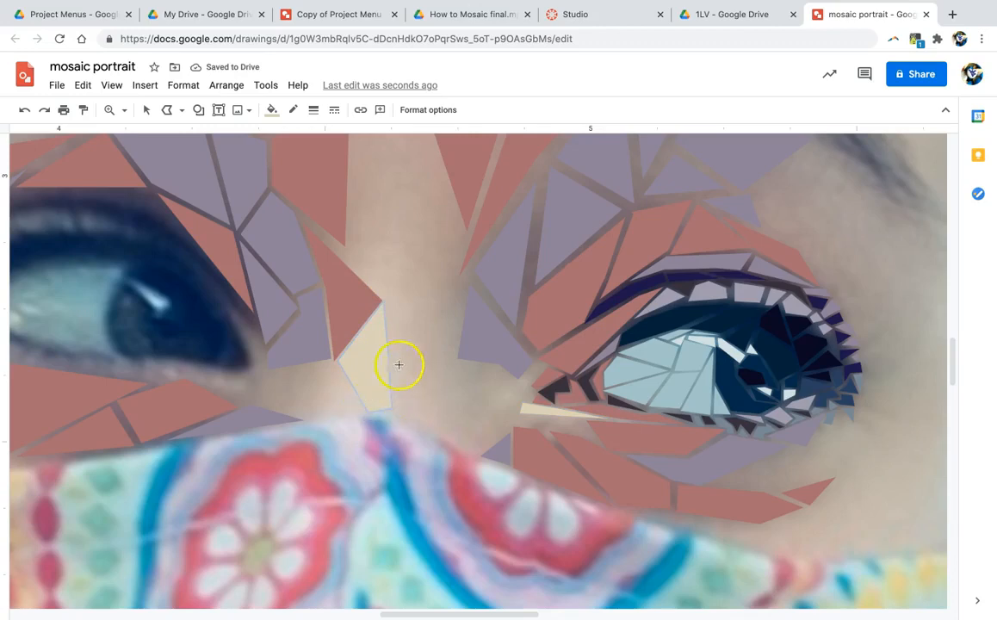
mouse_move(388, 395)
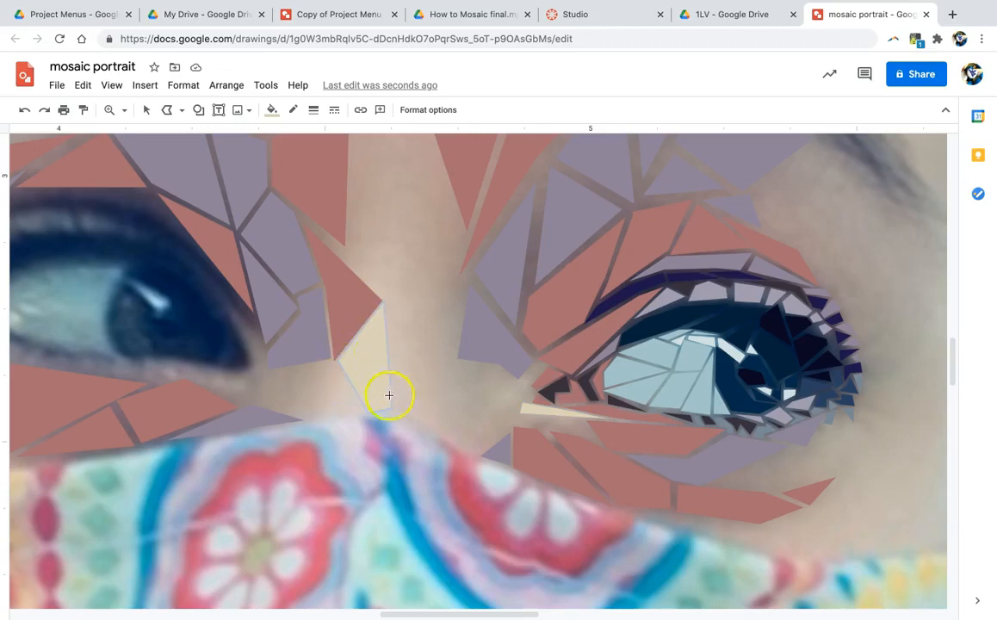
mouse_move(574, 276)
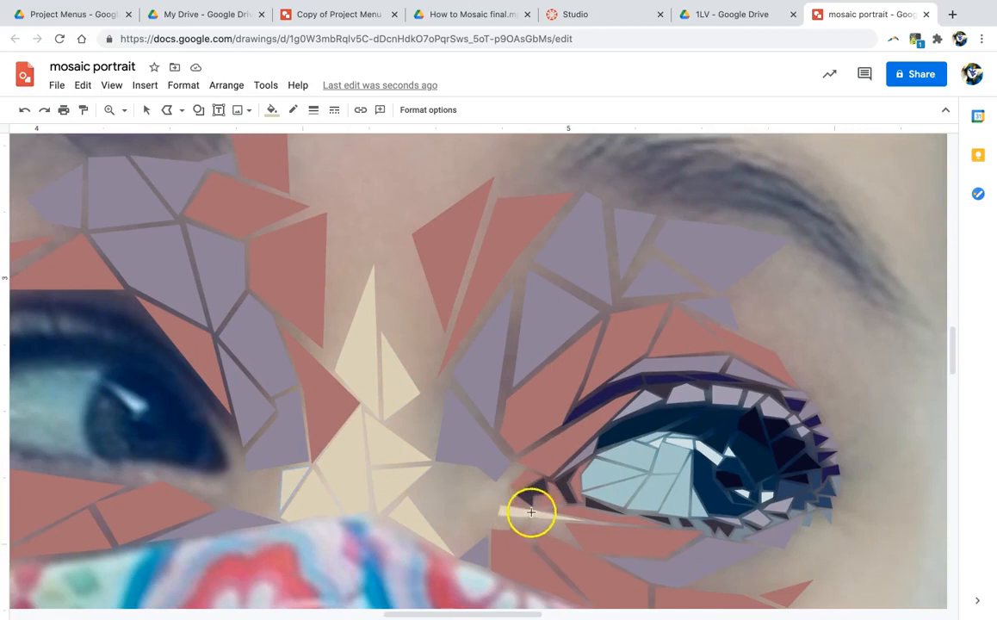
mouse_move(506, 521)
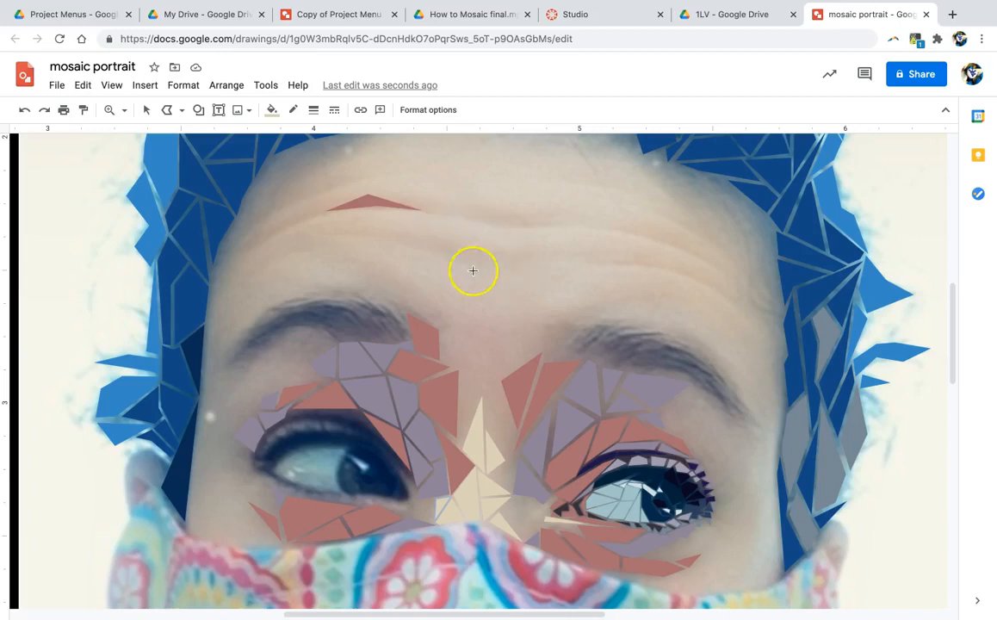
mouse_move(198, 109)
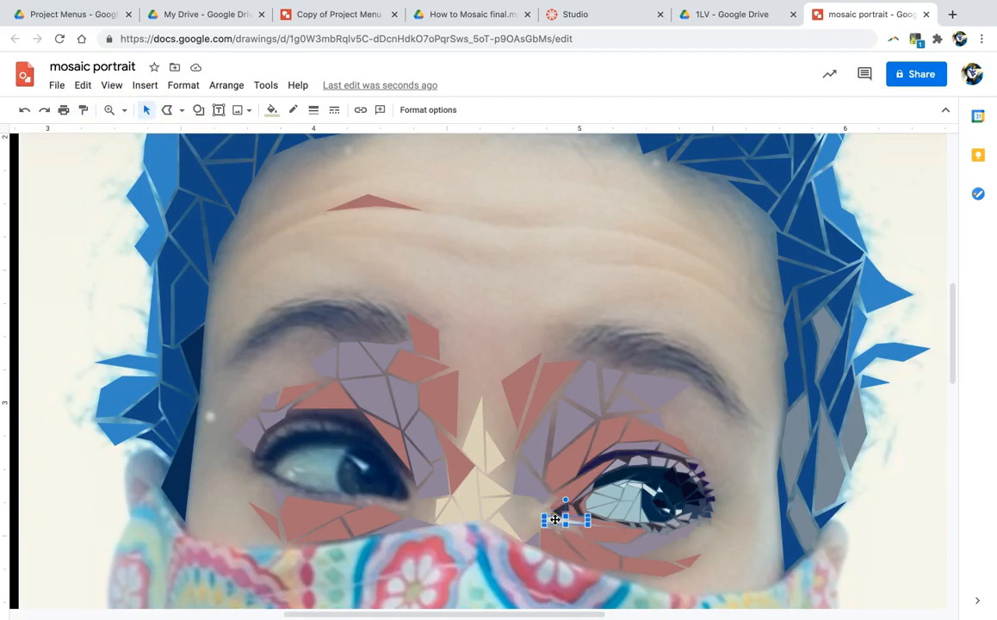
drag(564, 517, 374, 205)
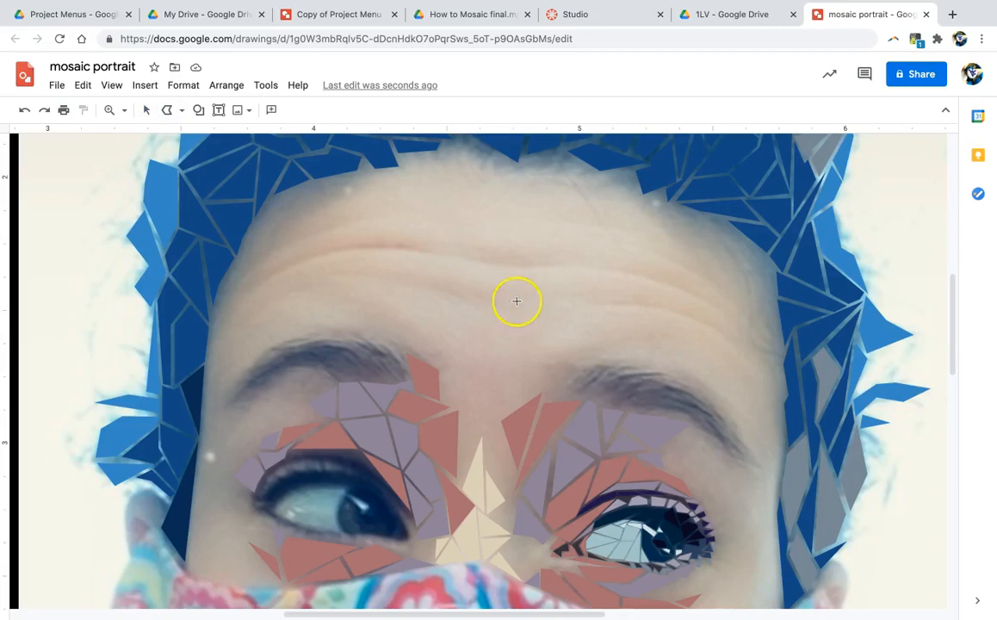
mouse_move(451, 276)
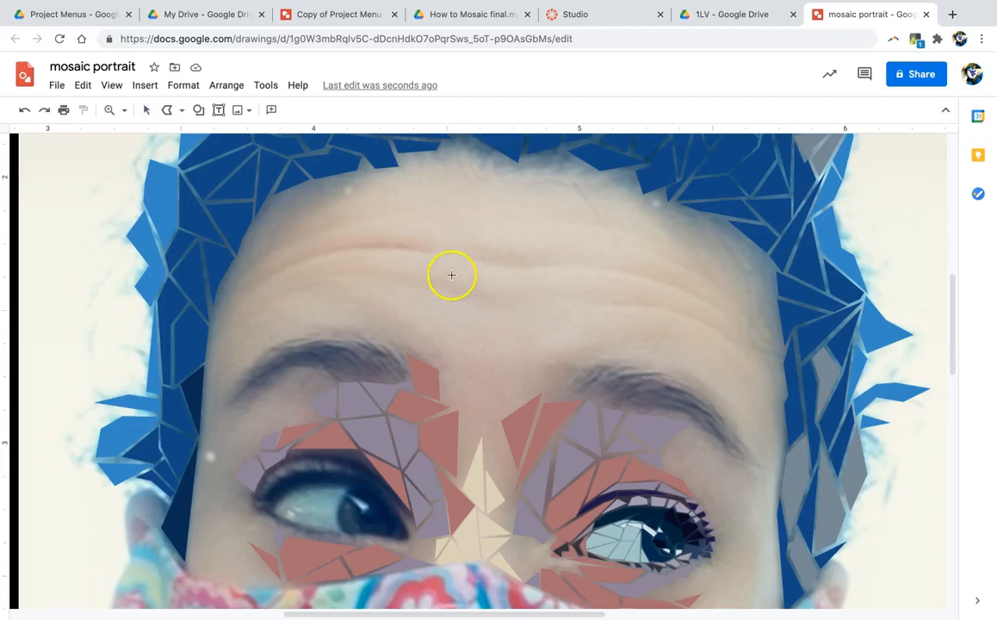
mouse_move(405, 239)
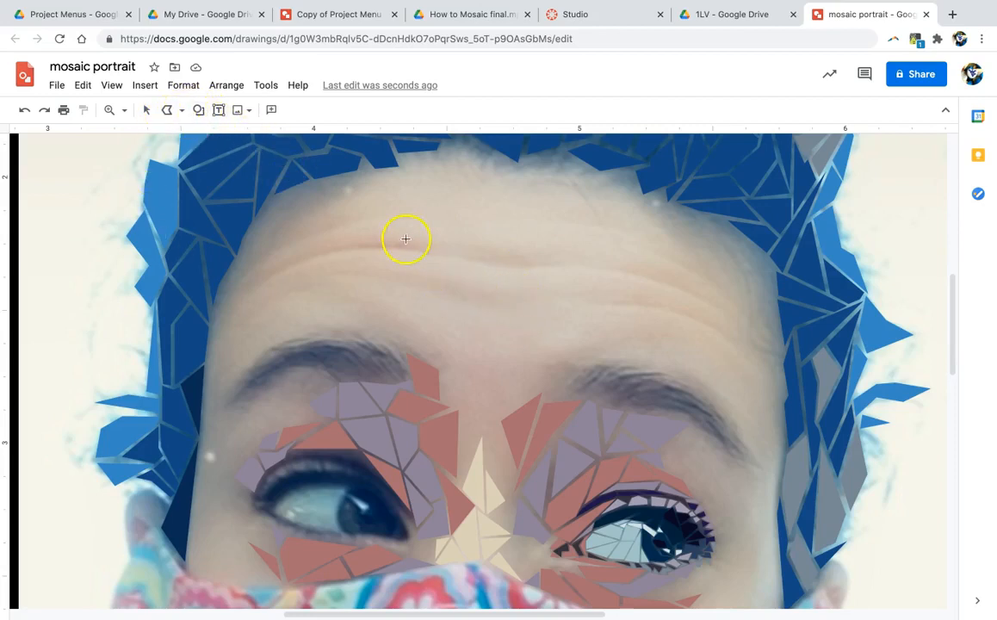
mouse_move(346, 278)
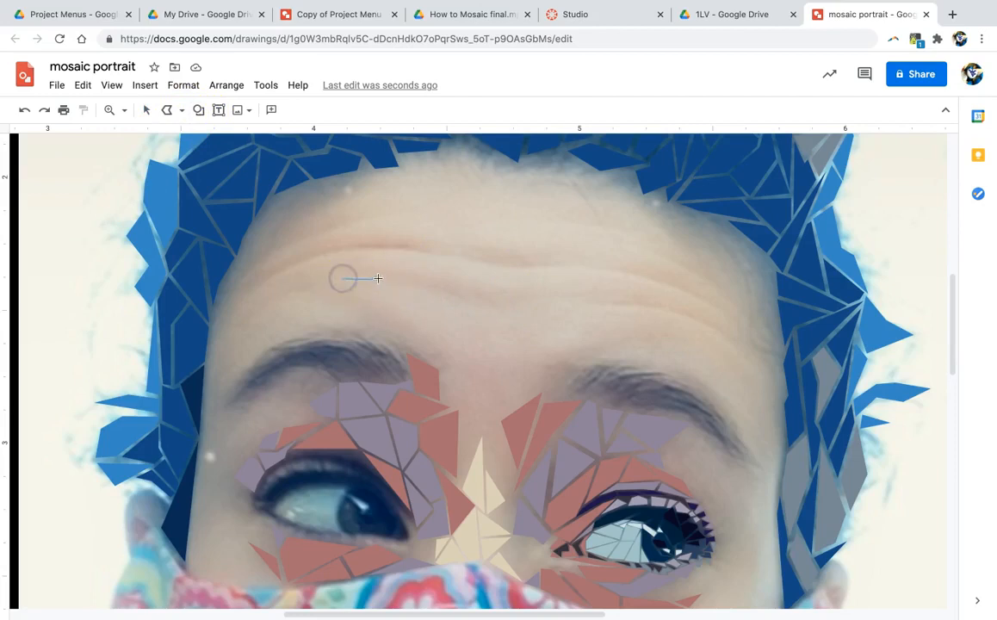
Step: Outline a forehead triangle filled with the saved cream colour, then begin another forehead tile
drag(353, 278, 437, 289)
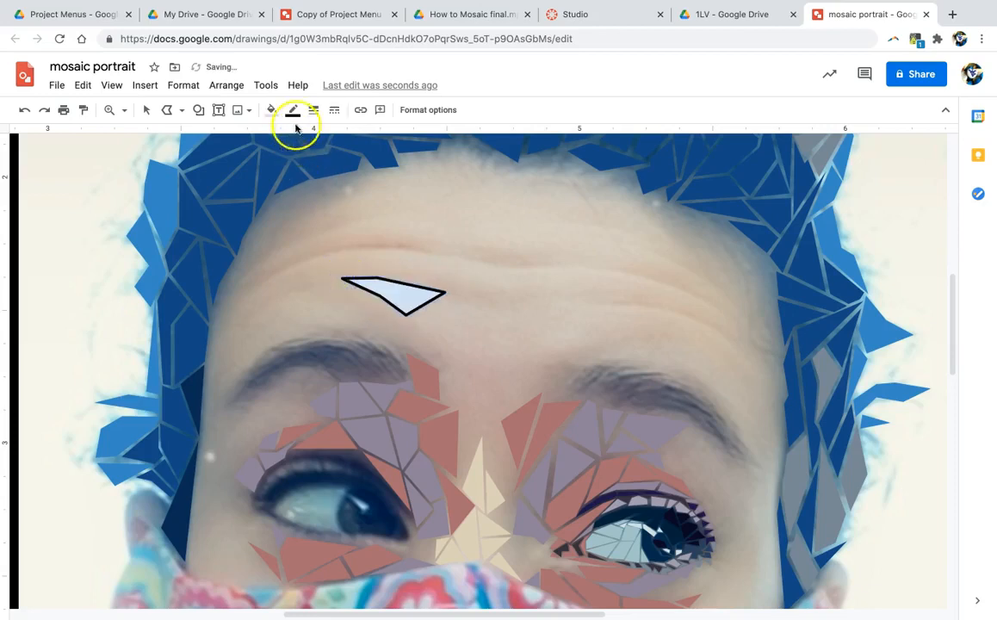
click(272, 110)
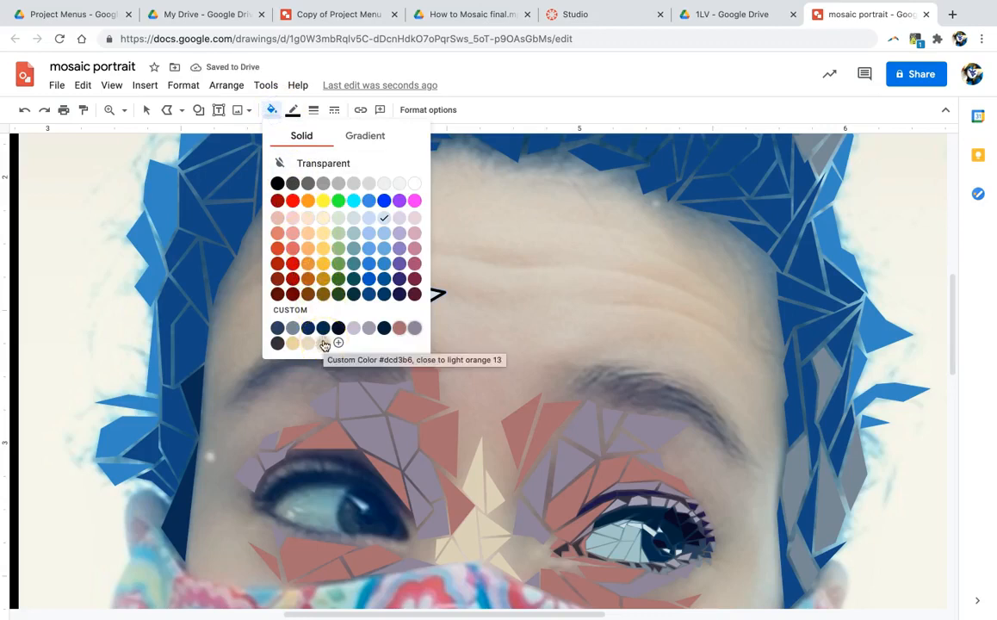
click(308, 343)
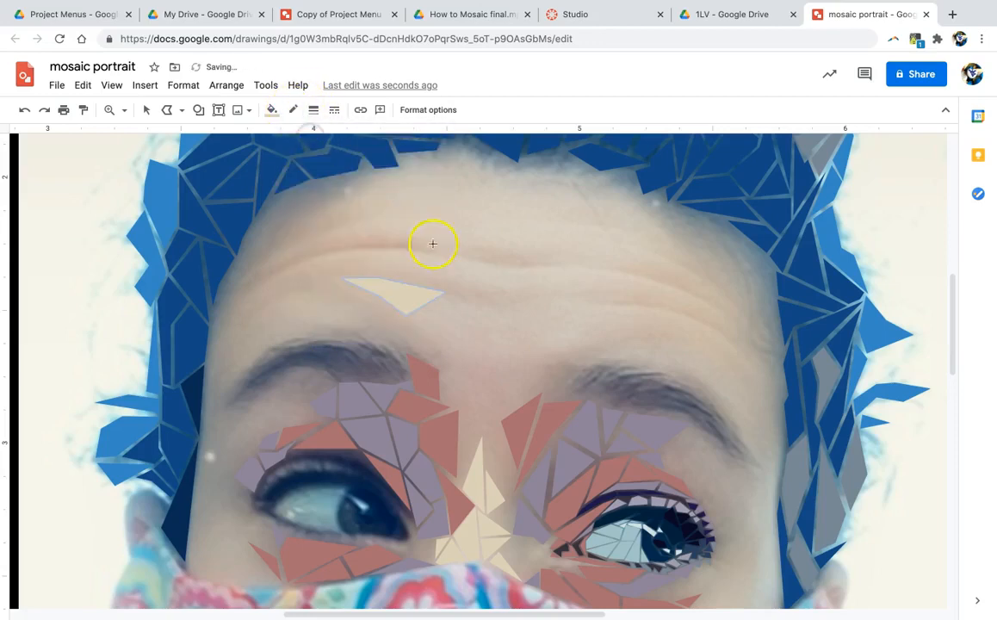
drag(433, 244, 551, 299)
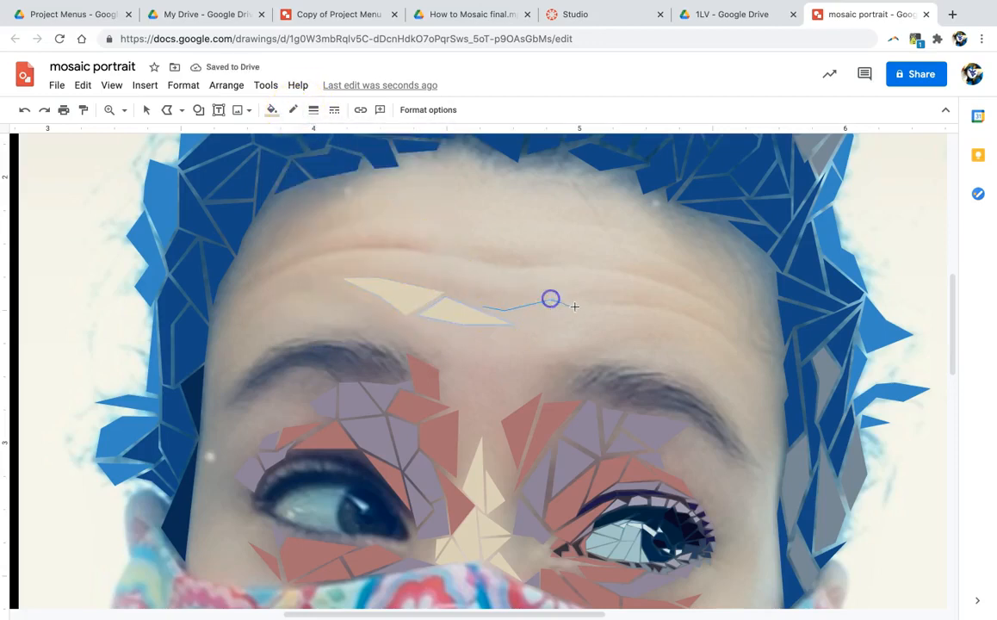
drag(551, 299, 519, 323)
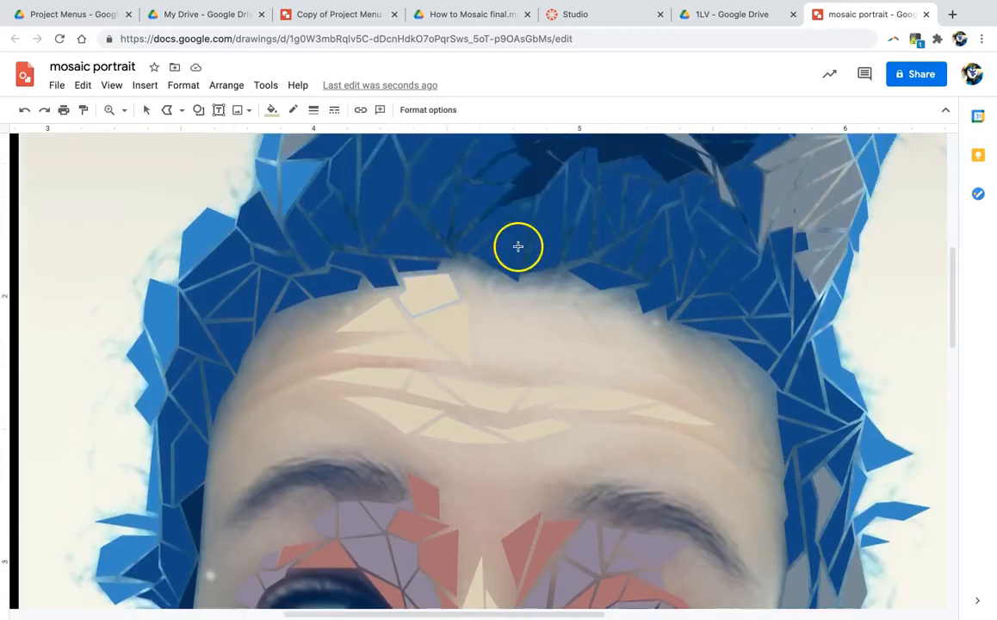
mouse_move(486, 284)
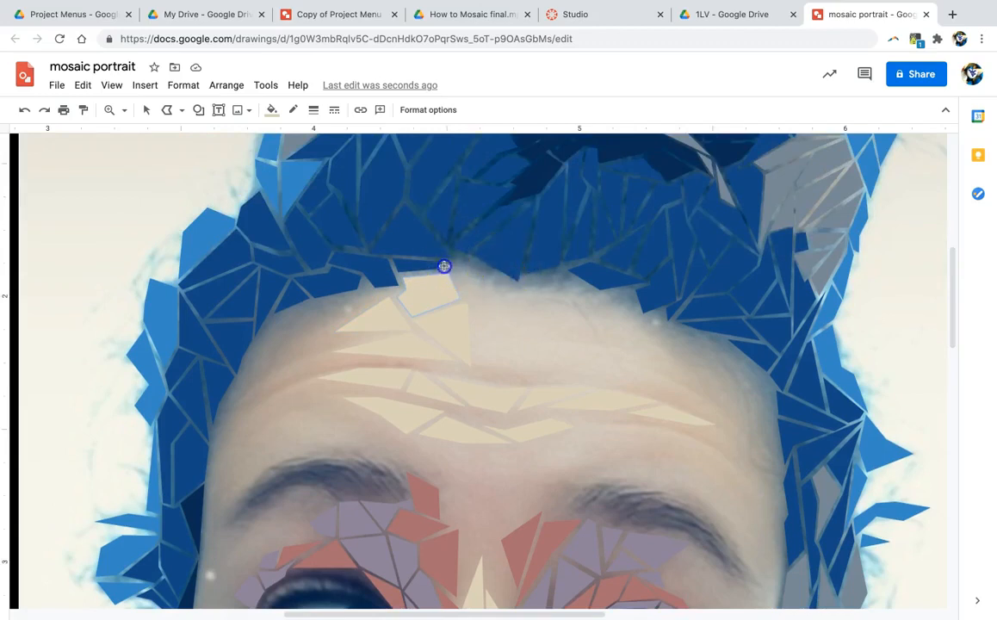
mouse_move(511, 286)
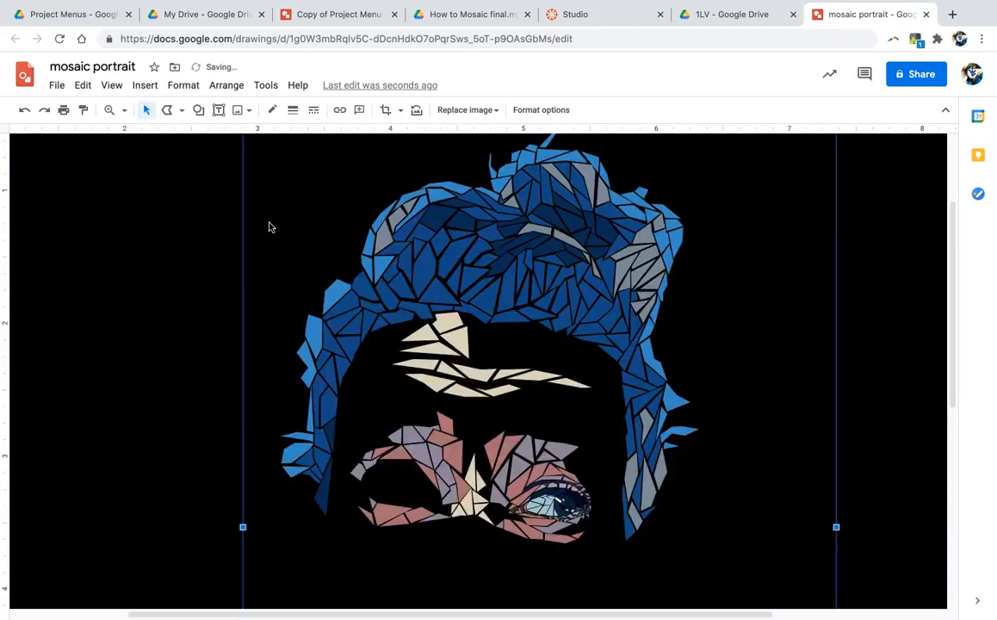
Step: Fill the background rectangle with dark grey from the palette
scroll(down, 3)
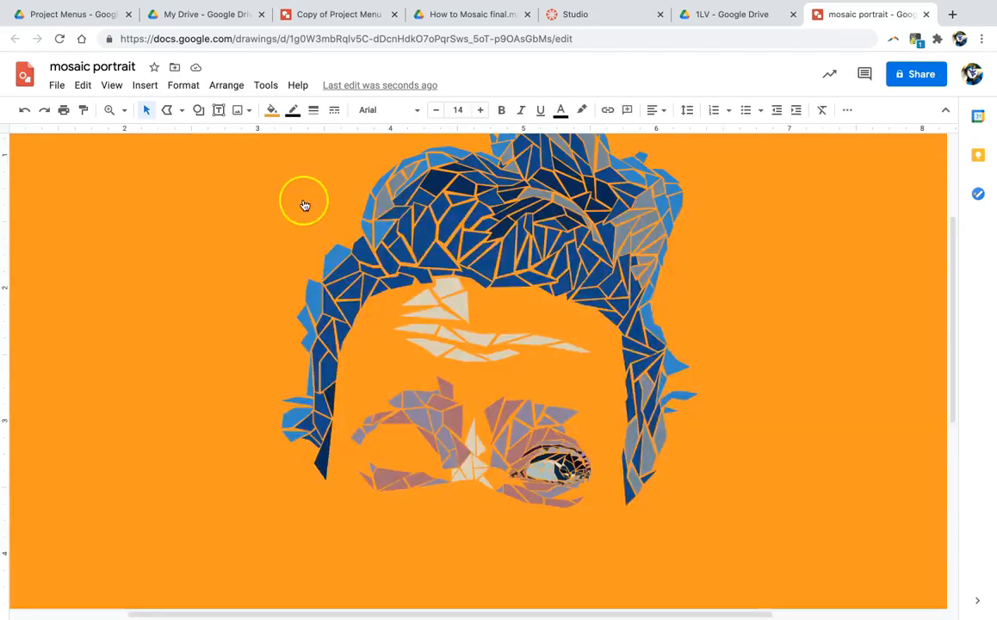
click(272, 109)
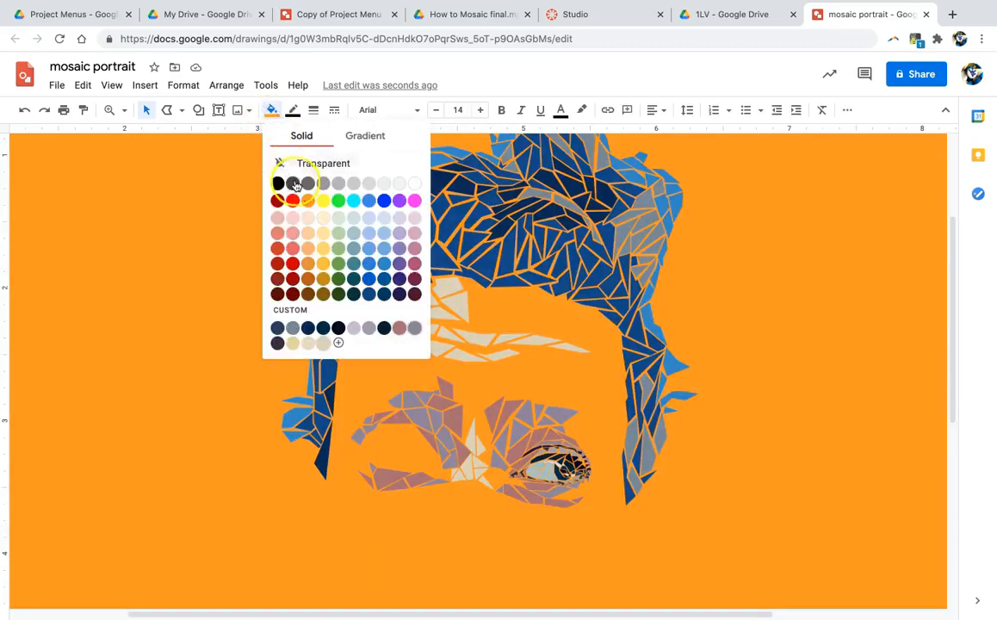
click(296, 183)
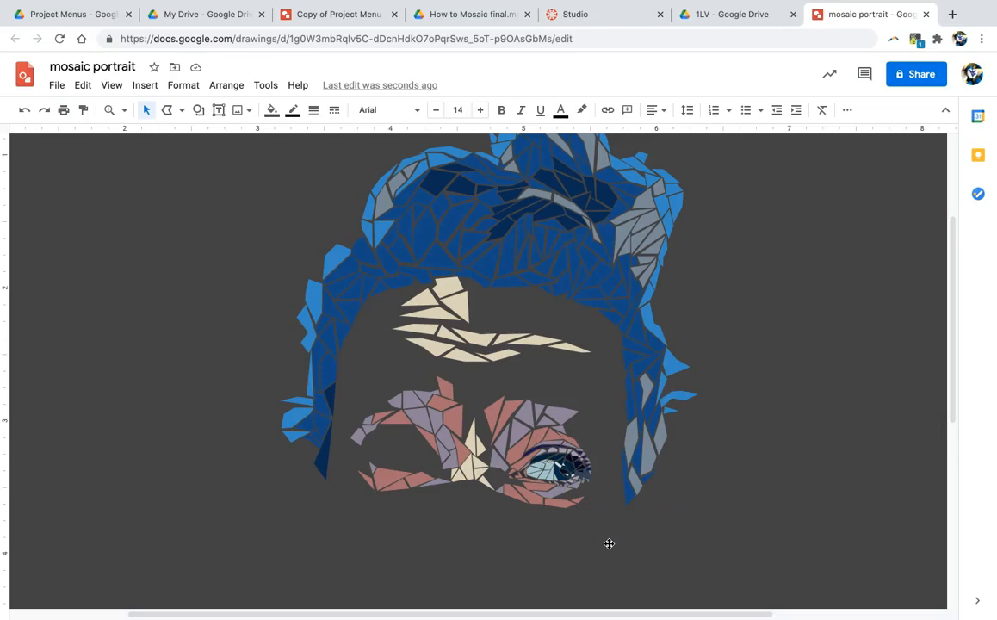
mouse_move(626, 509)
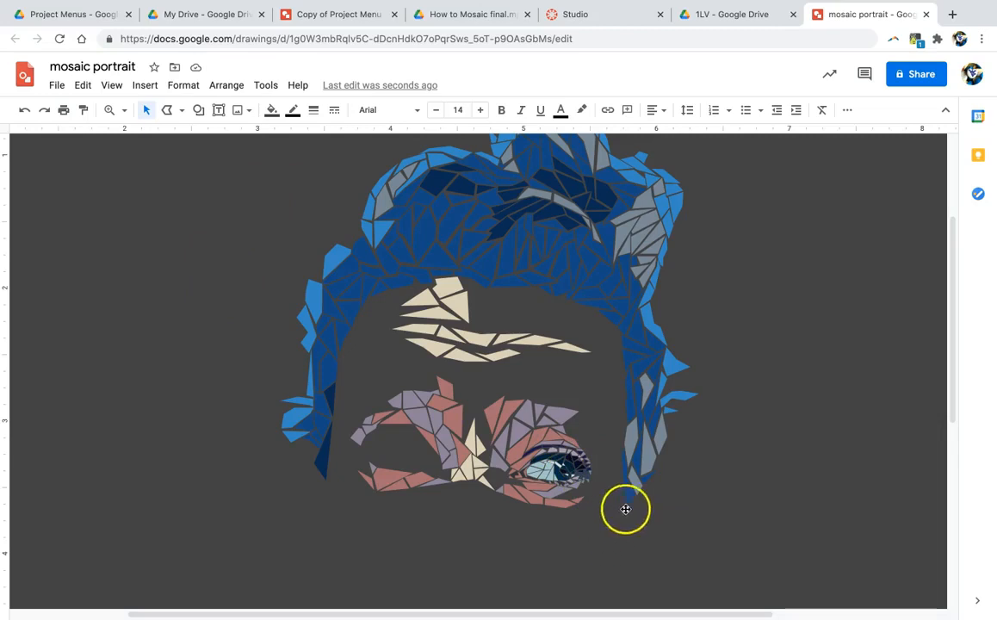
click(626, 508)
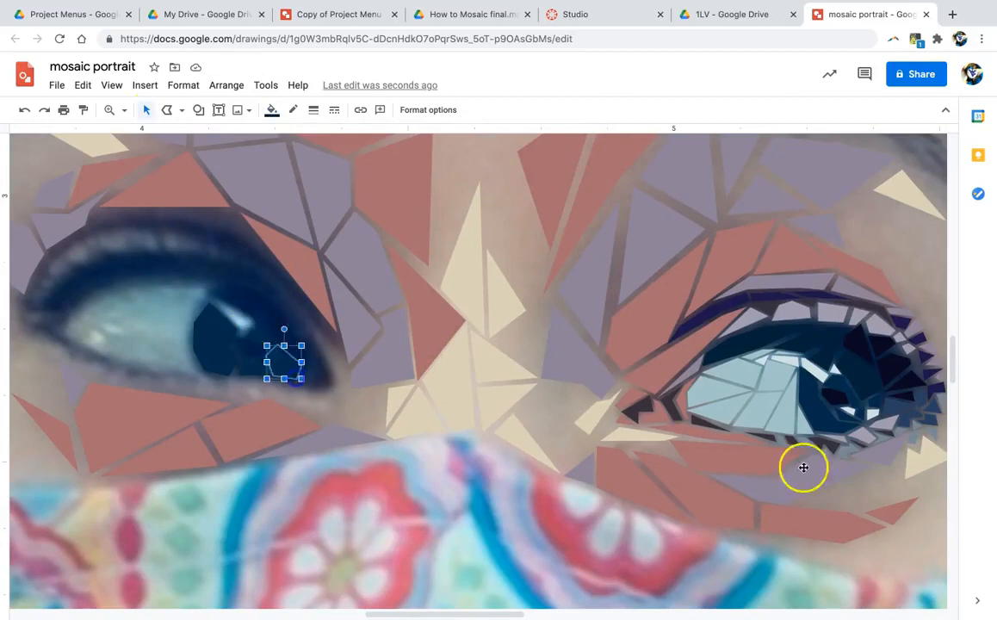
Step: Trace more small tile shapes along the eyelids, including the right eye's lower edge
click(272, 109)
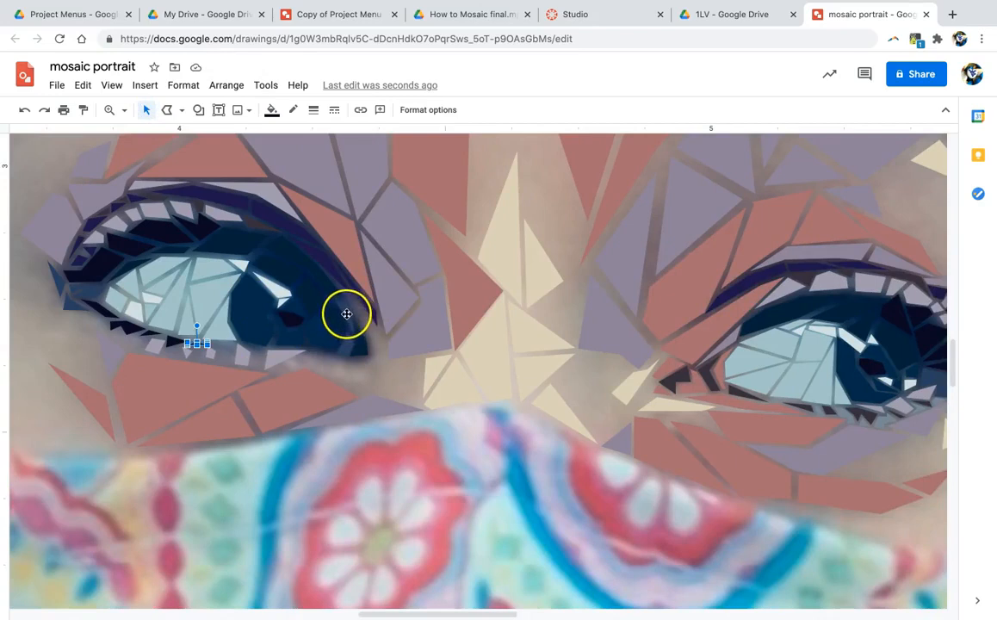
mouse_move(239, 211)
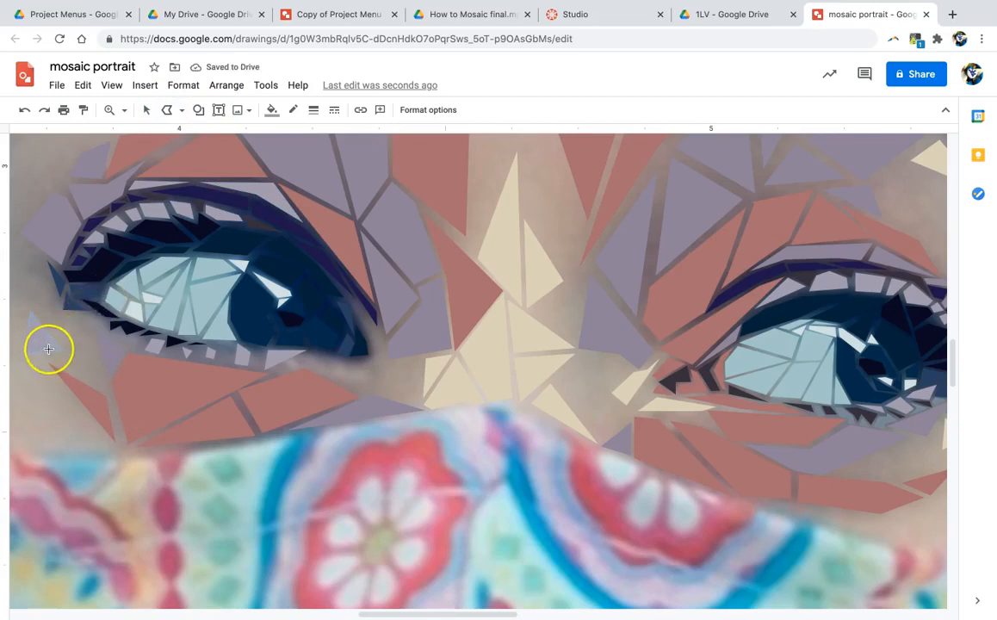
mouse_move(164, 235)
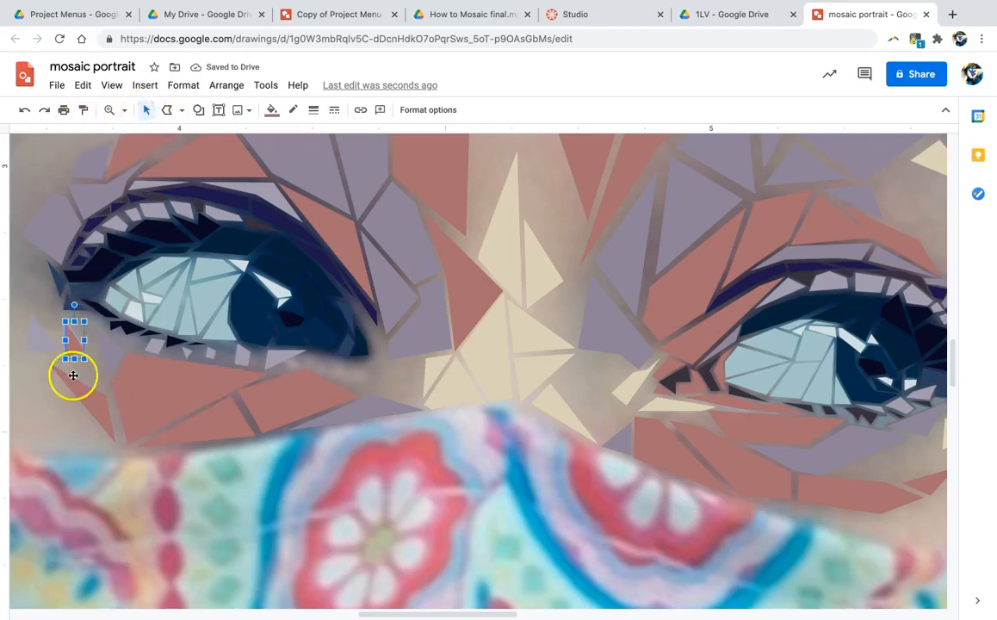
drag(73, 375, 37, 335)
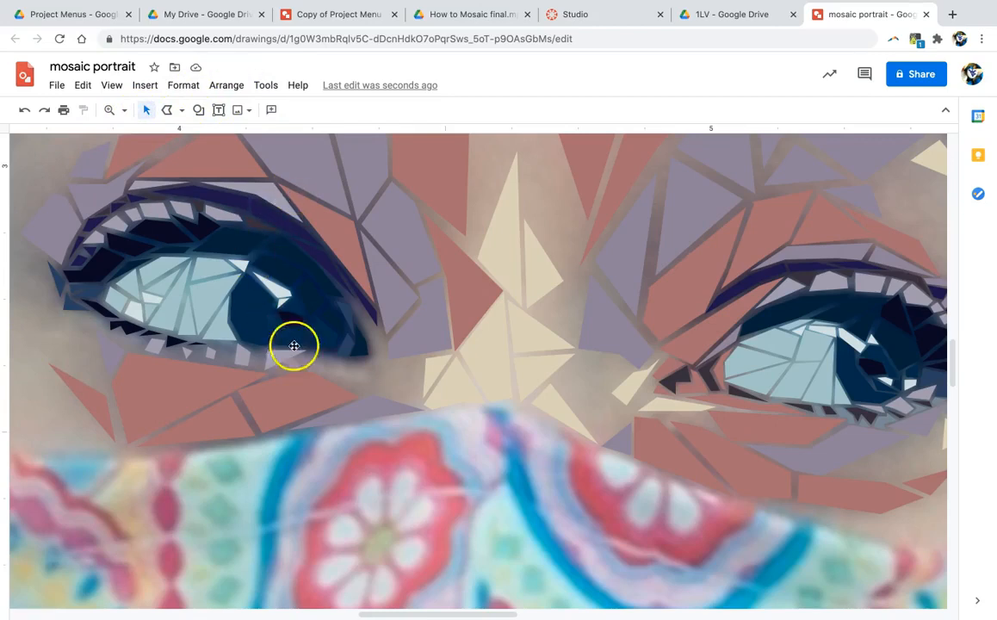
mouse_move(836, 445)
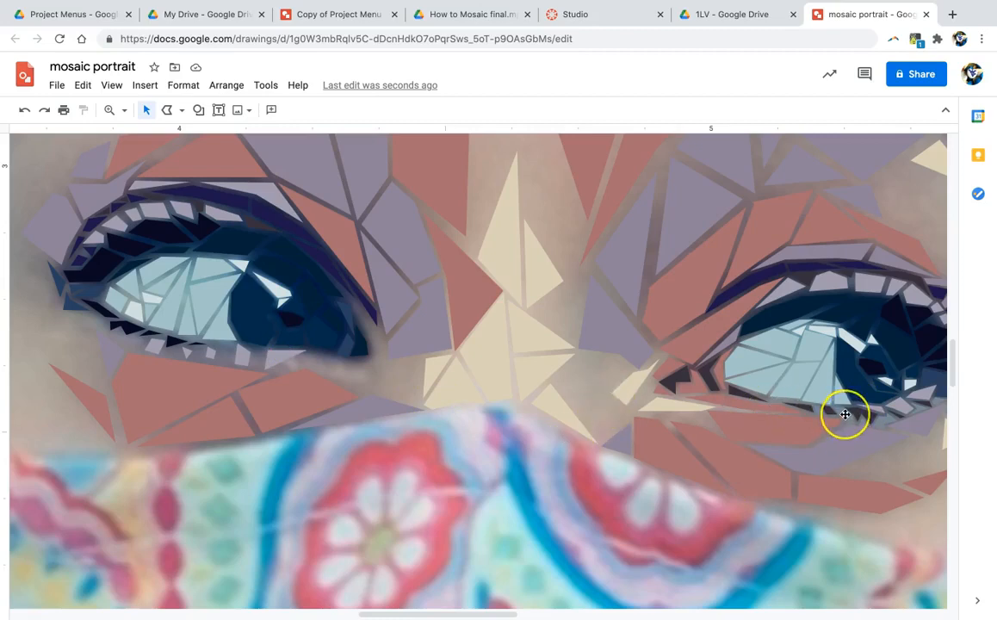
mouse_move(146, 111)
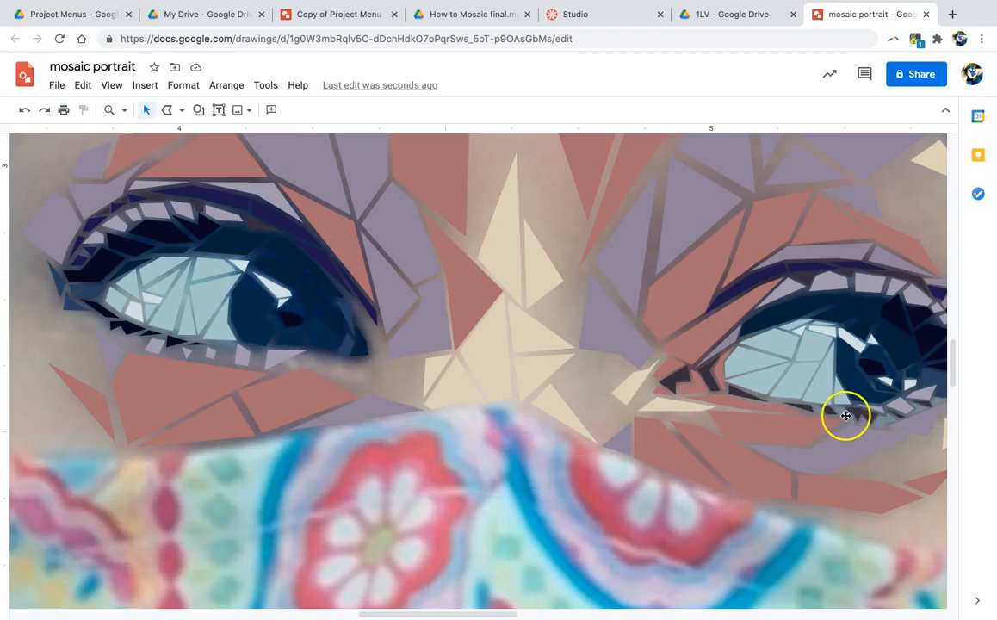
click(846, 416)
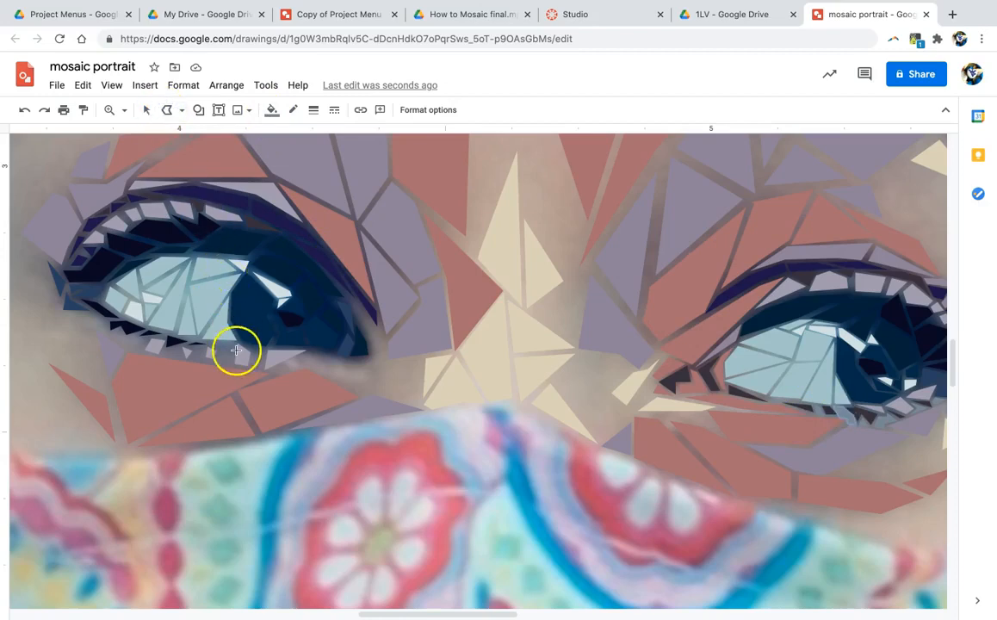
mouse_move(216, 356)
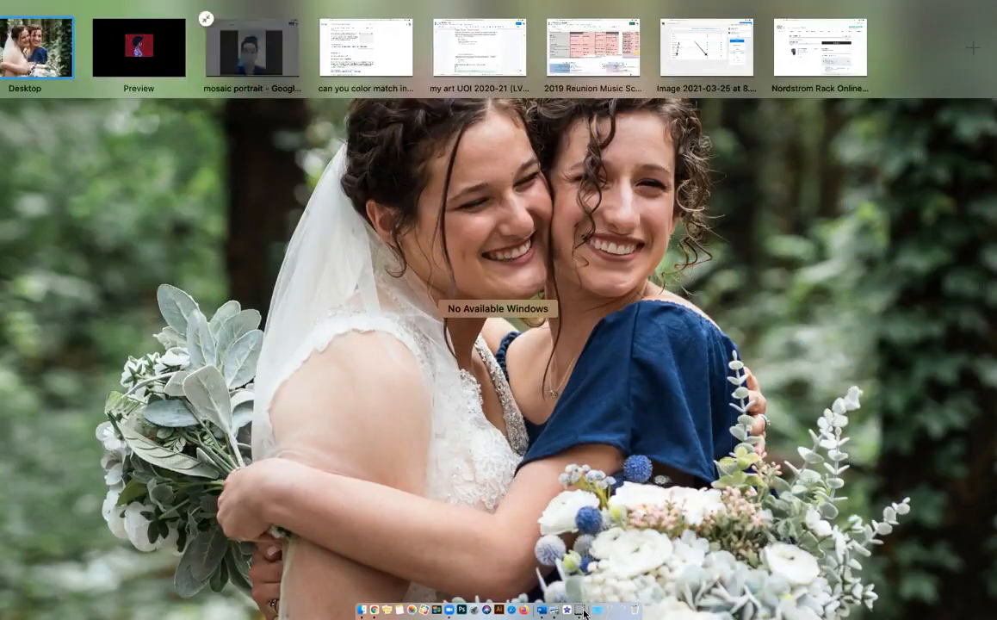
Step: Return to the mosaic portrait drawing and select the dark background
click(251, 47)
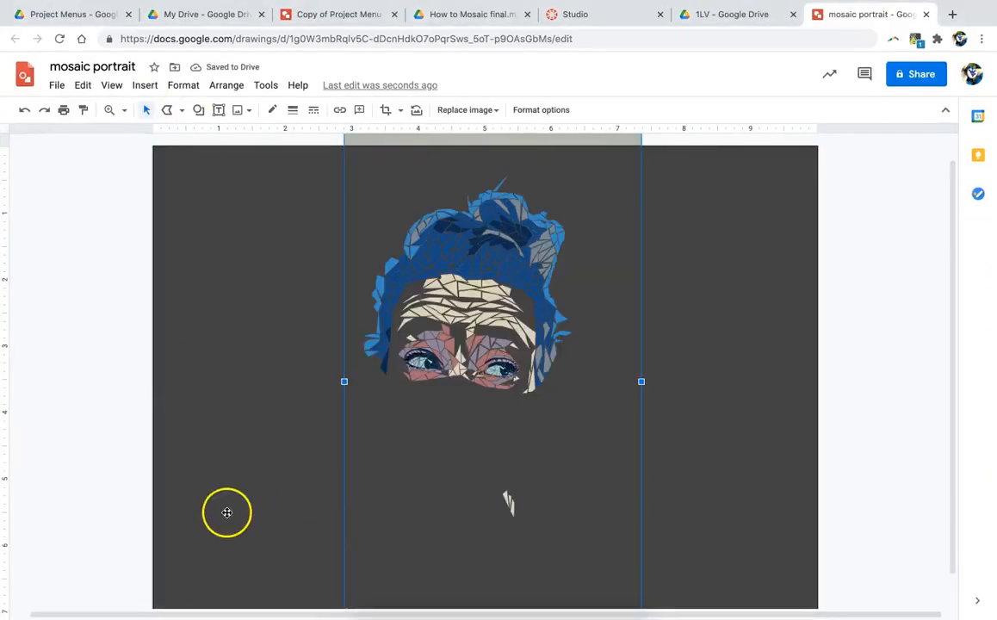
click(272, 109)
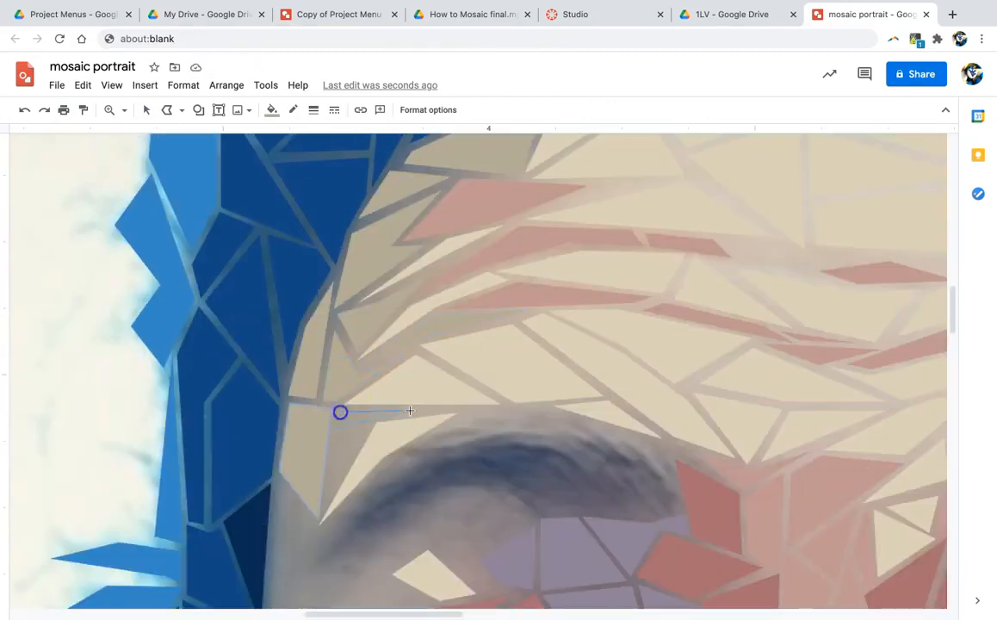
Step: Close a new pale forehead tile and start charcoal tiles on the eyebrow
click(272, 110)
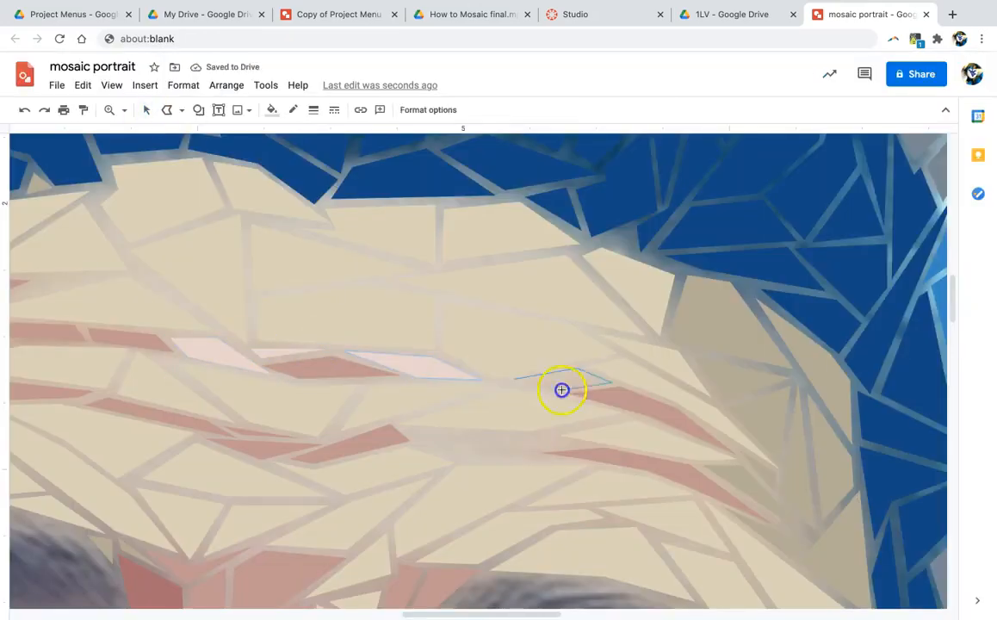
click(561, 390)
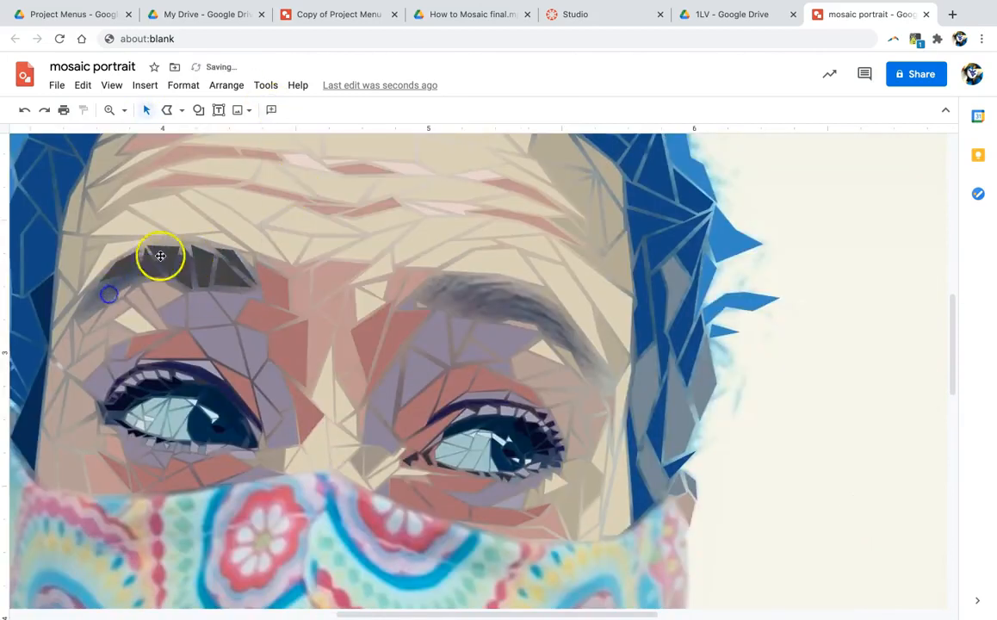
click(271, 109)
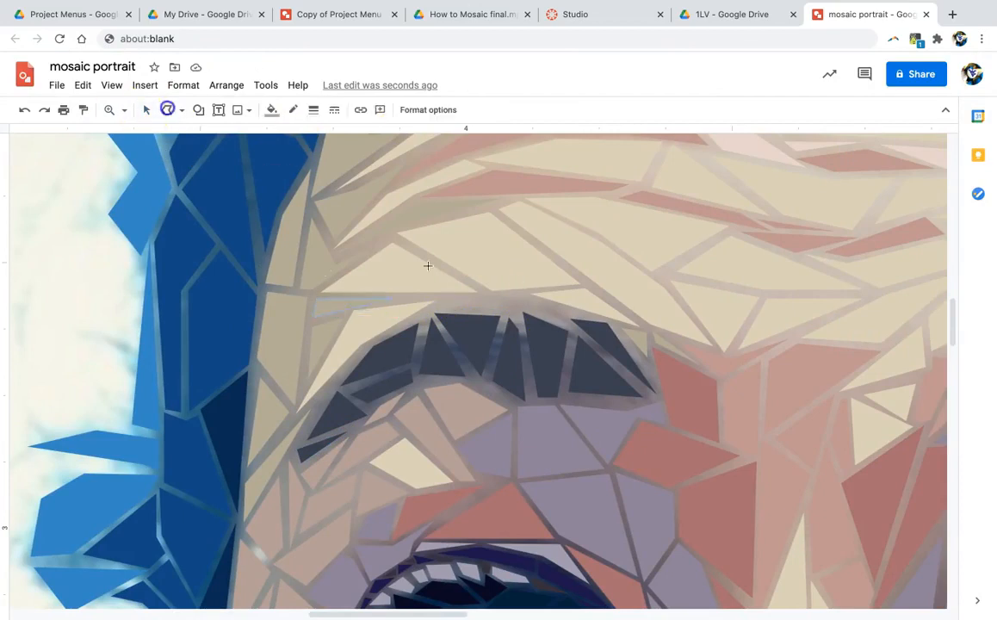
click(465, 344)
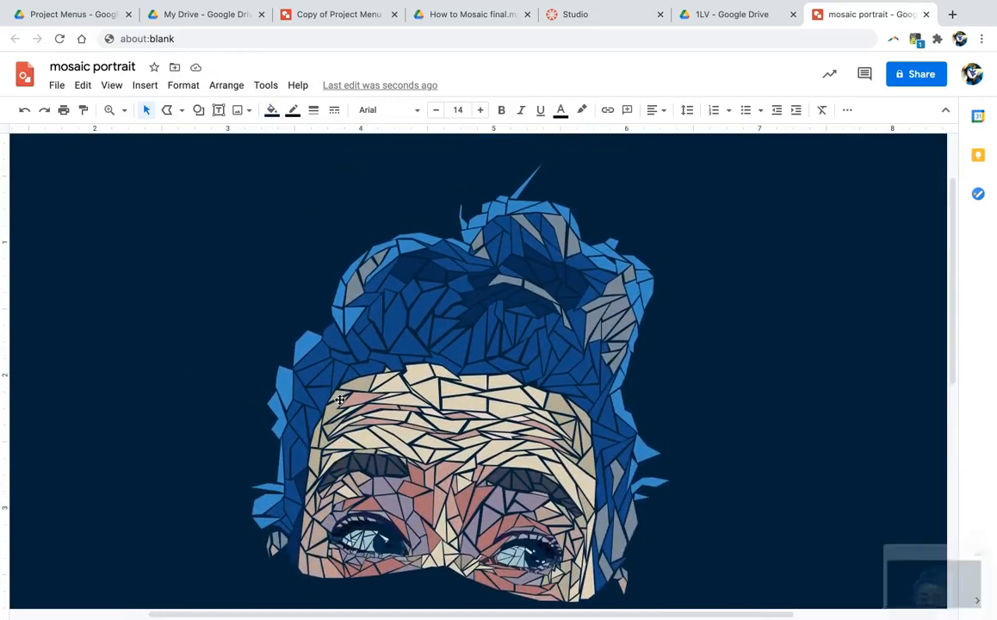
Step: Select the mask reference photo beneath the tiled eyes and eyebrows
click(448, 388)
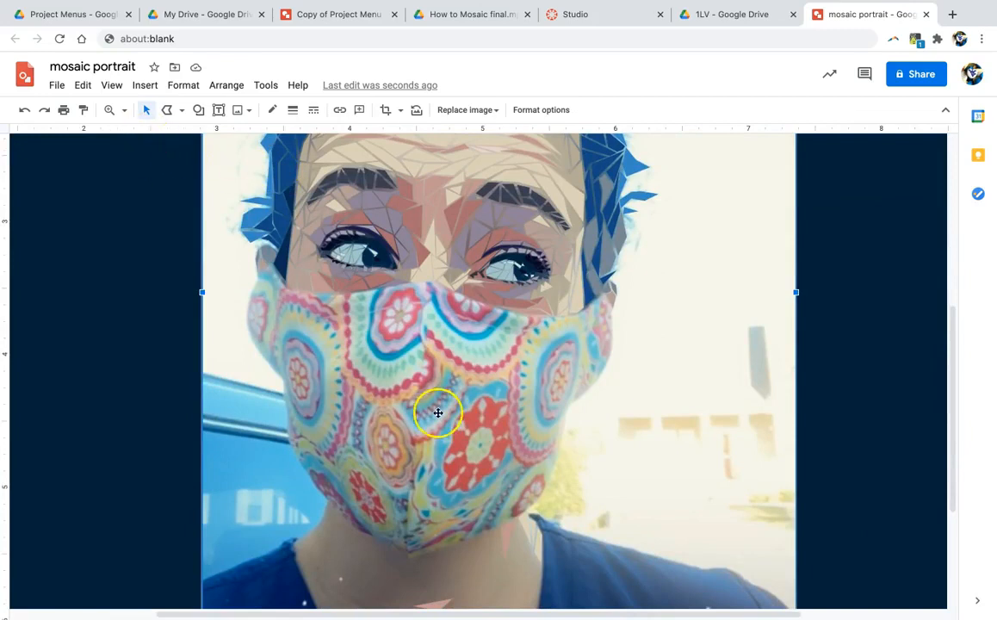
mouse_move(471, 471)
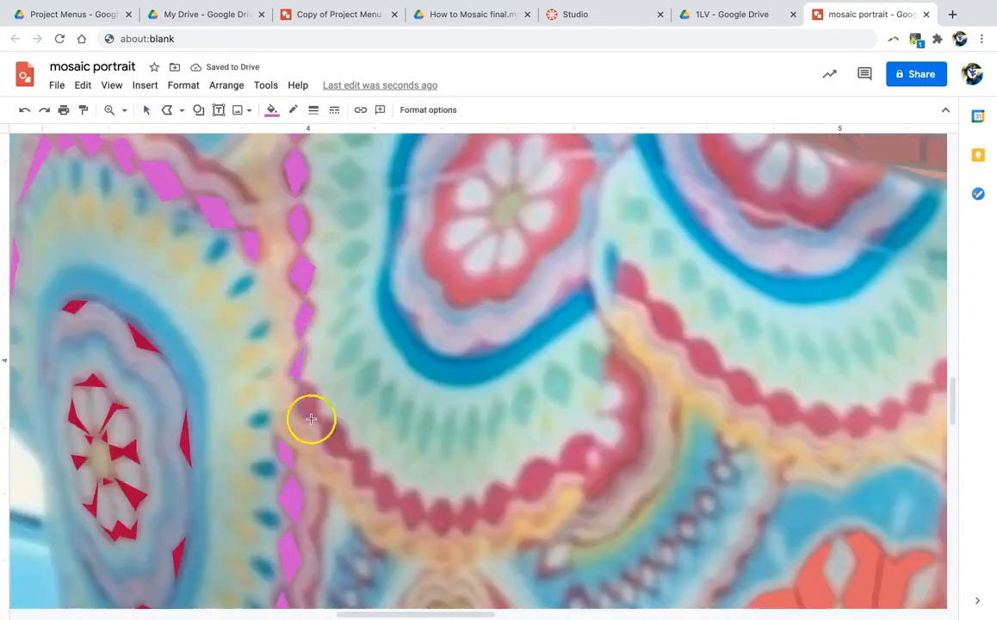
Step: Add a point of a pink tile over the mask pattern
click(285, 109)
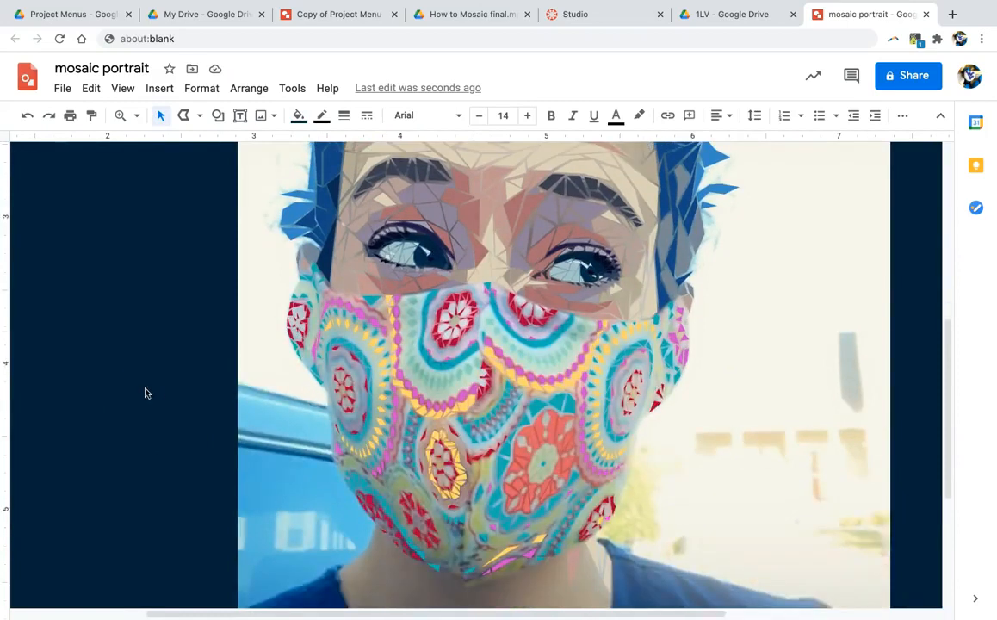
Step: Select the reference photo underneath the mask tiles
click(452, 460)
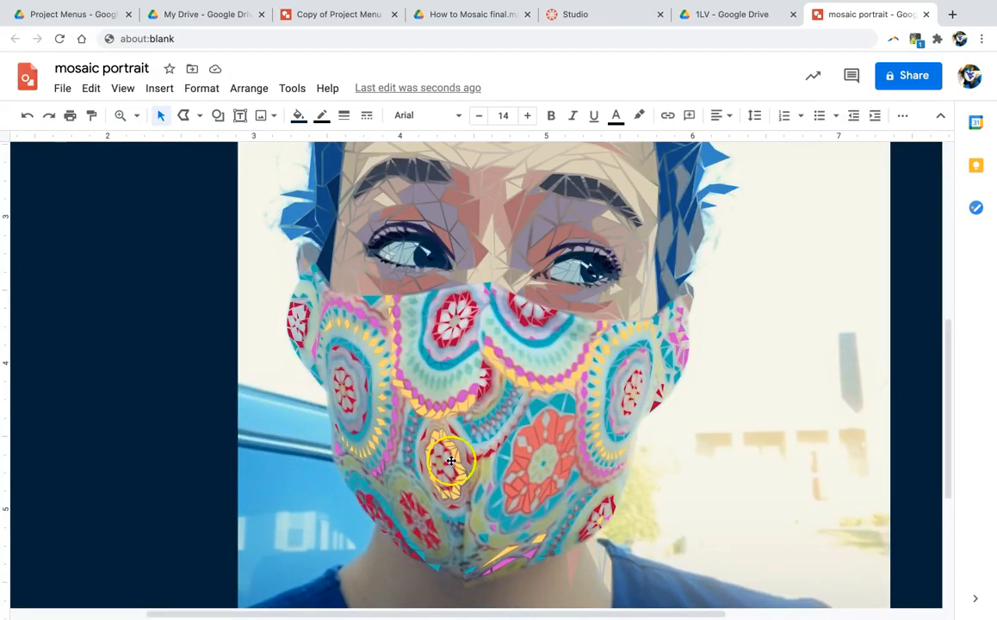
mouse_move(583, 451)
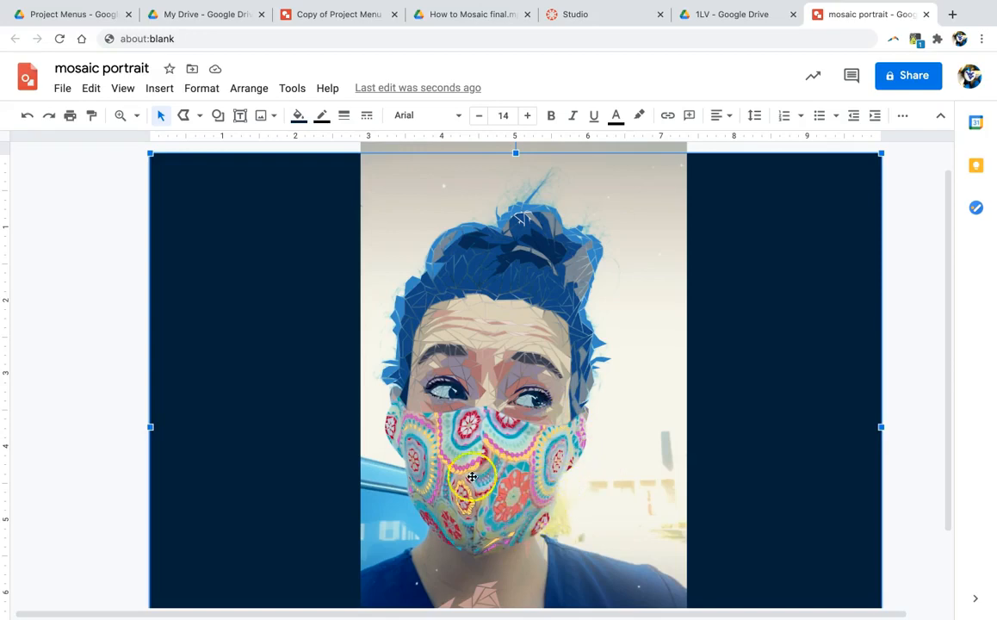
mouse_move(619, 426)
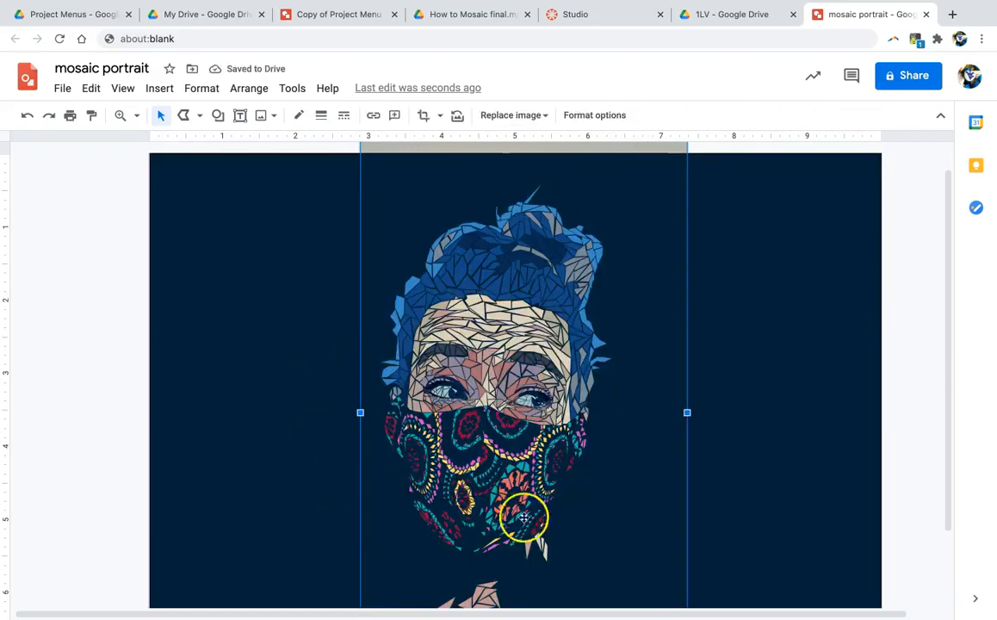
mouse_move(613, 469)
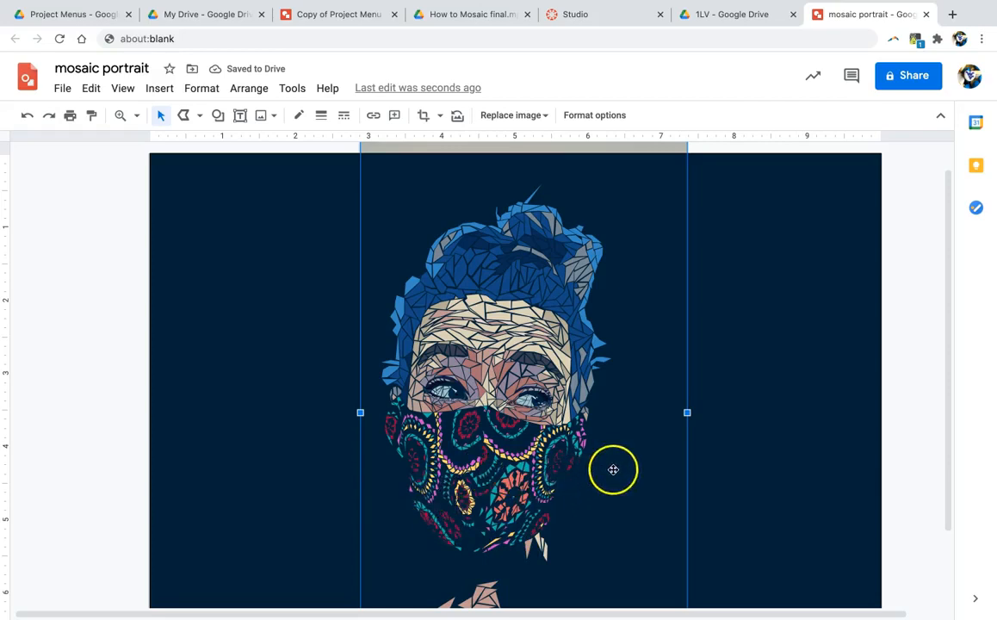
mouse_move(769, 359)
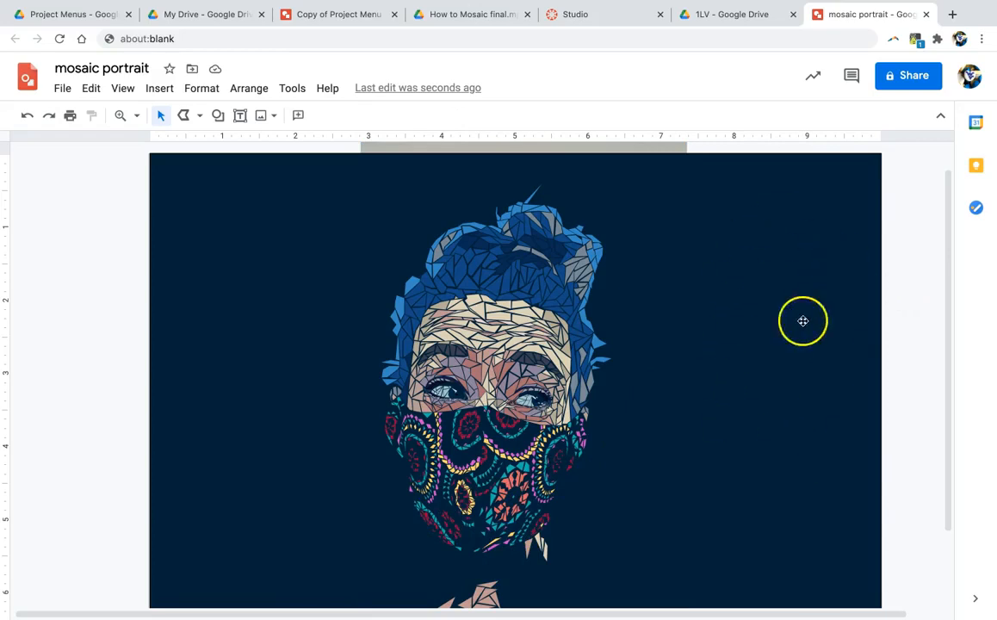
Step: Scroll down to the lower edge of the mask
scroll(down, 3)
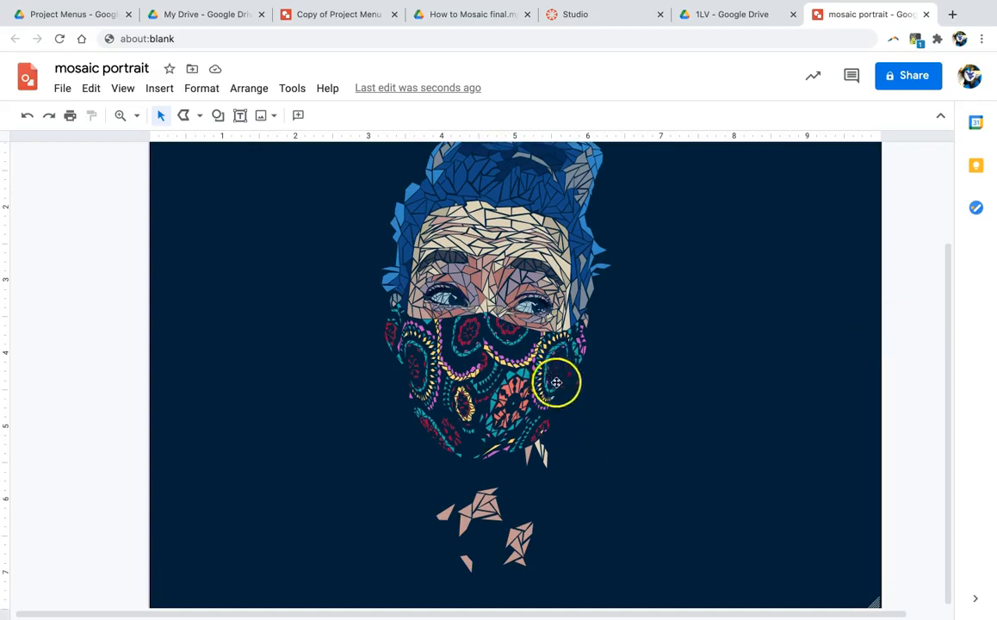
mouse_move(610, 494)
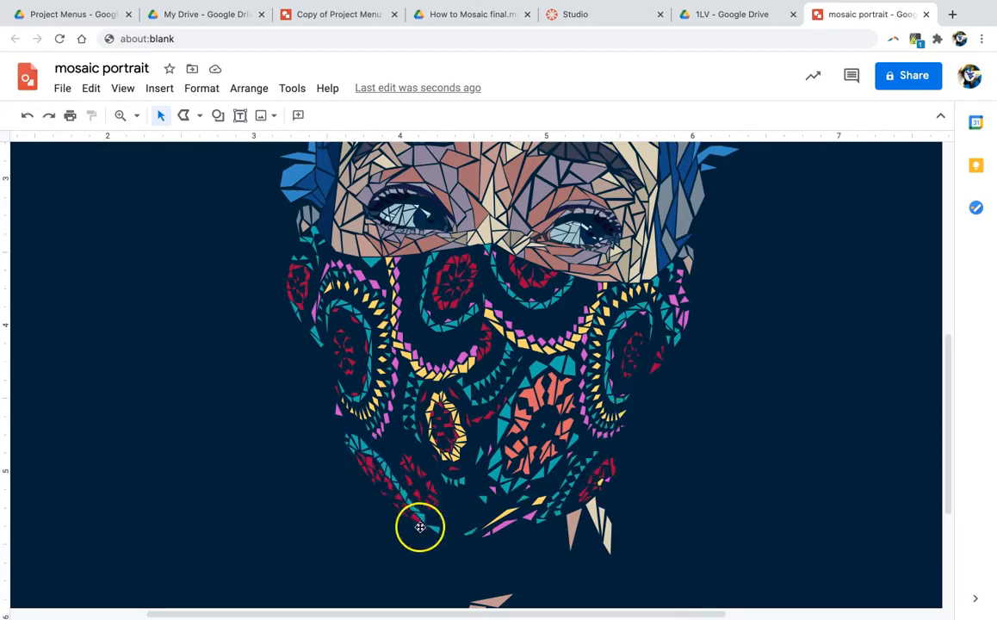
mouse_move(400, 544)
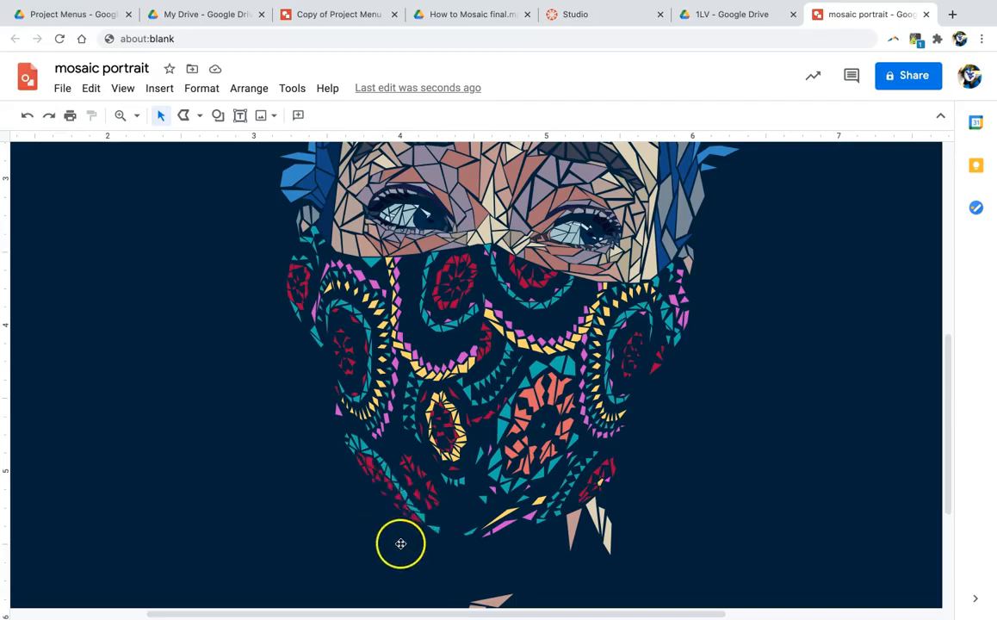
mouse_move(435, 548)
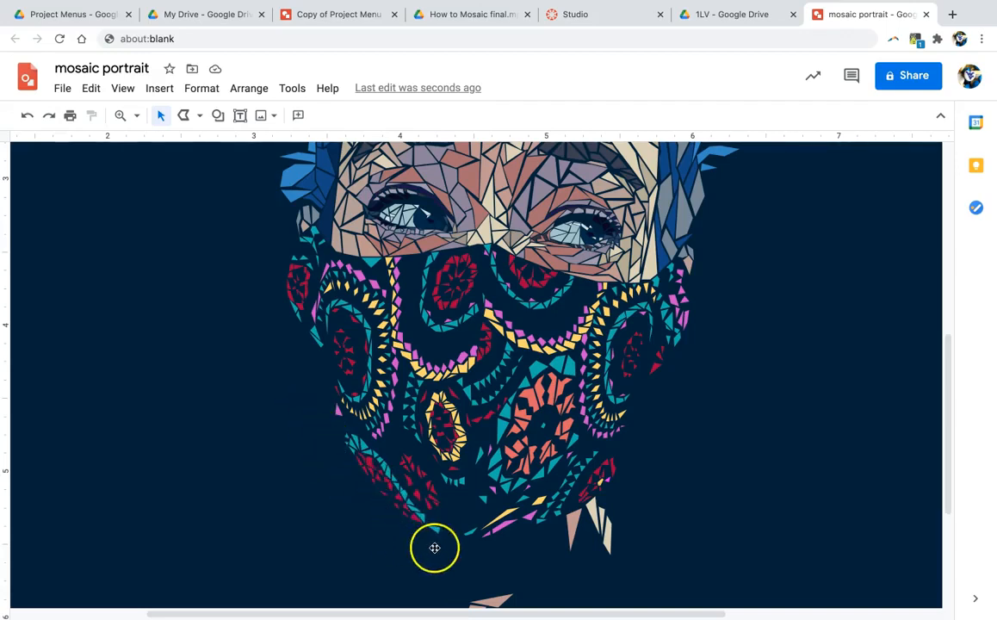
mouse_move(349, 452)
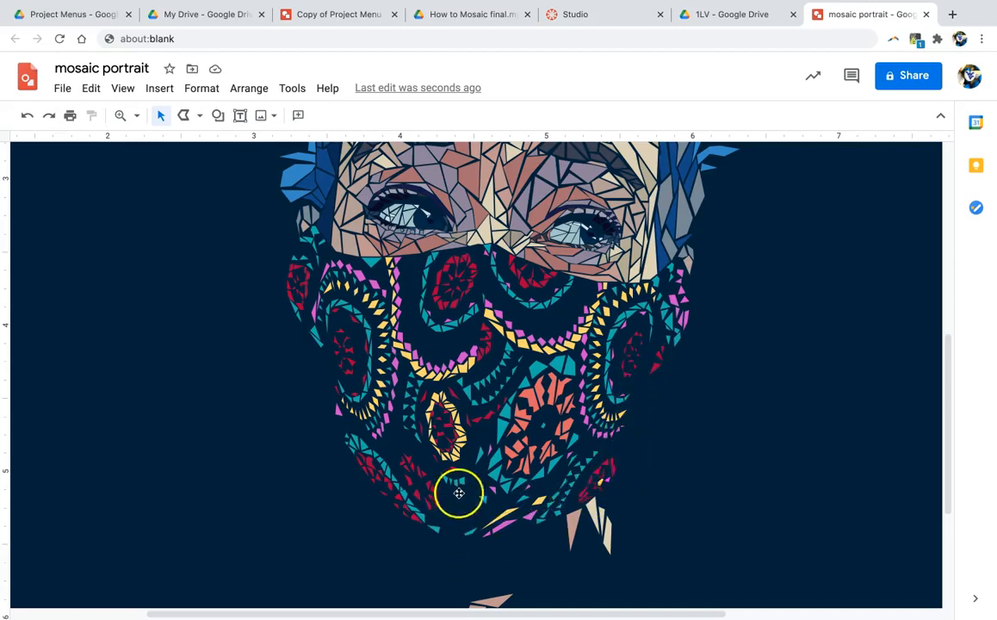
mouse_move(331, 366)
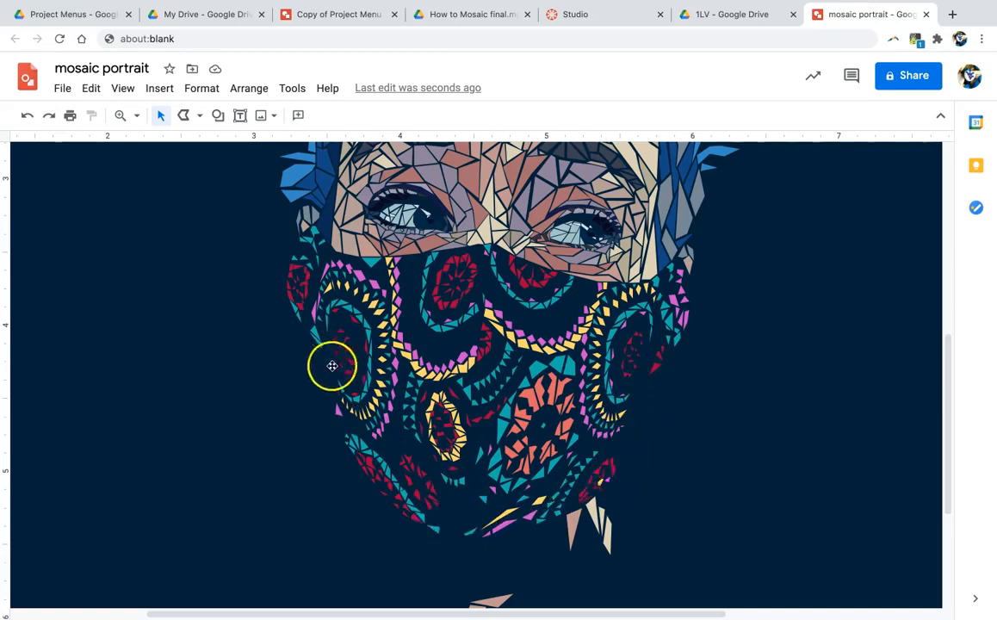
mouse_move(465, 607)
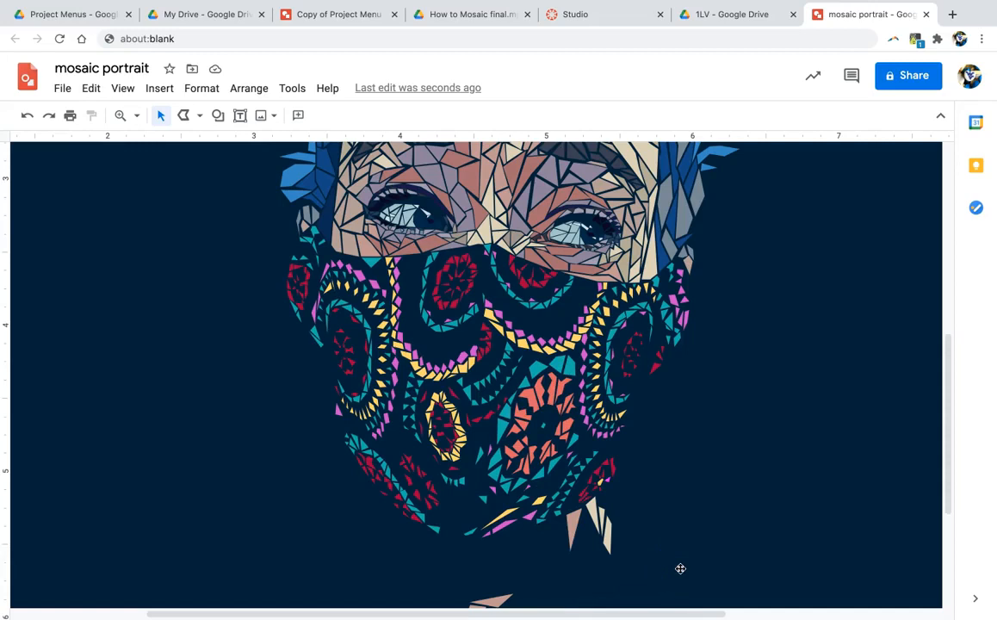
mouse_move(783, 363)
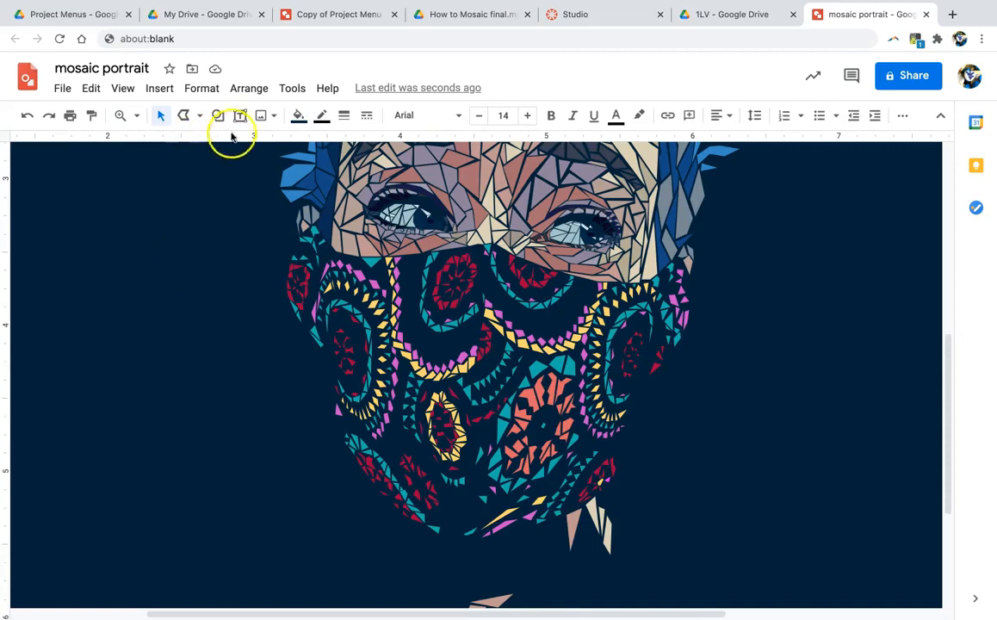
Step: Recolour the background with the dark near-black custom swatch
click(295, 115)
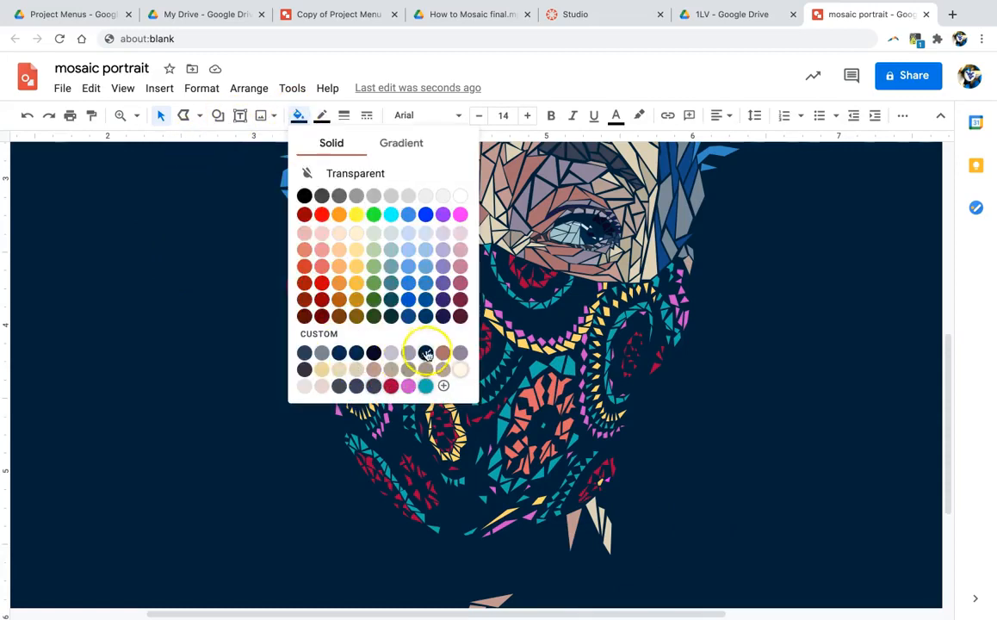
mouse_move(425, 352)
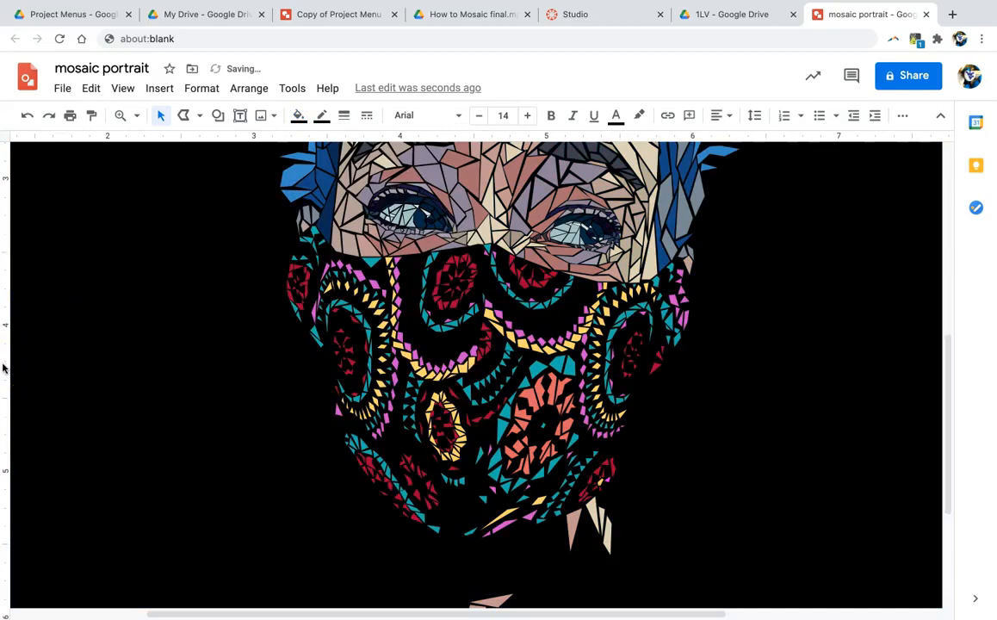
click(298, 114)
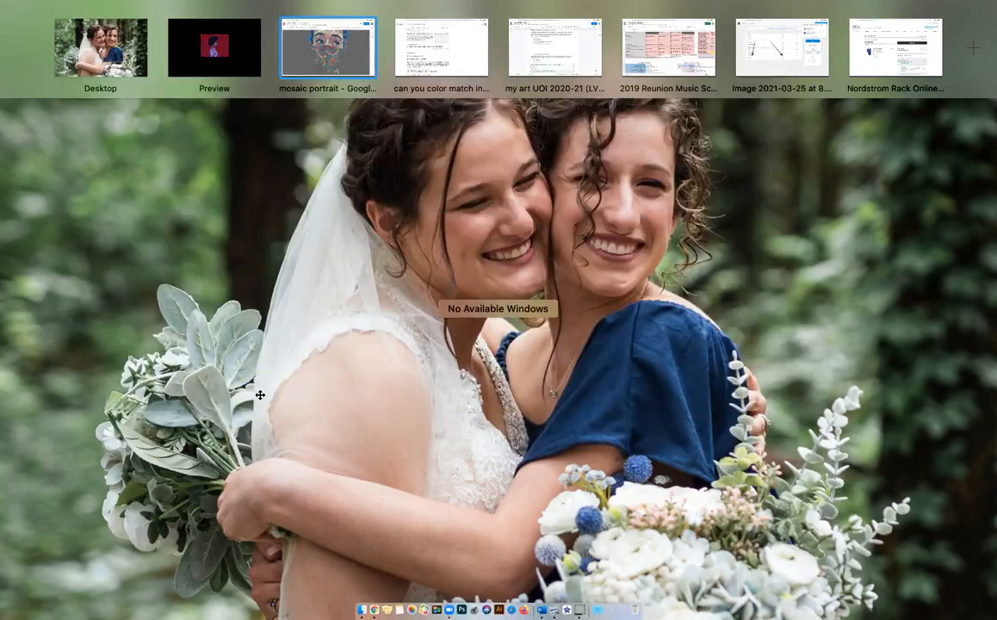
click(328, 48)
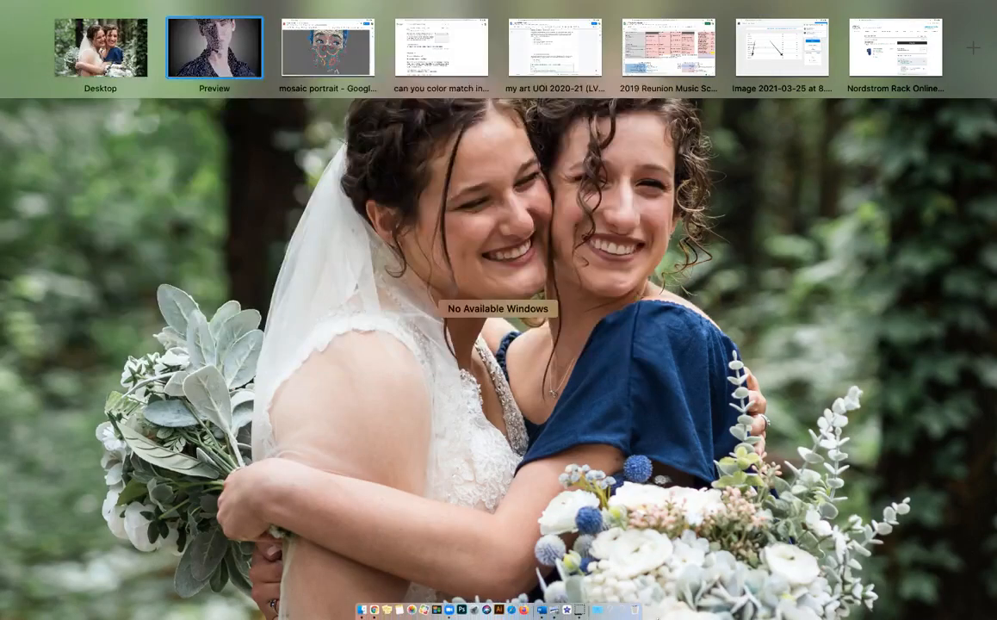
click(327, 48)
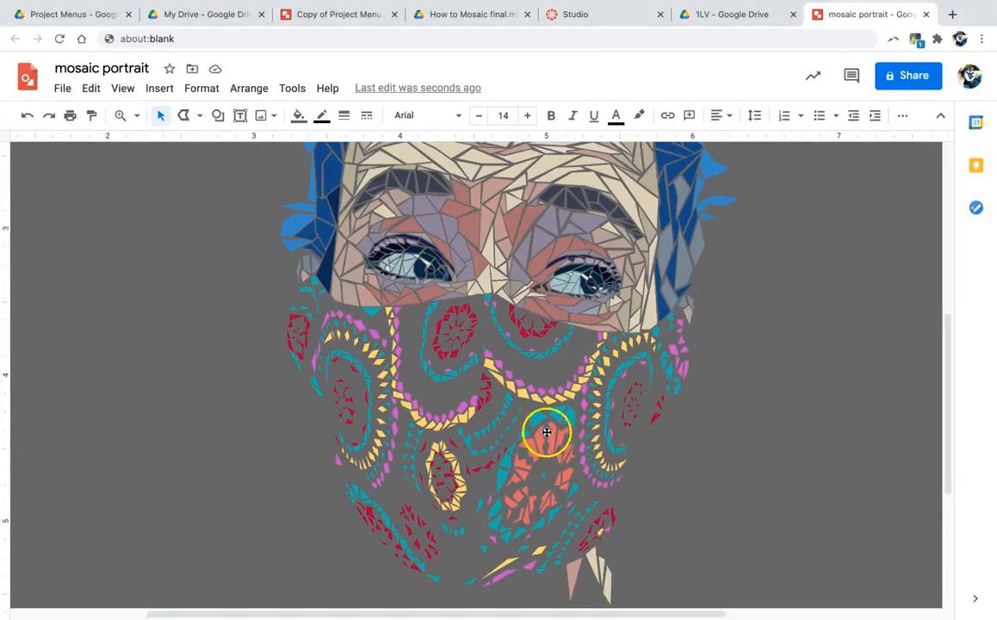
Step: Try an orange background fill, then switch it to dark navy
click(298, 114)
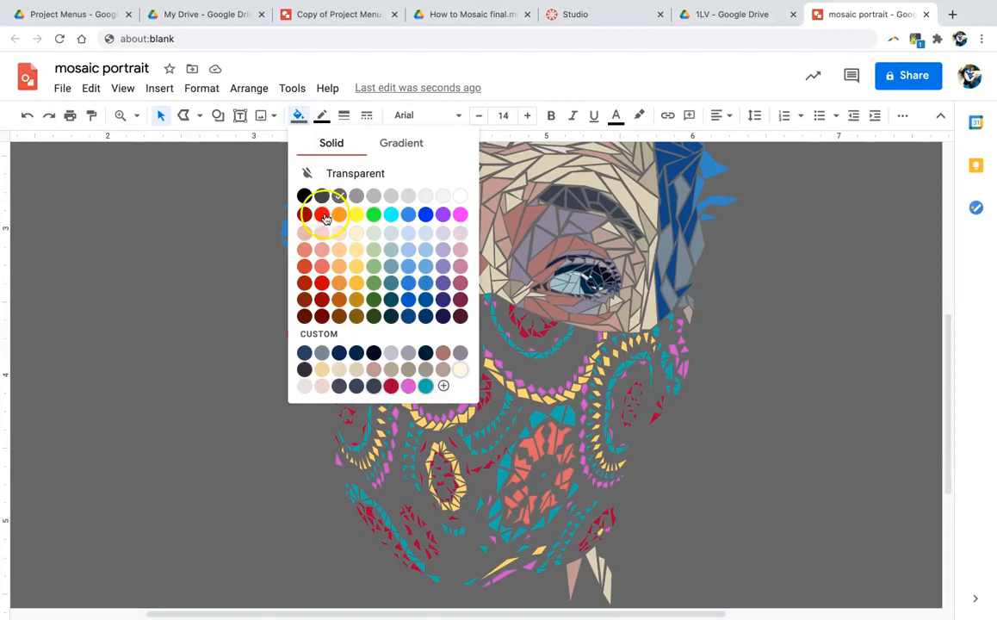
click(338, 214)
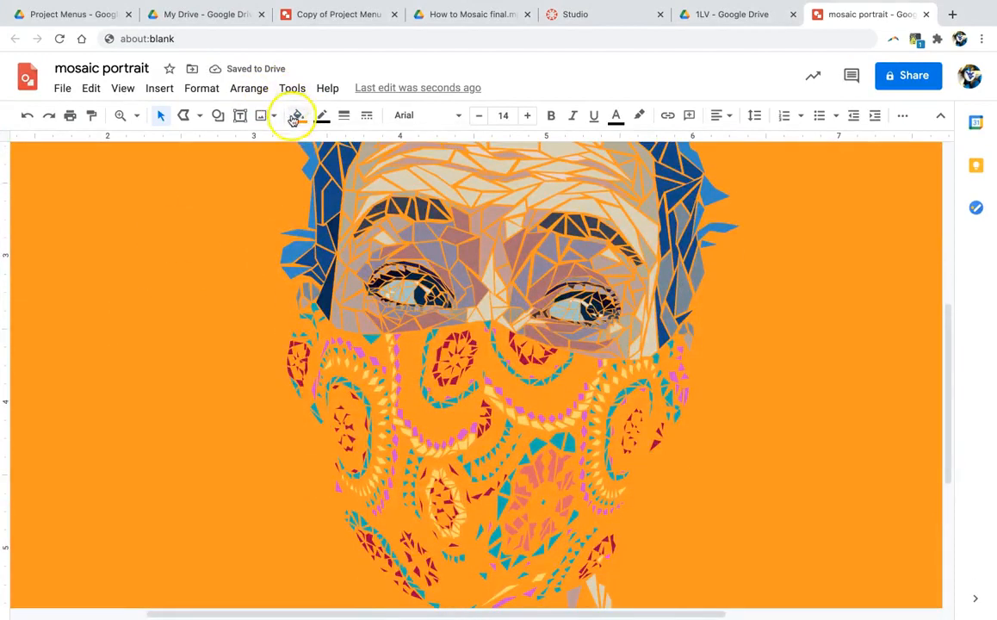
click(299, 115)
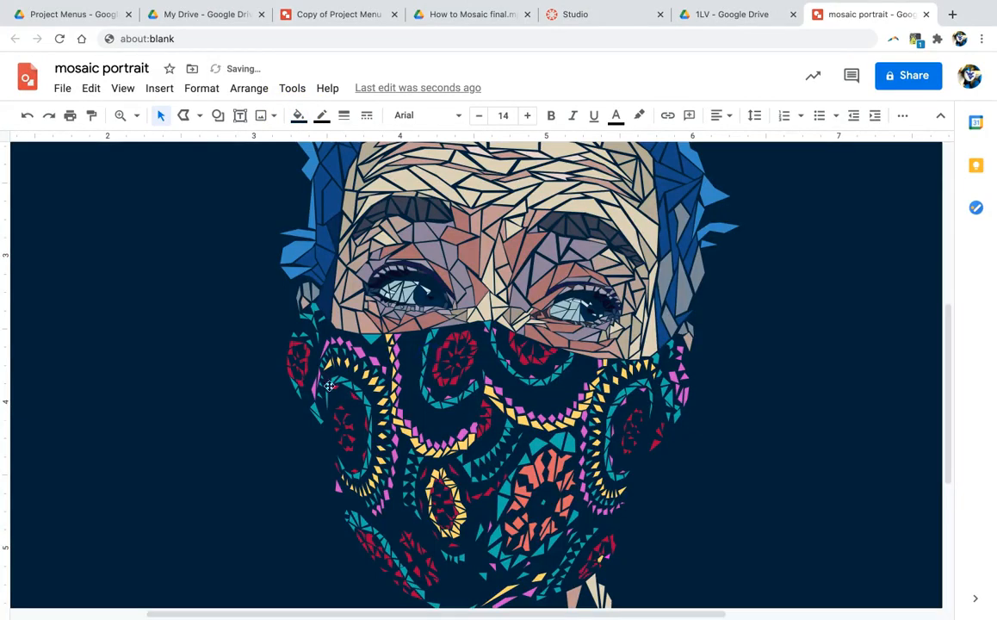
mouse_move(97, 426)
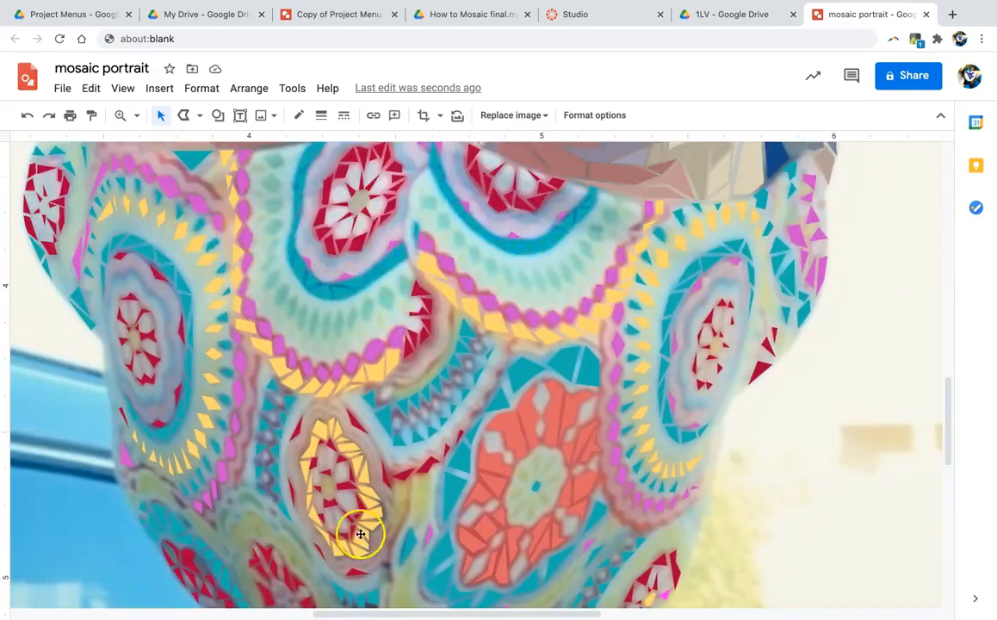
mouse_move(413, 233)
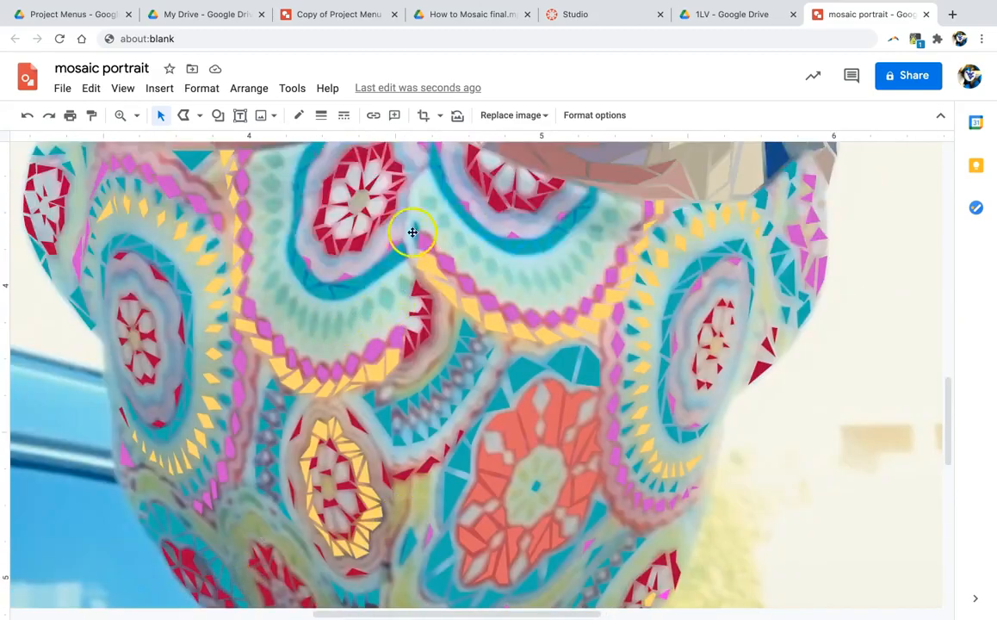
mouse_move(764, 334)
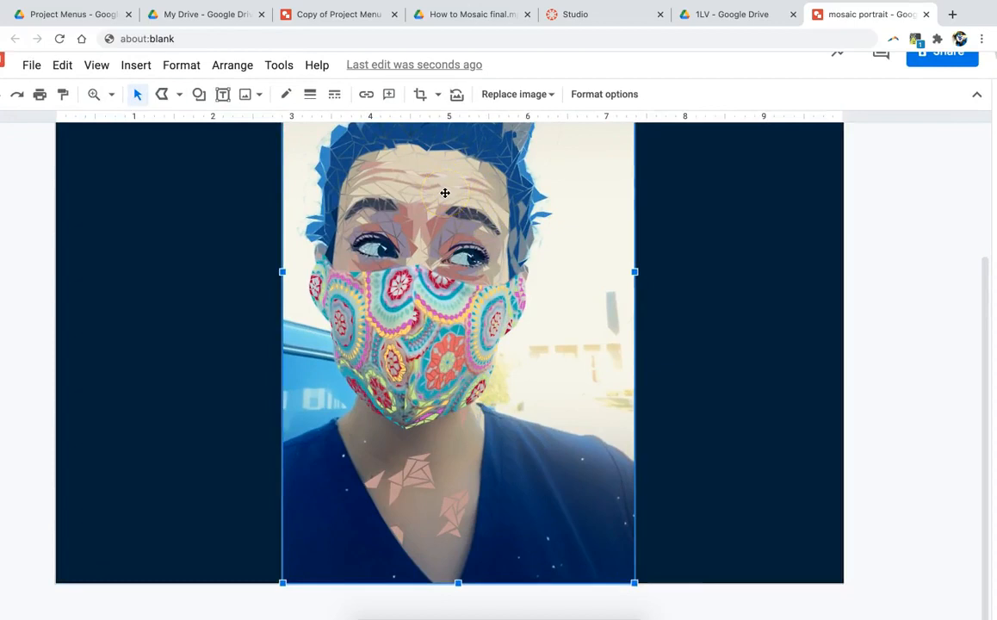
mouse_move(344, 247)
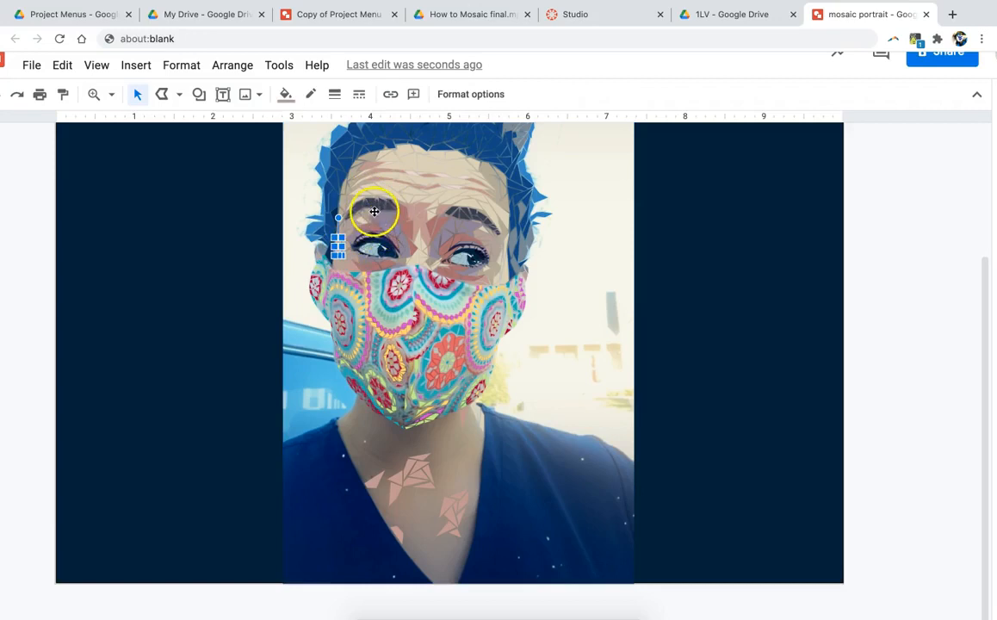
mouse_move(346, 200)
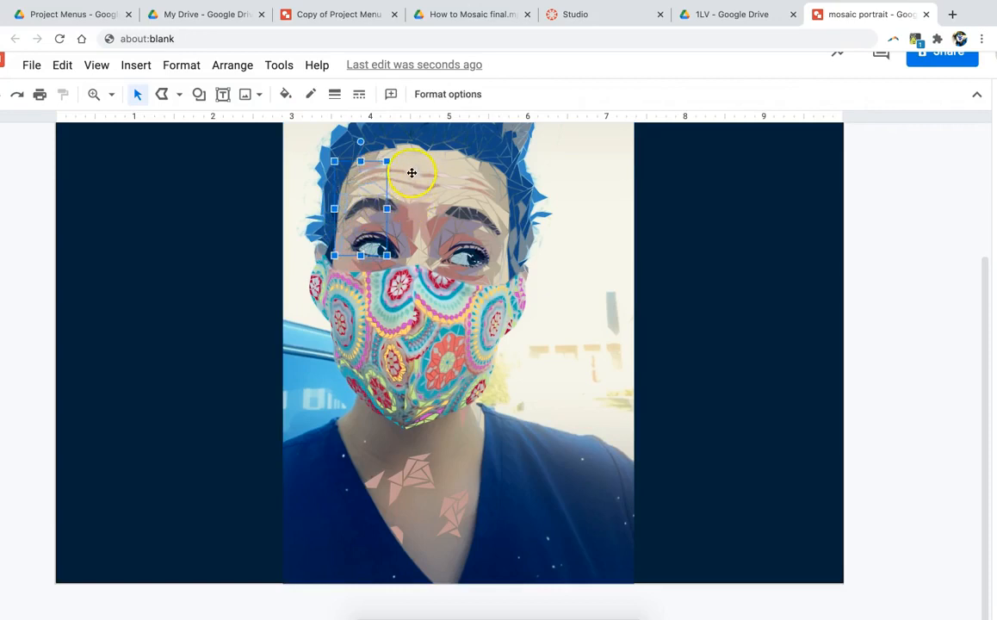
Step: Drag the leftover tile shards off the face into the lower-left navy area
drag(412, 173, 441, 168)
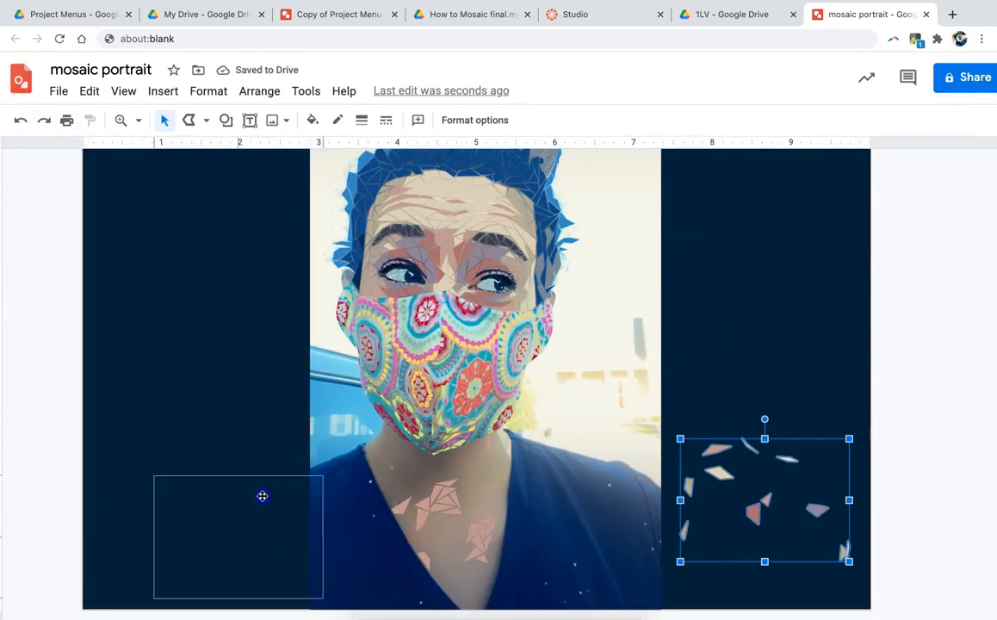
drag(764, 495, 237, 534)
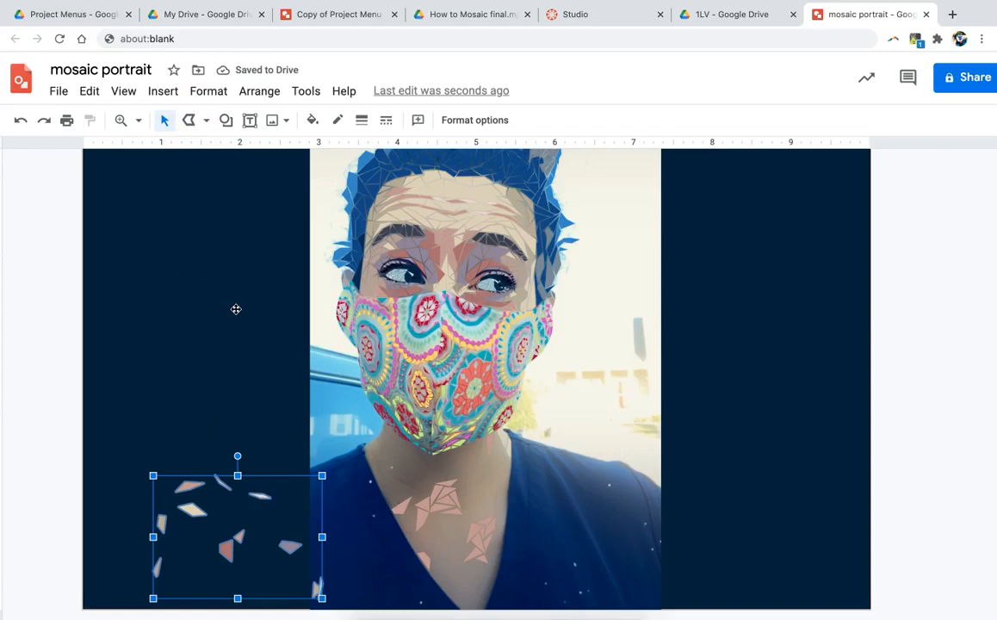
mouse_move(342, 502)
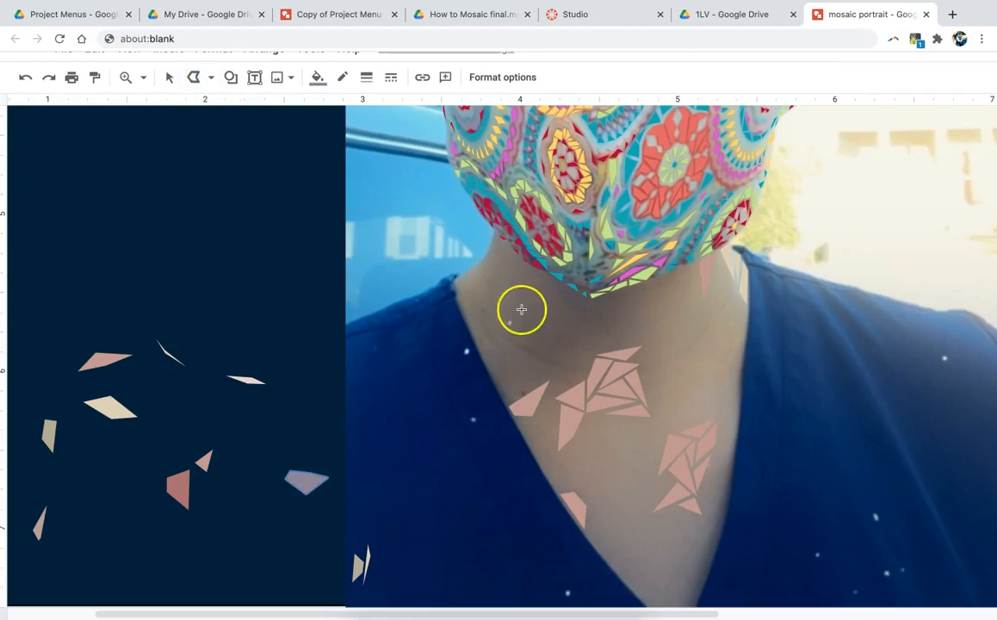
mouse_move(553, 316)
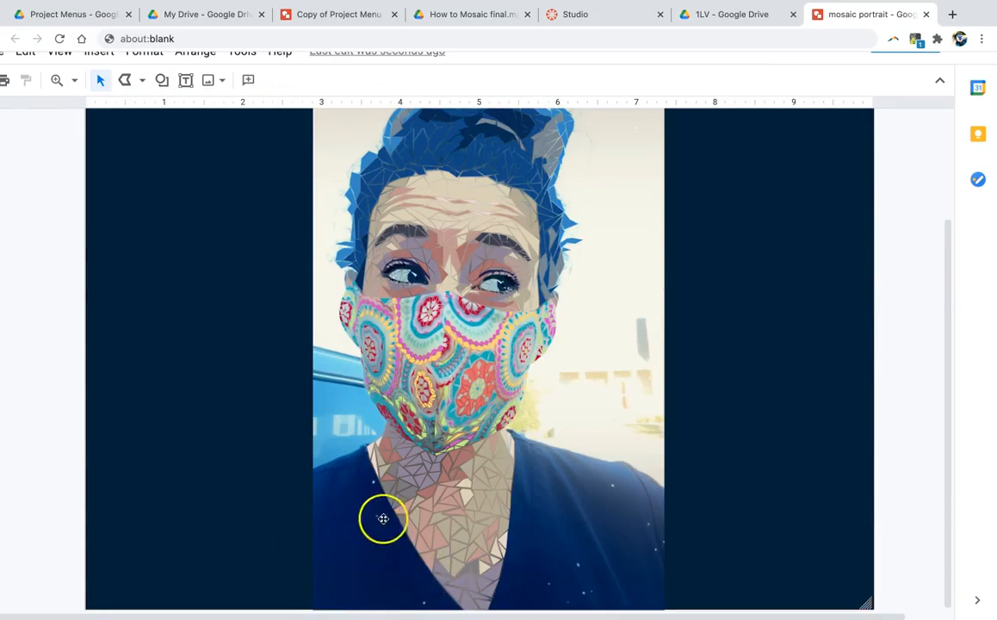
mouse_move(358, 505)
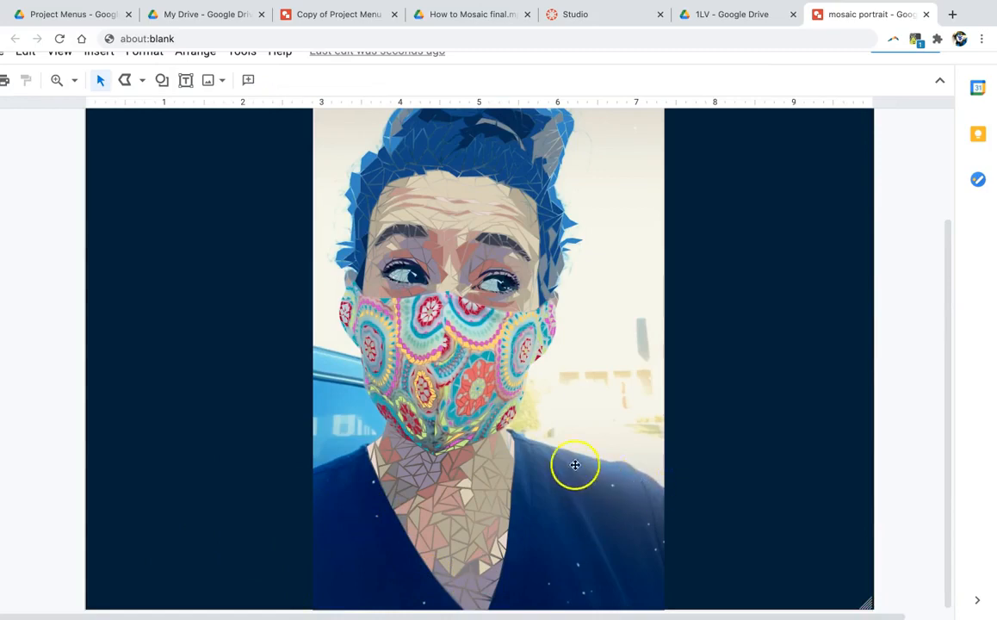
mouse_move(601, 550)
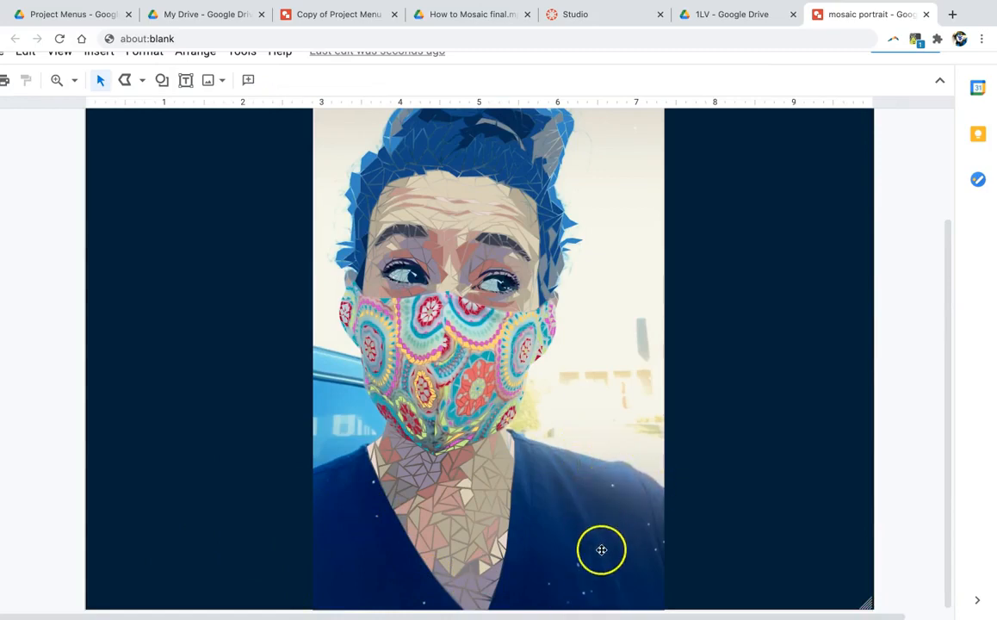
mouse_move(600, 554)
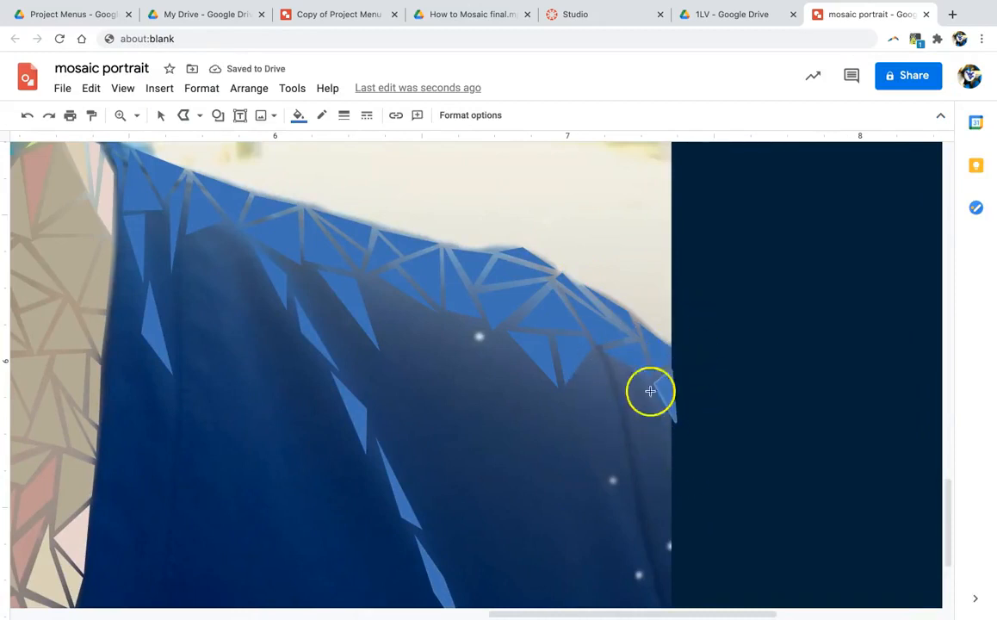
mouse_move(671, 331)
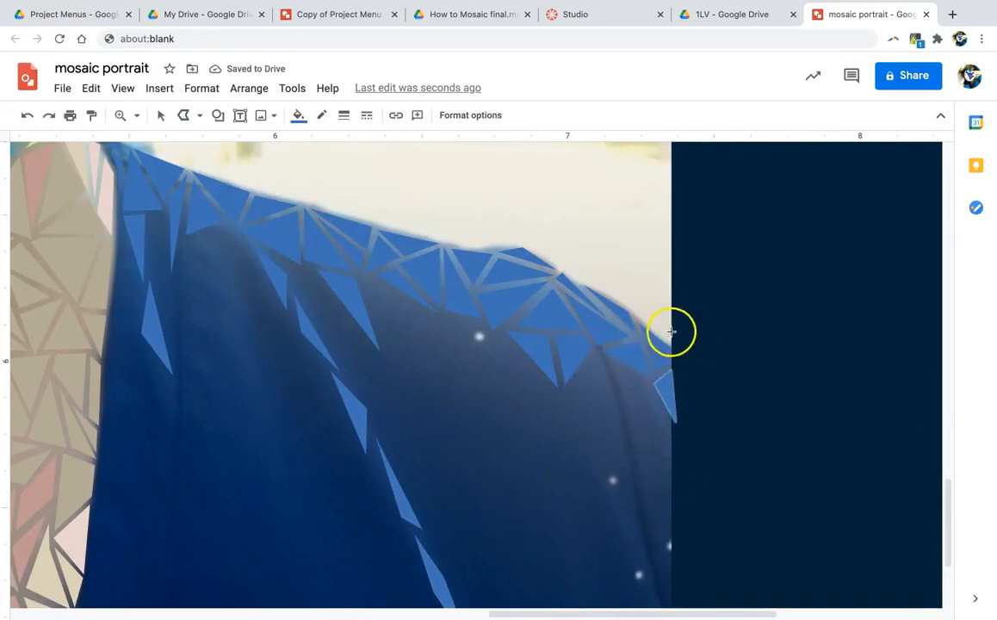
mouse_move(349, 377)
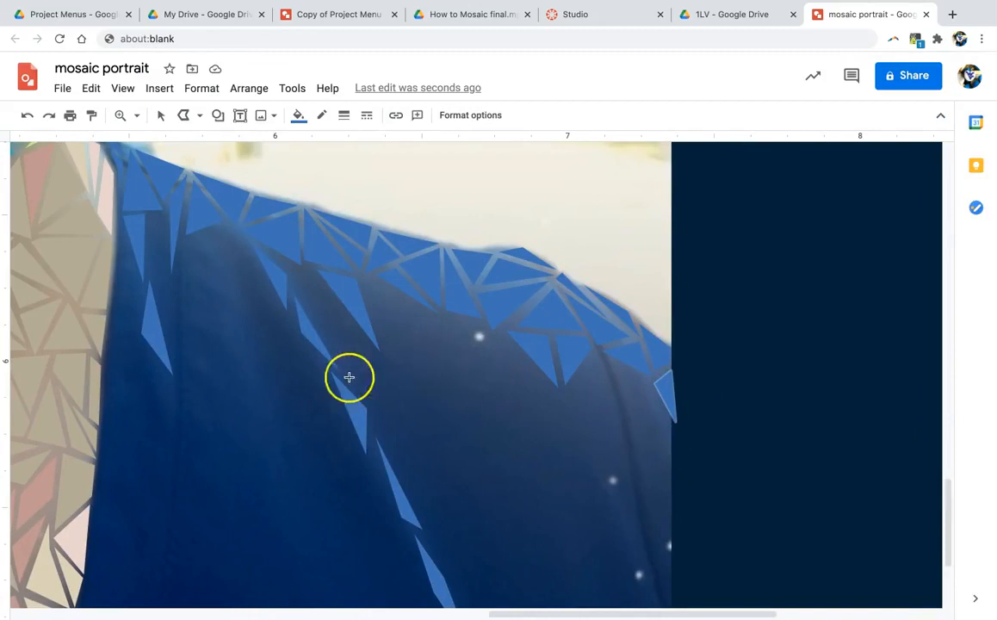
mouse_move(242, 237)
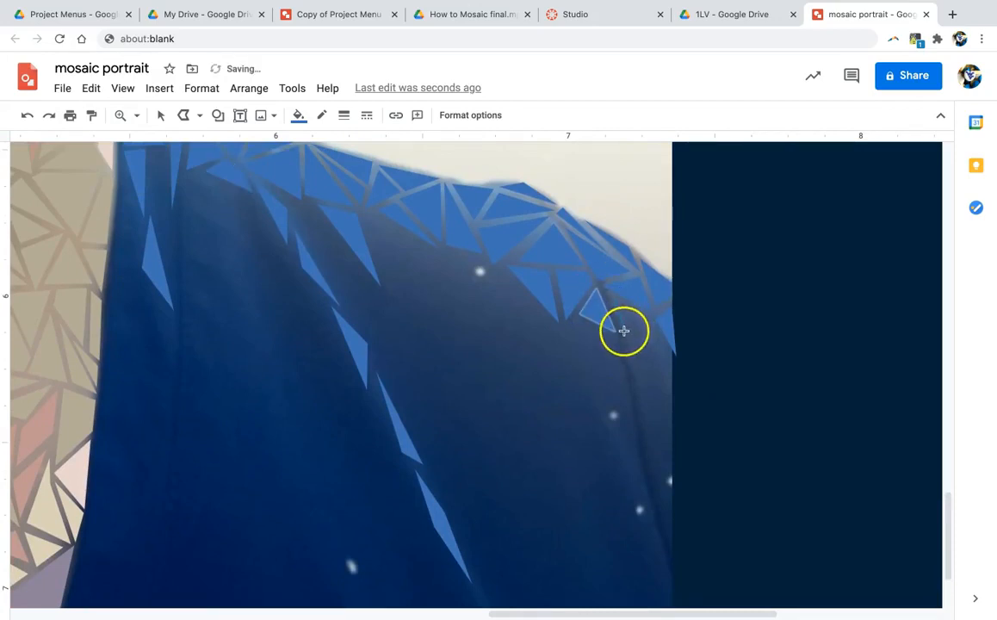
mouse_move(648, 313)
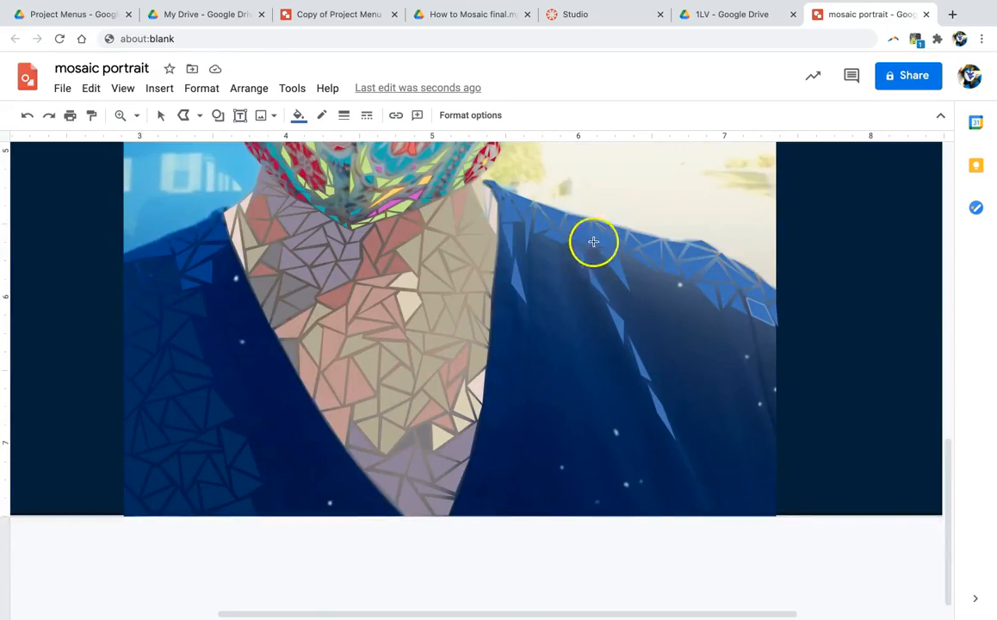
mouse_move(147, 358)
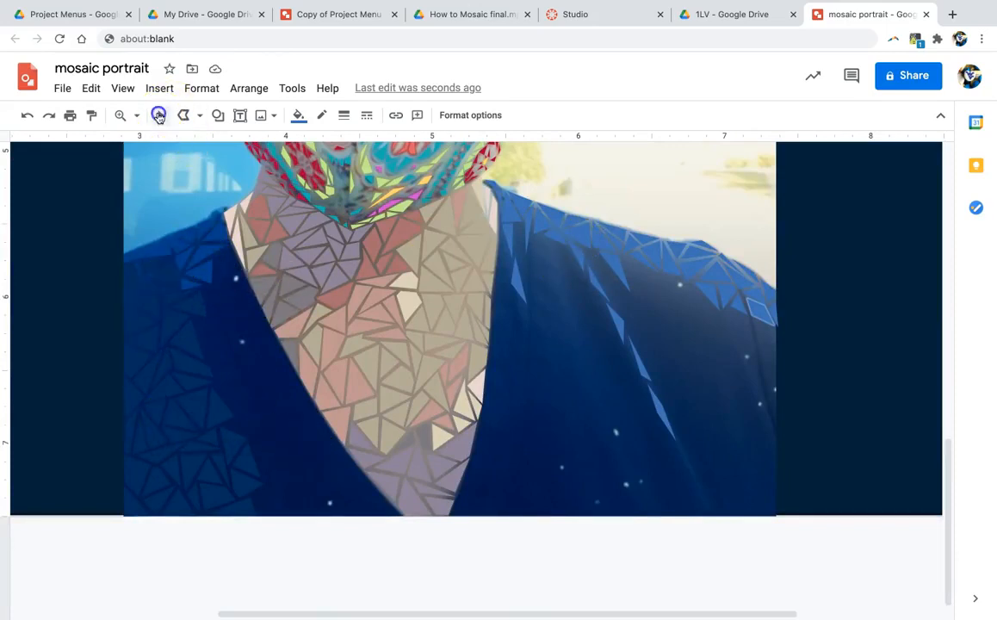
Step: Switch to the polyline tool for drawing blue shirt tiles
click(158, 114)
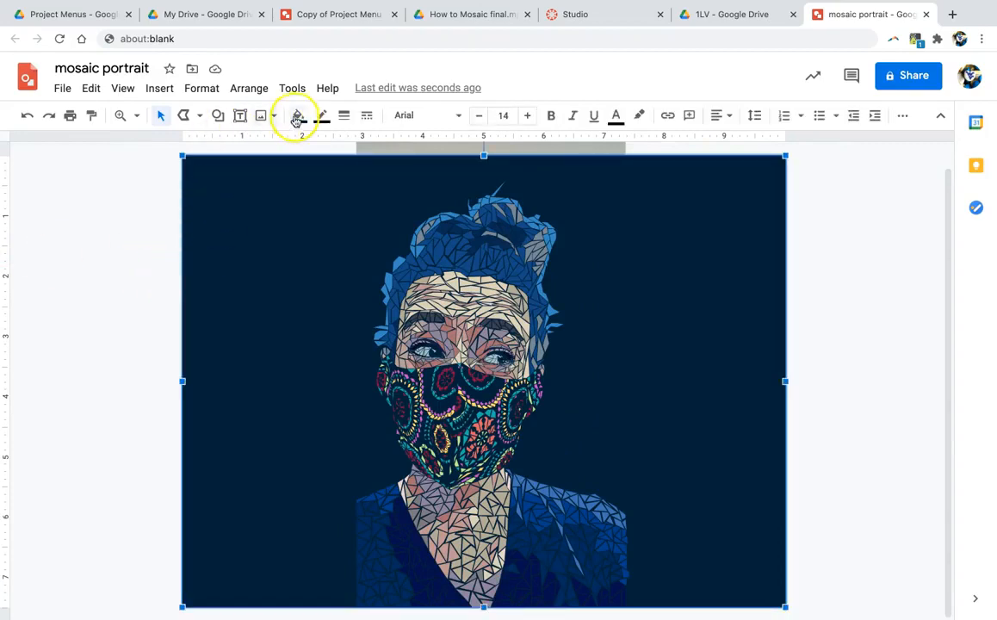
click(297, 114)
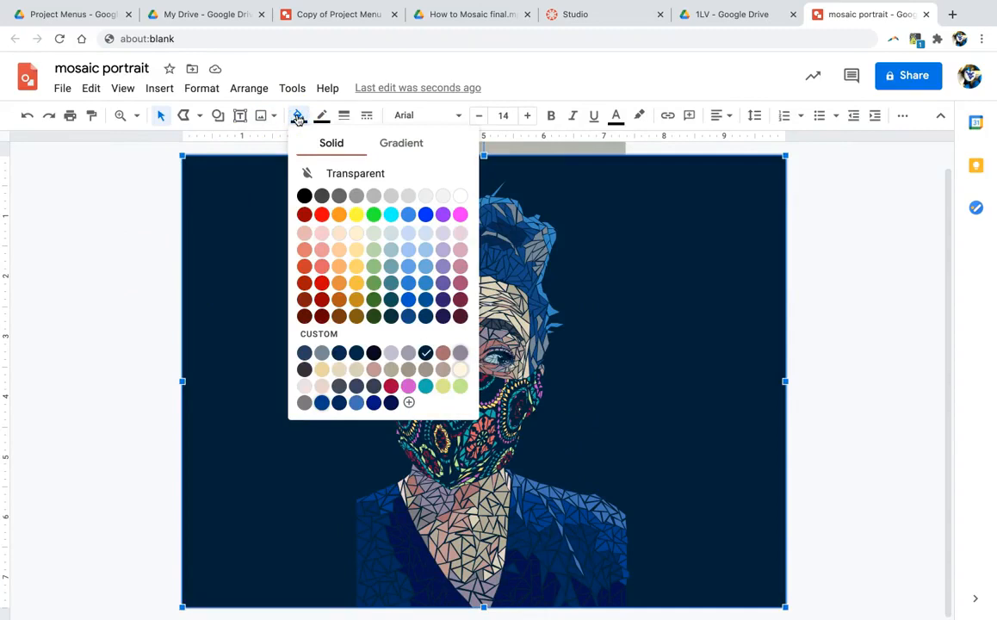
mouse_move(471, 105)
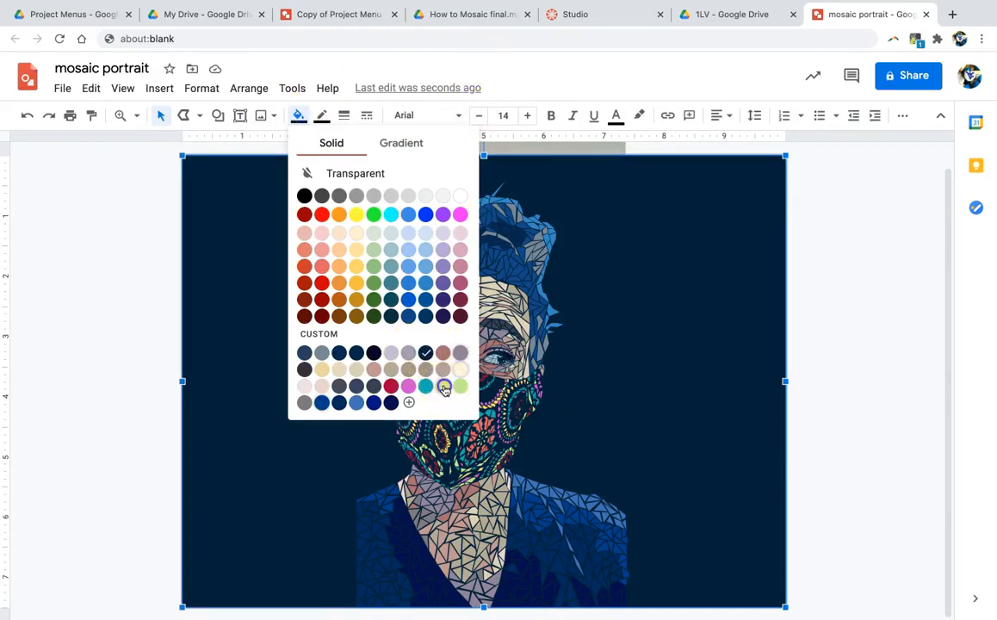
click(444, 386)
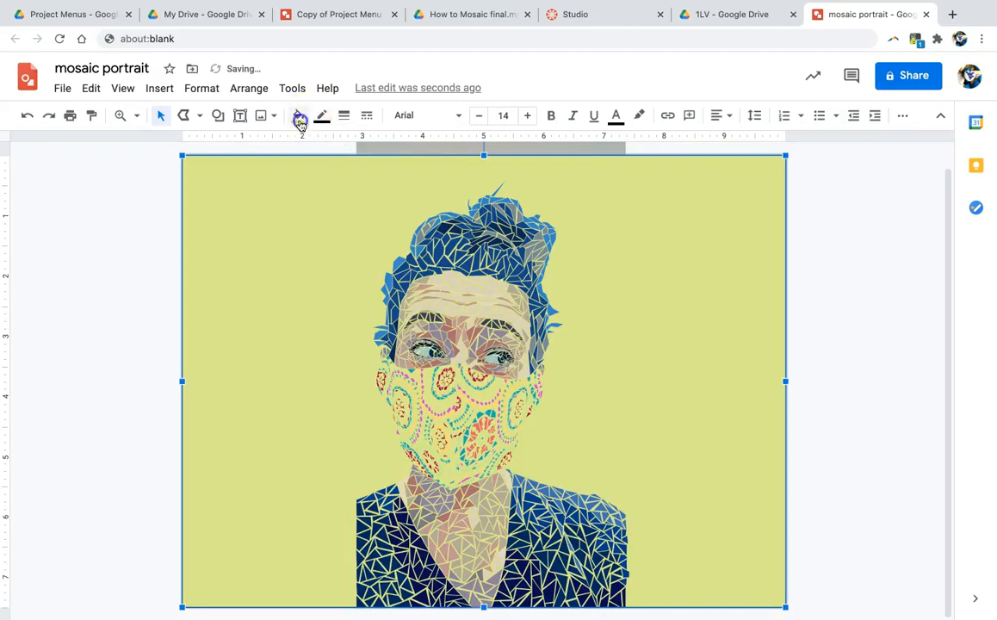
click(297, 114)
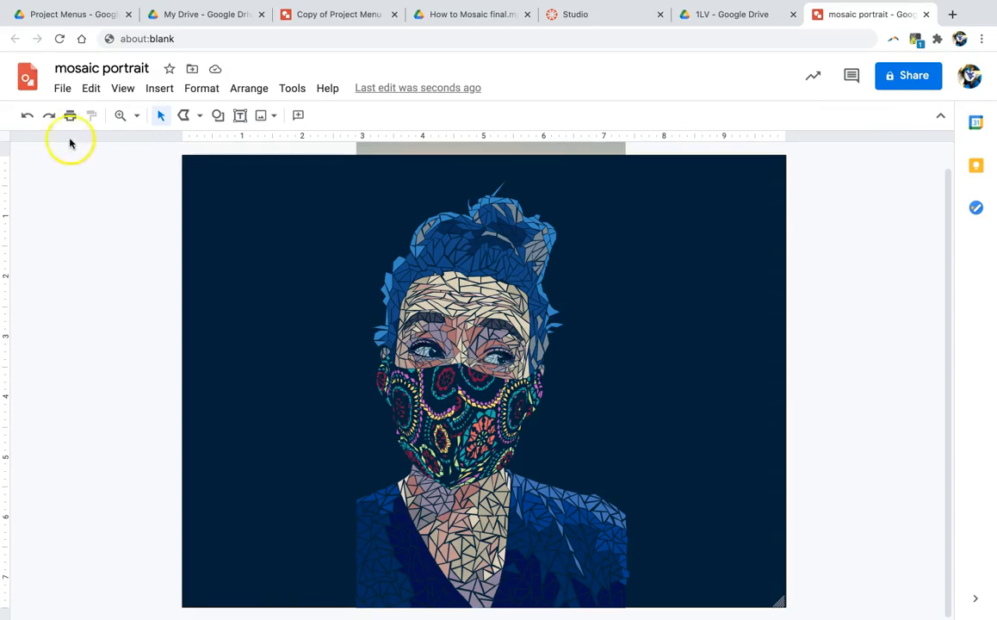
Step: Download the drawing as mosaic portrait.svg to the desktop and open it
click(62, 88)
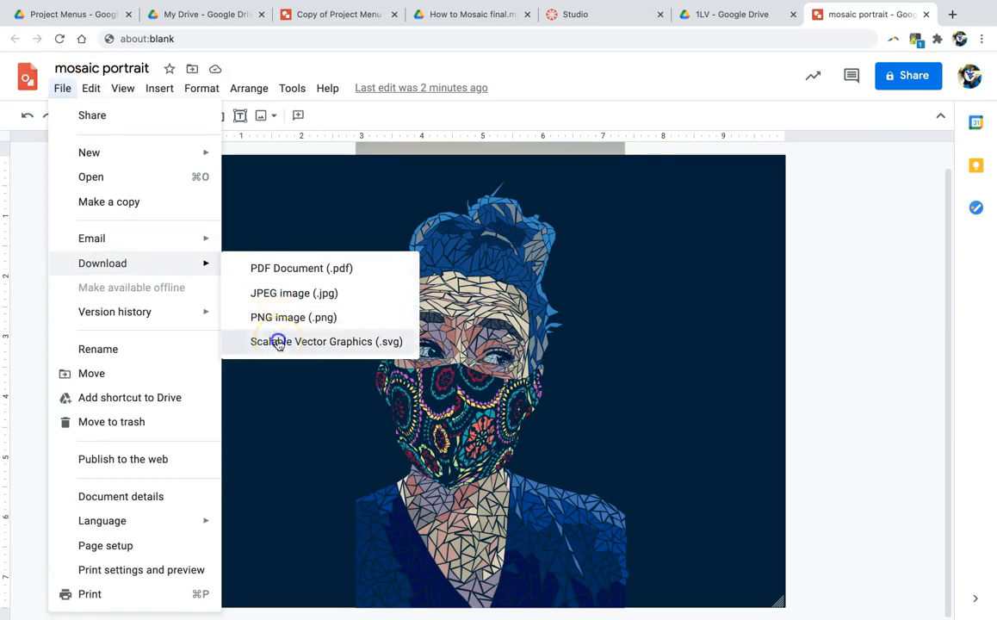
click(326, 341)
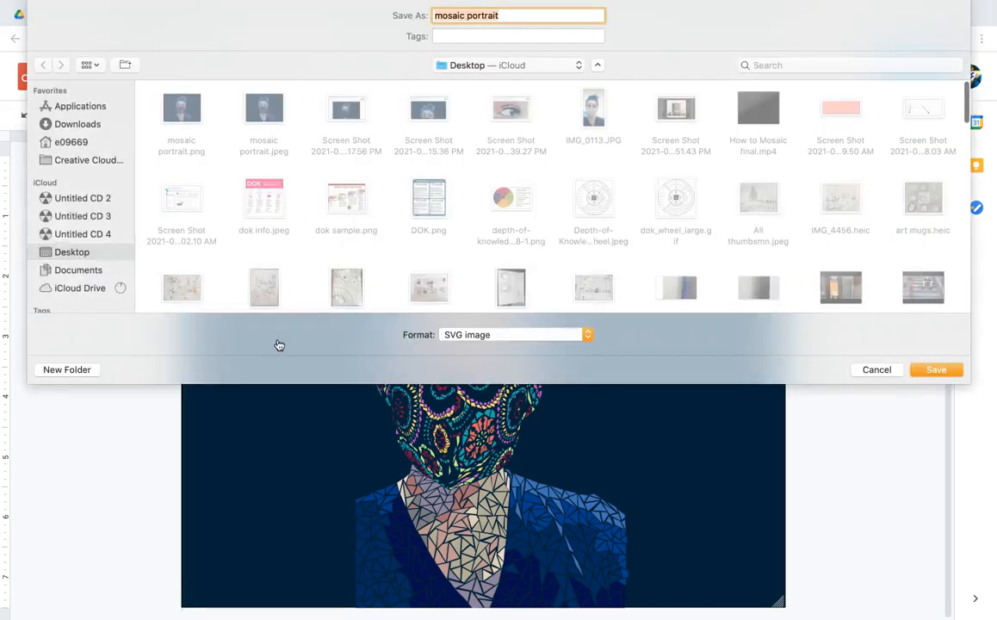
click(936, 369)
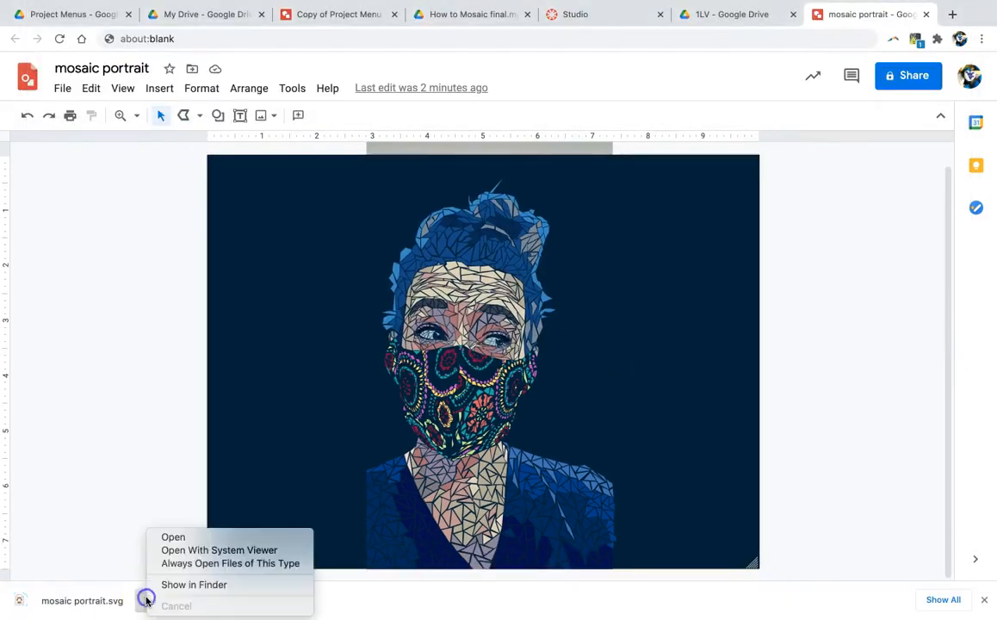
click(173, 536)
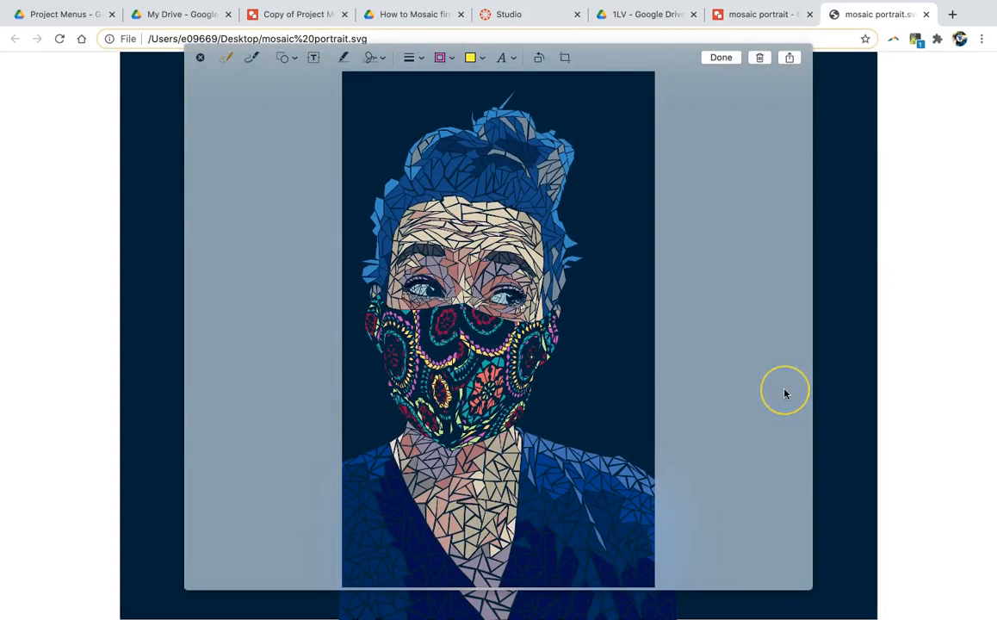
mouse_move(782, 393)
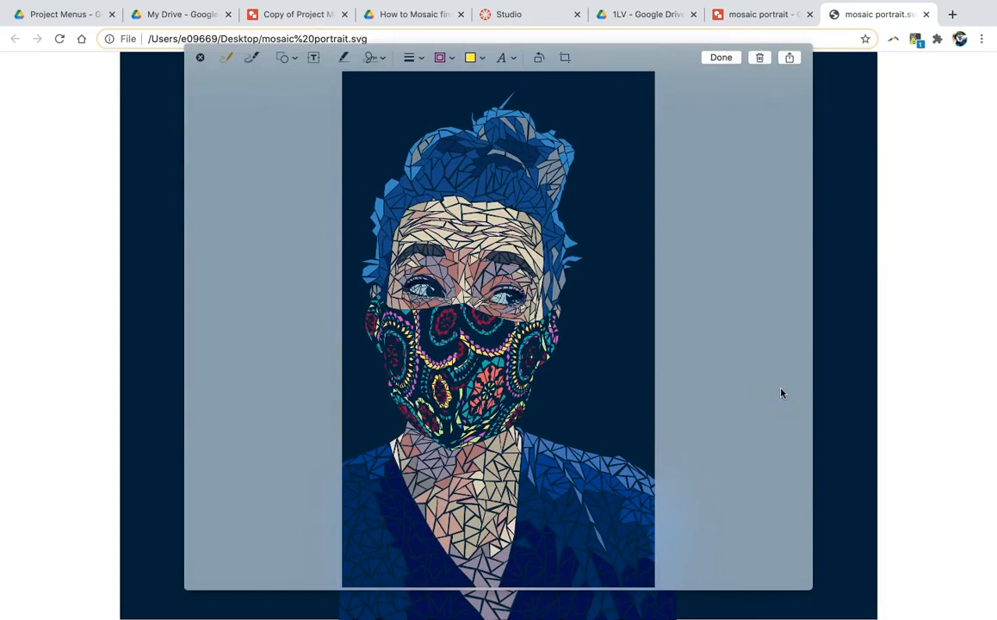